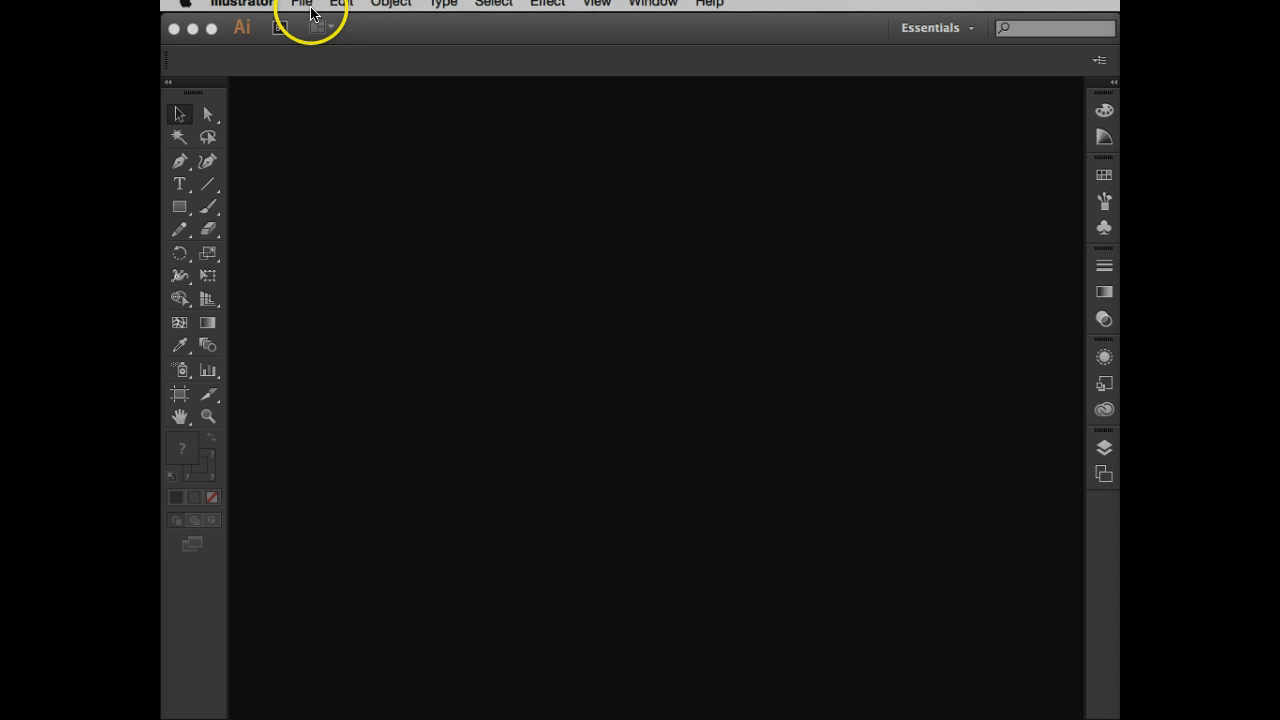
# - Bring up the File menu to begin a new document
pyautogui.click(300, 4)
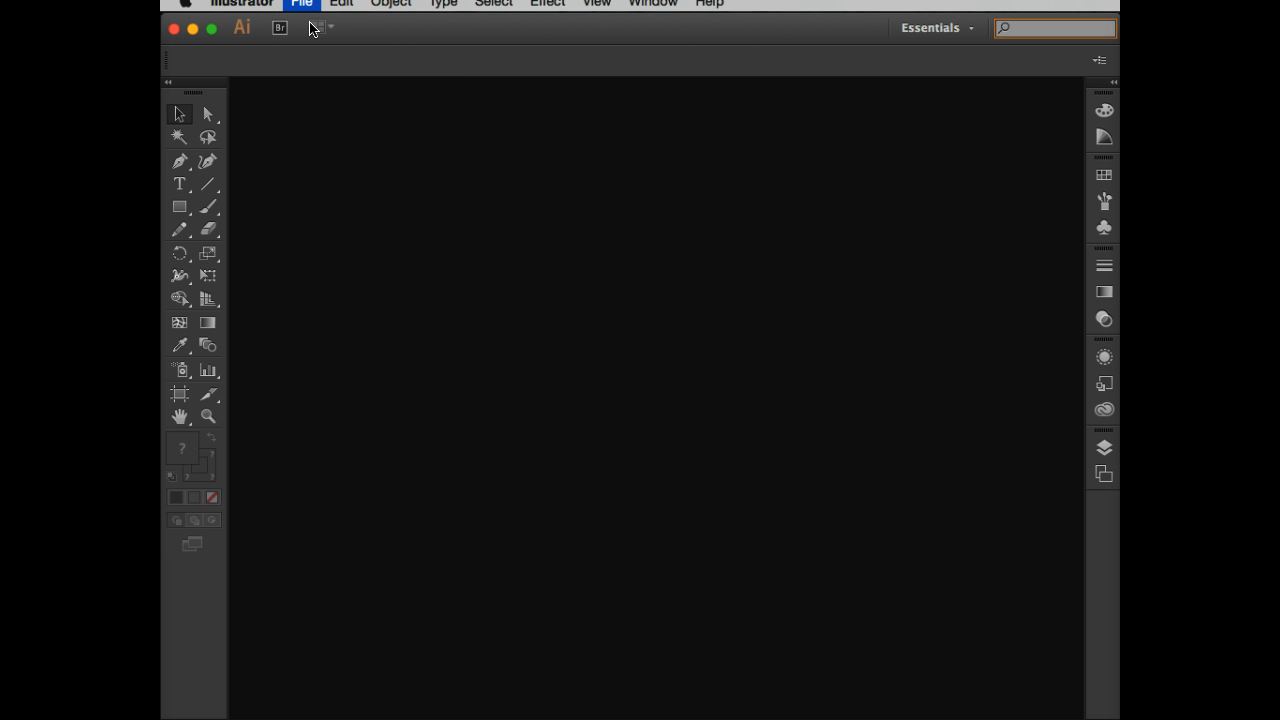
# - Start a new document and name it 'figureGround-hens'
pyautogui.click(302, 4)
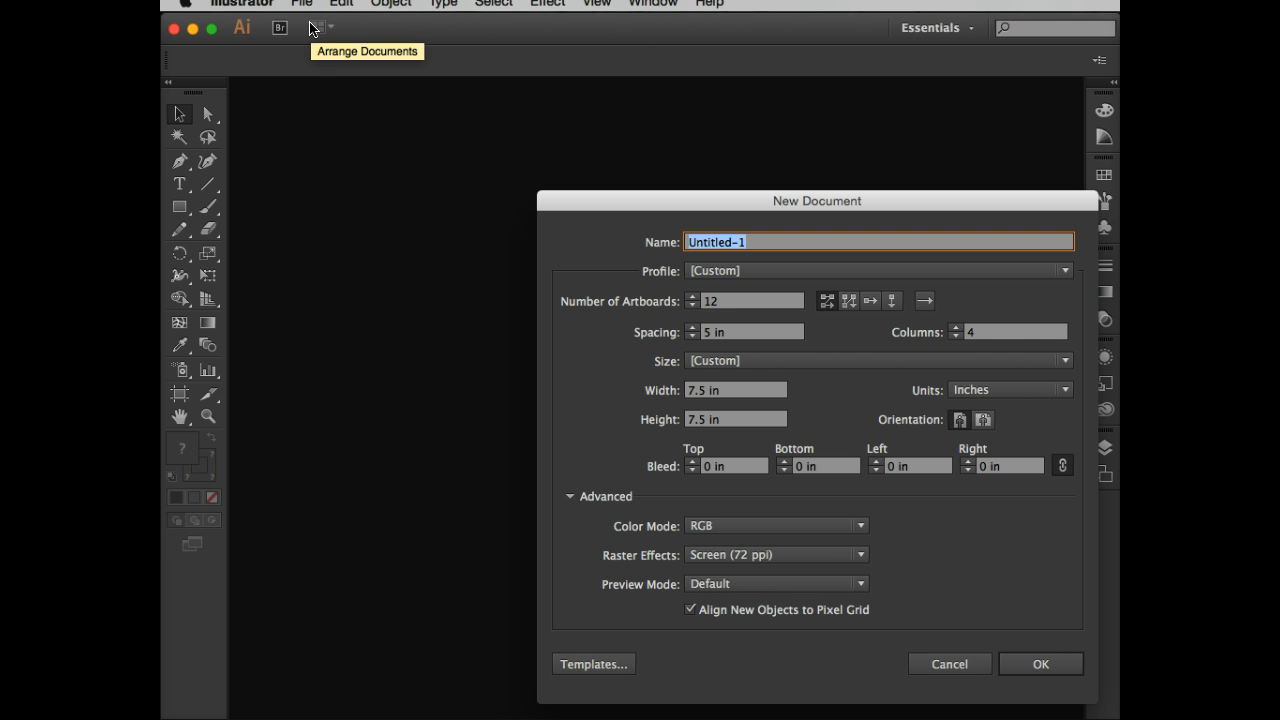
pyautogui.moveTo(616, 200)
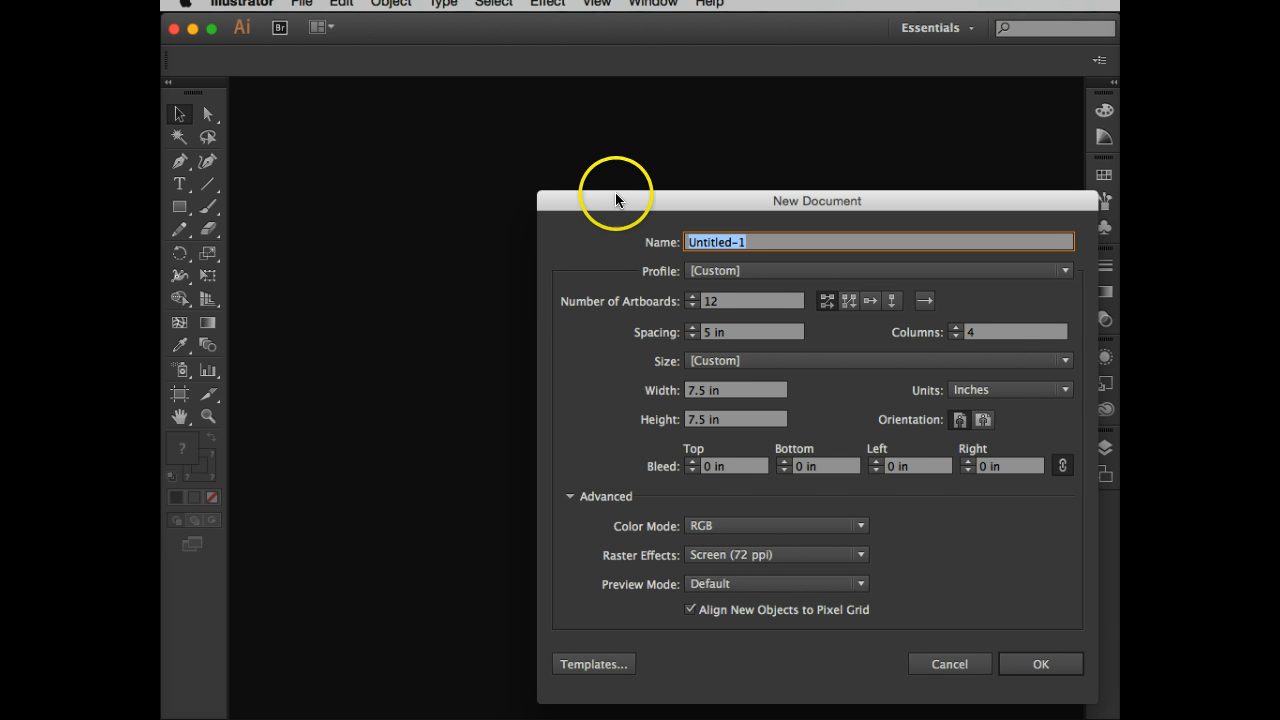
pyautogui.moveTo(816, 200); pyautogui.dragTo(700, 84)
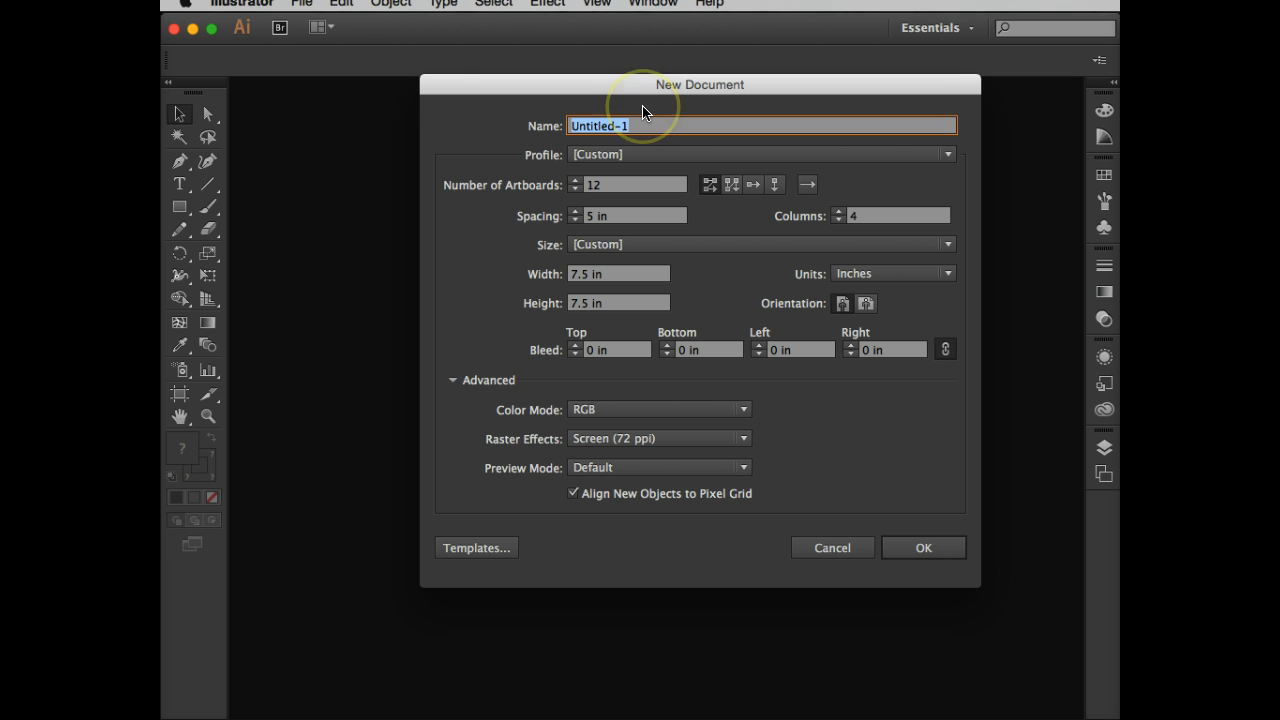
pyautogui.write('figu')
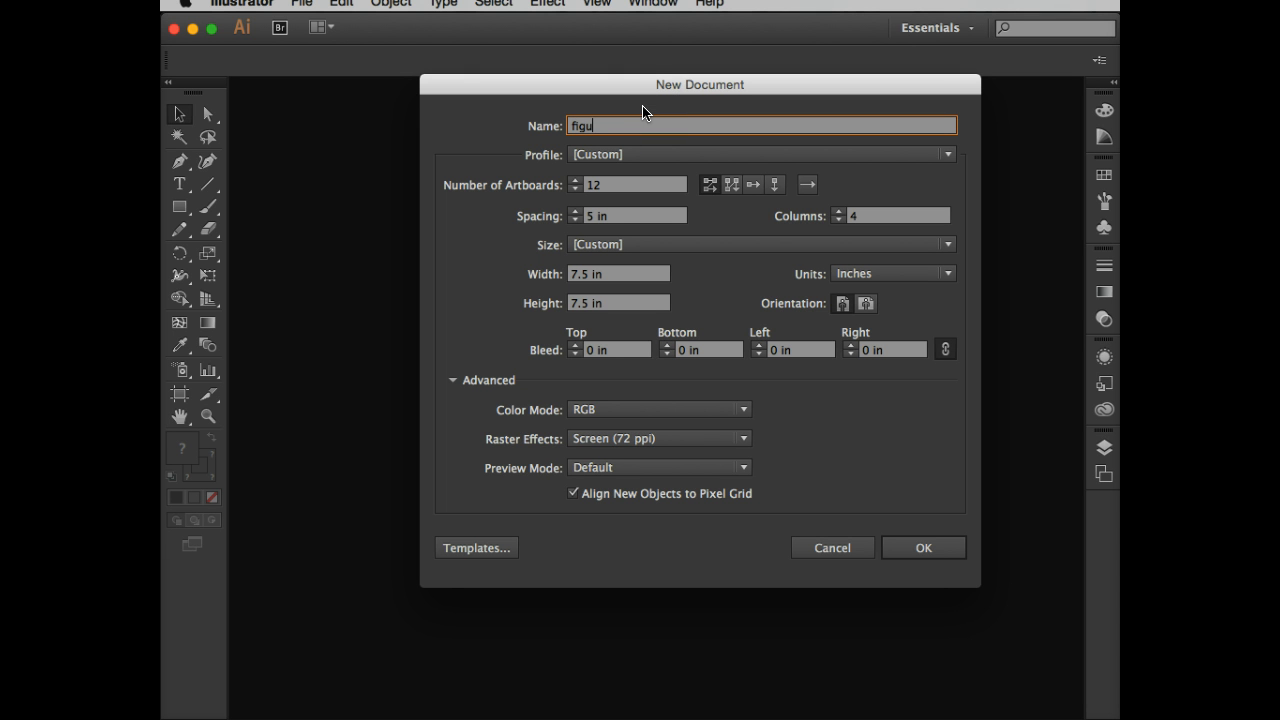
pyautogui.write('re')
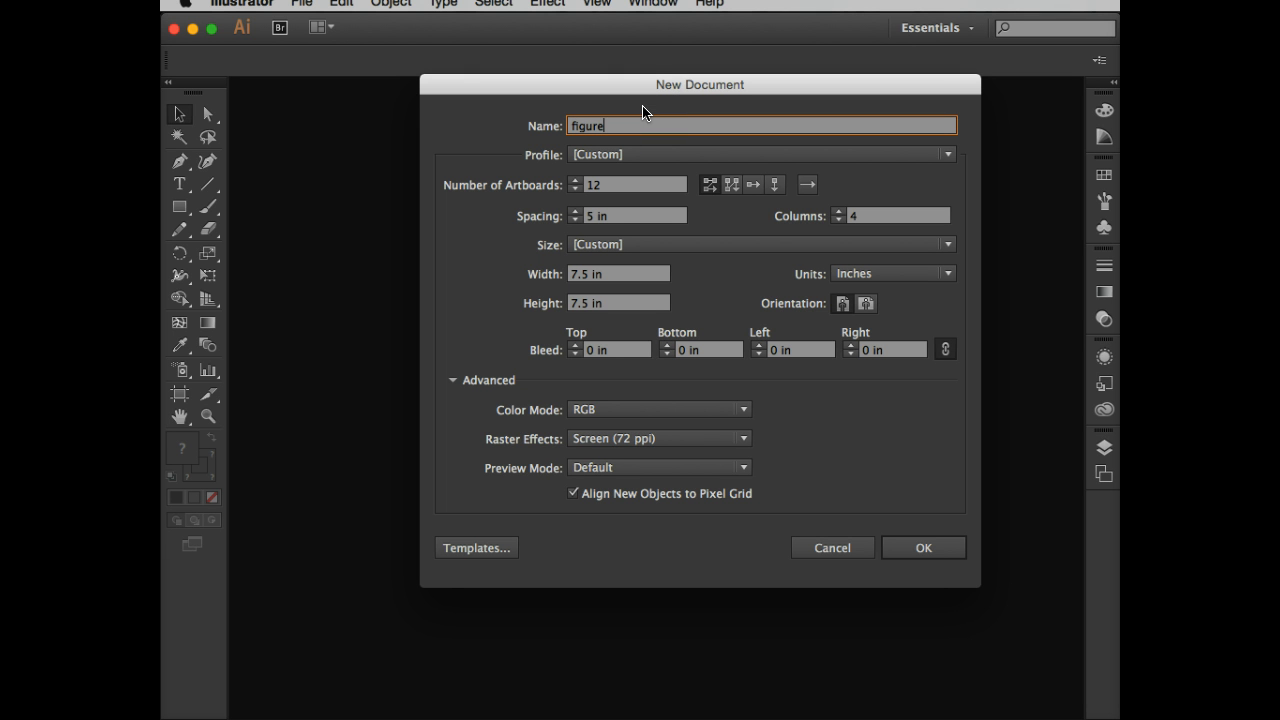
pyautogui.write('Grou')
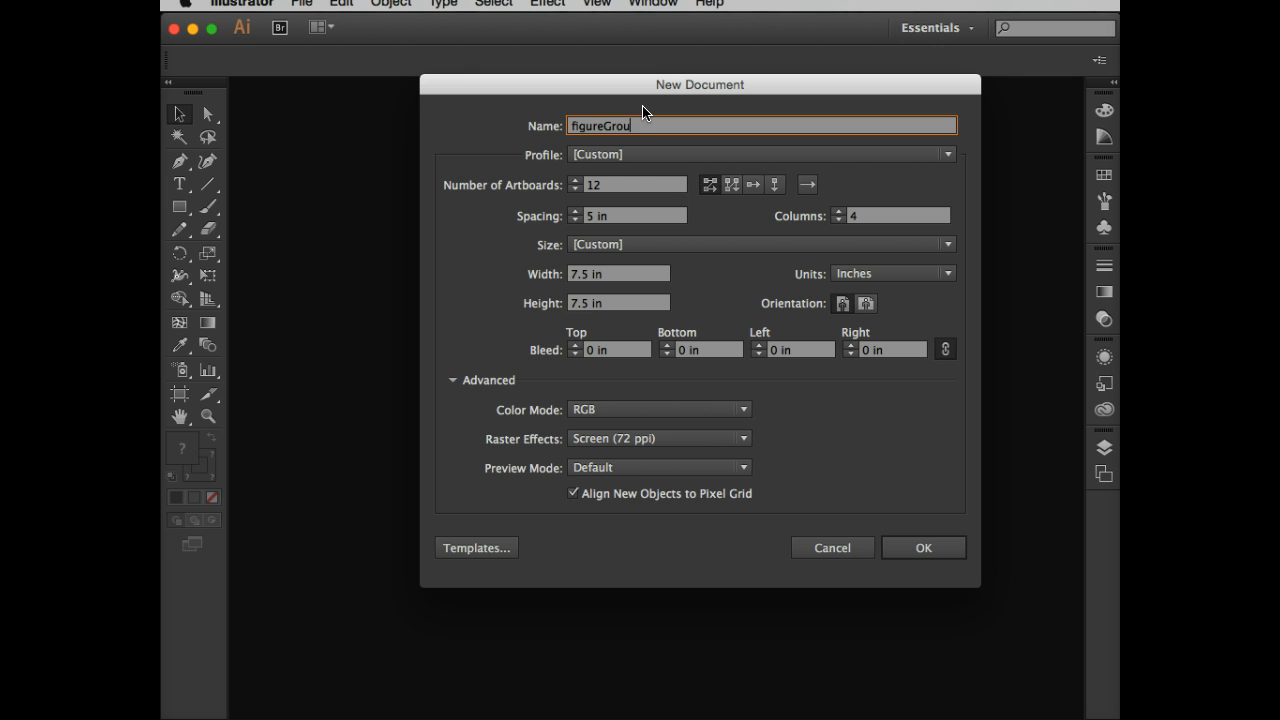
pyautogui.write('nd')
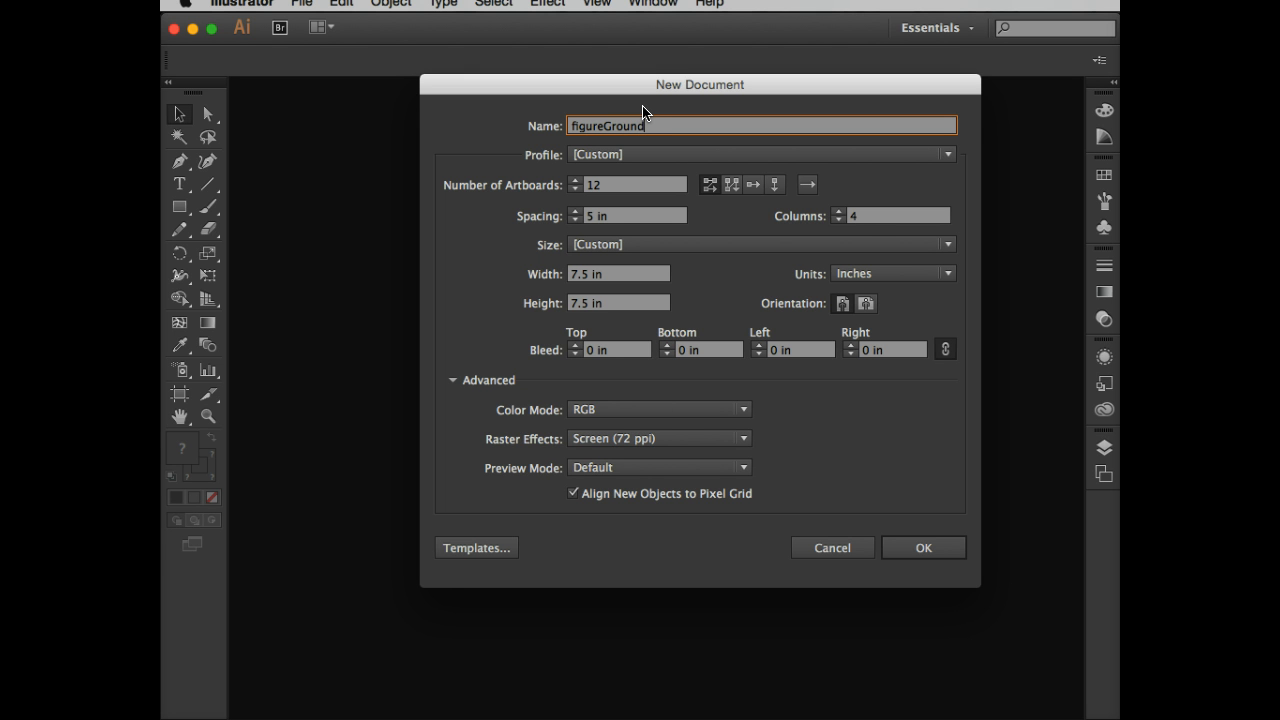
pyautogui.write('-hendric')
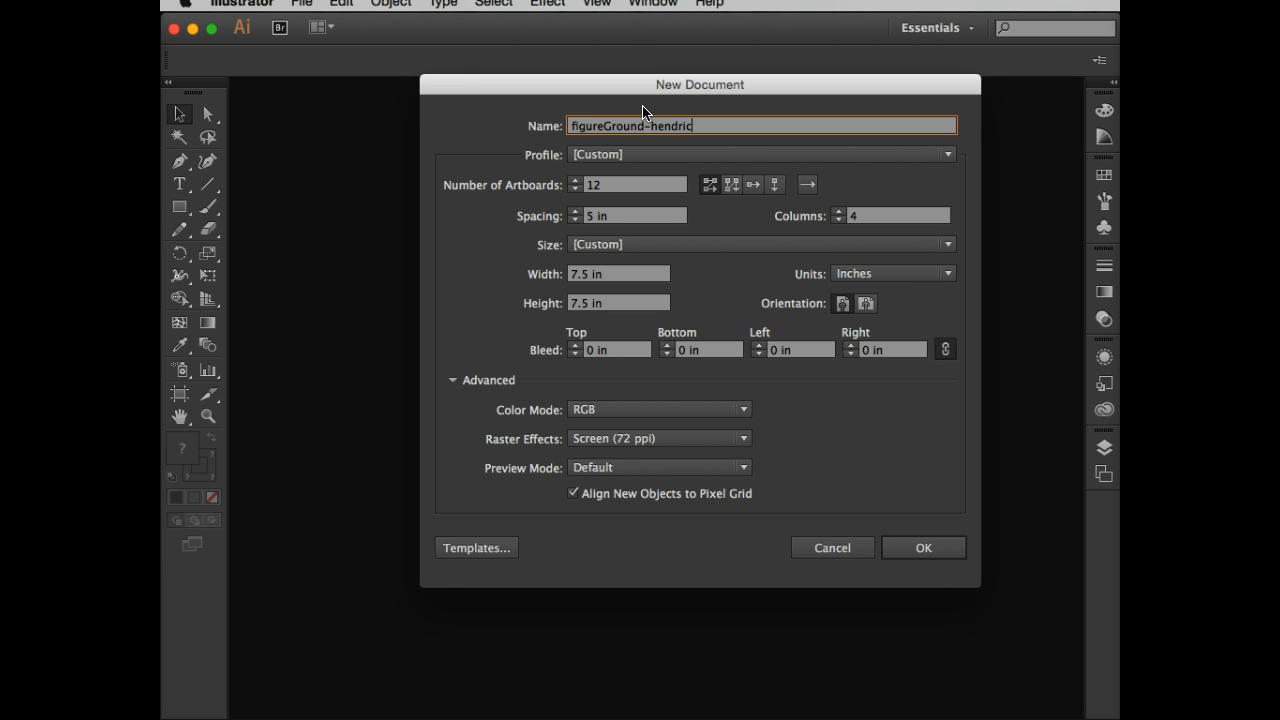
pyautogui.write('s')
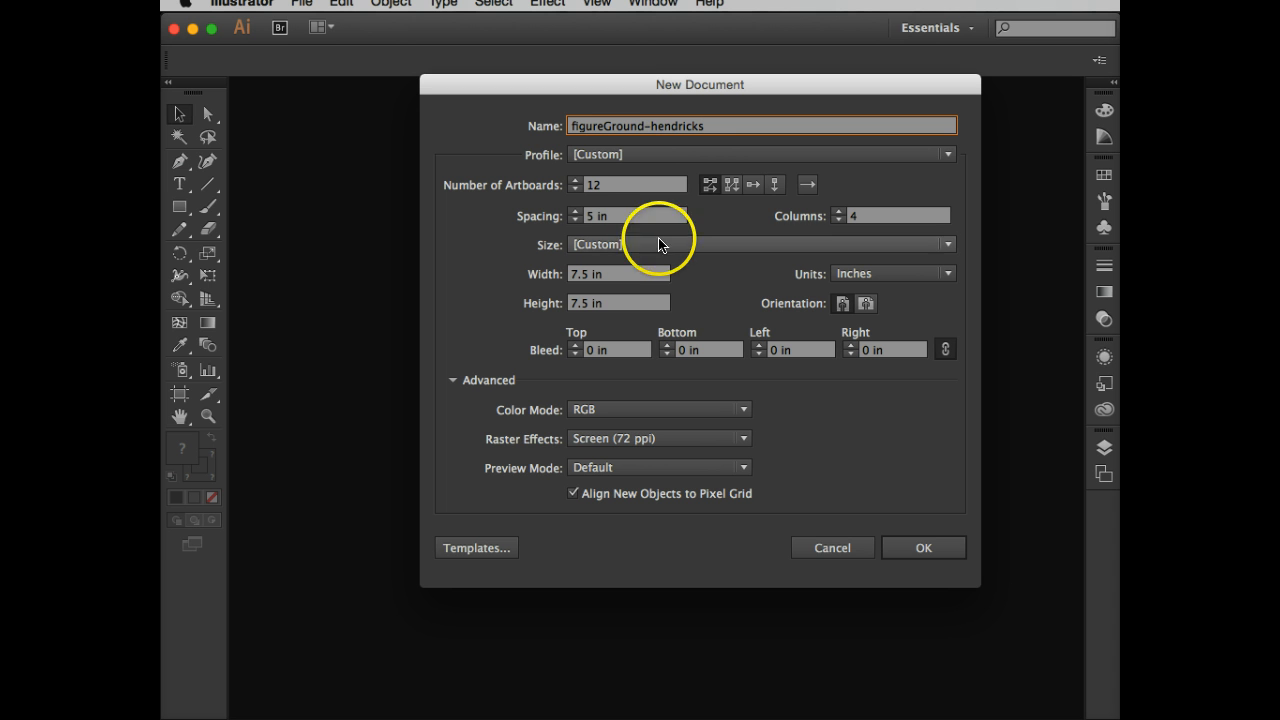
pyautogui.moveTo(620, 188)
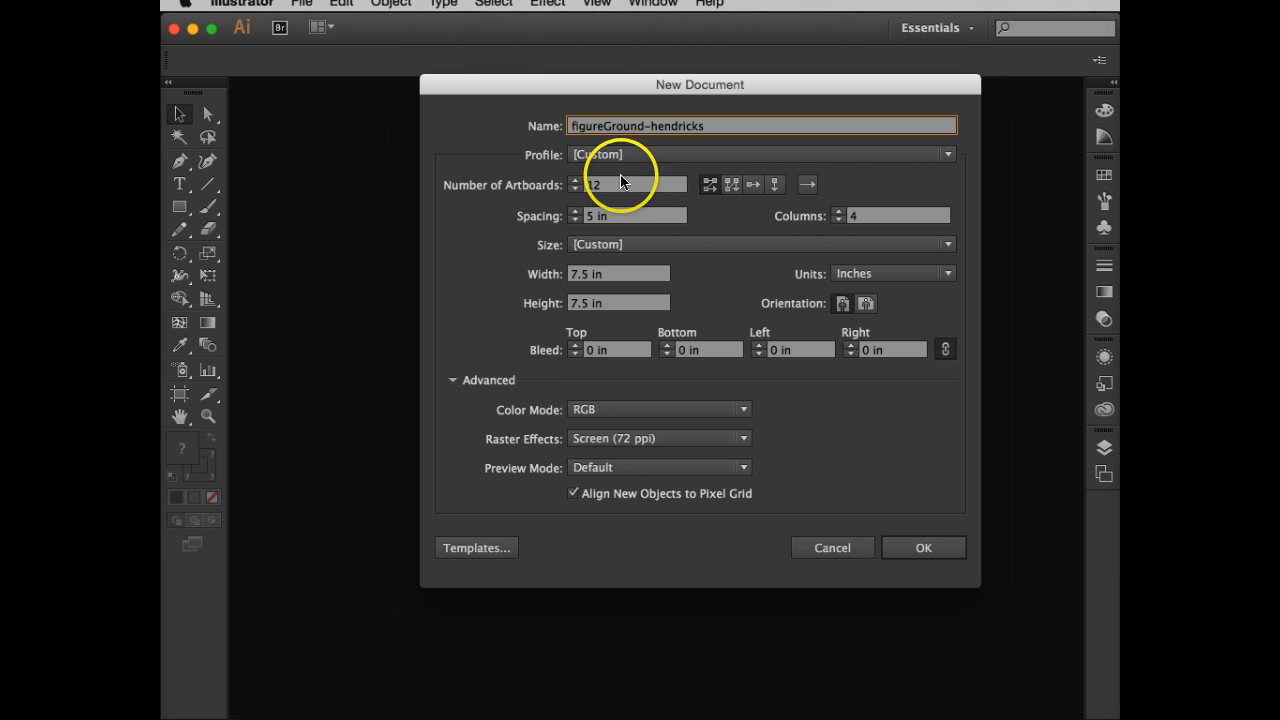
# - Set artboard spacing to 7 in and try 6 columns before returning to 4
pyautogui.moveTo(700, 84); pyautogui.dragTo(584, 52)
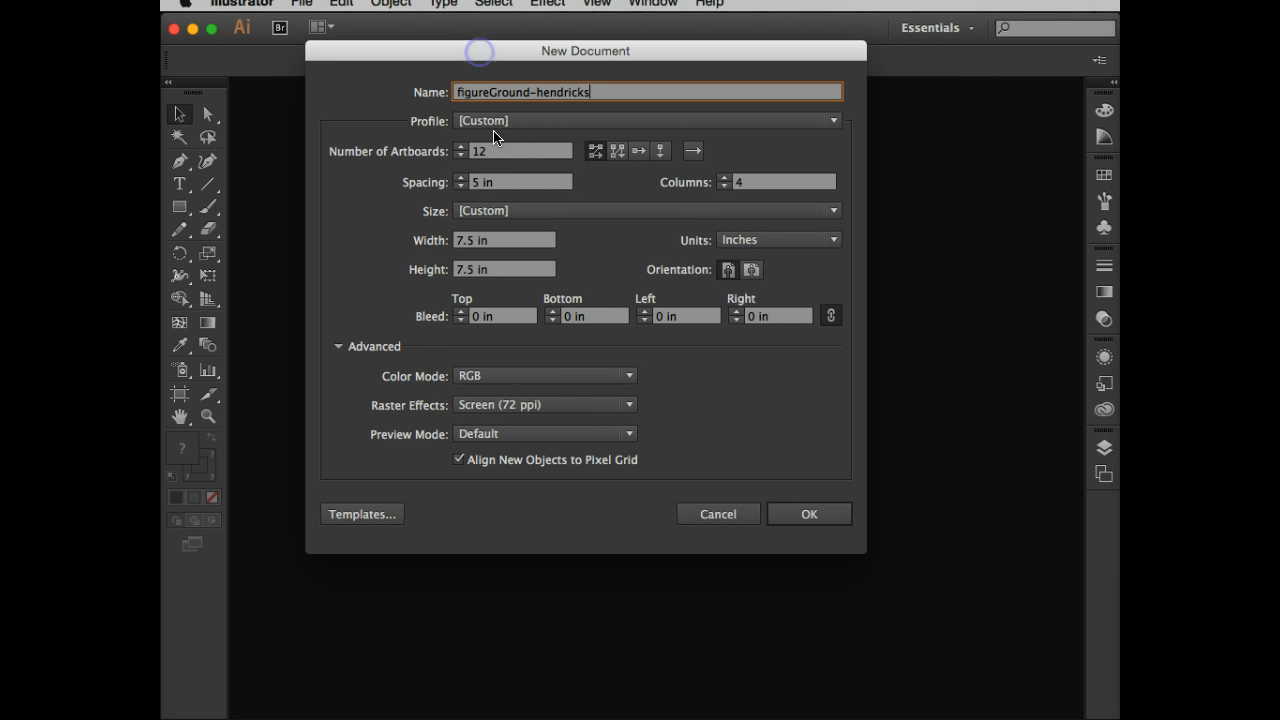
pyautogui.moveTo(510, 156)
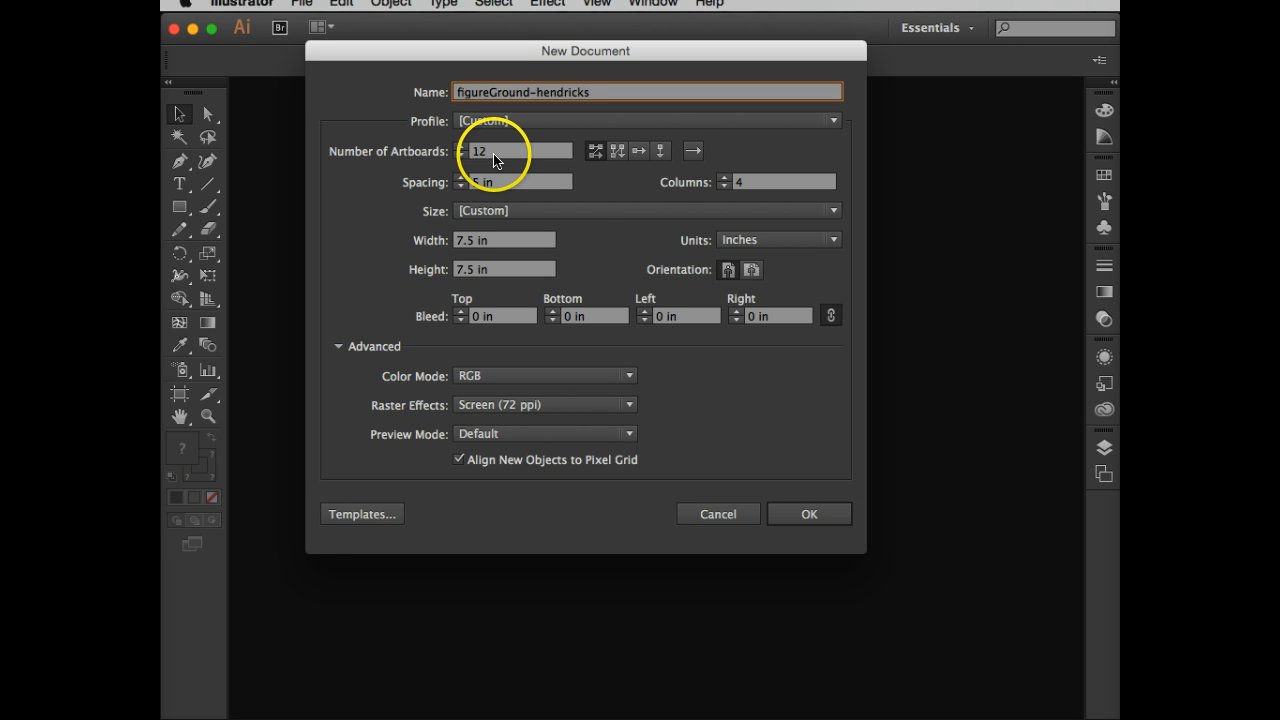
pyautogui.moveTo(596, 150)
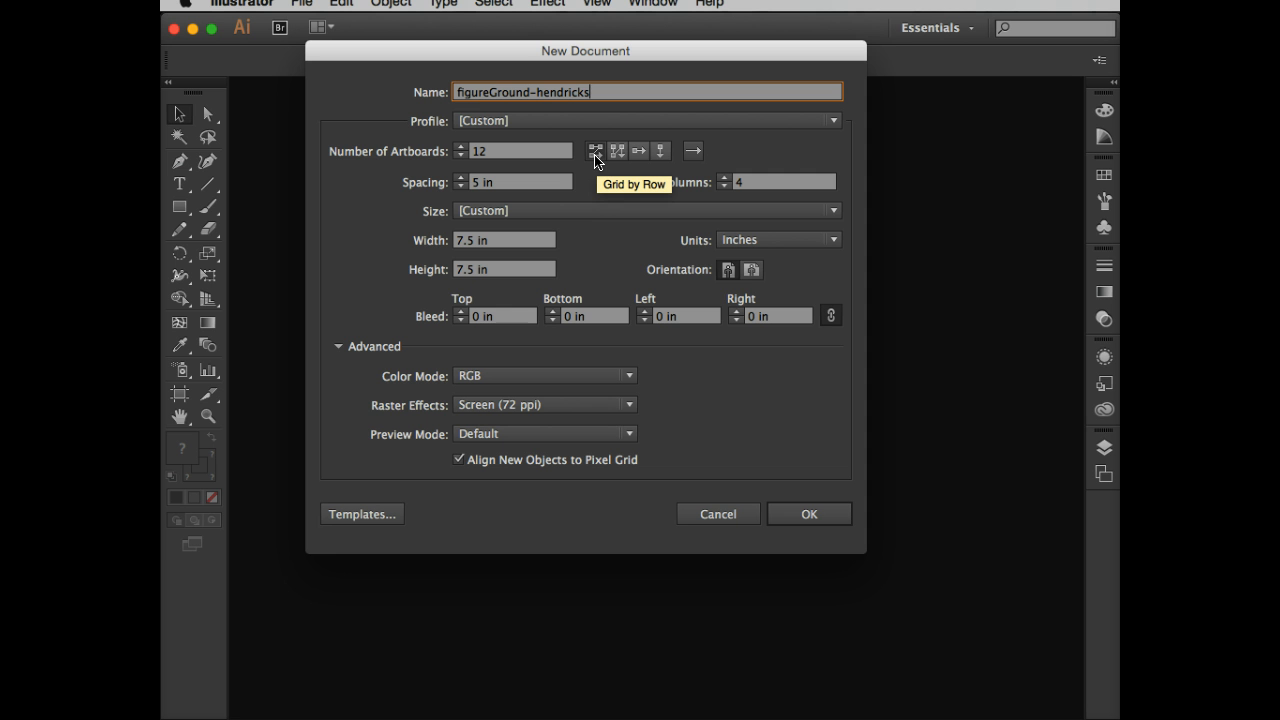
pyautogui.moveTo(592, 164)
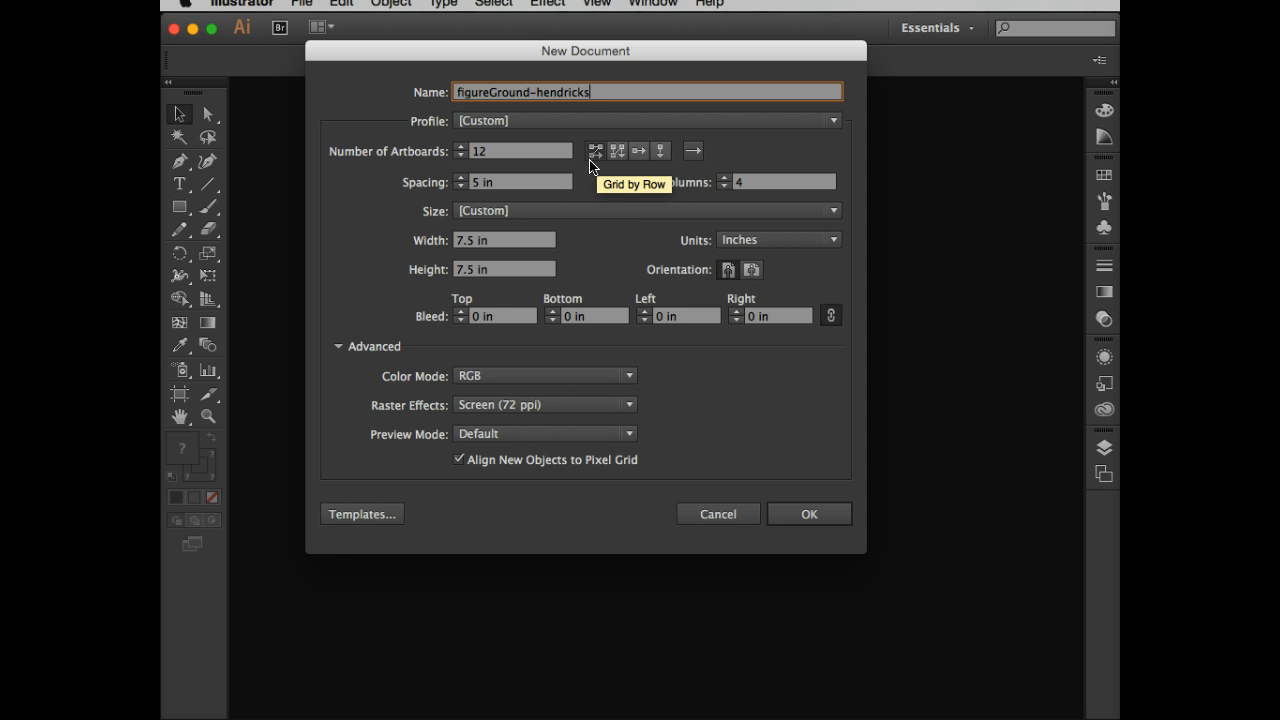
pyautogui.moveTo(520, 188)
pyautogui.write('7')
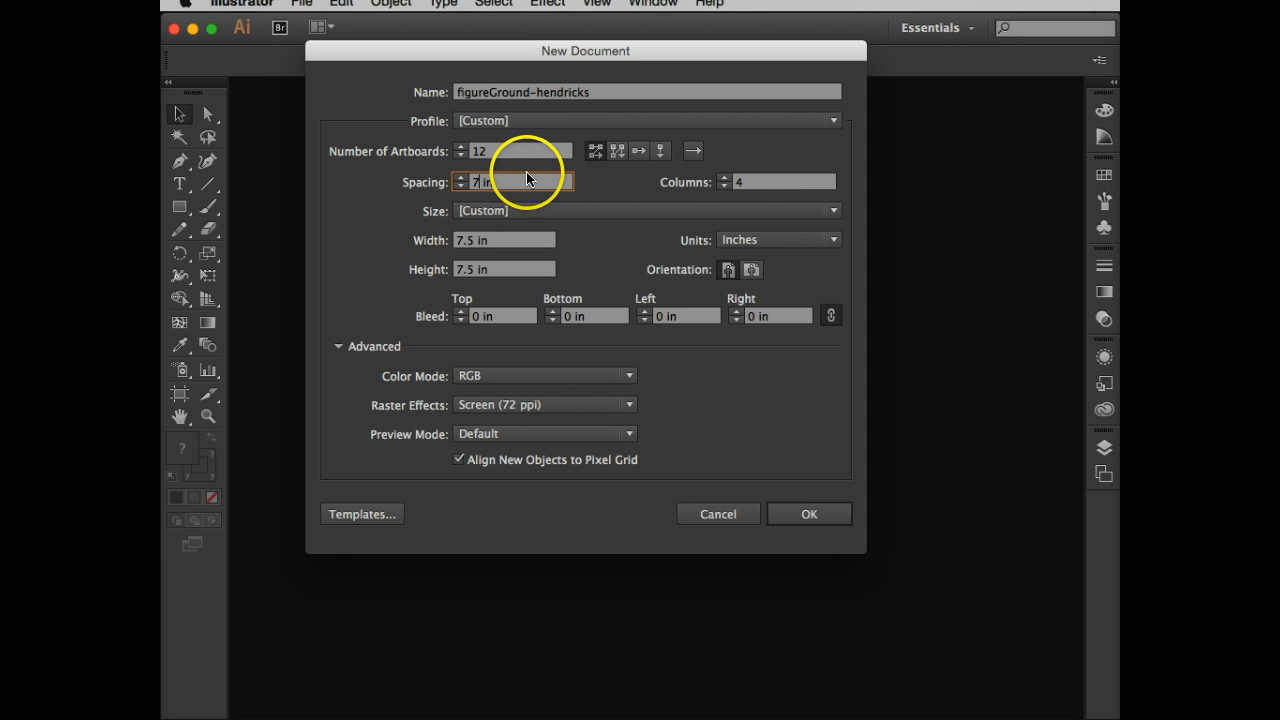
pyautogui.moveTo(744, 188)
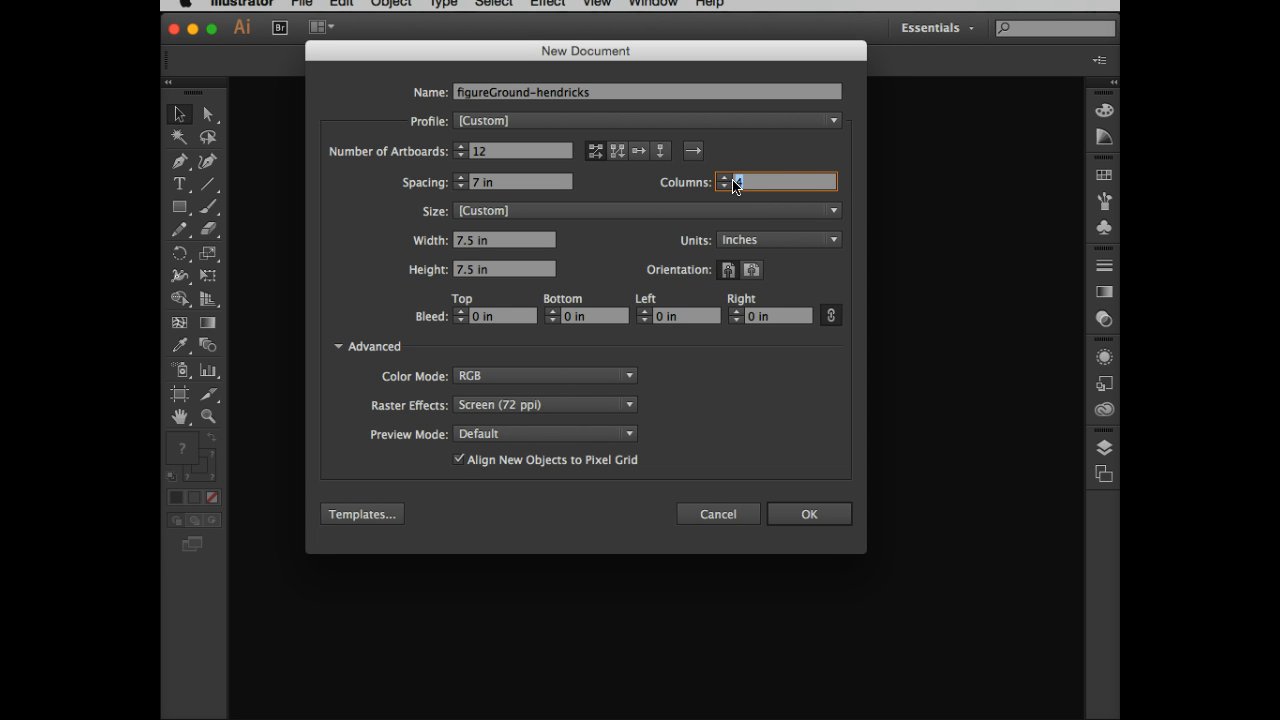
pyautogui.write('6')
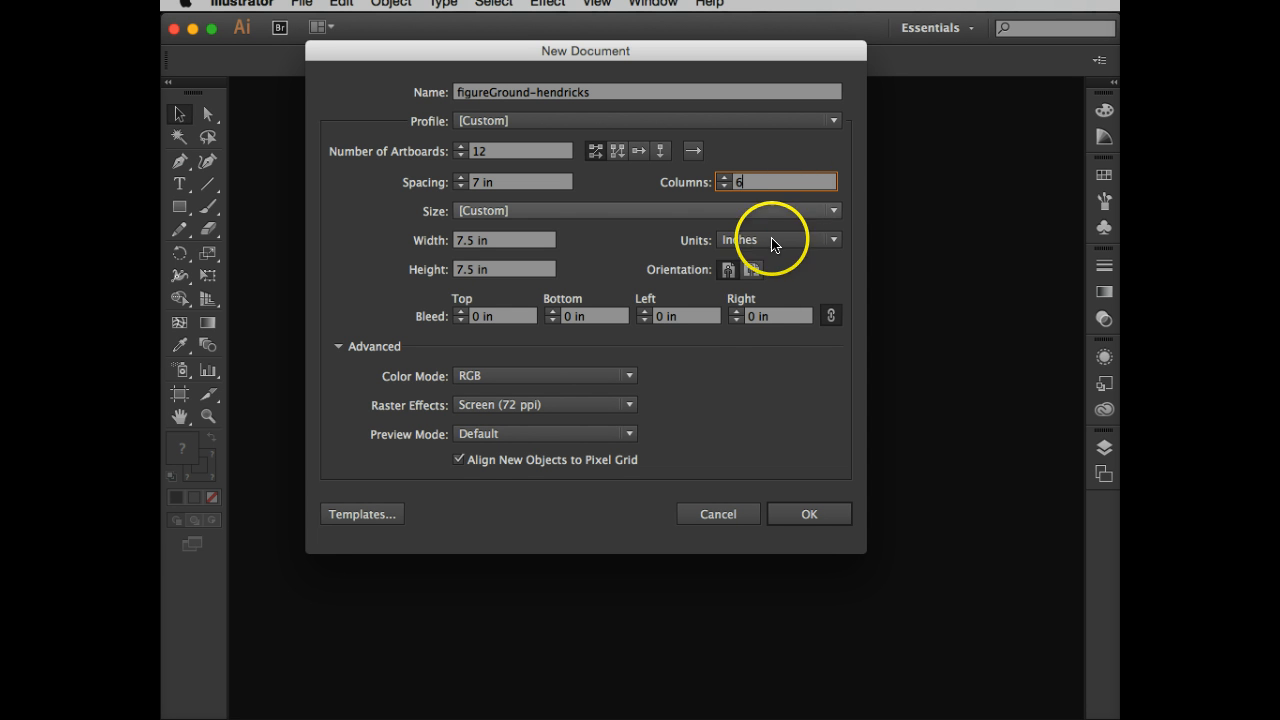
pyautogui.moveTo(696, 198)
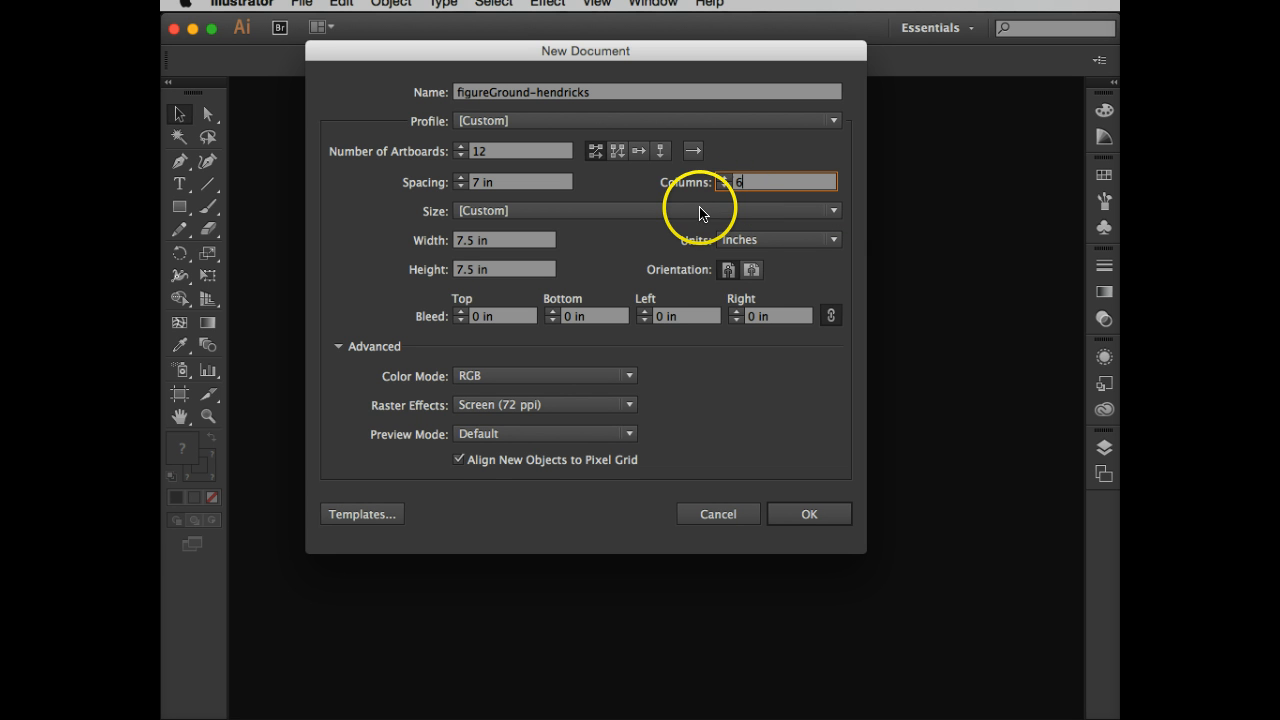
pyautogui.moveTo(668, 218)
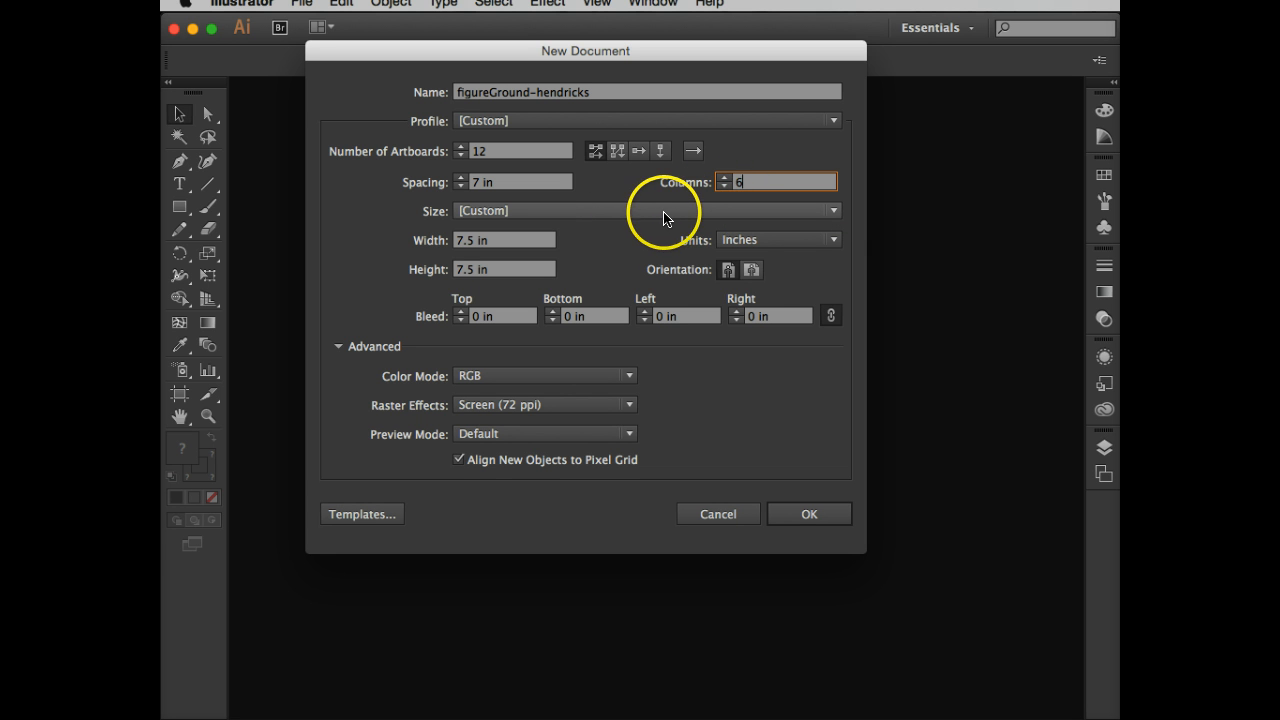
pyautogui.moveTo(636, 190)
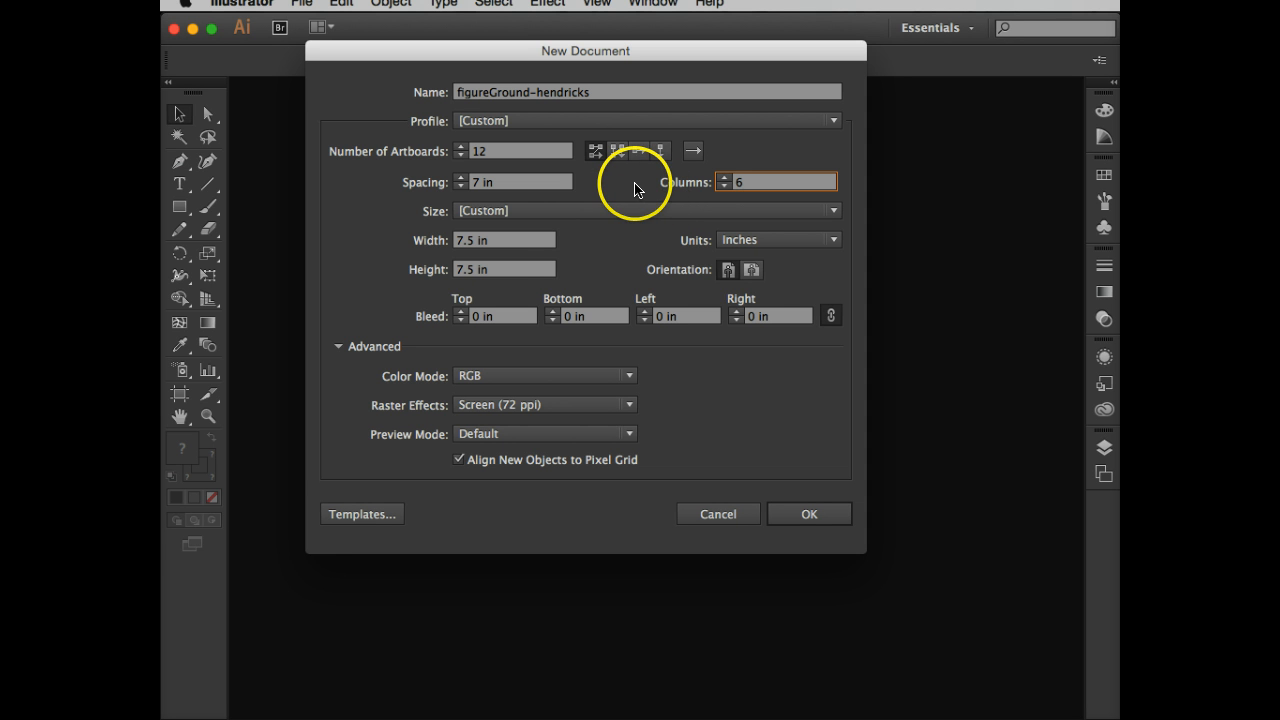
pyautogui.moveTo(548, 262)
pyautogui.write('4')
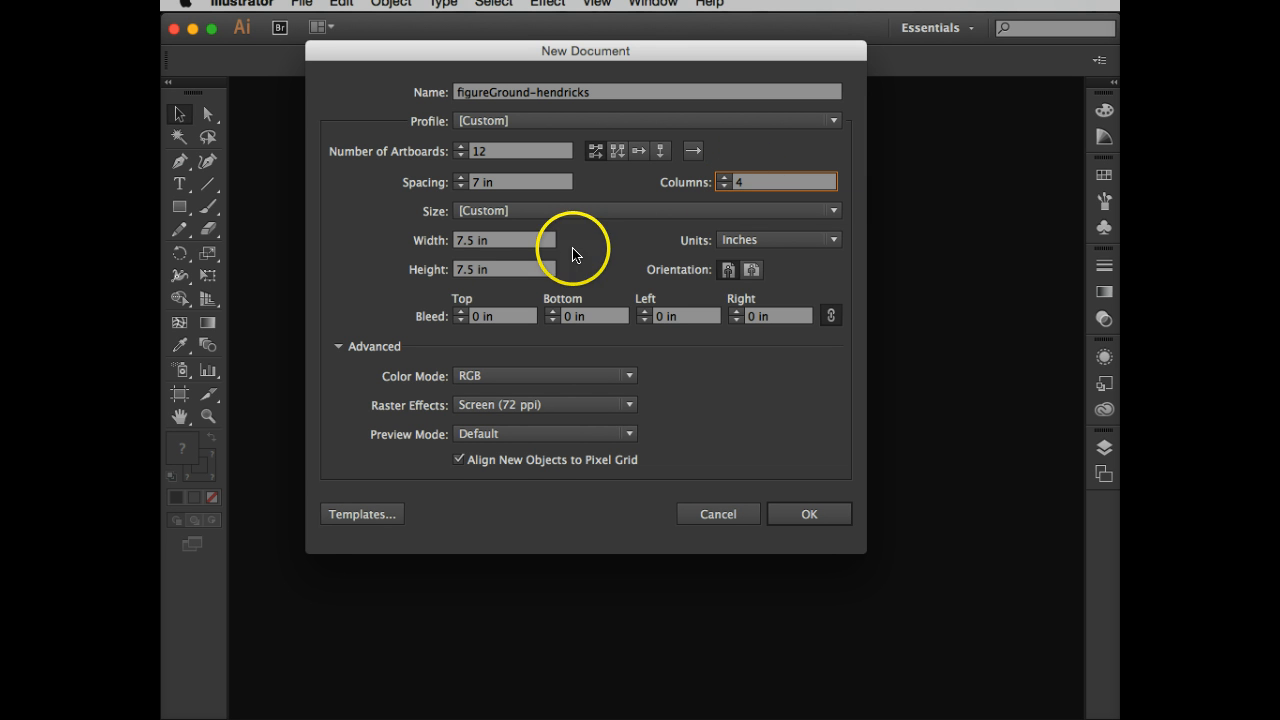
pyautogui.moveTo(478, 260)
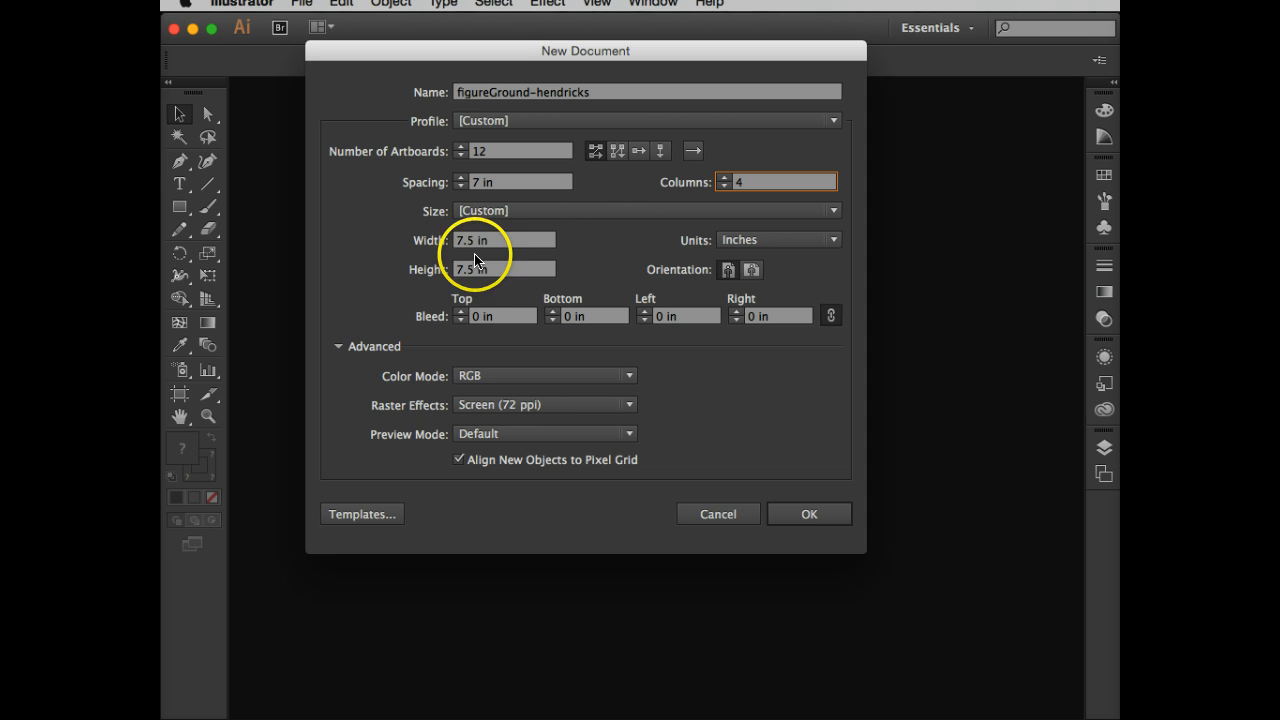
pyautogui.moveTo(750, 244)
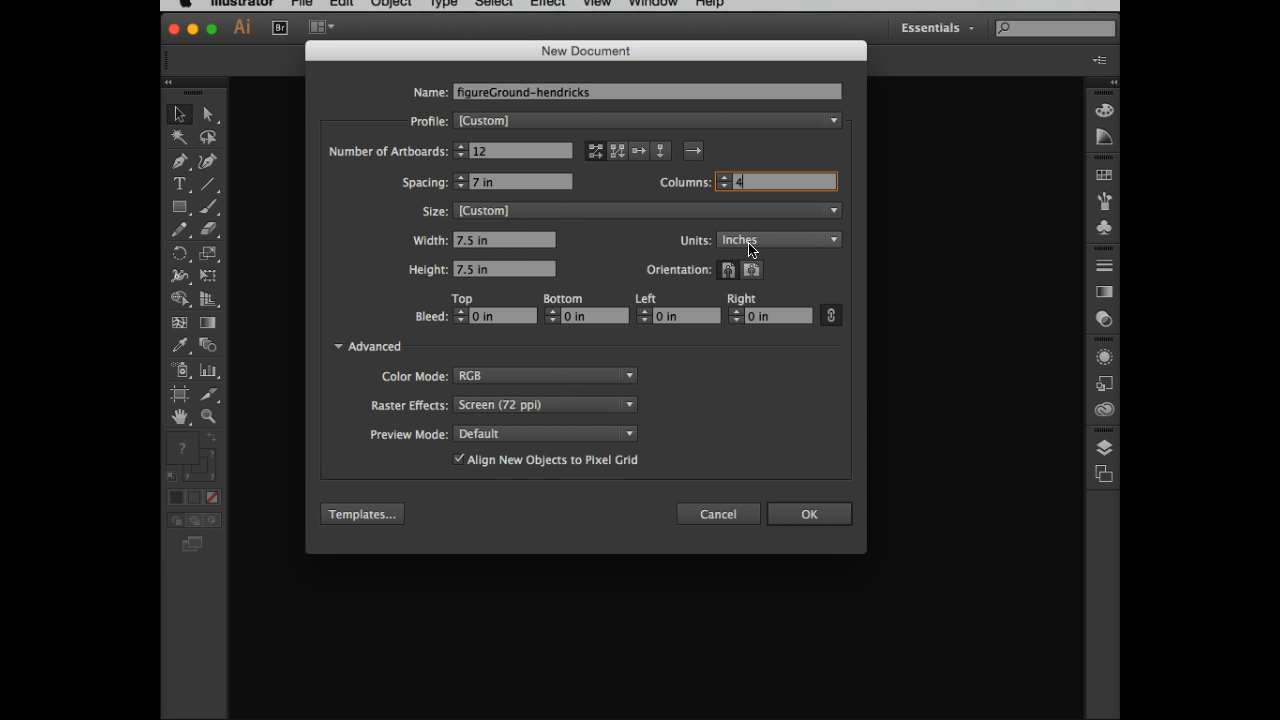
pyautogui.moveTo(536, 378)
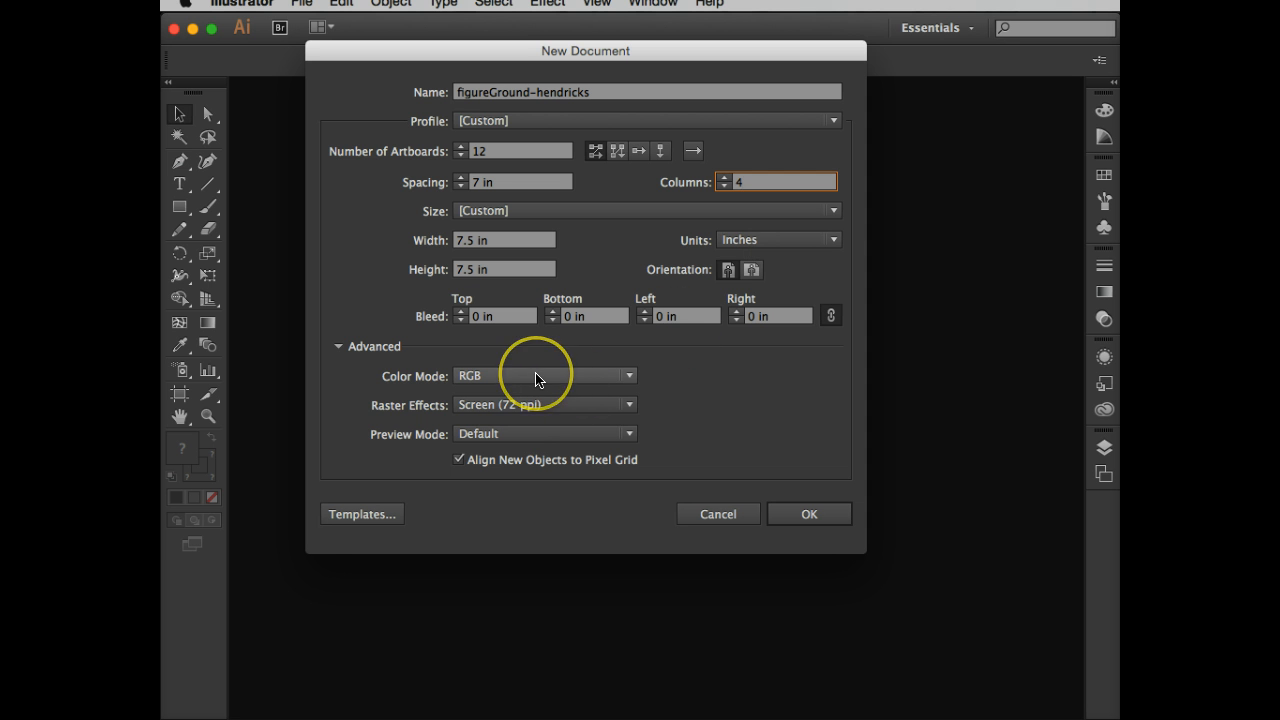
pyautogui.moveTo(528, 414)
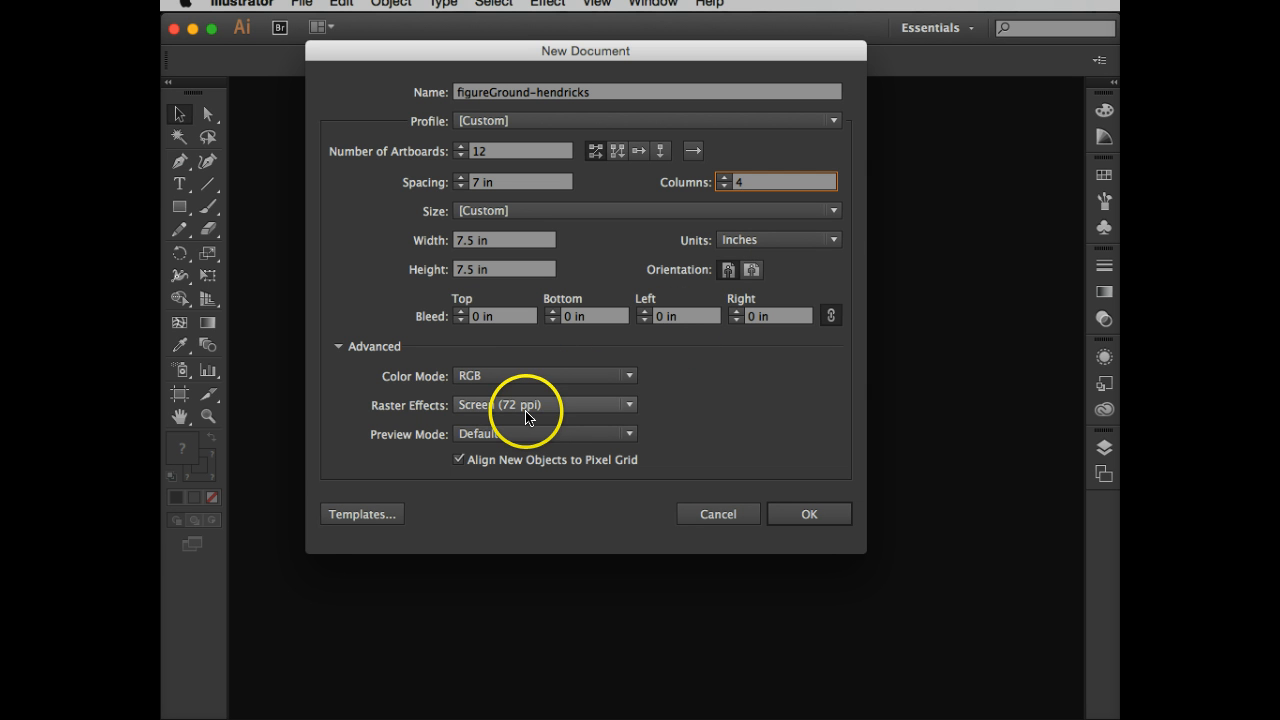
# - Choose Medium (150 ppi) raster effects and create the twelve-artboard document
pyautogui.click(628, 404)
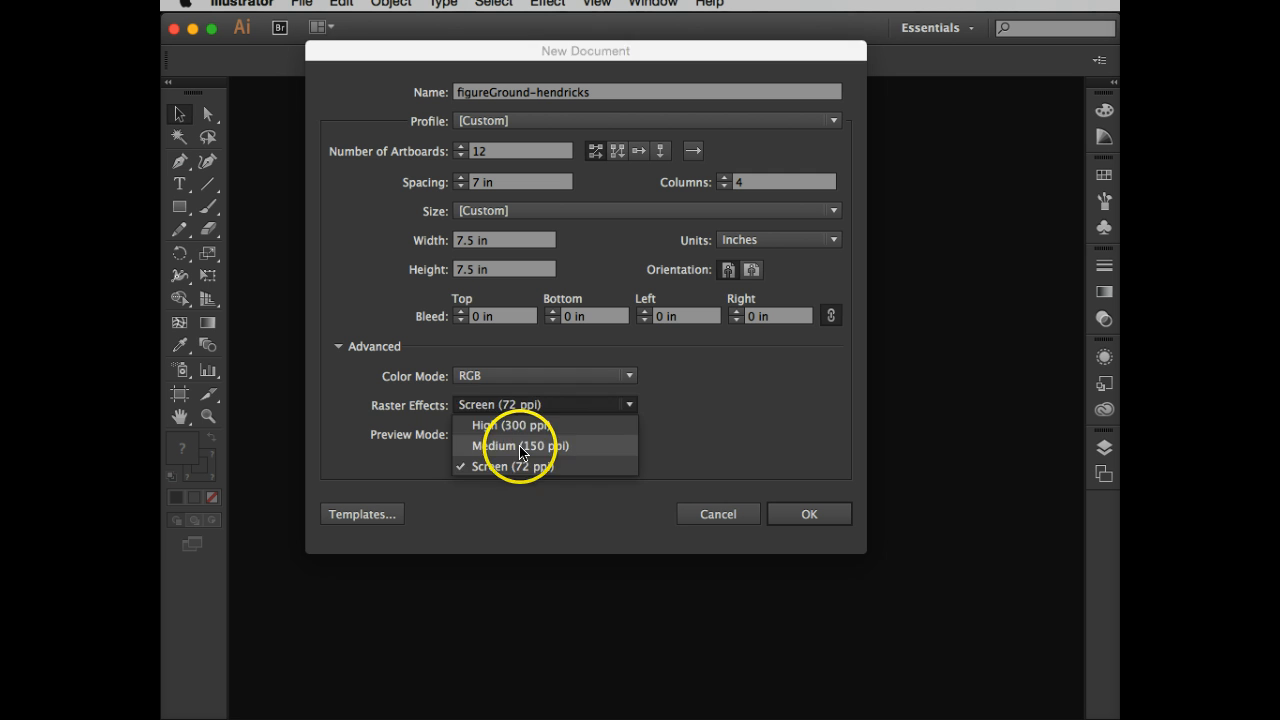
pyautogui.click(520, 444)
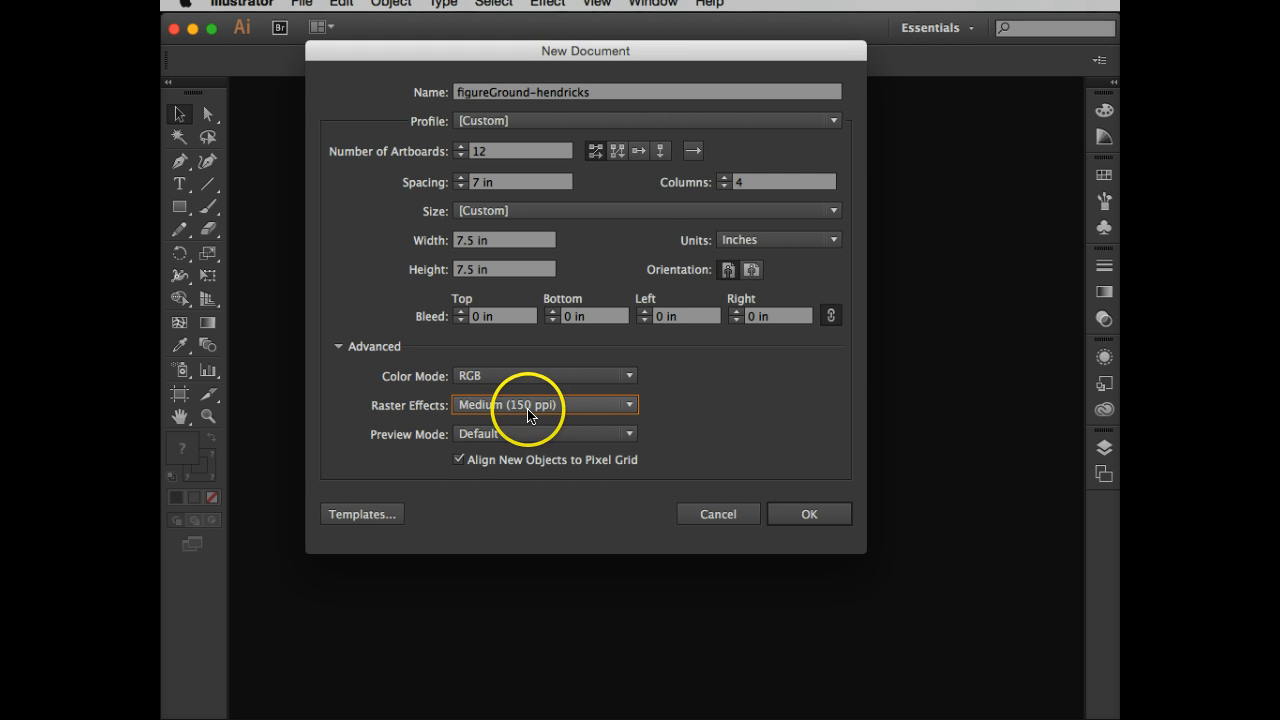
pyautogui.moveTo(556, 418)
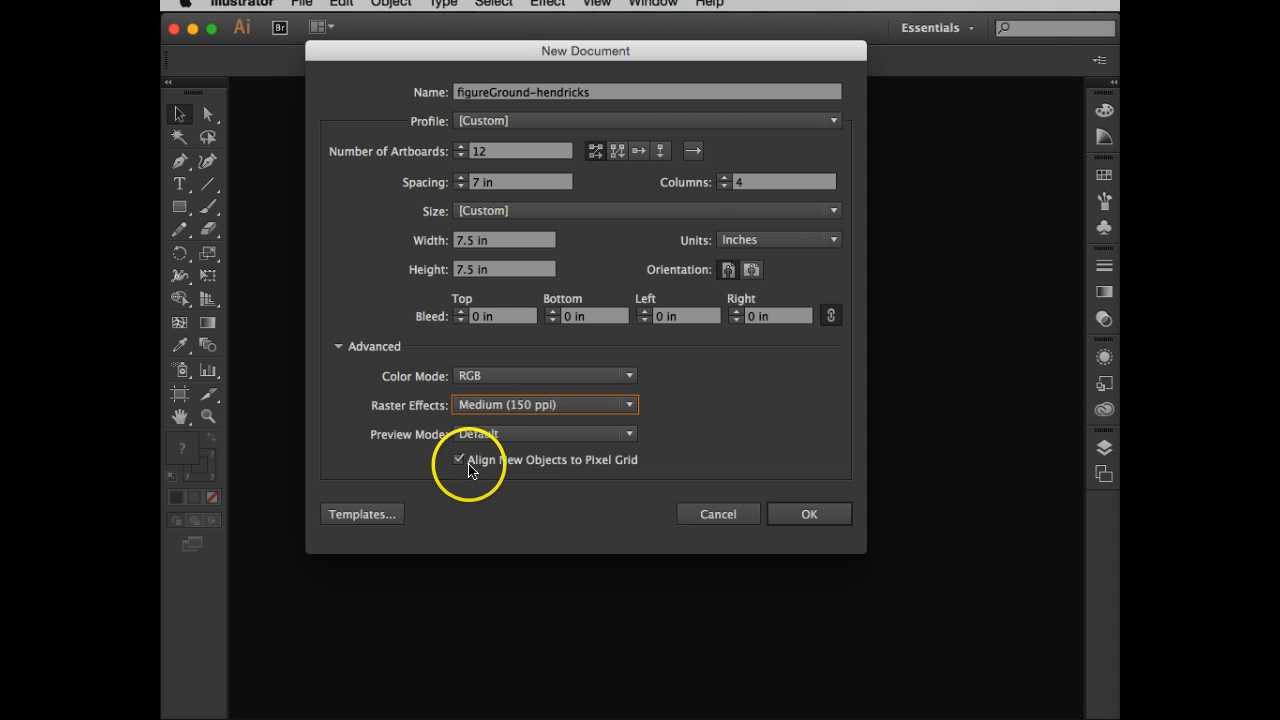
pyautogui.moveTo(578, 476)
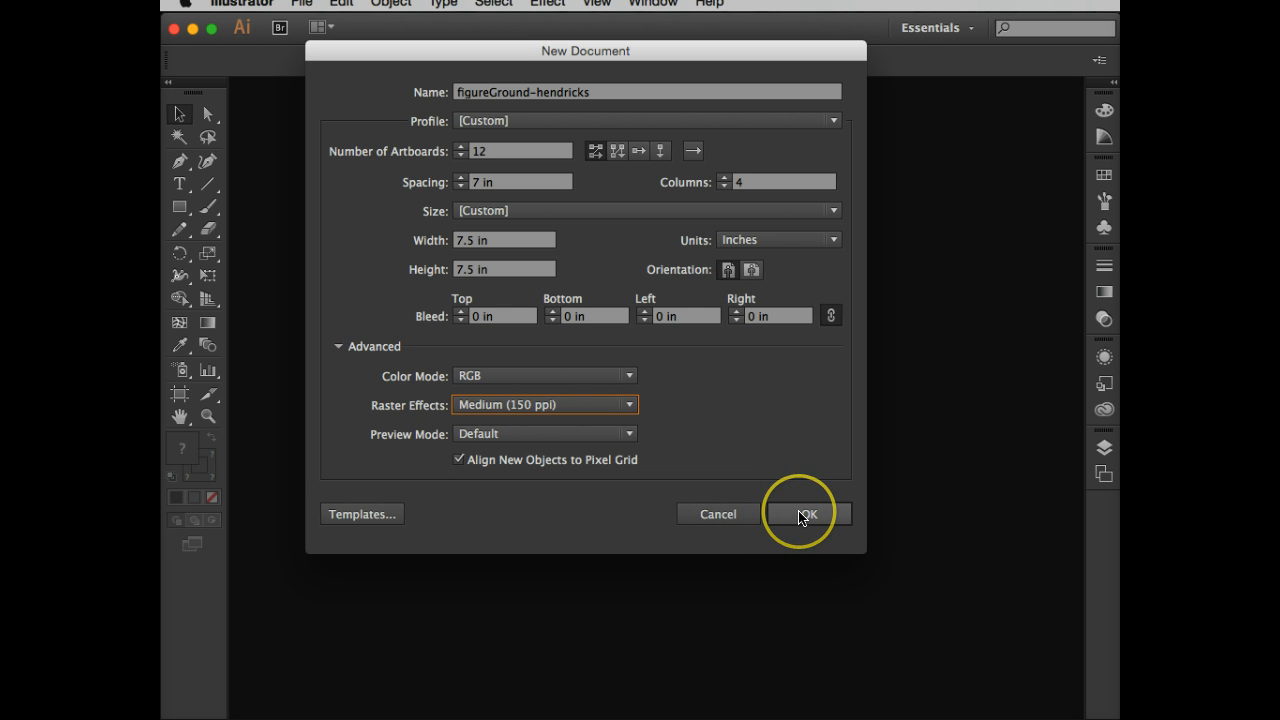
pyautogui.click(806, 512)
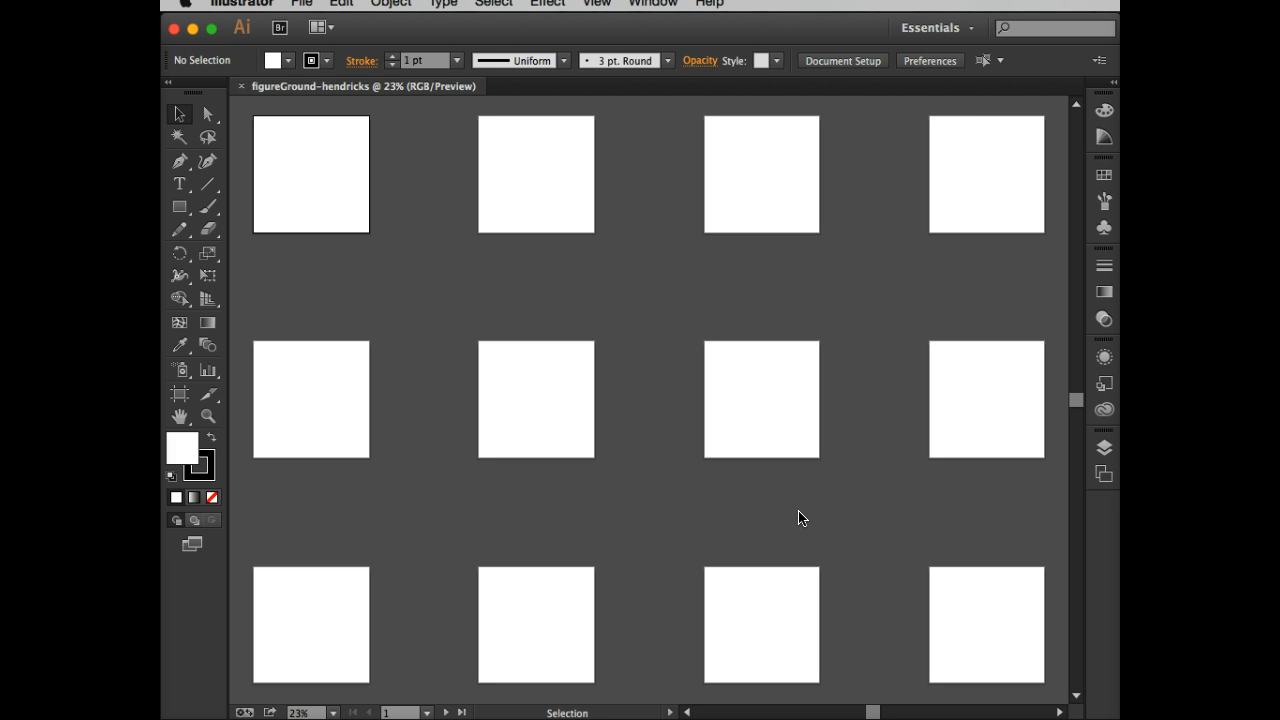
pyautogui.moveTo(400, 150)
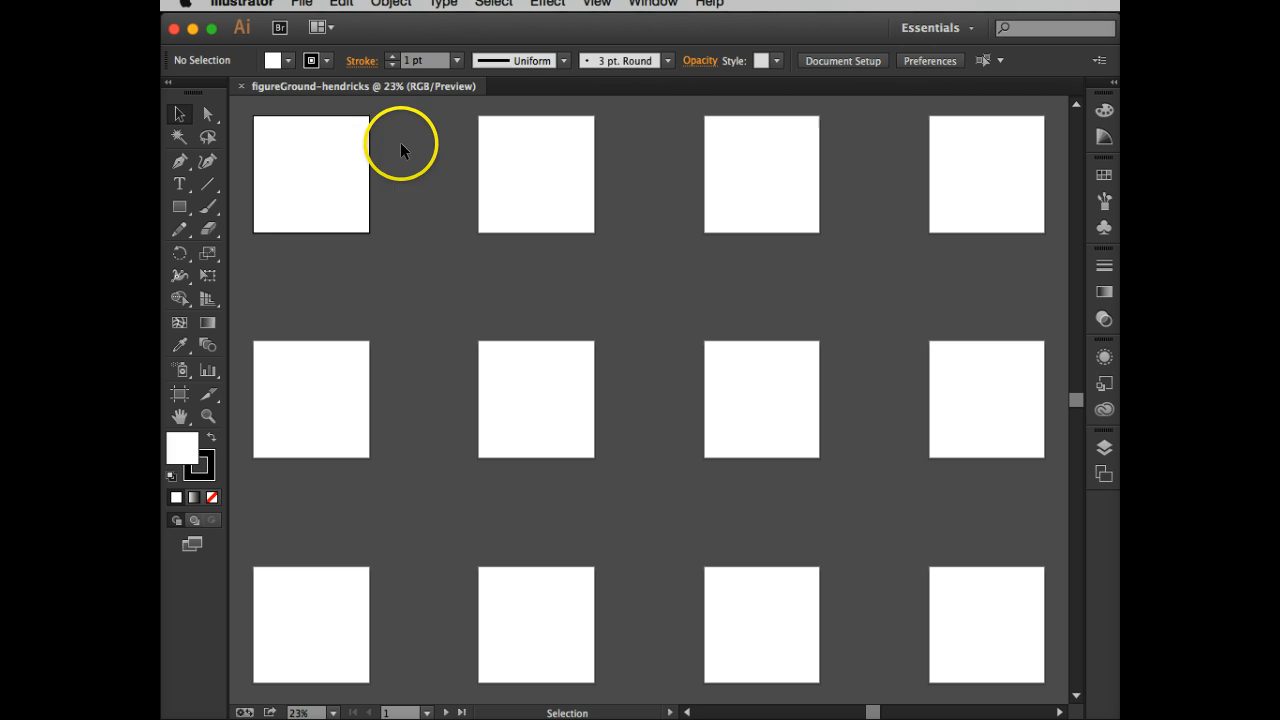
pyautogui.moveTo(324, 176)
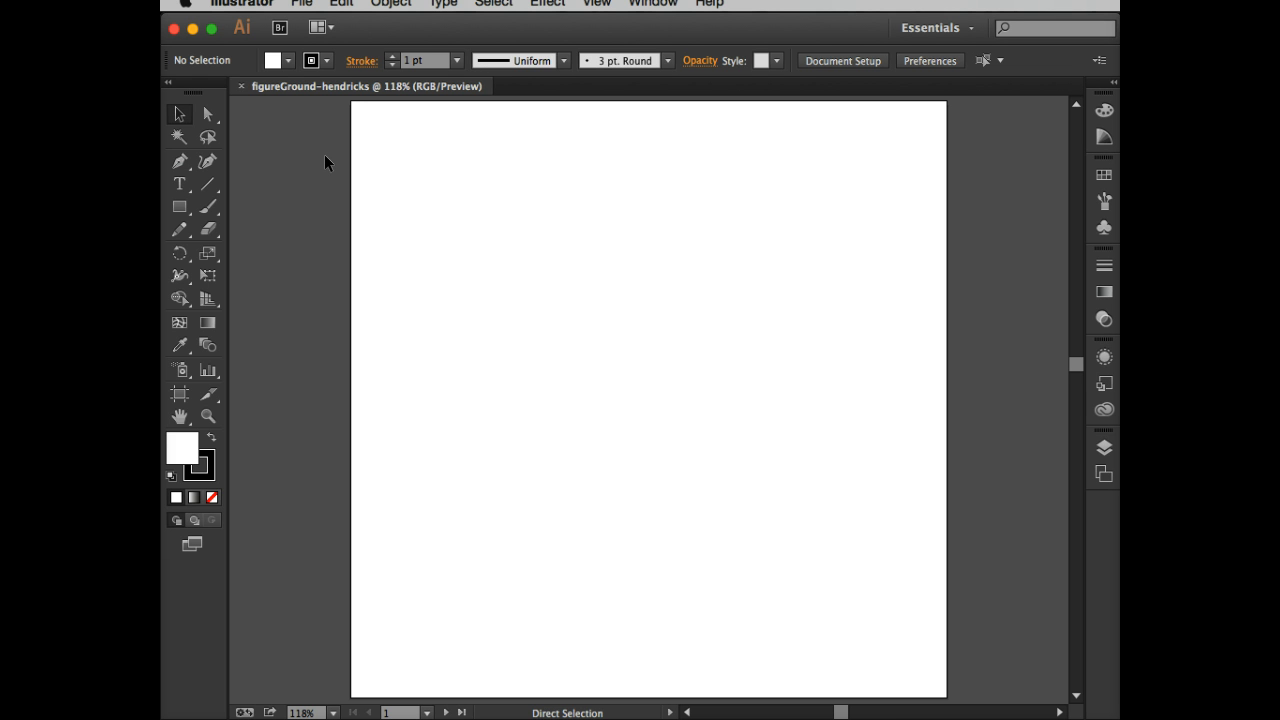
# - Fit the first square artboard alone in the window
pyautogui.click(616, 376)
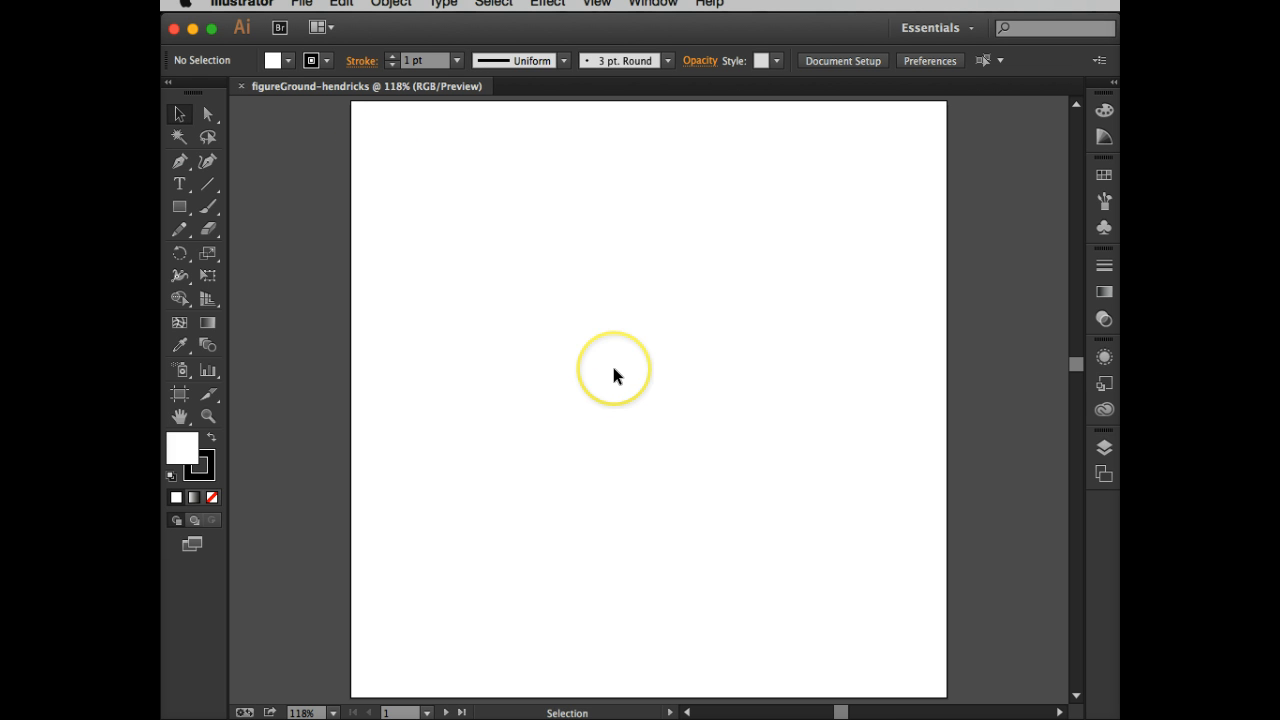
pyautogui.click(616, 370)
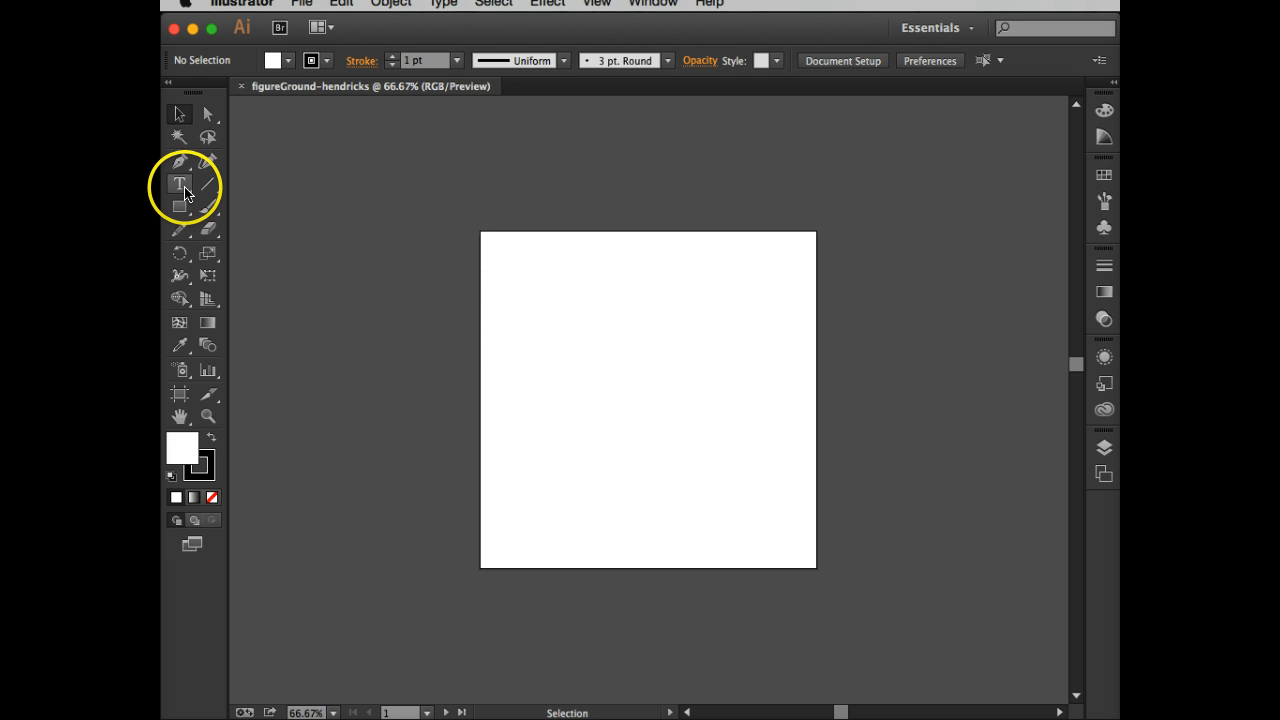
pyautogui.moveTo(180, 188)
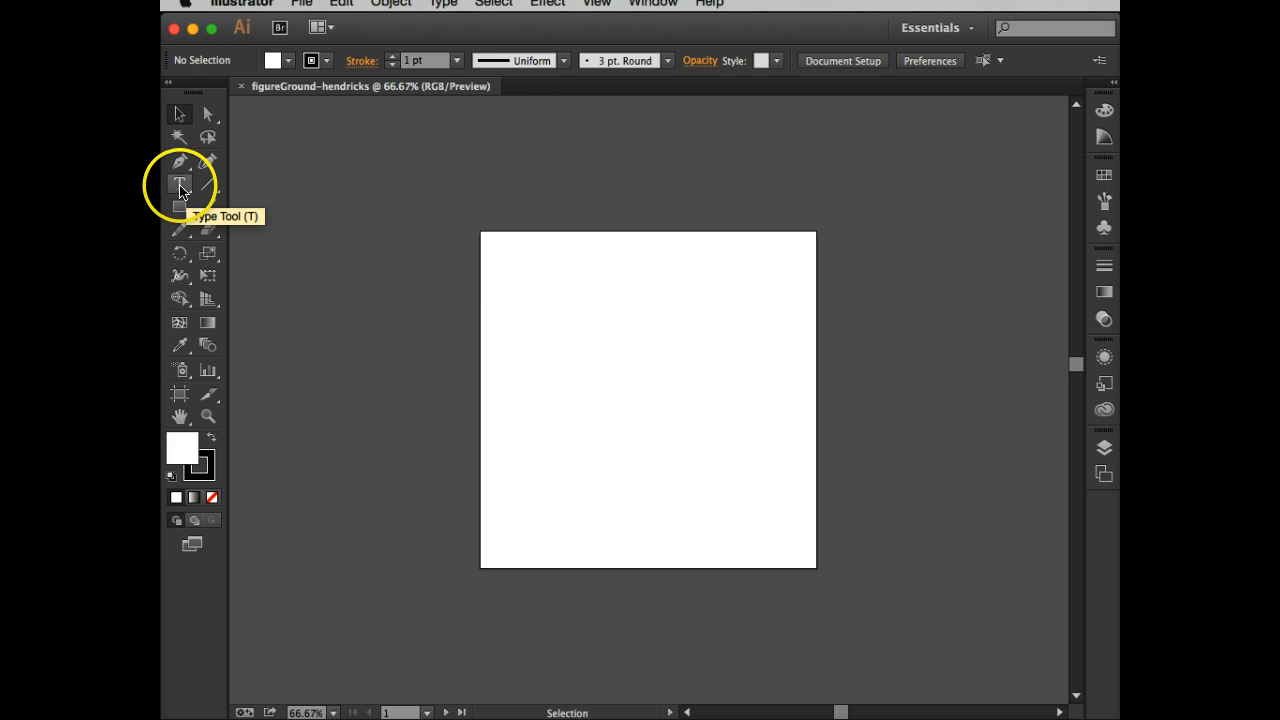
# - Place a text 'w' near the artboard's upper left with the Type tool
pyautogui.click(180, 184)
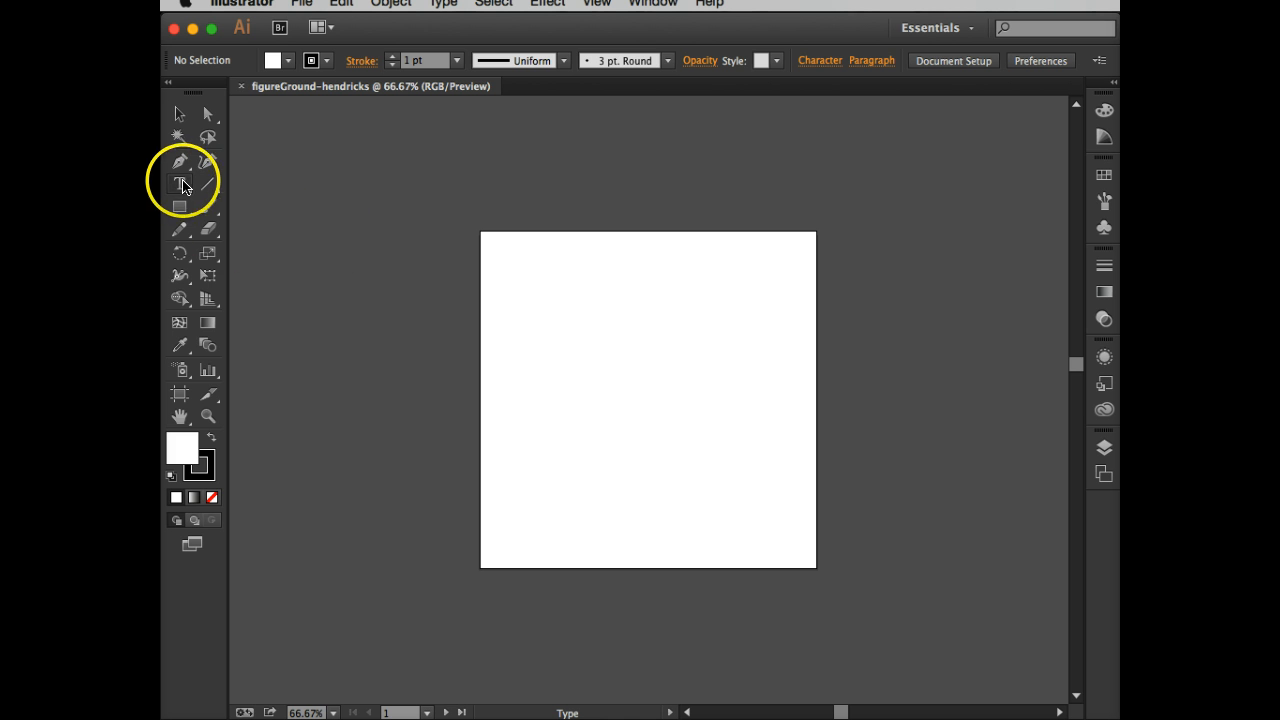
pyautogui.moveTo(180, 184)
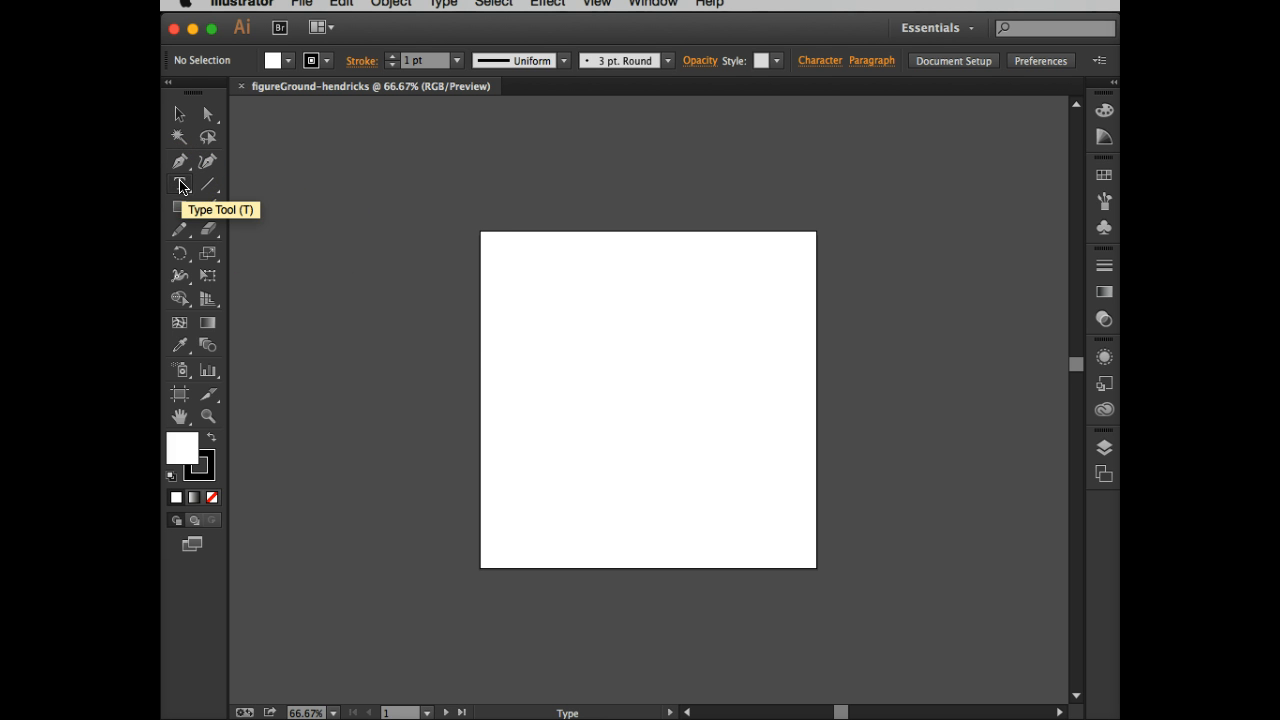
pyautogui.click(180, 184)
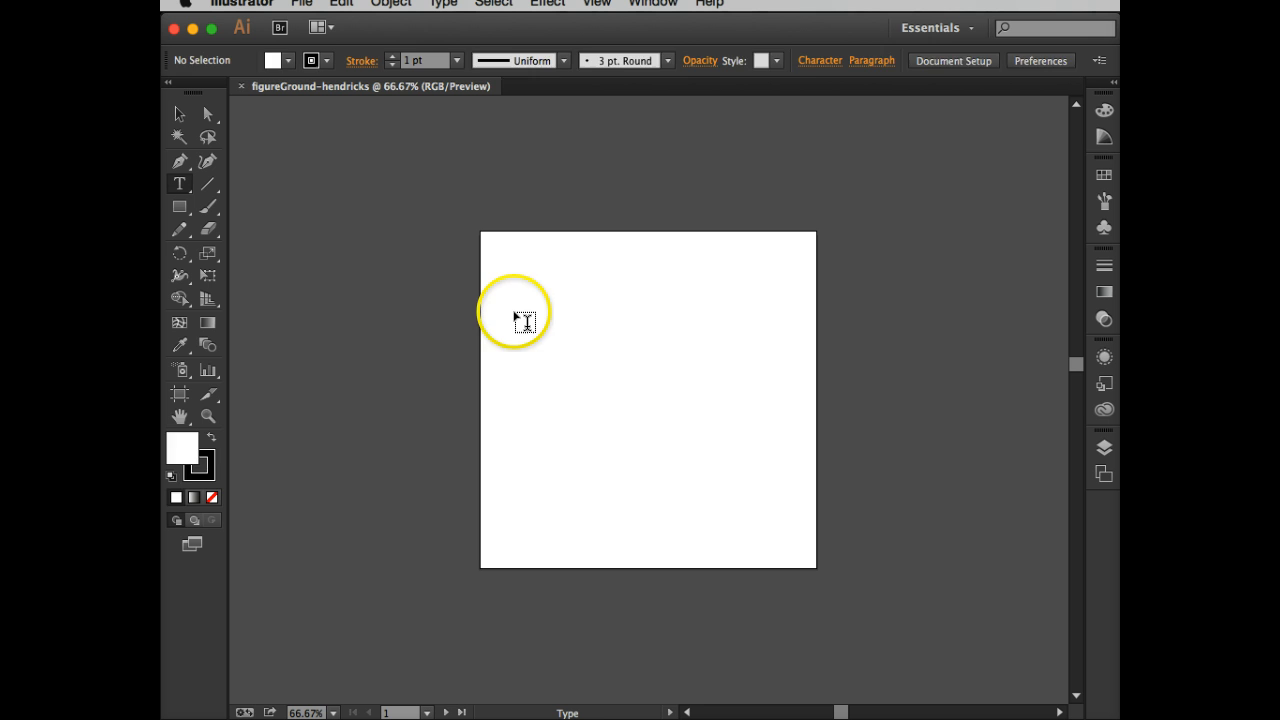
pyautogui.click(516, 310)
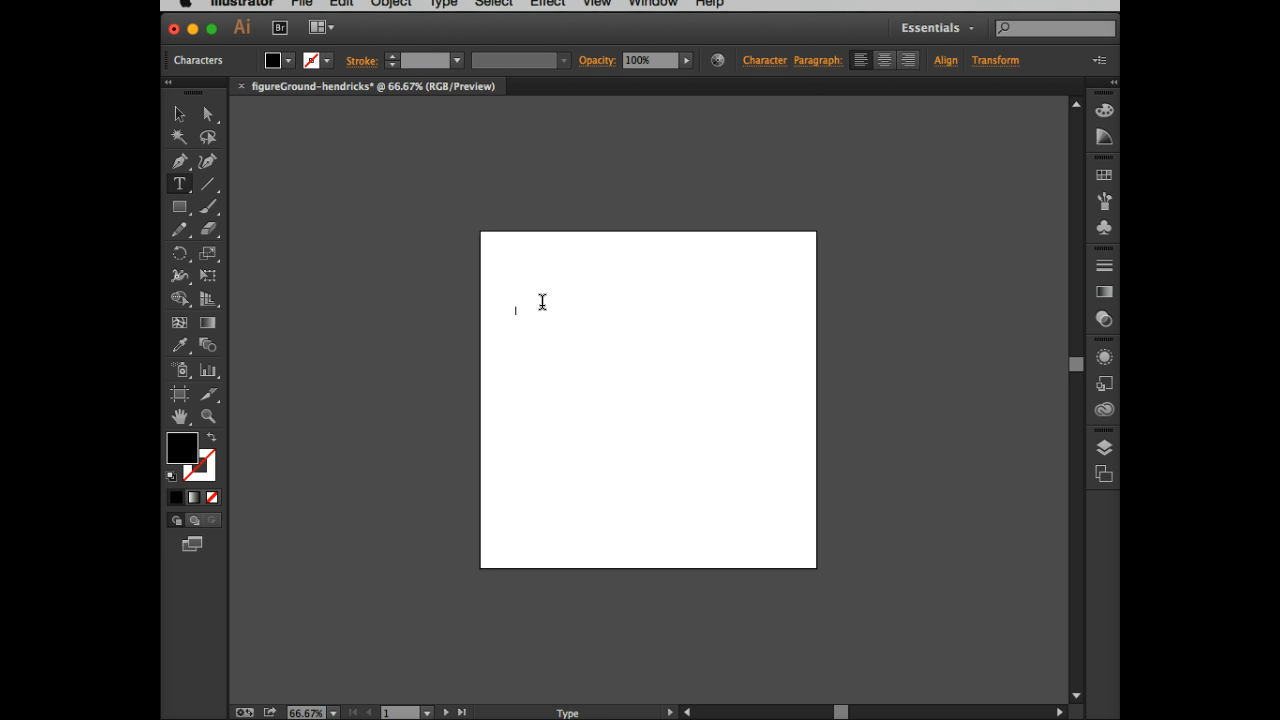
pyautogui.write('w')
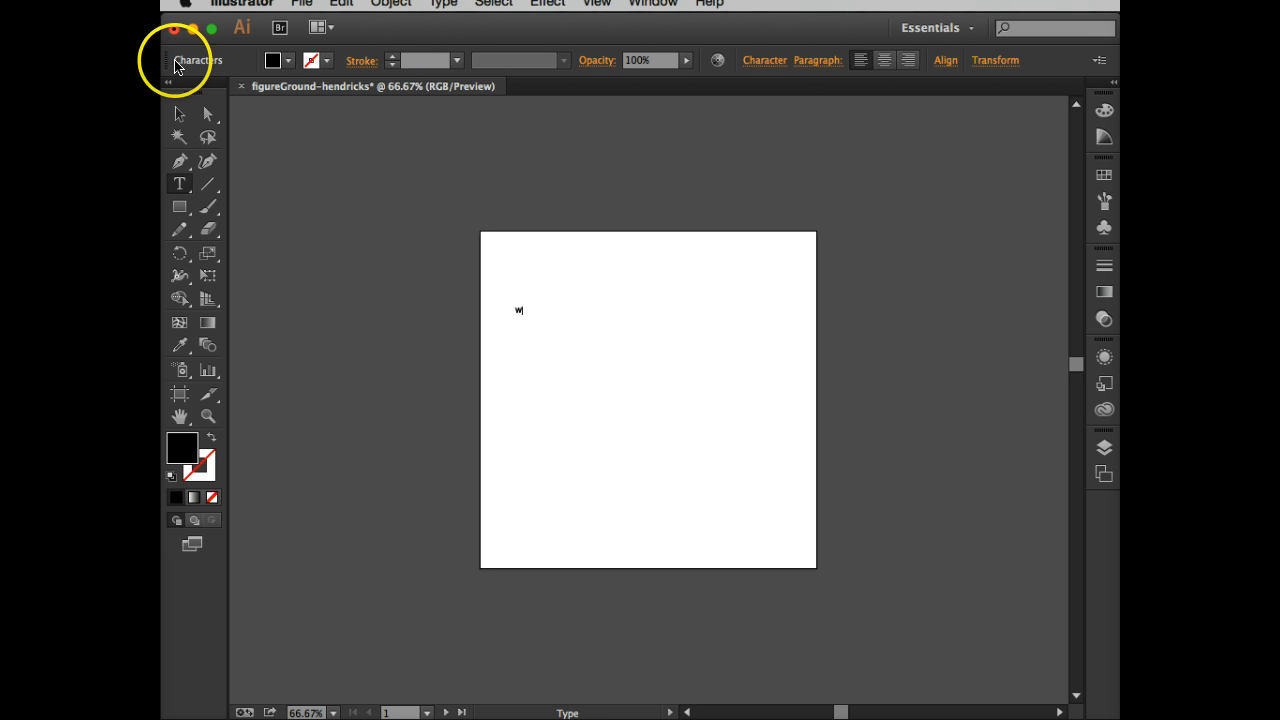
pyautogui.moveTo(180, 114)
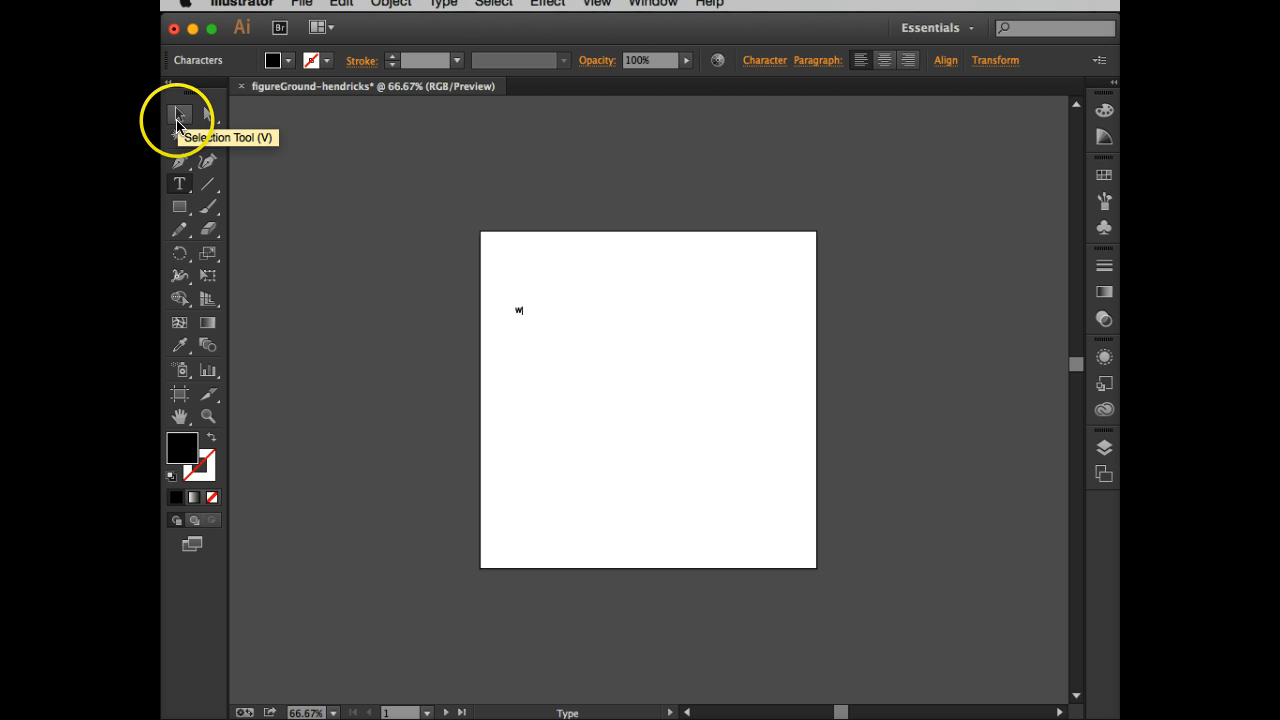
# - Scale the W up into a huge letter spilling past the artboard edges
pyautogui.click(180, 114)
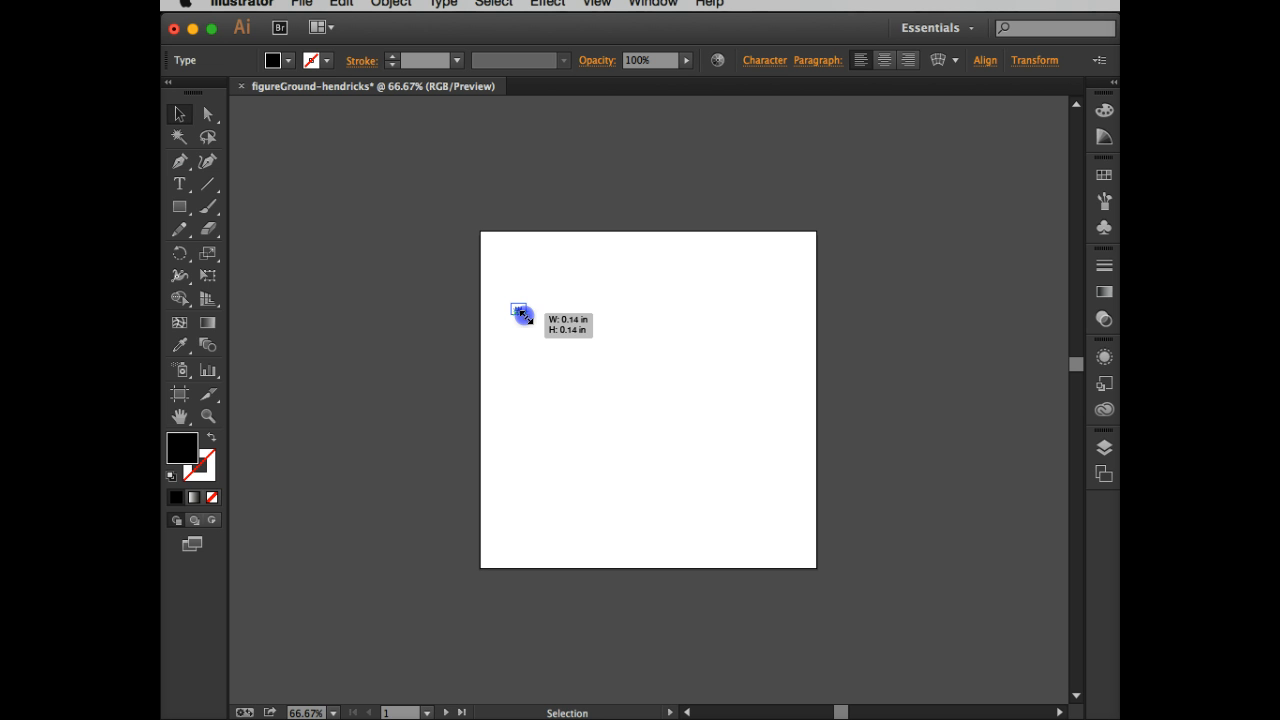
pyautogui.moveTo(520, 316); pyautogui.dragTo(582, 370)
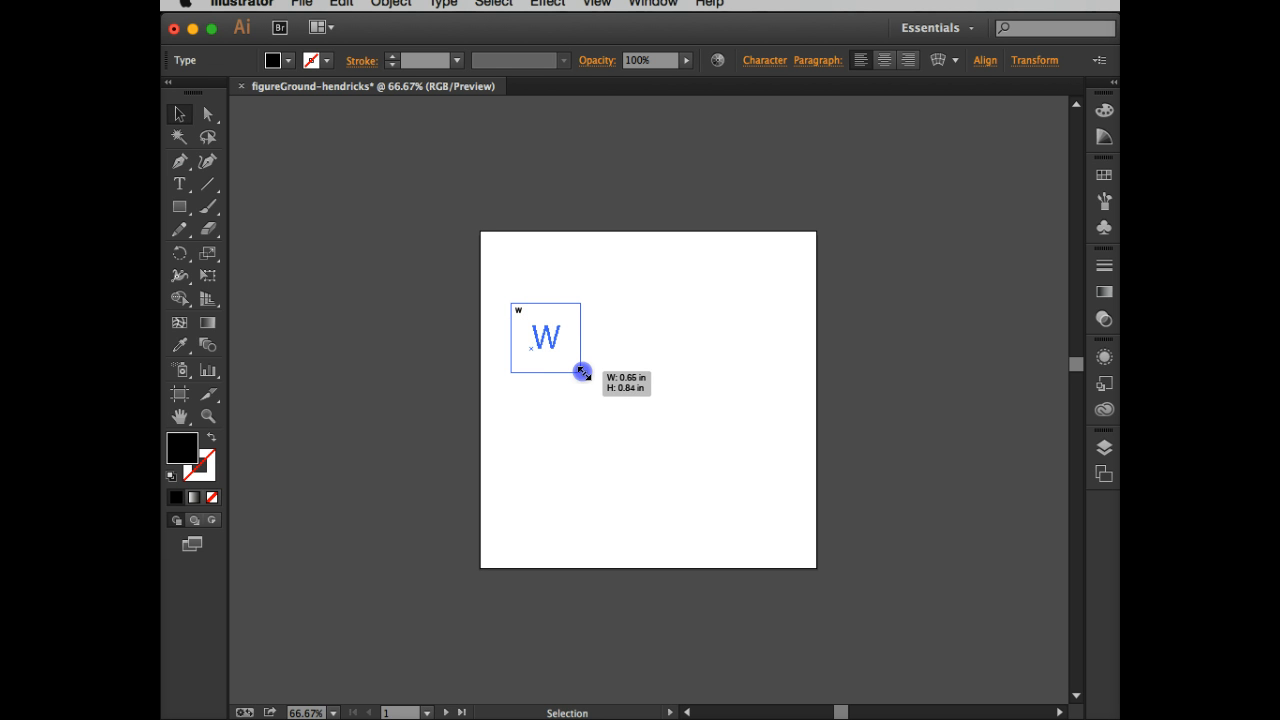
pyautogui.moveTo(582, 370); pyautogui.dragTo(604, 388)
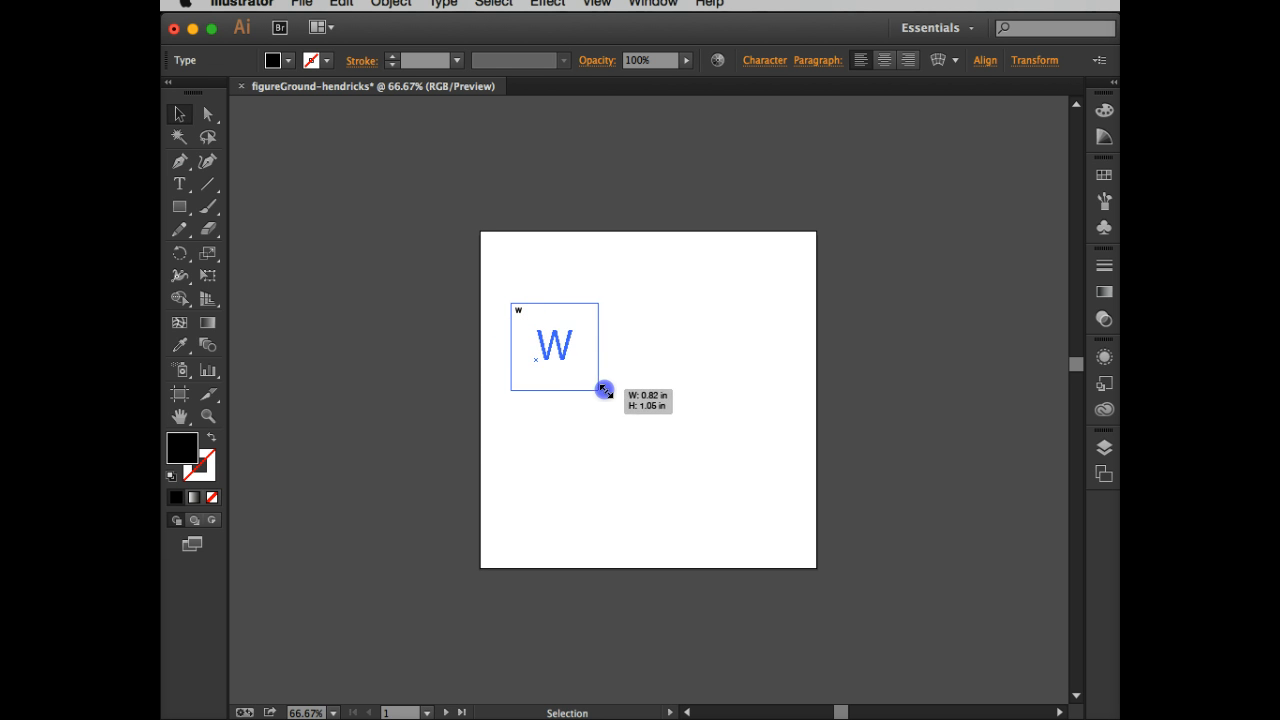
pyautogui.moveTo(604, 388); pyautogui.dragTo(756, 532)
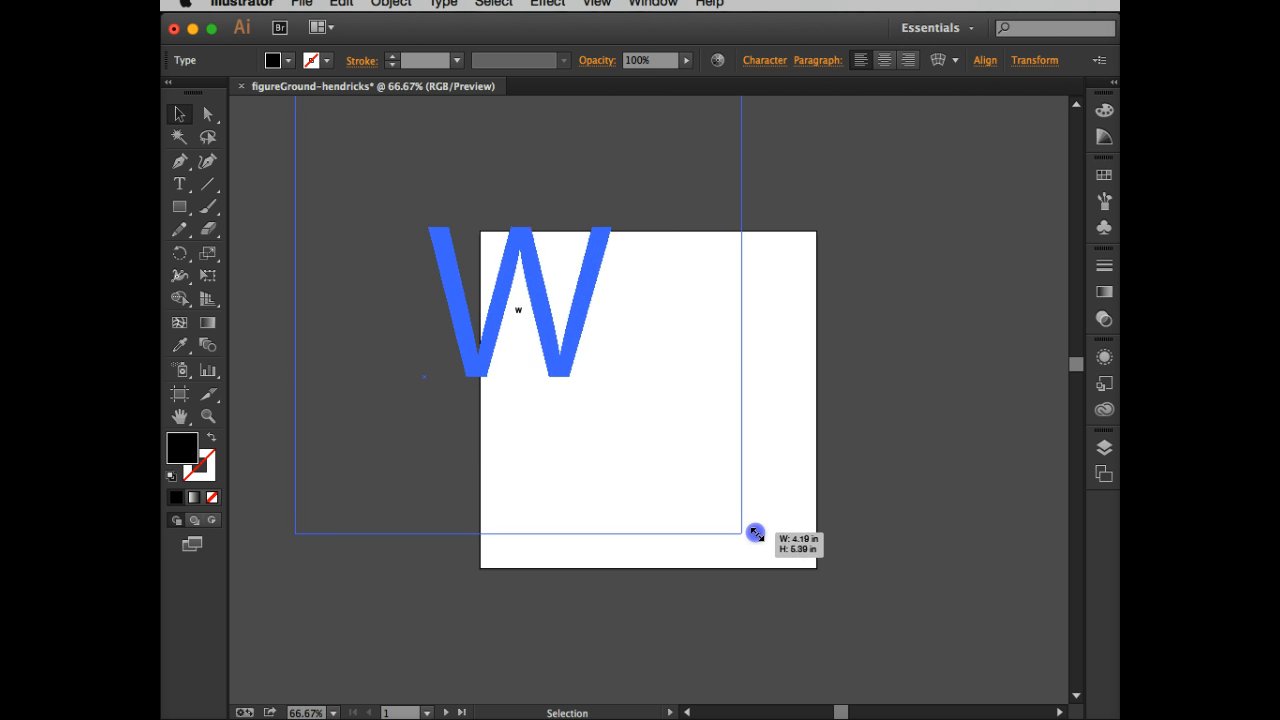
pyautogui.moveTo(756, 532); pyautogui.dragTo(824, 598)
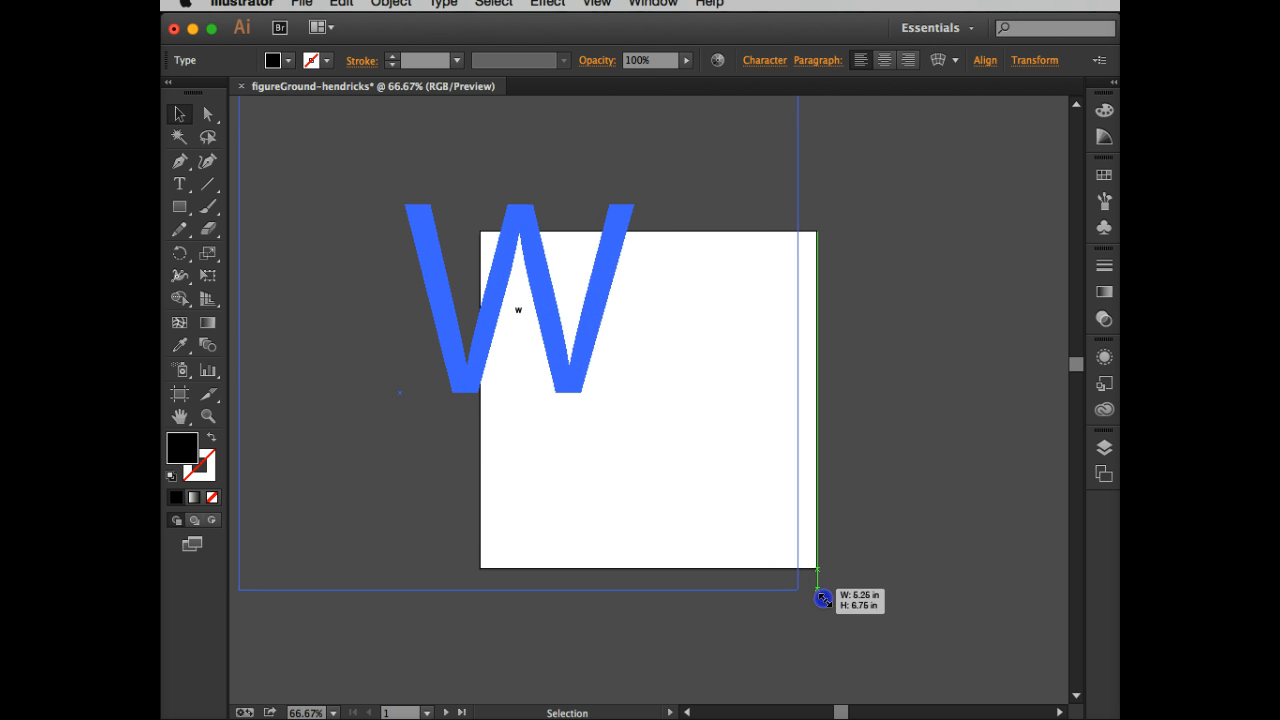
pyautogui.moveTo(820, 598); pyautogui.dragTo(860, 644)
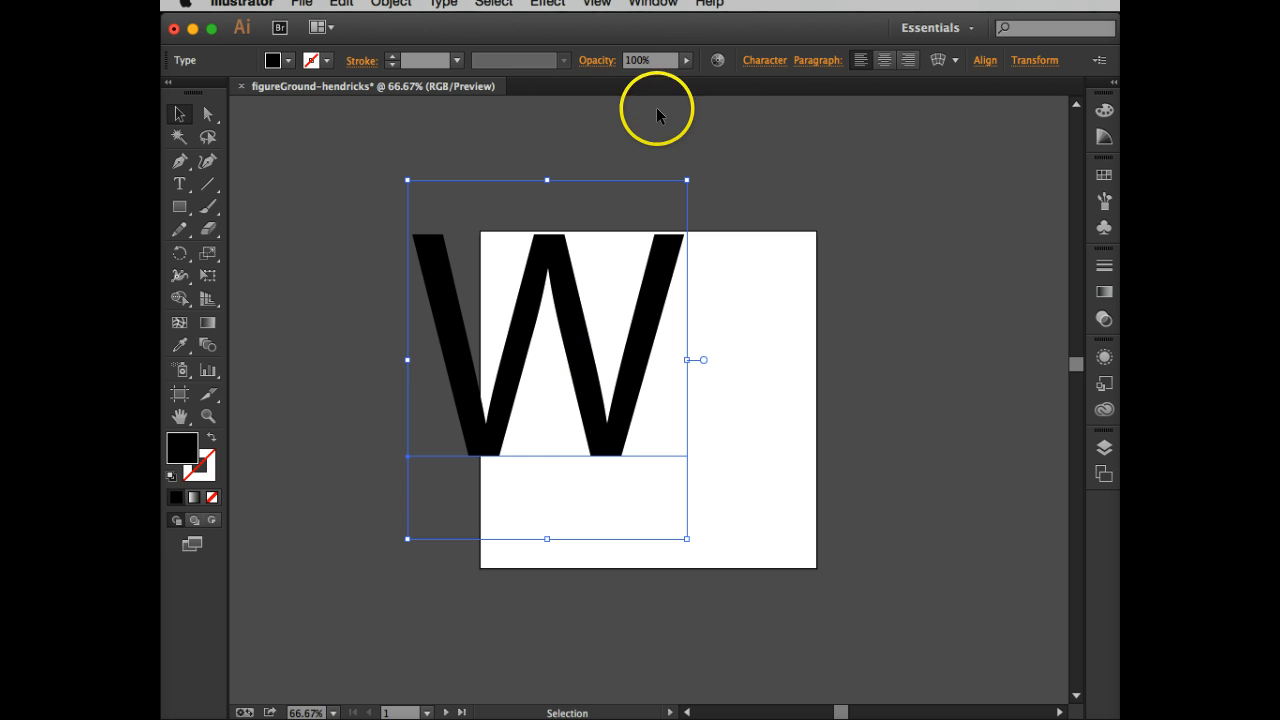
pyautogui.moveTo(186, 268)
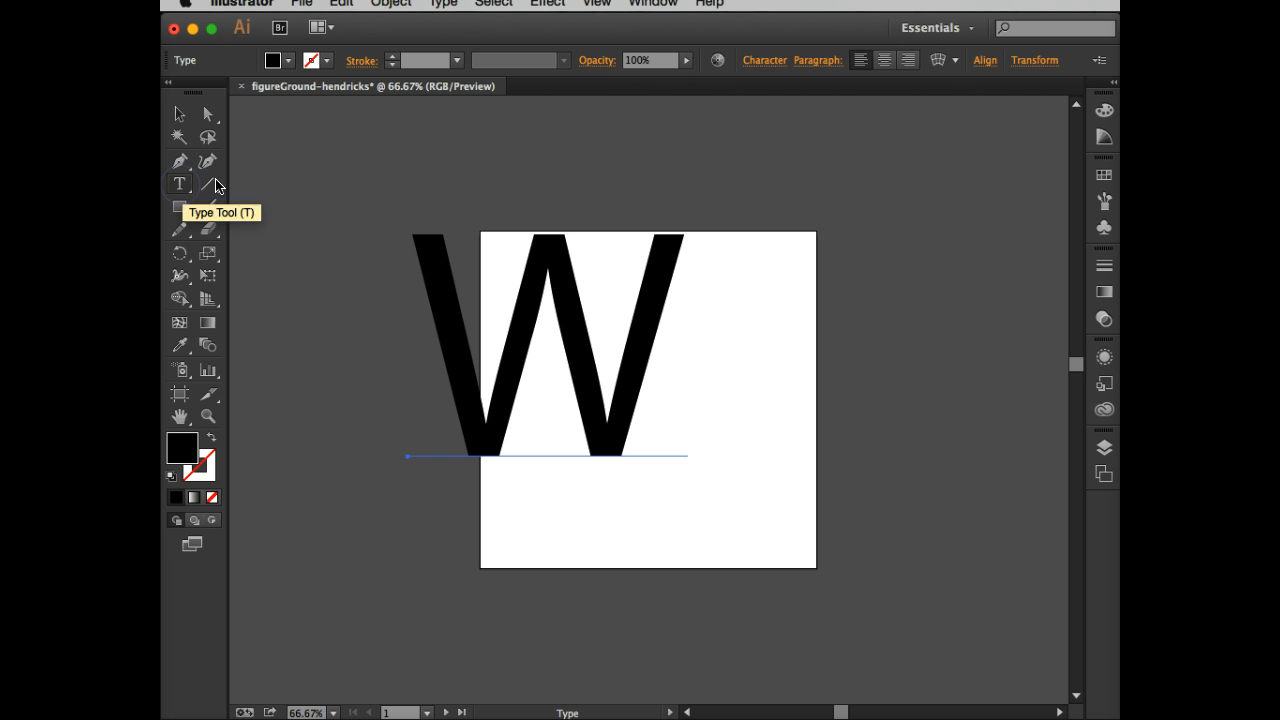
pyautogui.moveTo(470, 280)
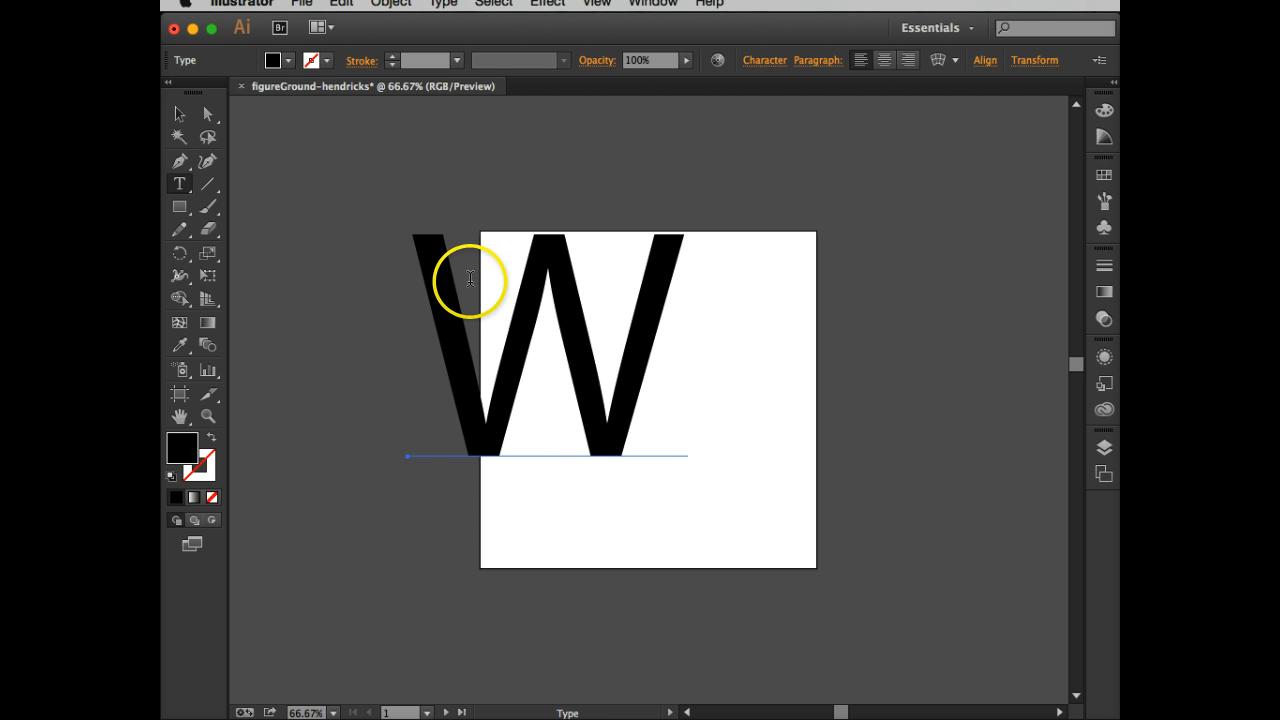
pyautogui.moveTo(600, 240)
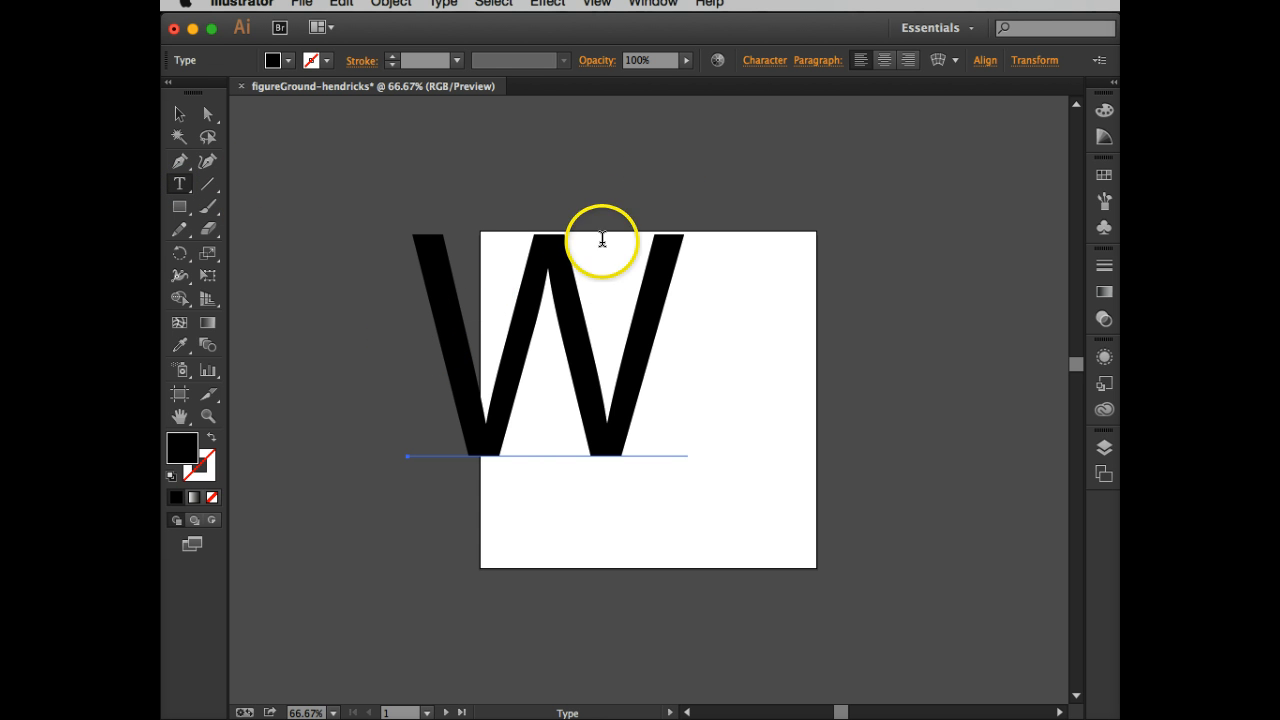
pyautogui.moveTo(764, 60)
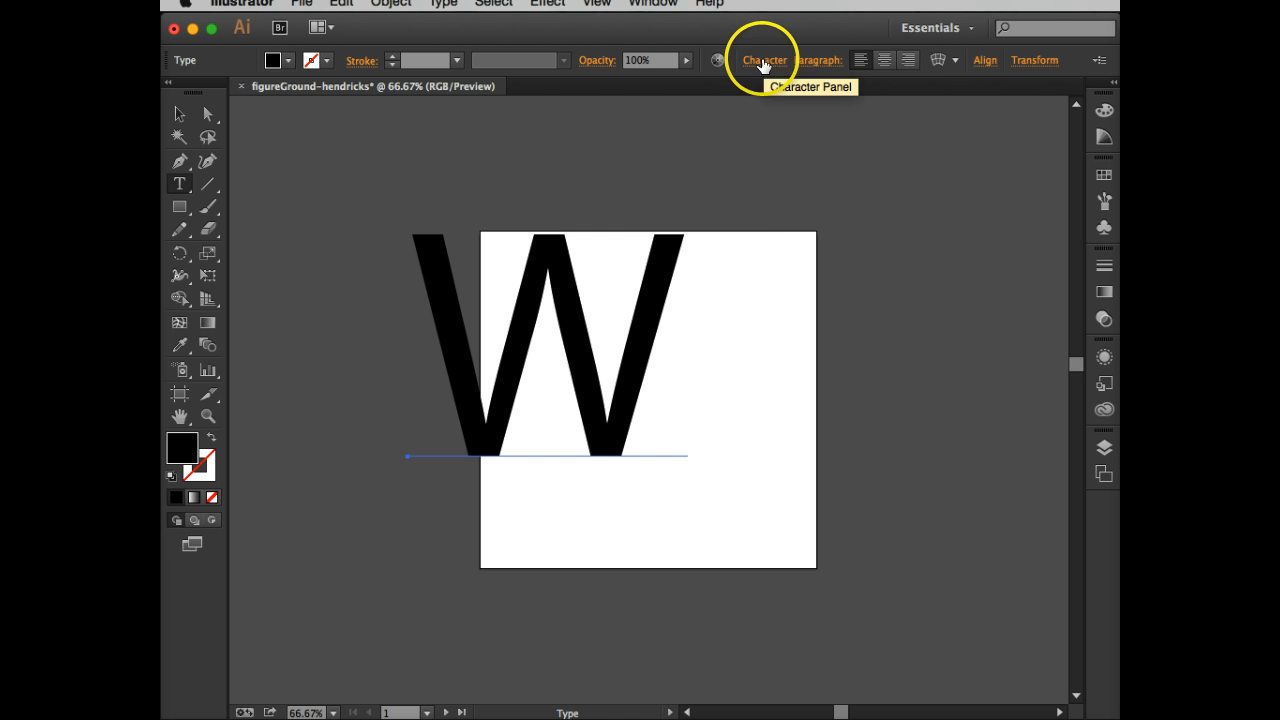
# - Set the W in Edwardian Script ITC at 538 pt via the Character panel
pyautogui.click(764, 60)
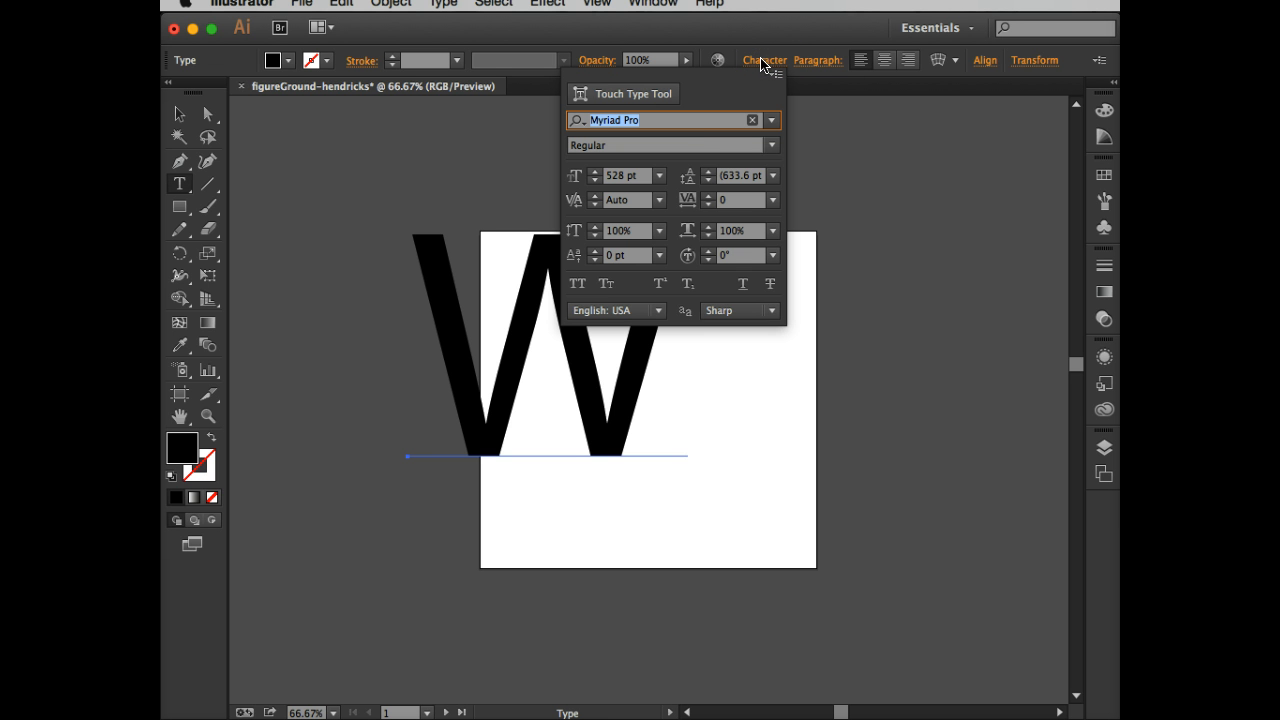
pyautogui.click(770, 120)
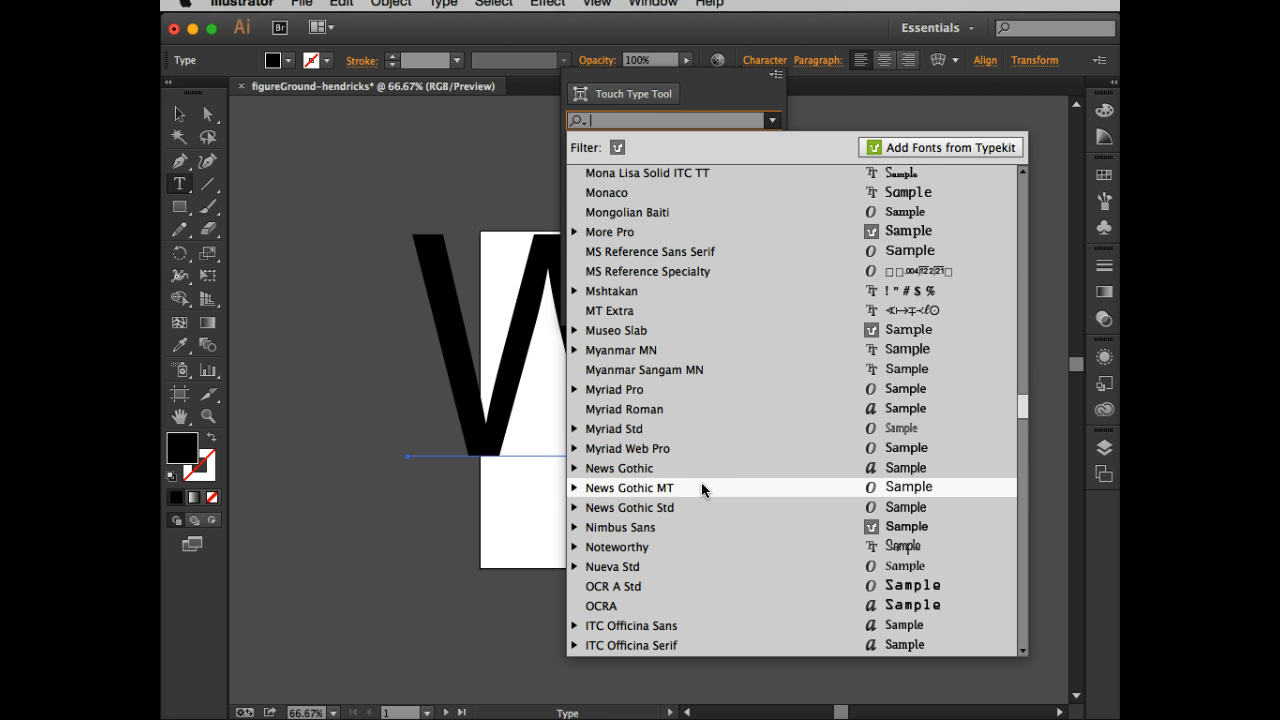
pyautogui.scroll(3)
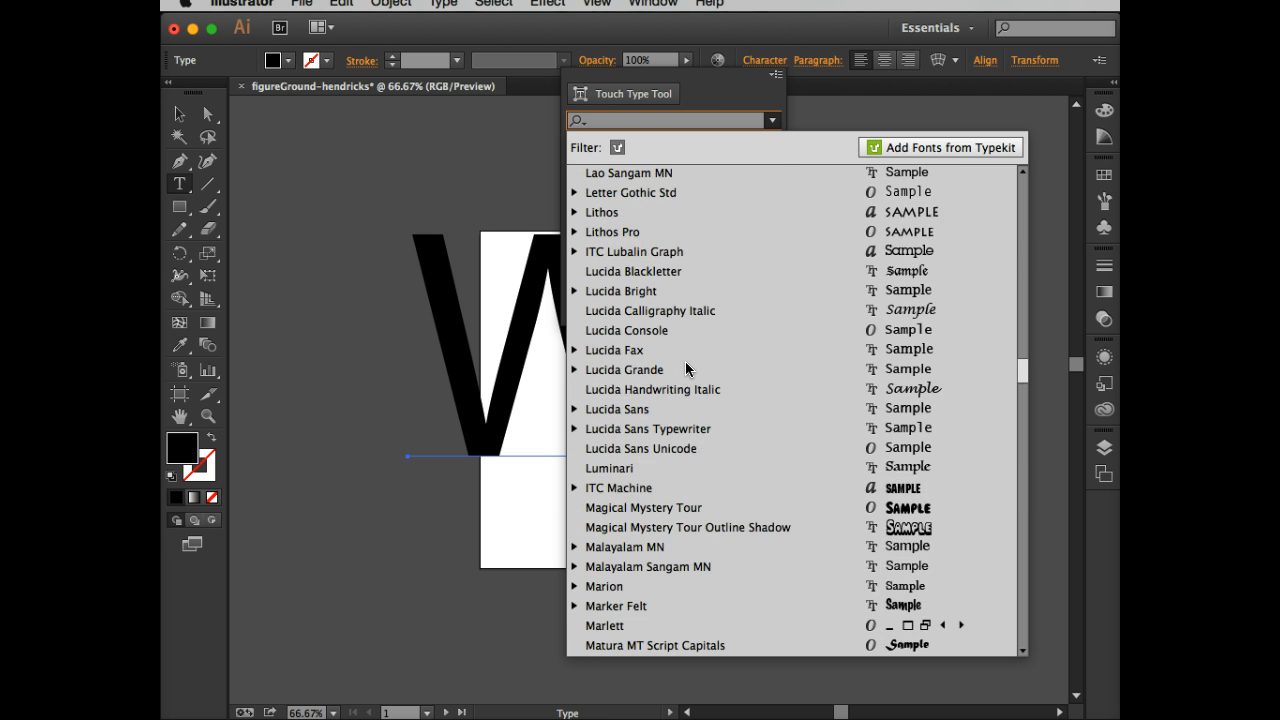
pyautogui.scroll(3)
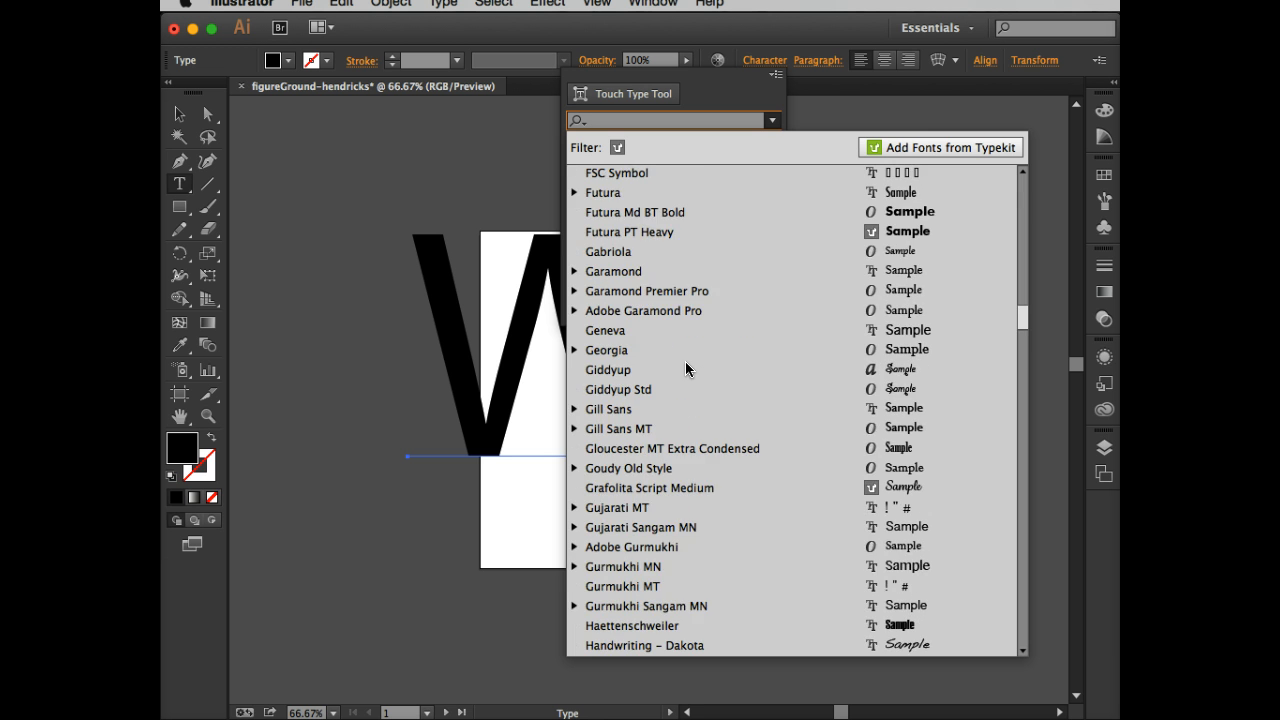
pyautogui.scroll(3)
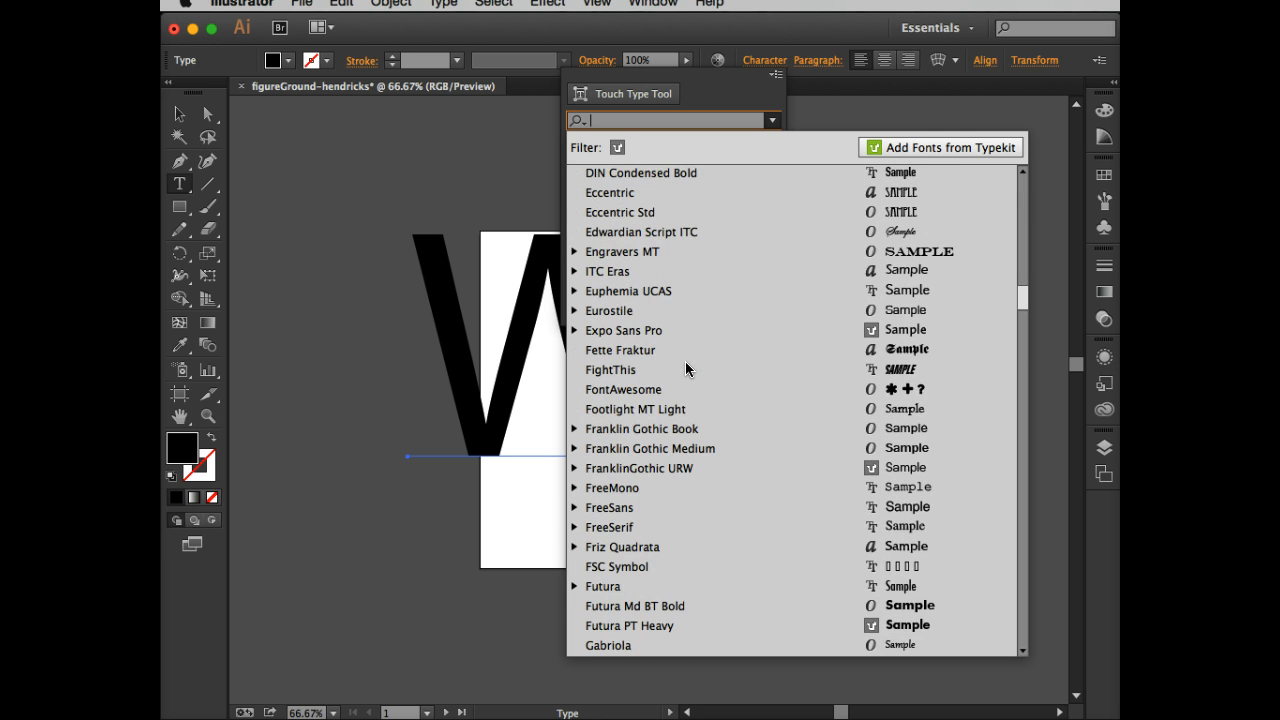
pyautogui.scroll(3)
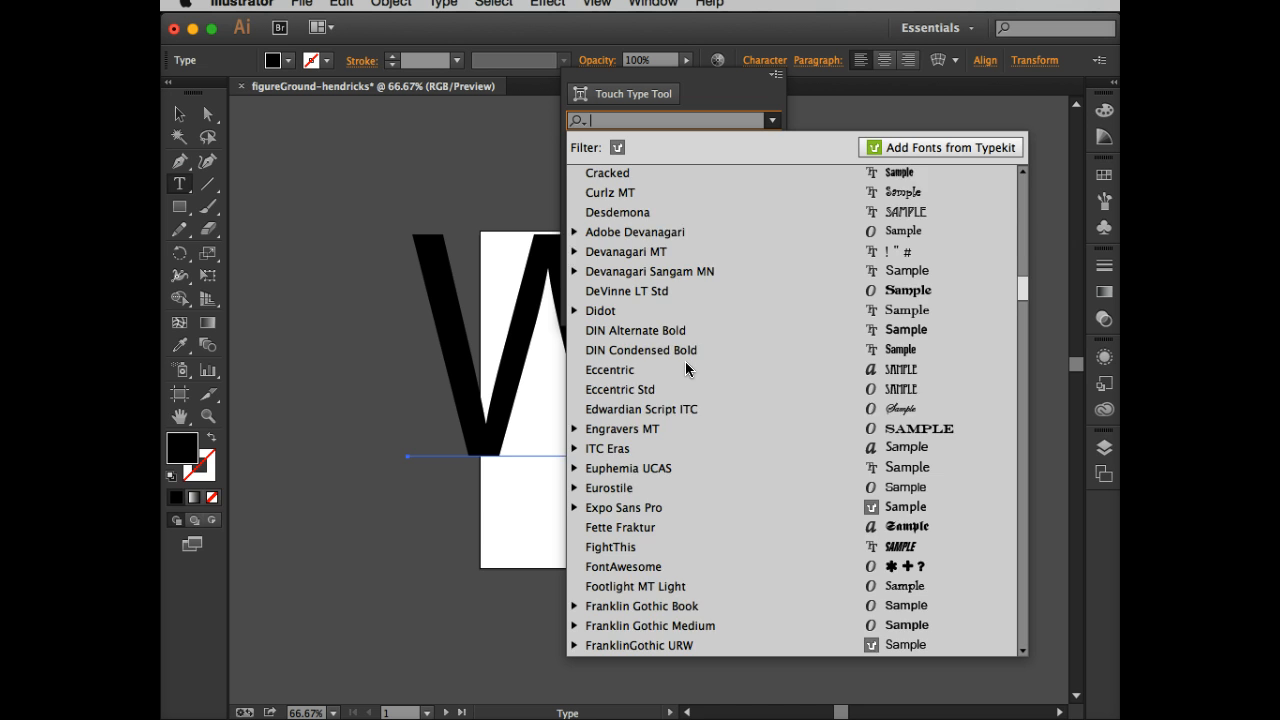
pyautogui.scroll(-3)
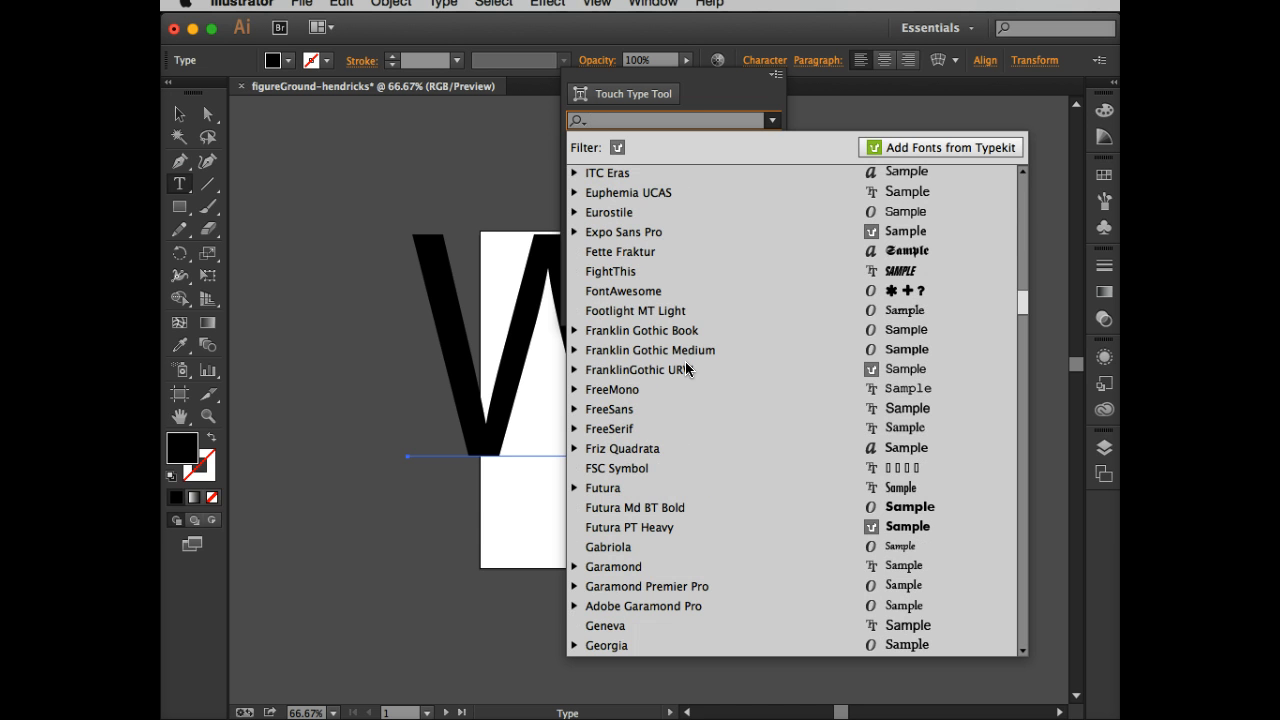
pyautogui.moveTo(658, 266)
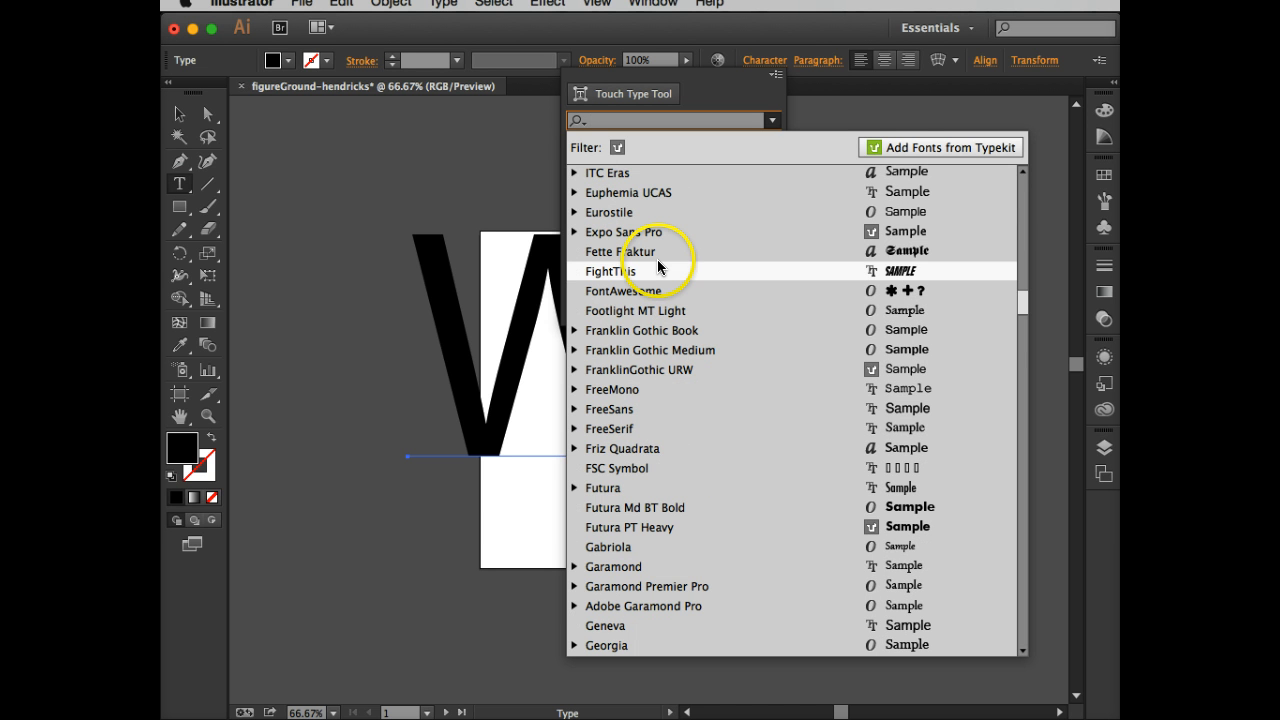
pyautogui.scroll(3)
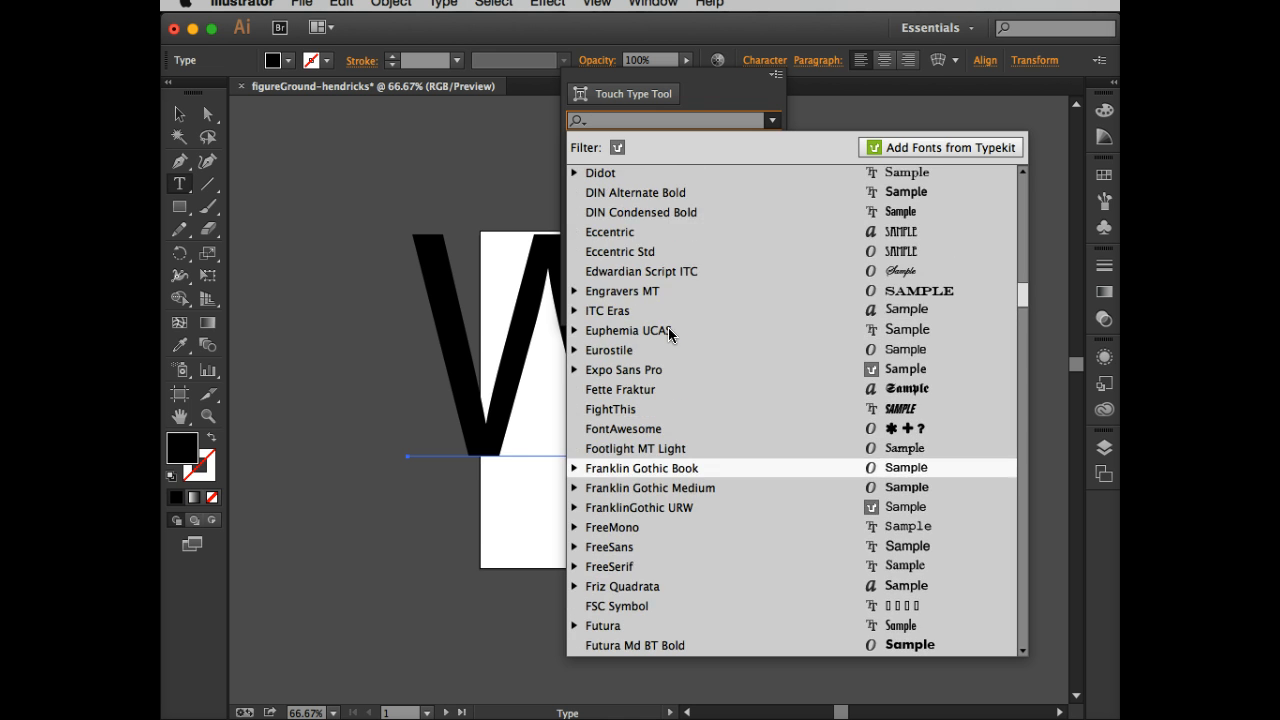
pyautogui.click(642, 272)
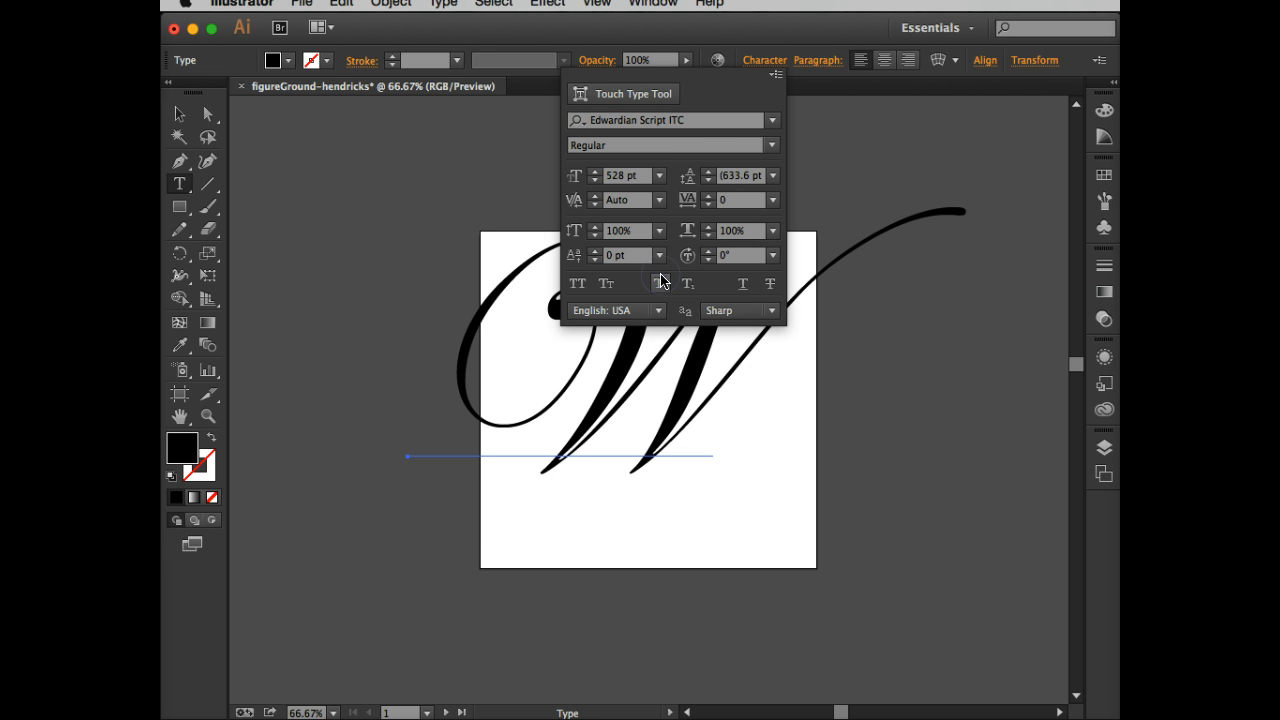
pyautogui.moveTo(744, 84)
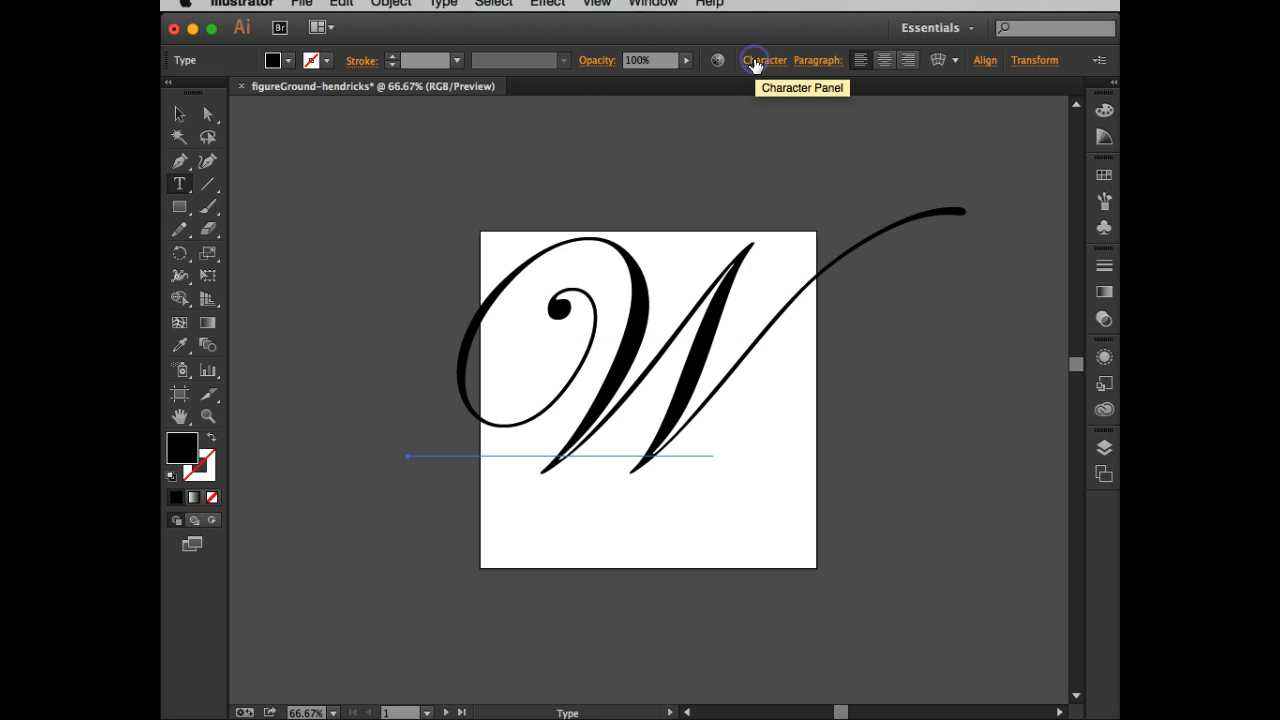
pyautogui.moveTo(558, 376)
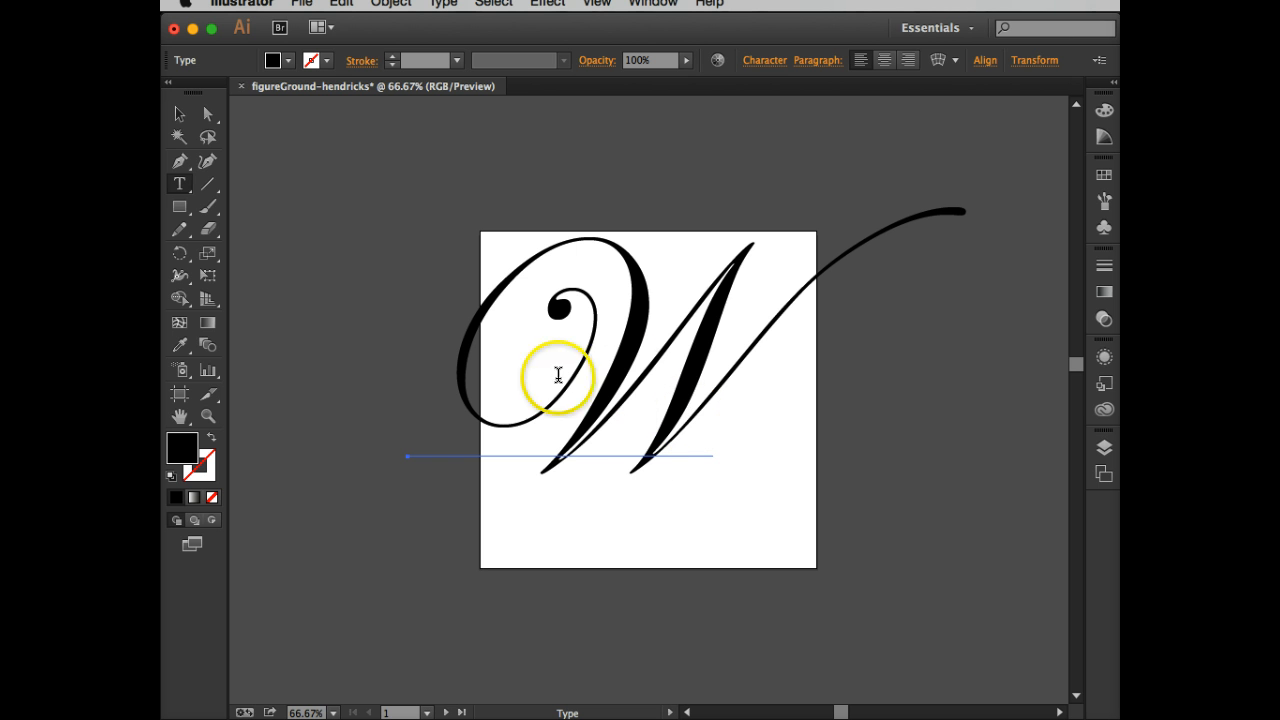
# - Scale the script W larger and shift it to overflow the artboard's right and bottom
pyautogui.click(178, 114)
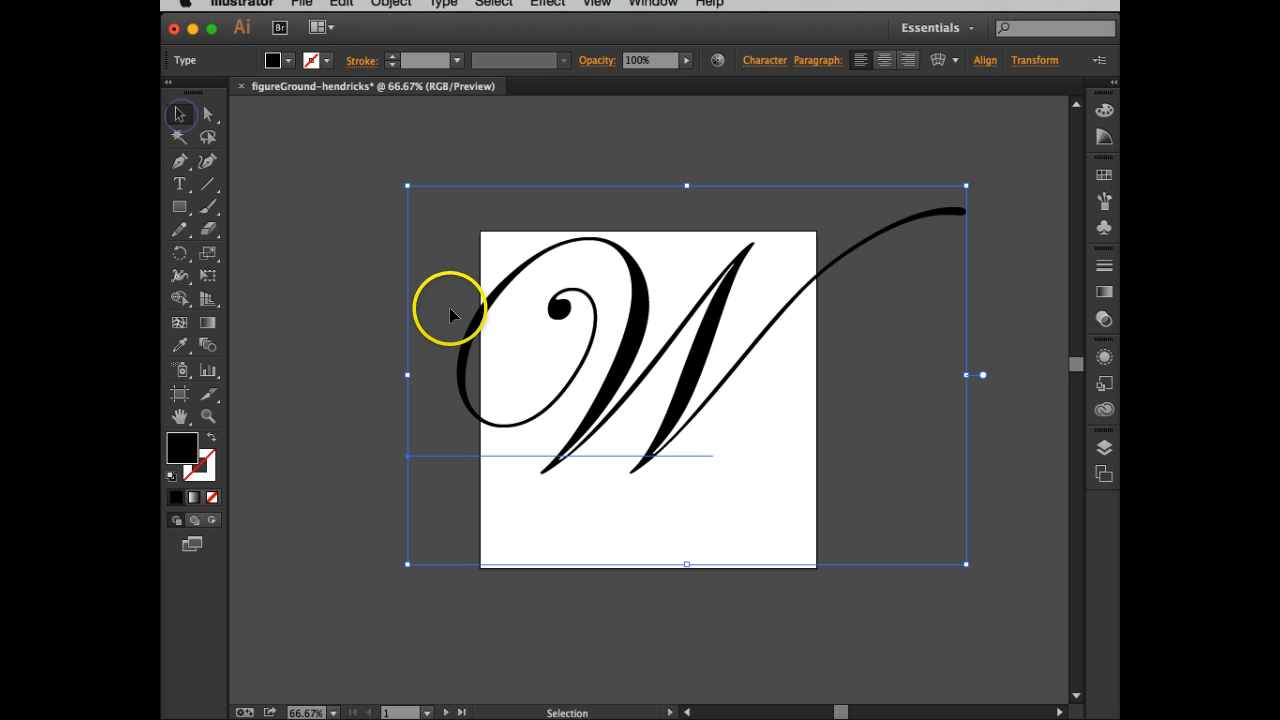
pyautogui.moveTo(406, 184)
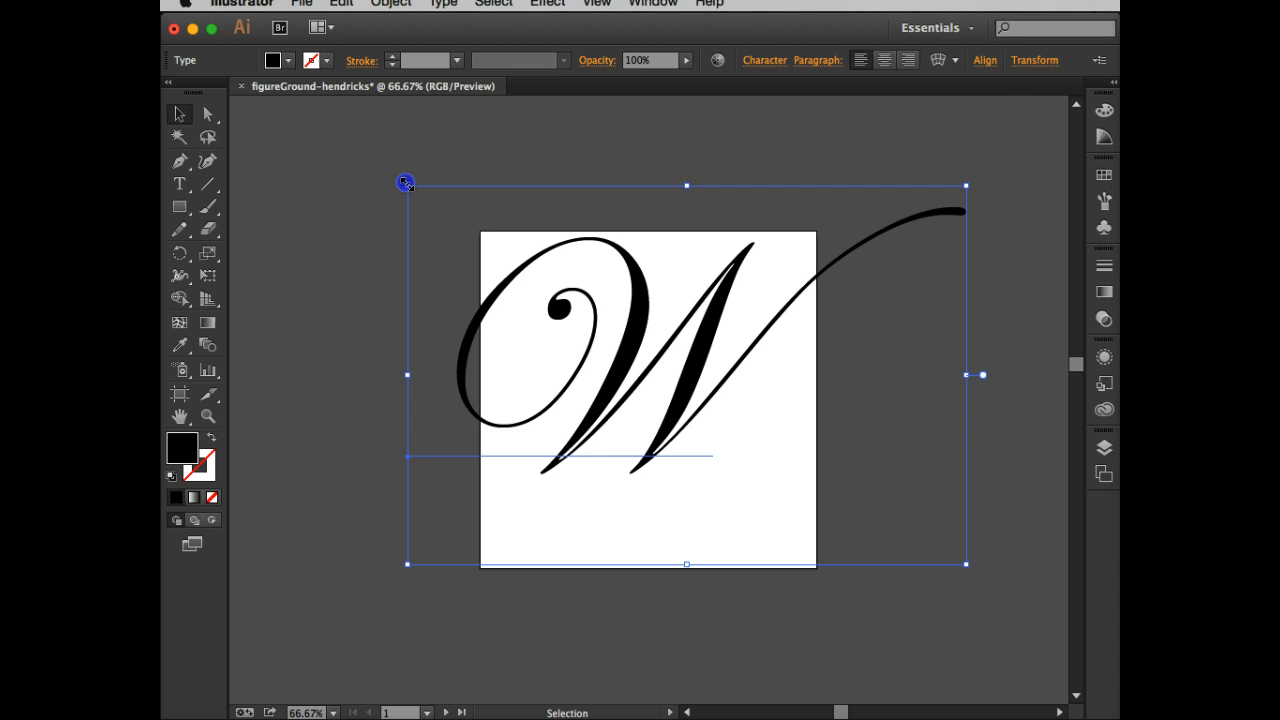
pyautogui.moveTo(406, 184); pyautogui.dragTo(334, 126)
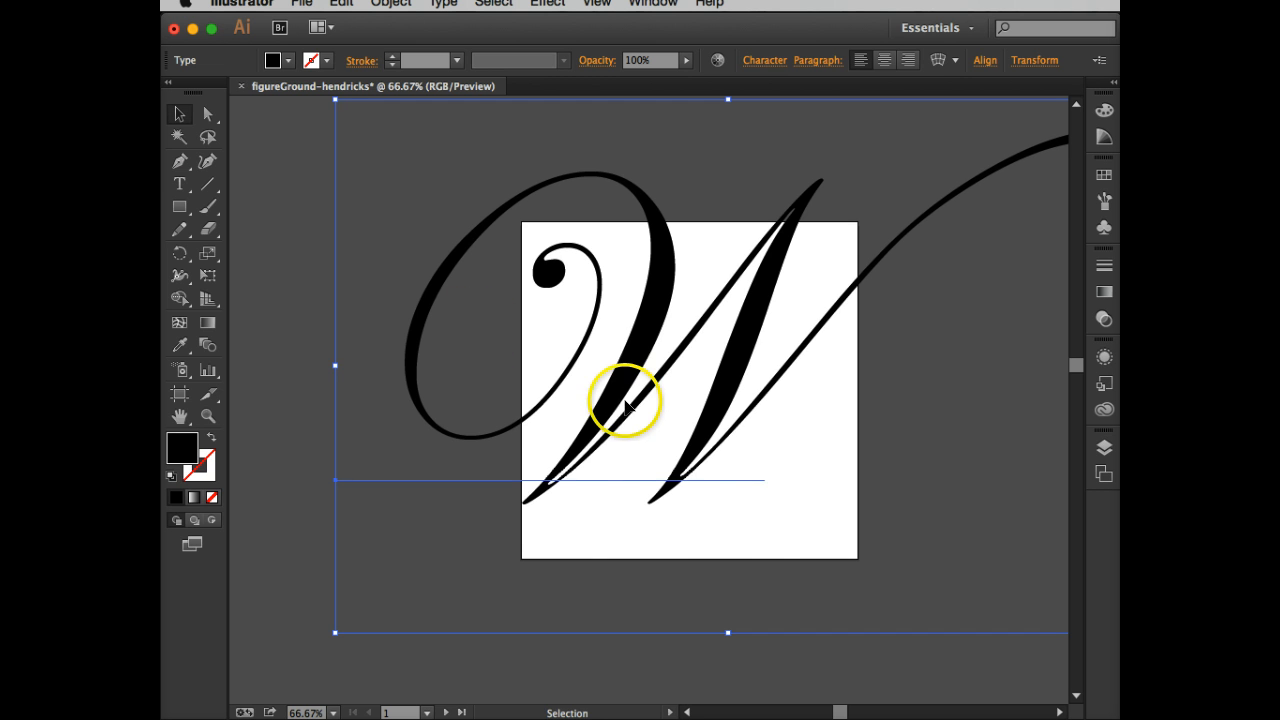
pyautogui.moveTo(630, 404); pyautogui.dragTo(820, 496)
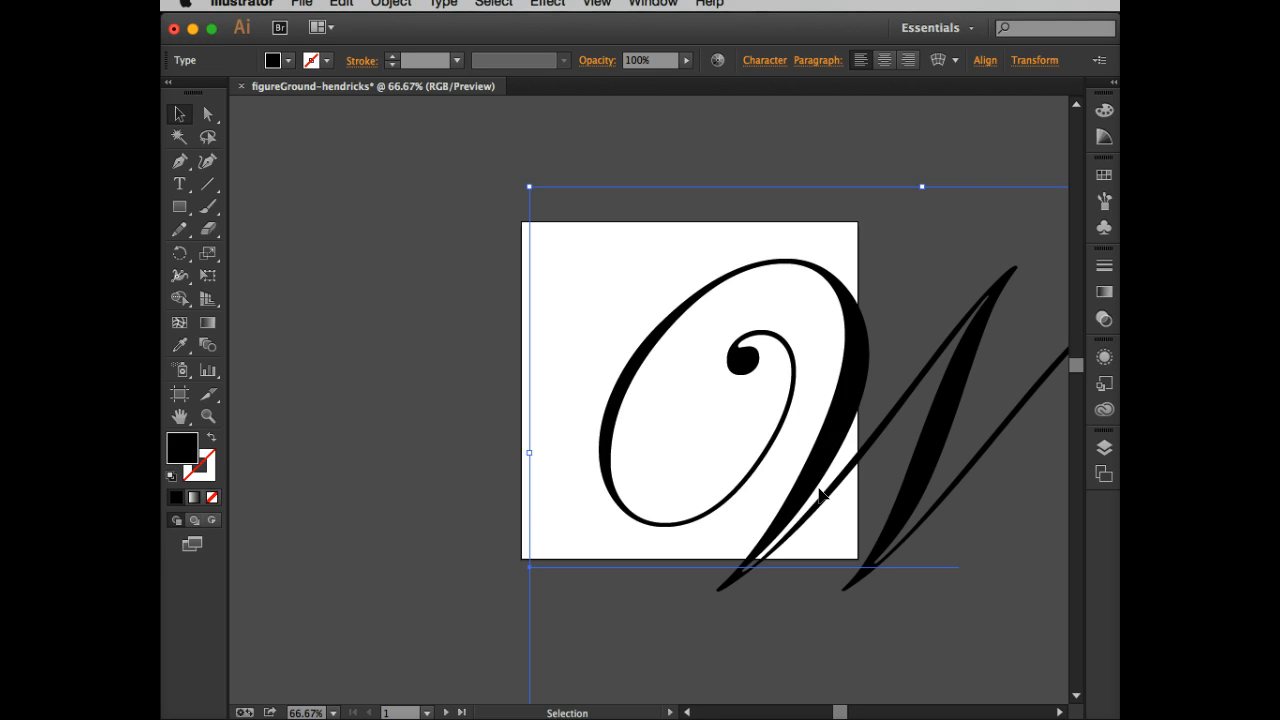
pyautogui.moveTo(628, 328)
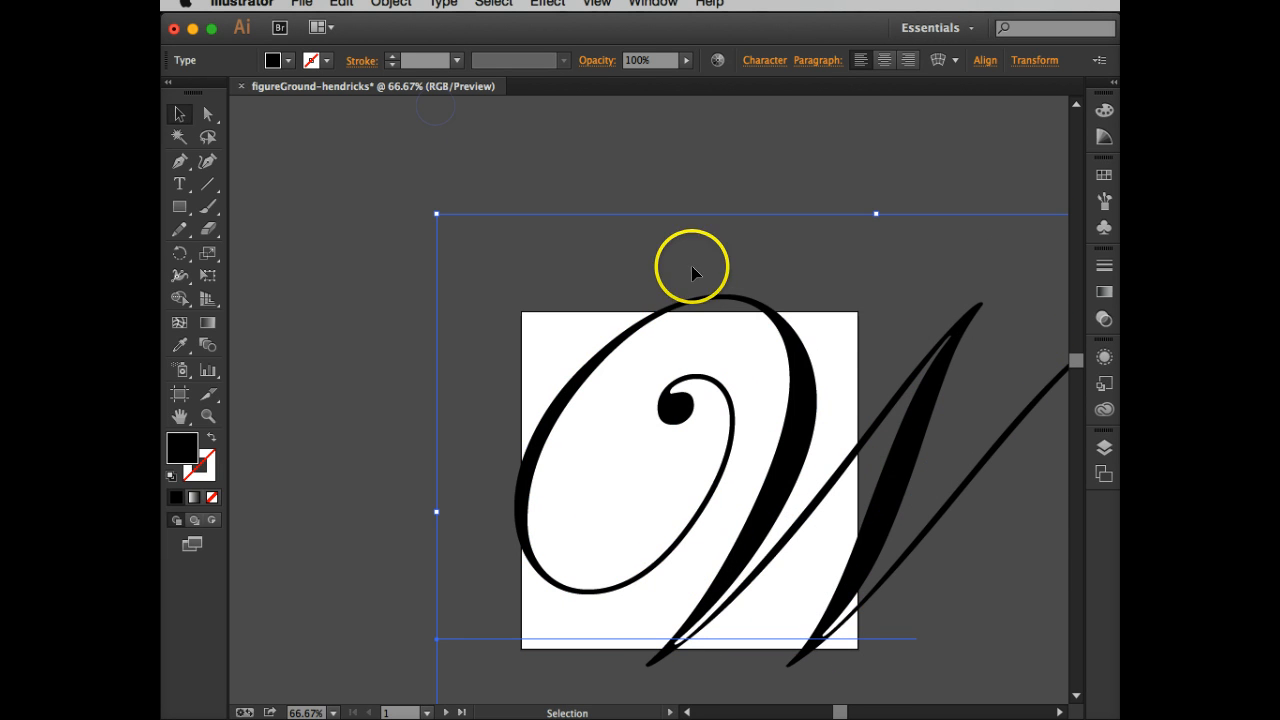
pyautogui.moveTo(870, 380)
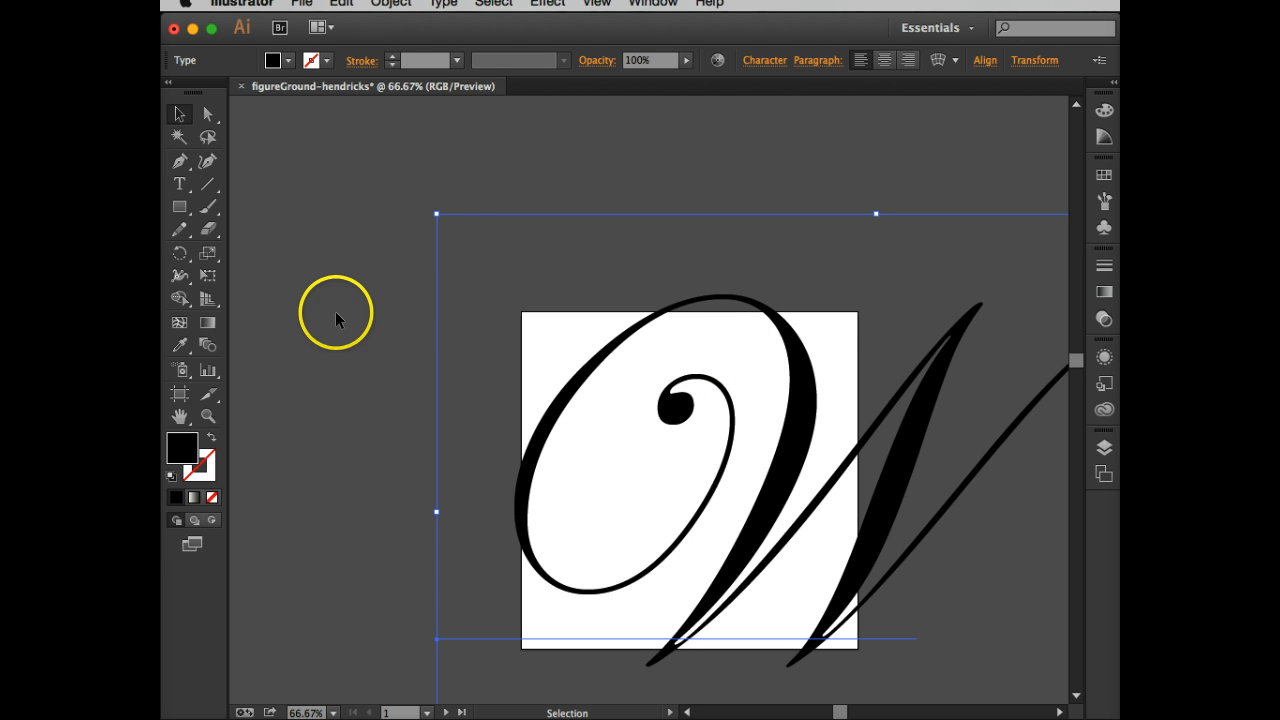
pyautogui.moveTo(230, 208)
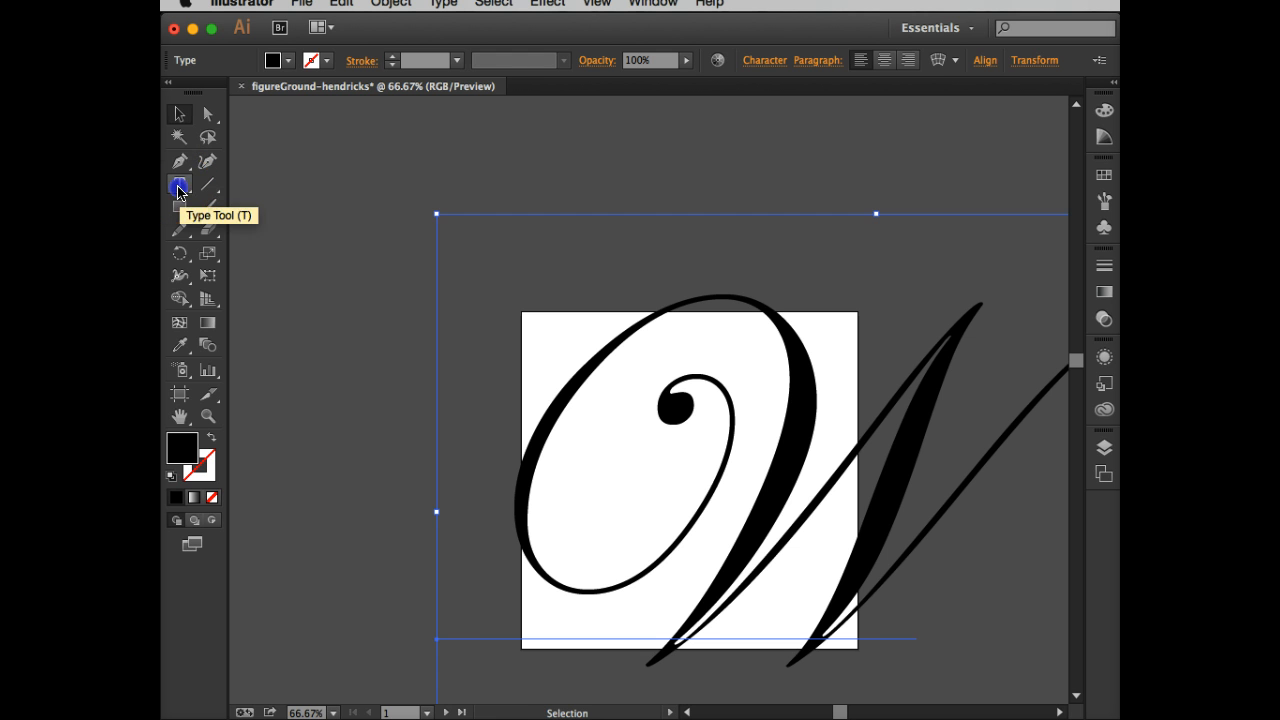
# - Type a Q beside the W and scale it up large
pyautogui.click(180, 184)
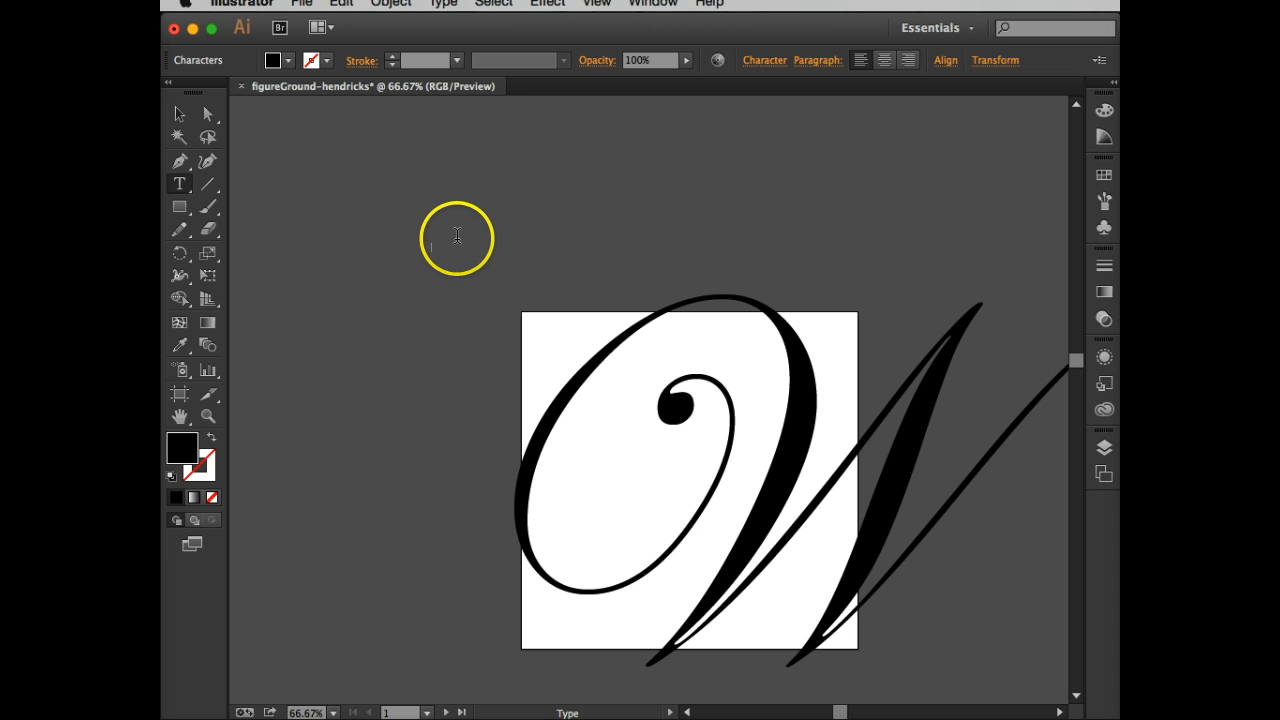
pyautogui.moveTo(458, 236)
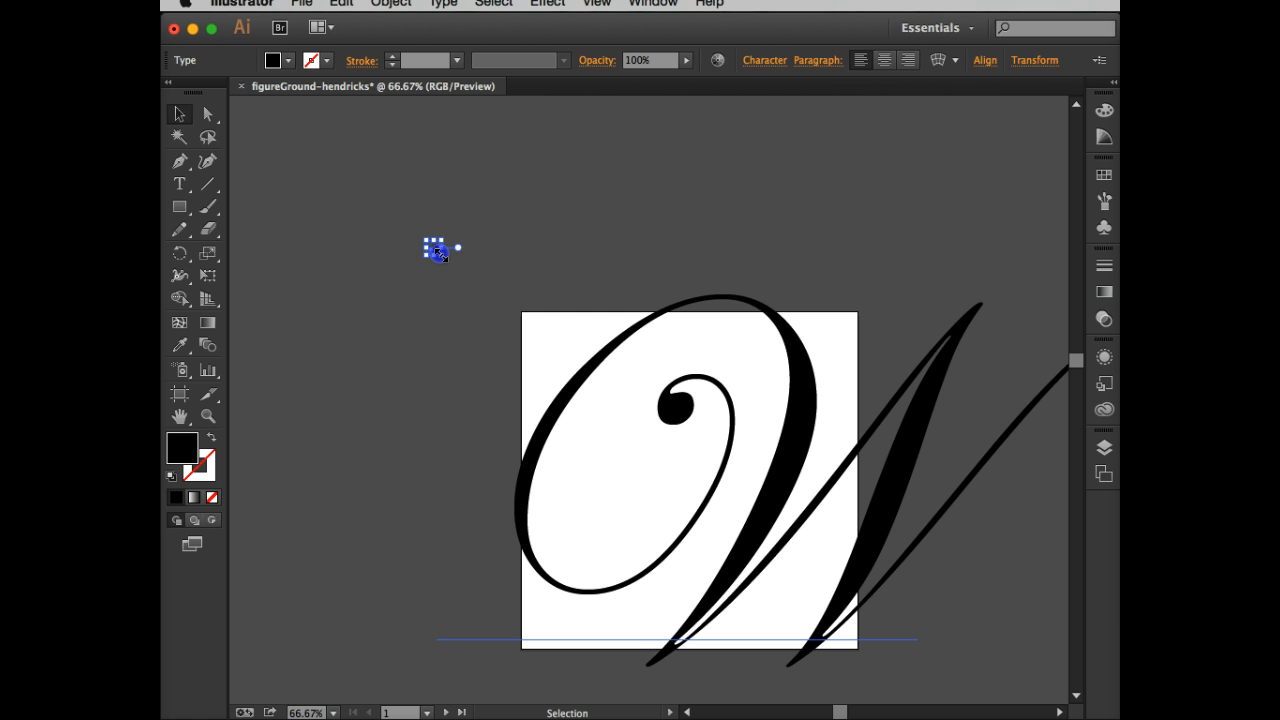
pyautogui.moveTo(436, 248); pyautogui.dragTo(844, 544)
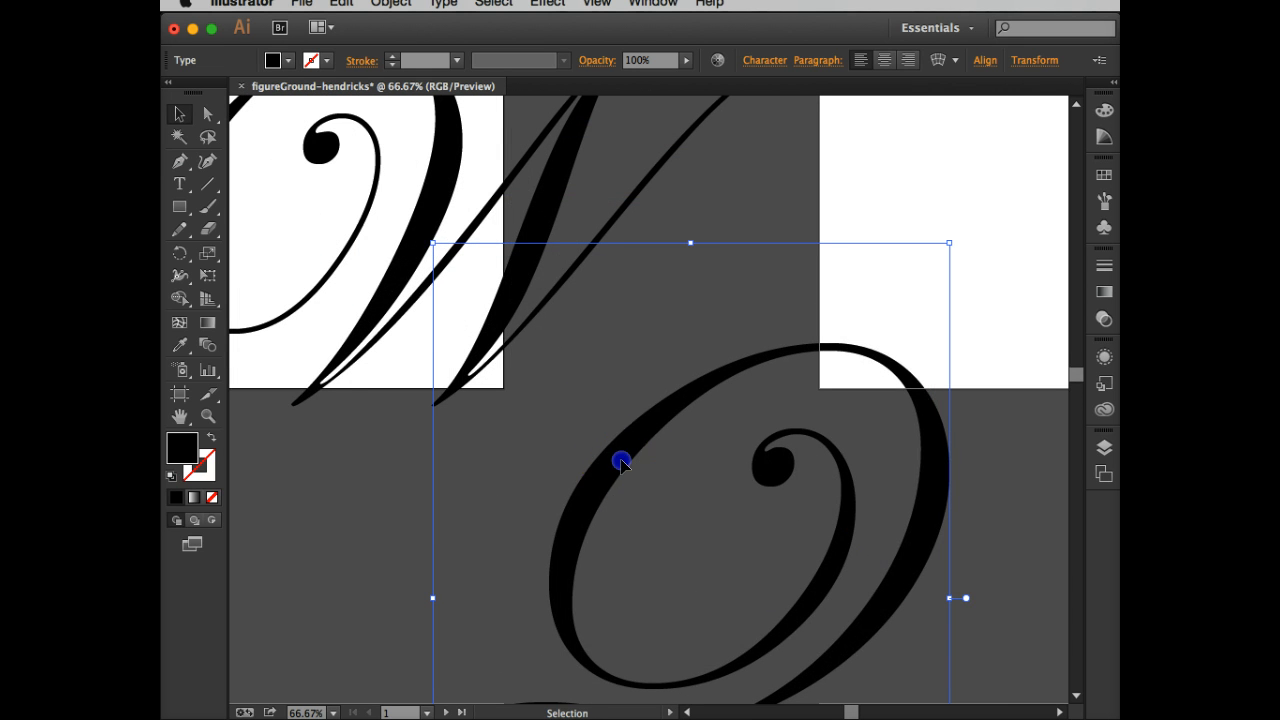
# - Move the script Q over the artboard and nudge both letters until their swashes overlap
pyautogui.moveTo(622, 462); pyautogui.dragTo(720, 400)
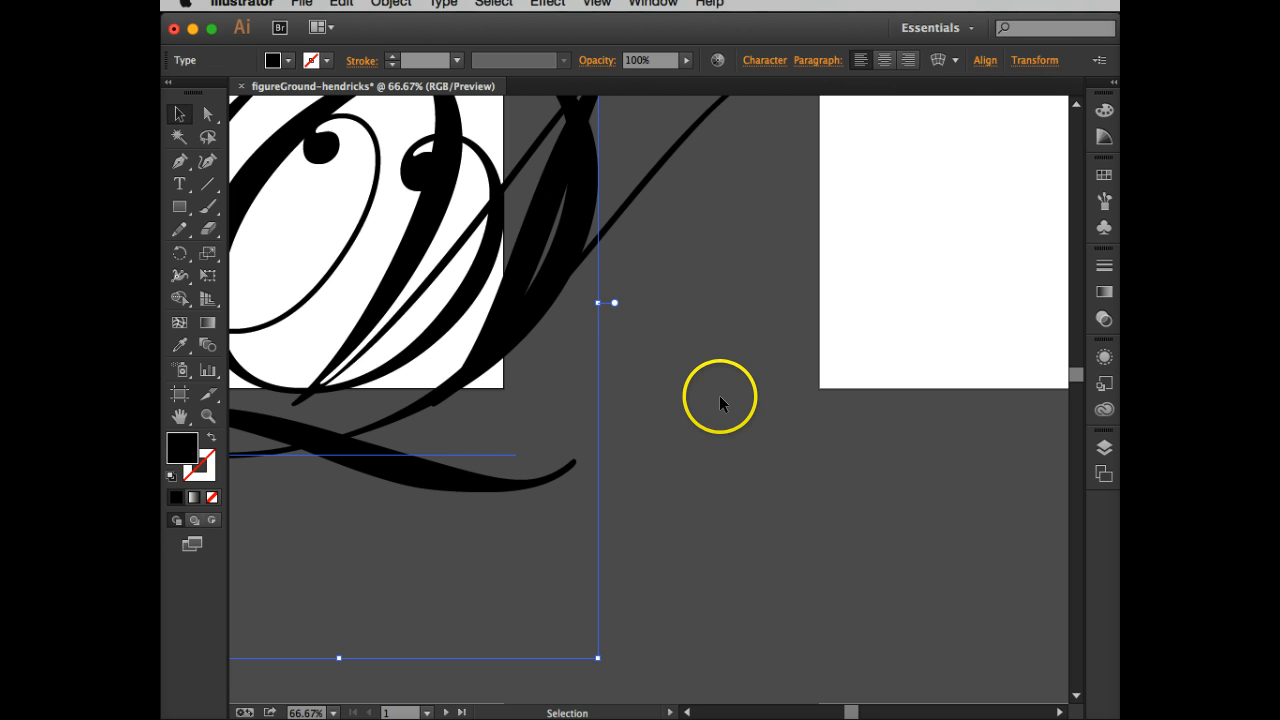
pyautogui.click(584, 324)
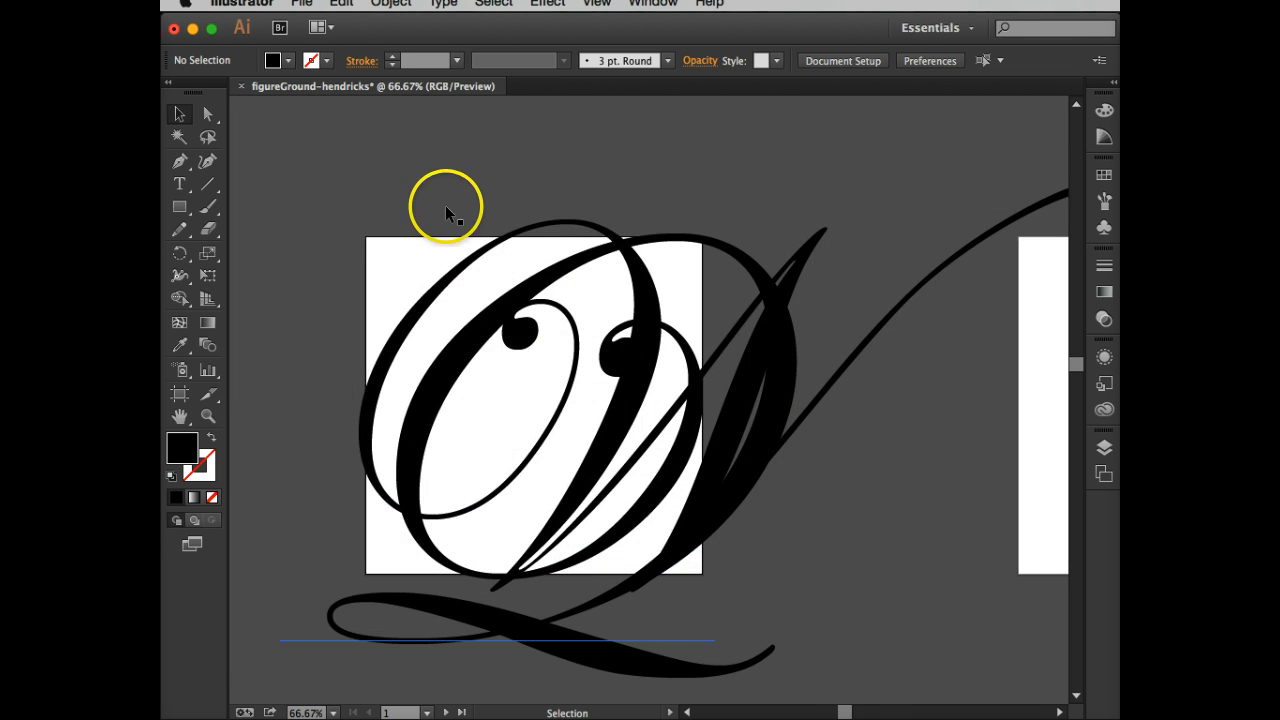
pyautogui.moveTo(448, 212); pyautogui.dragTo(370, 184)
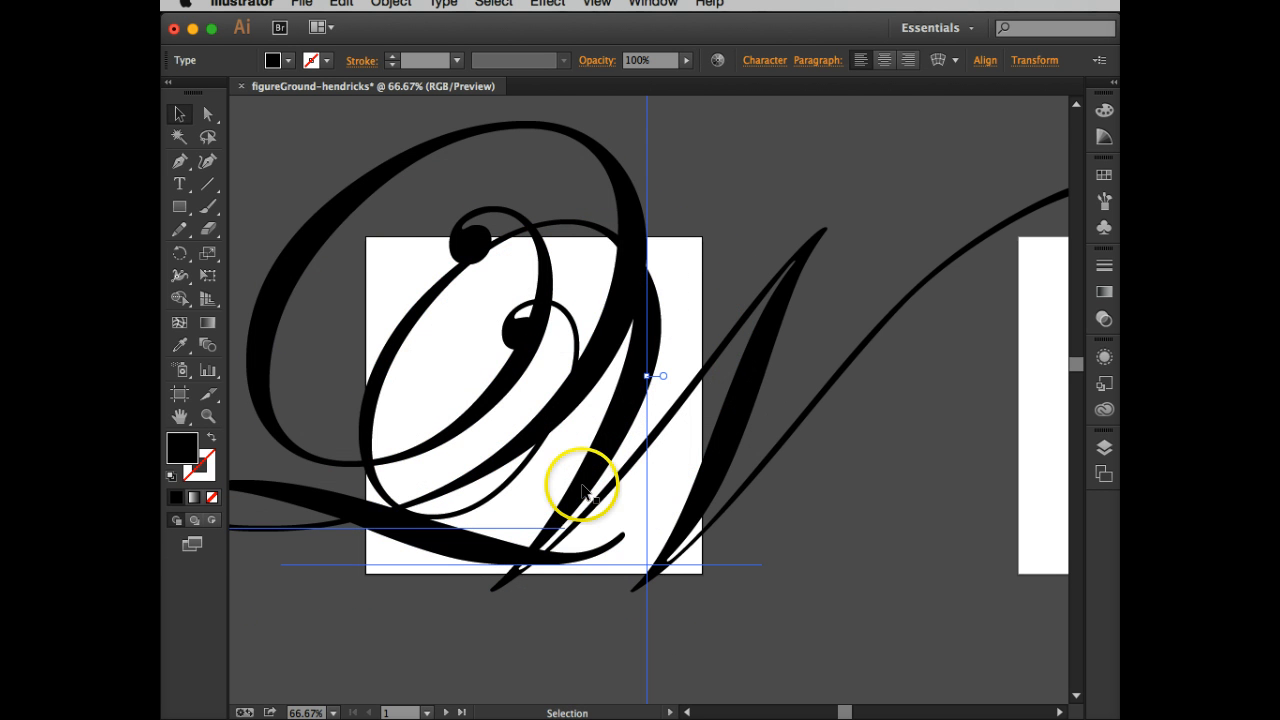
pyautogui.moveTo(736, 250)
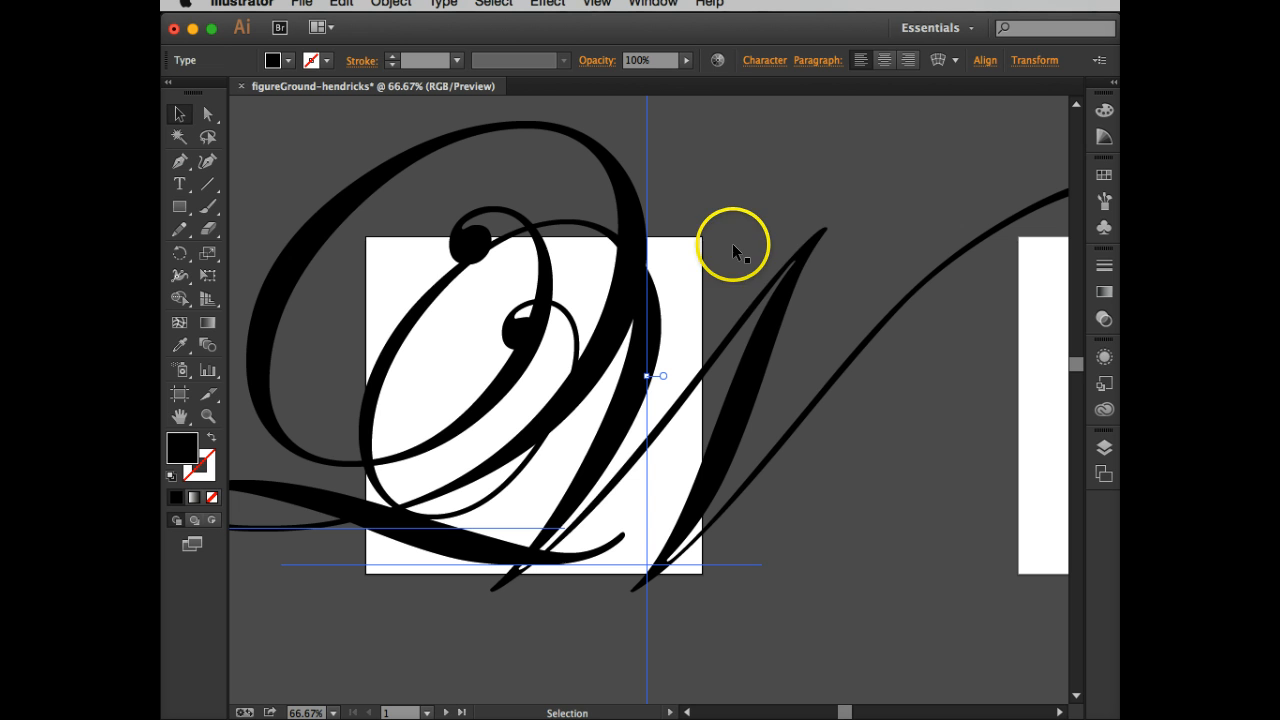
pyautogui.click(796, 284)
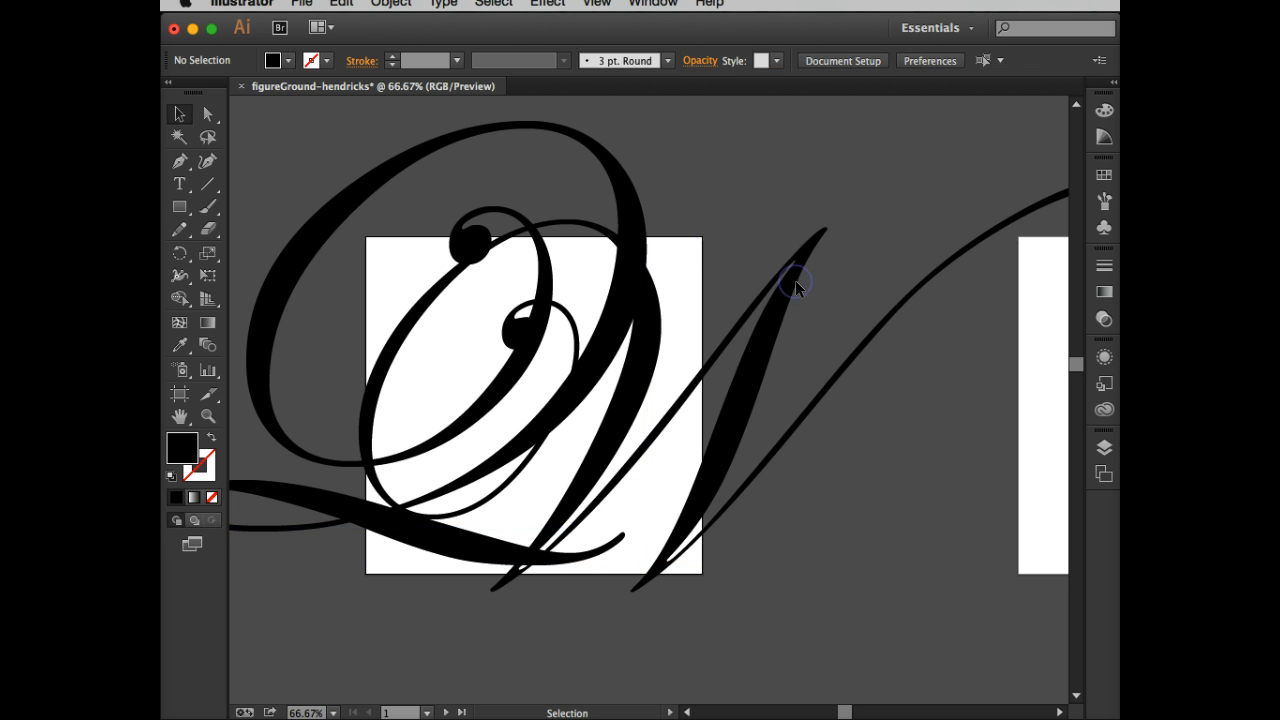
pyautogui.moveTo(816, 410)
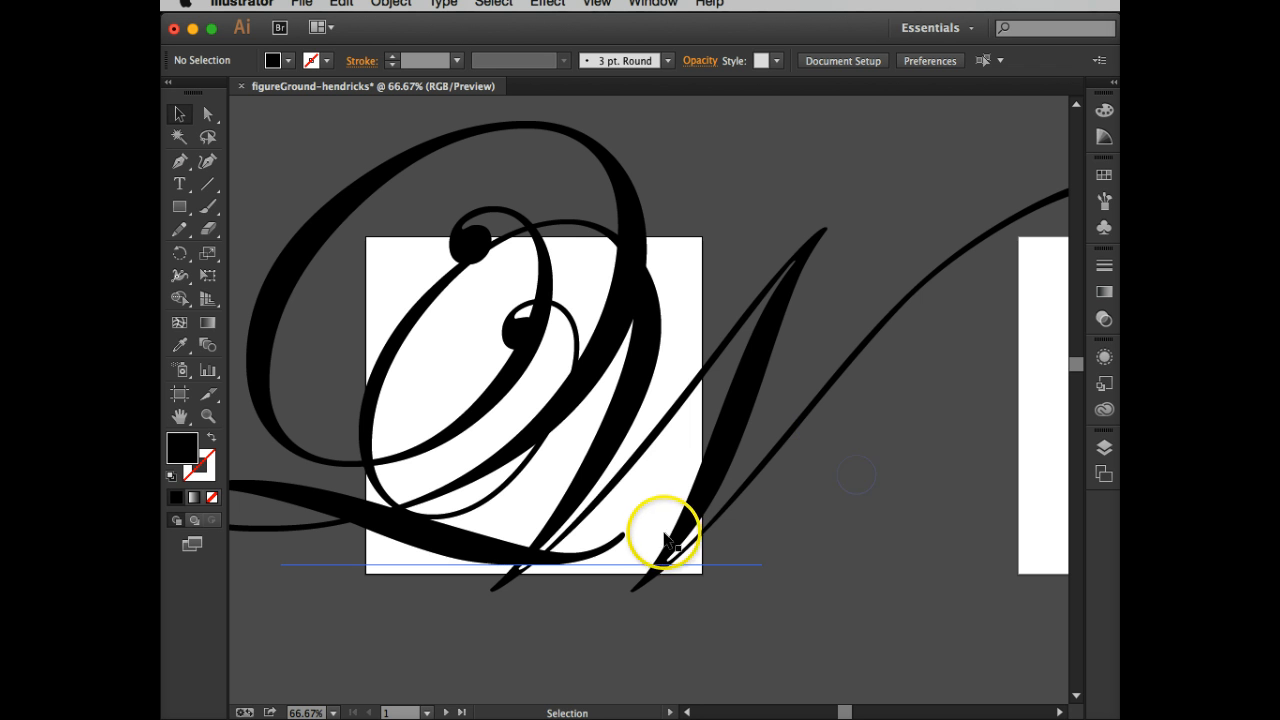
pyautogui.moveTo(670, 536); pyautogui.dragTo(740, 588)
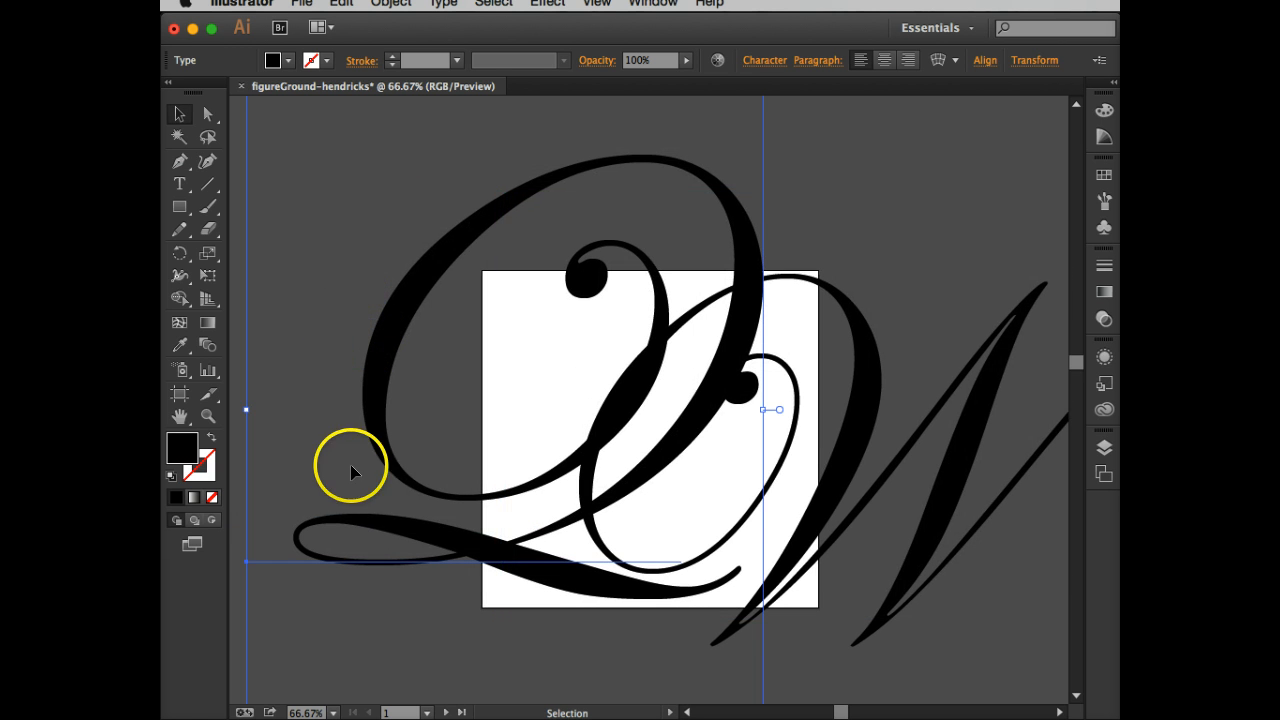
# - Drag the Q onto the artboard, rotate it 180° and position it to interlock with the W
pyautogui.moveTo(352, 472); pyautogui.dragTo(256, 528)
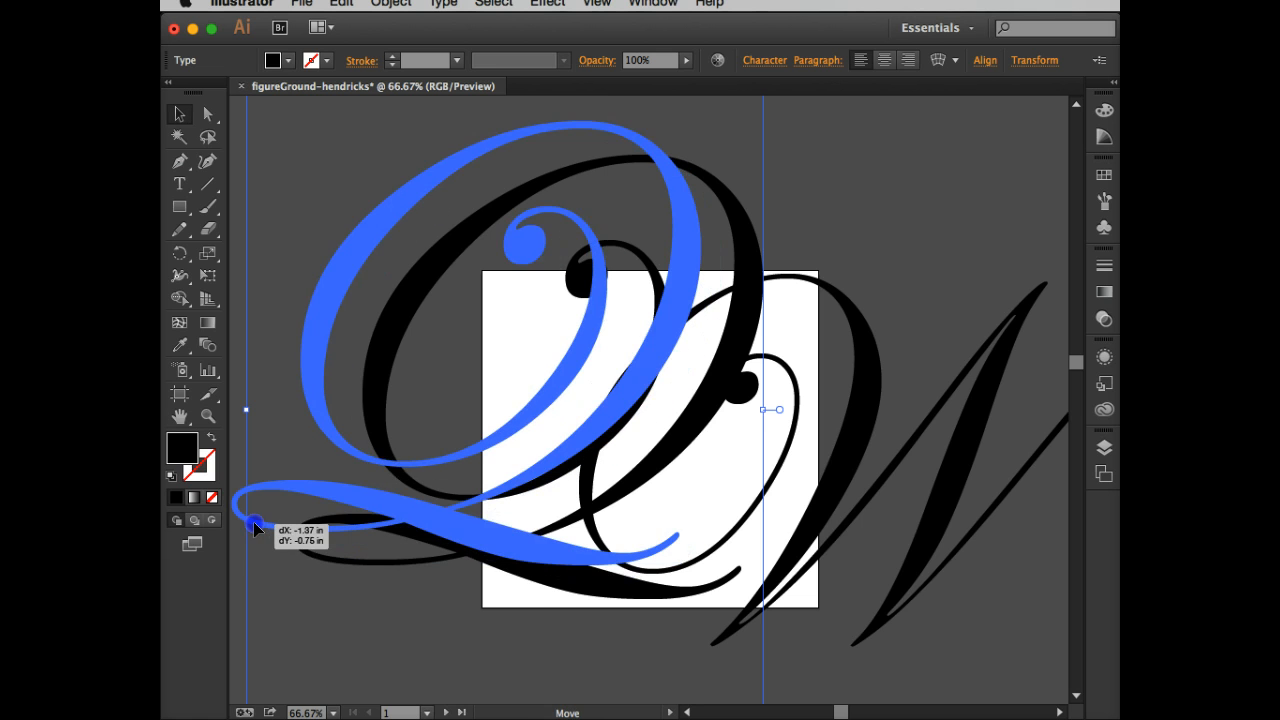
pyautogui.moveTo(256, 528); pyautogui.dragTo(396, 604)
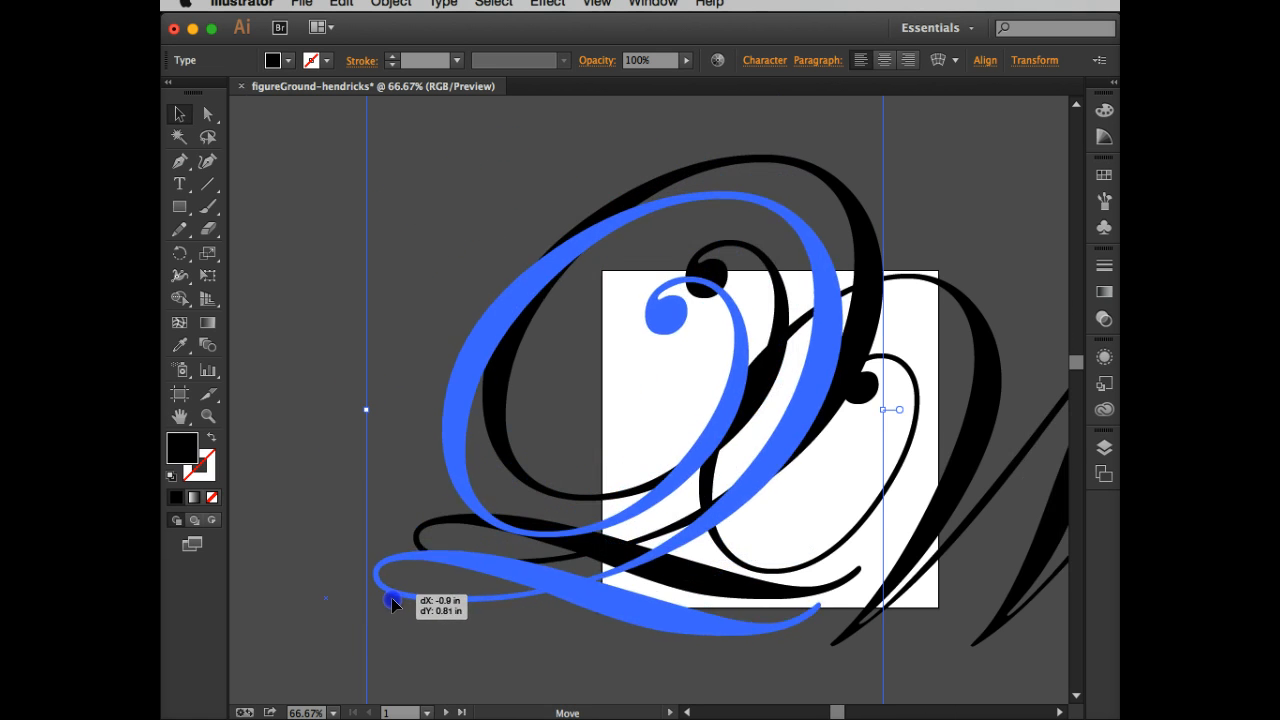
pyautogui.moveTo(392, 600); pyautogui.dragTo(420, 632)
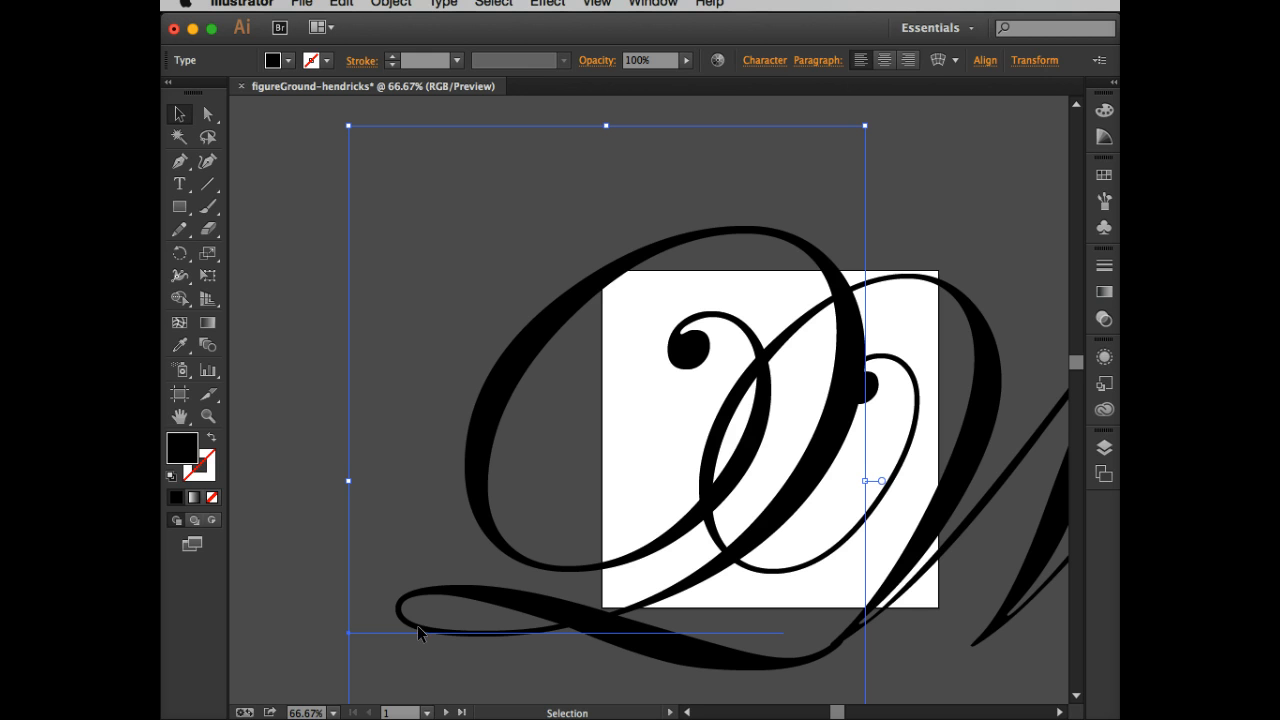
pyautogui.moveTo(330, 120)
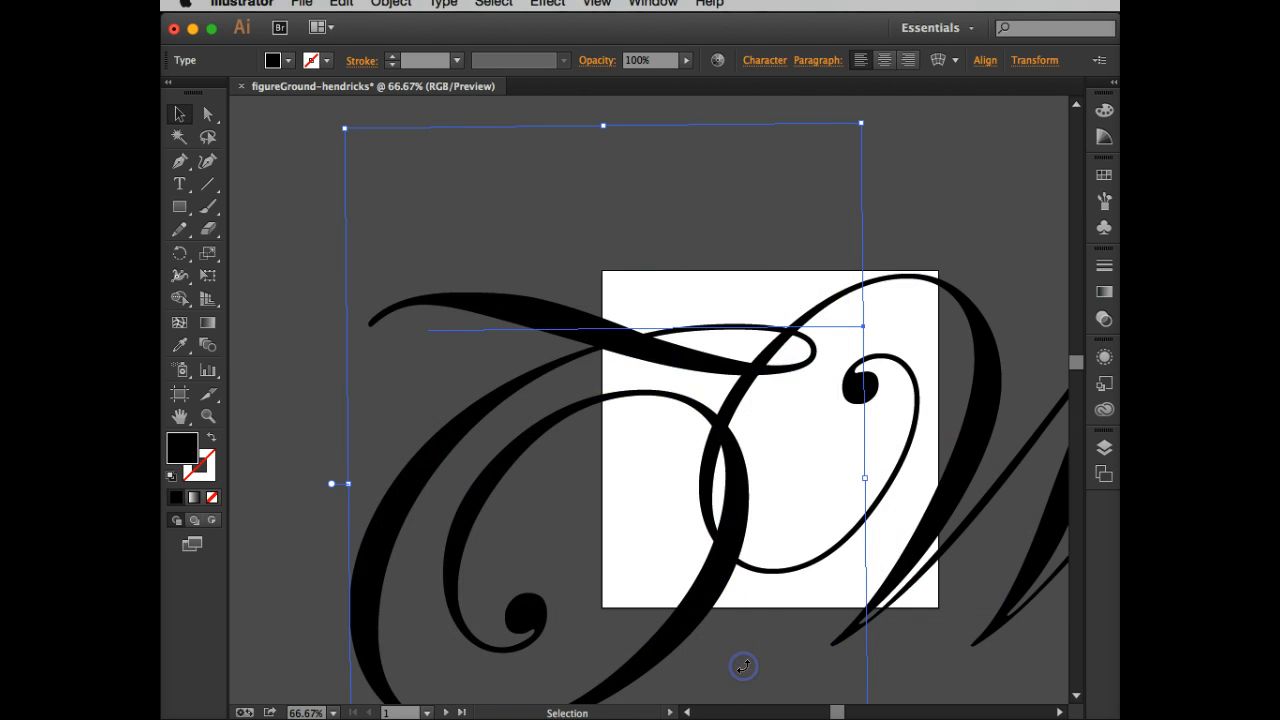
pyautogui.moveTo(430, 228)
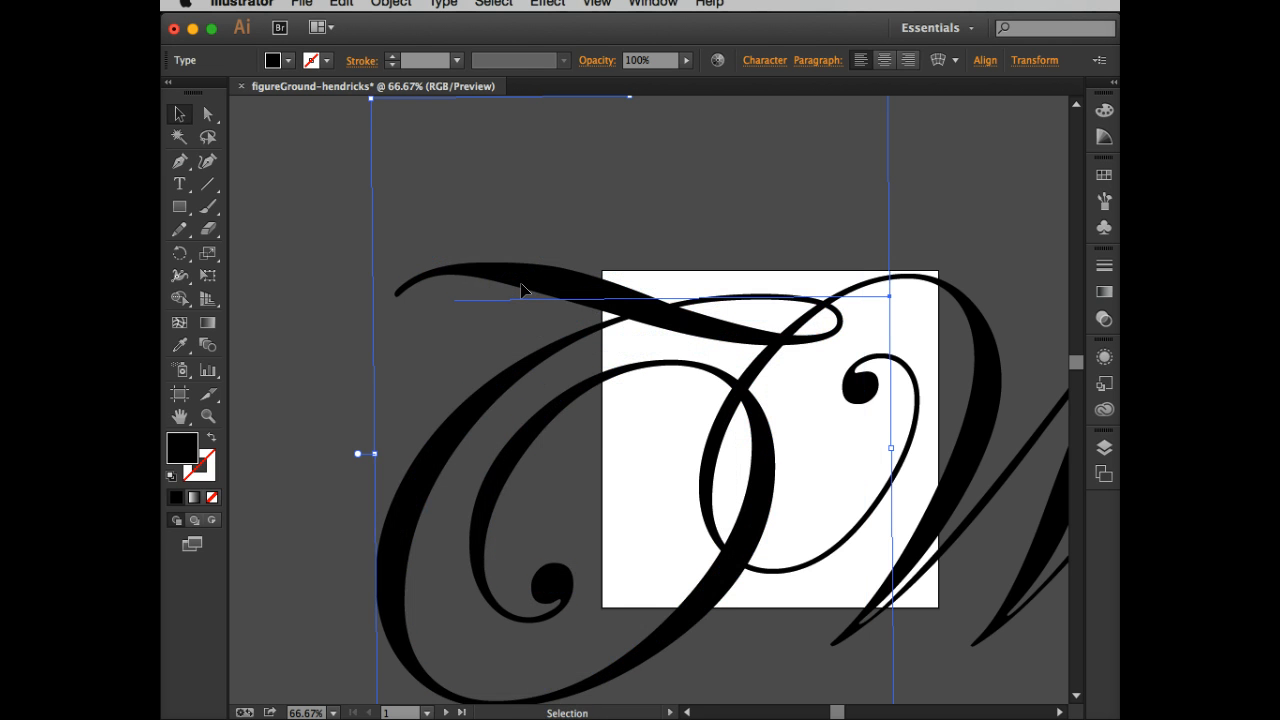
pyautogui.moveTo(520, 290); pyautogui.dragTo(556, 278)
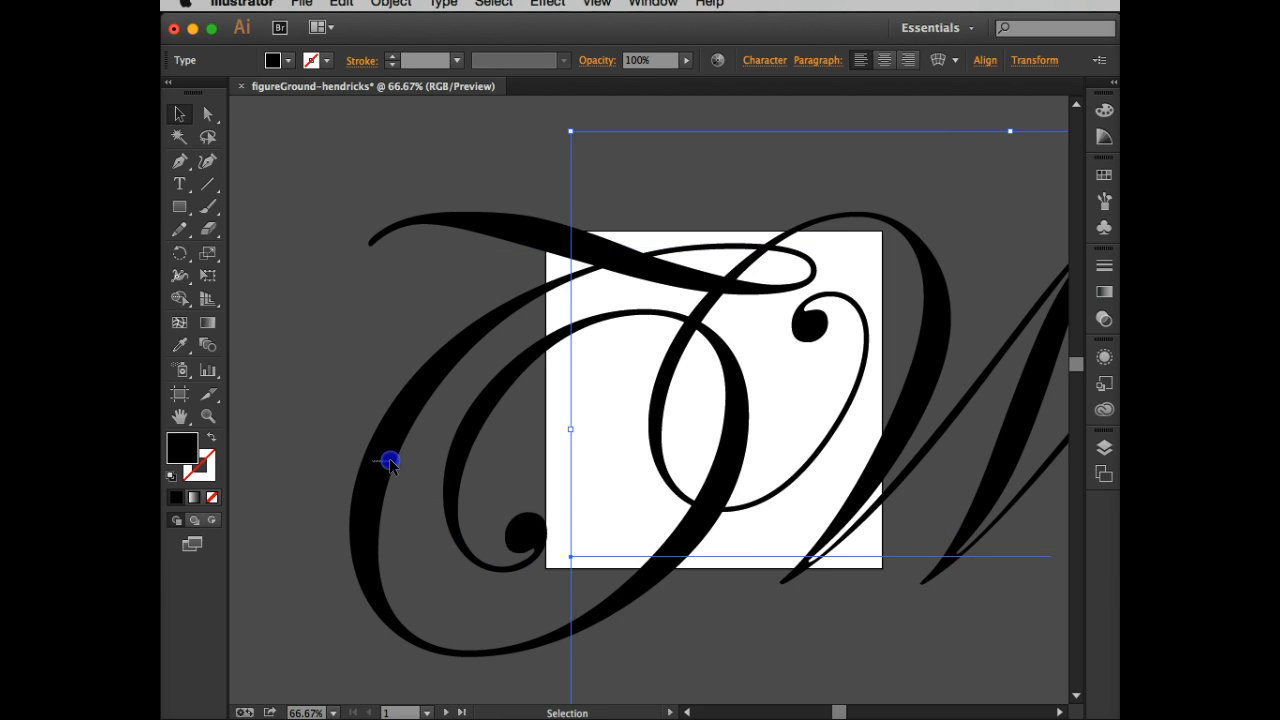
# - Select the upside-down Q and shift it slightly into its final spot against the W
pyautogui.click(476, 216)
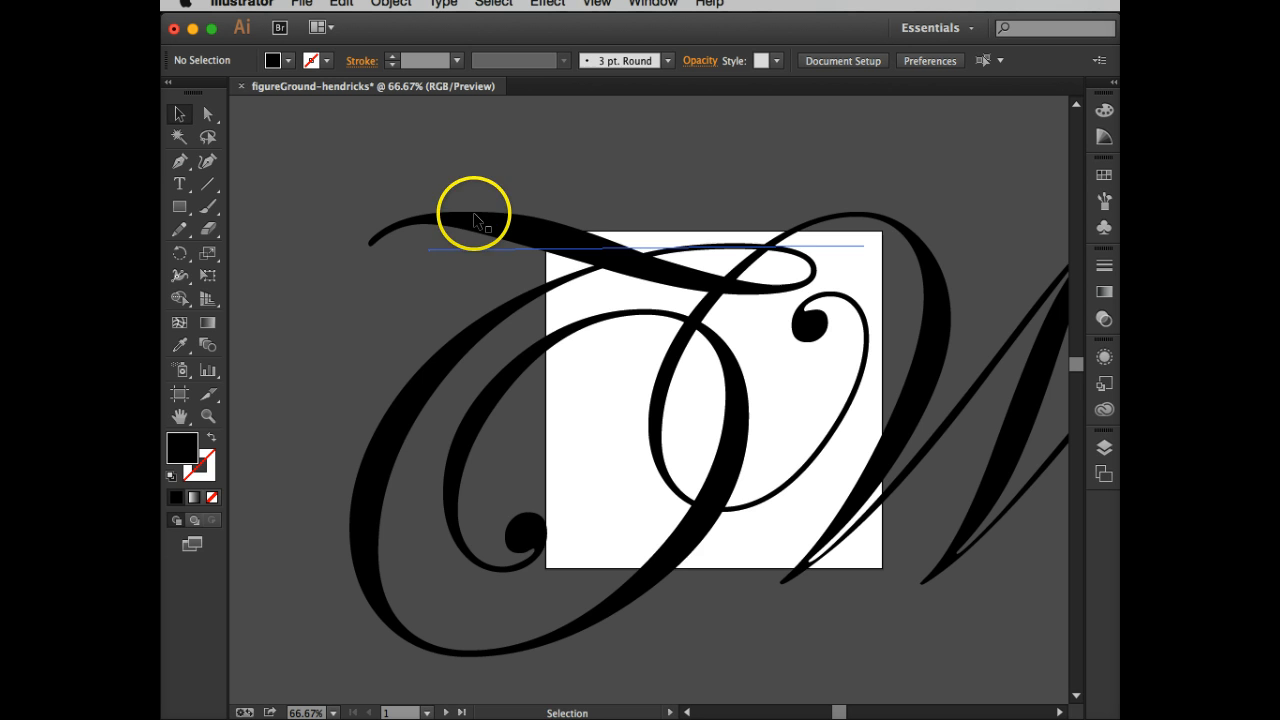
pyautogui.click(490, 248)
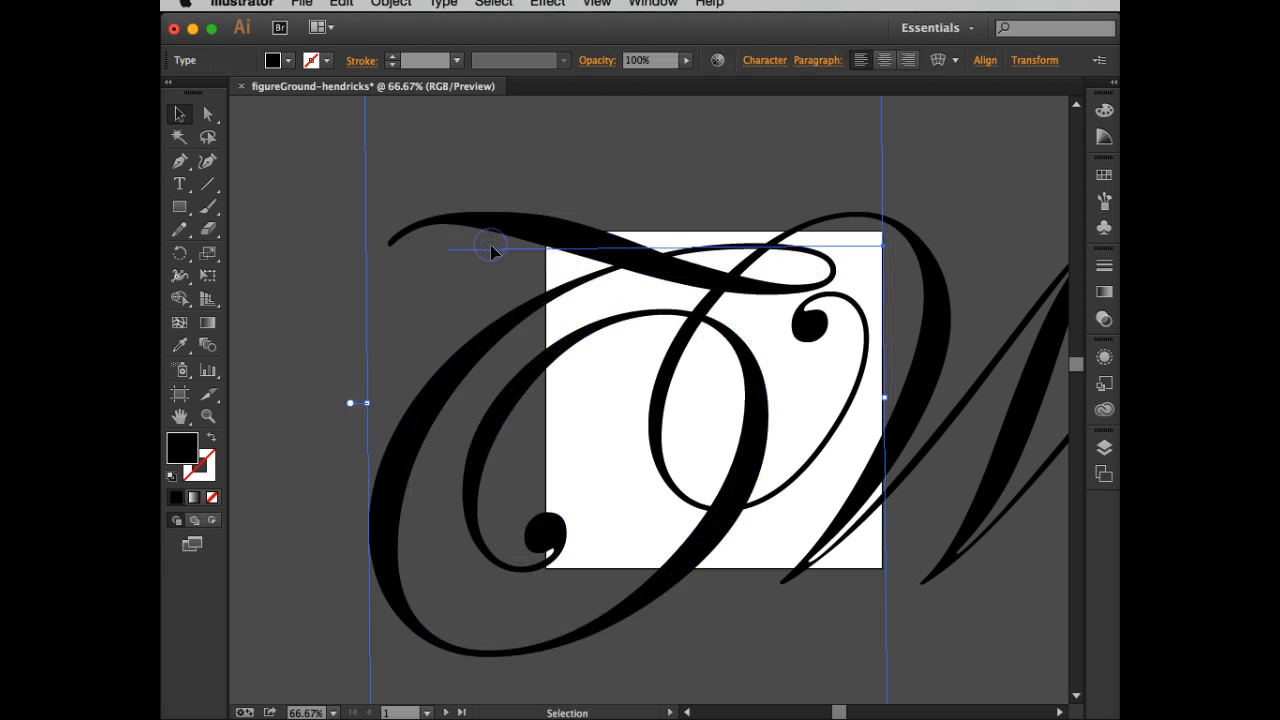
pyautogui.moveTo(490, 250); pyautogui.dragTo(478, 250)
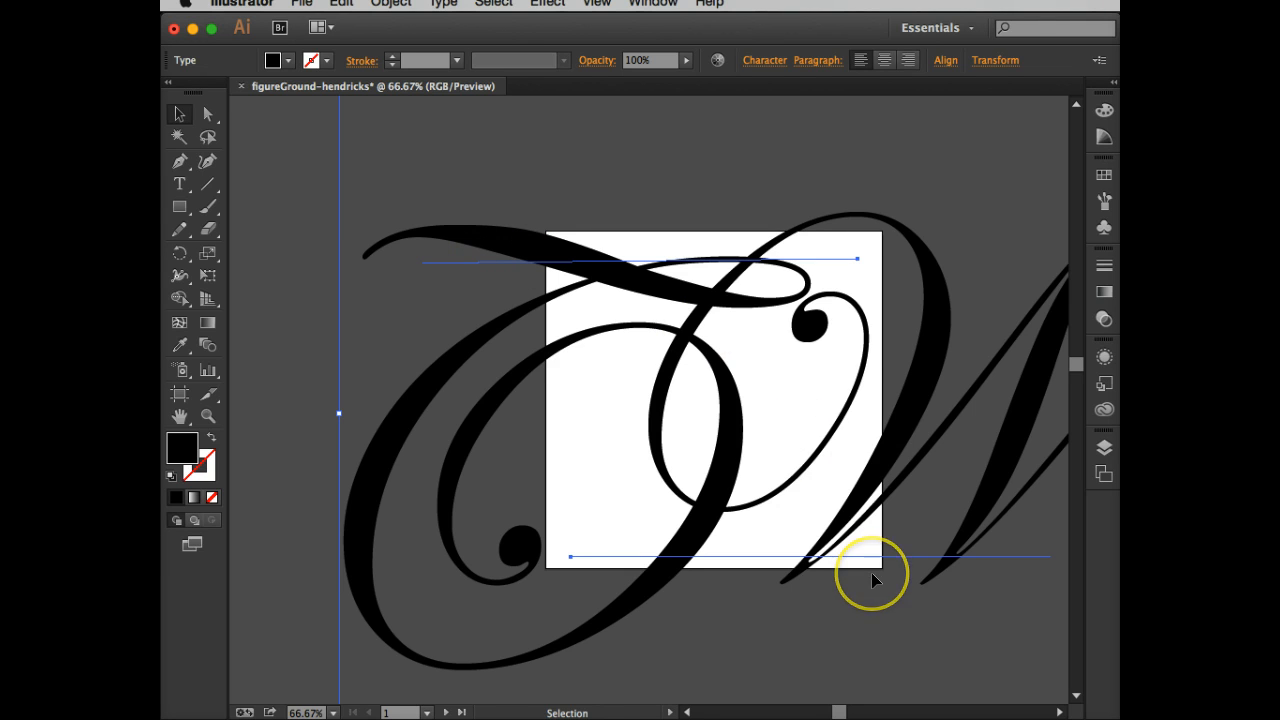
pyautogui.moveTo(476, 64)
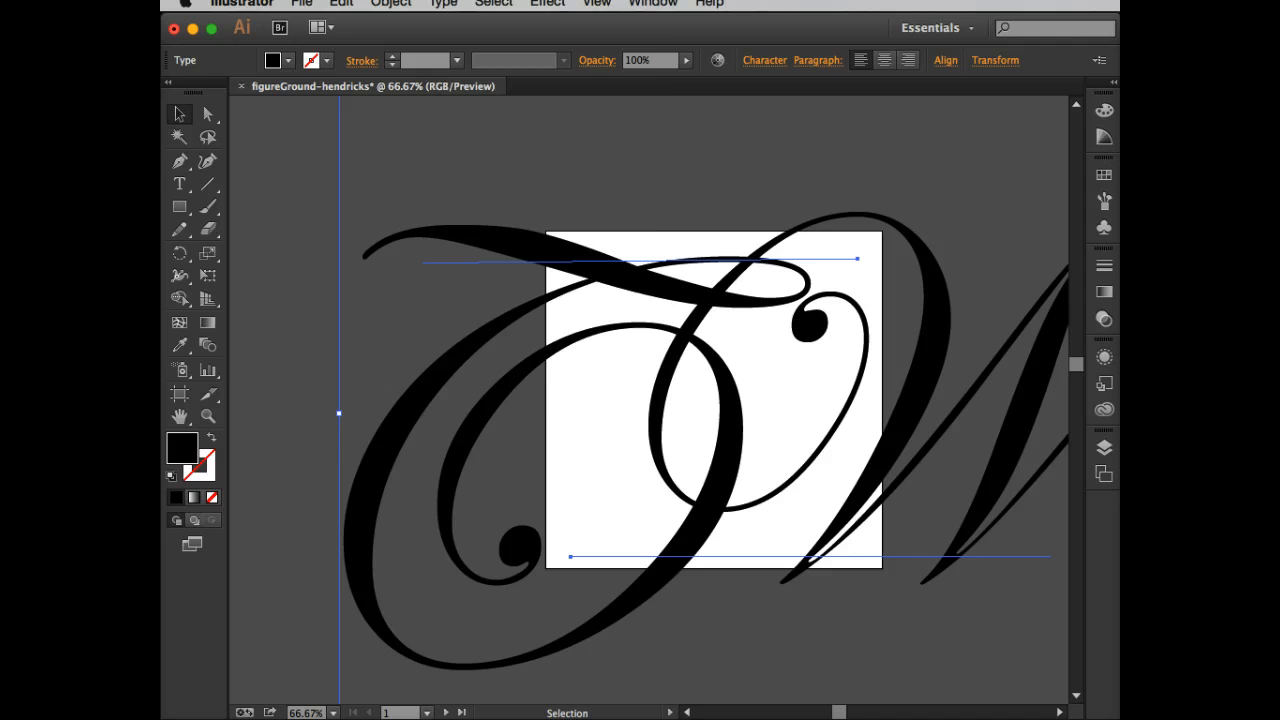
# - Convert the selected script lettering to outlines via Type > Create Outlines
pyautogui.click(444, 4)
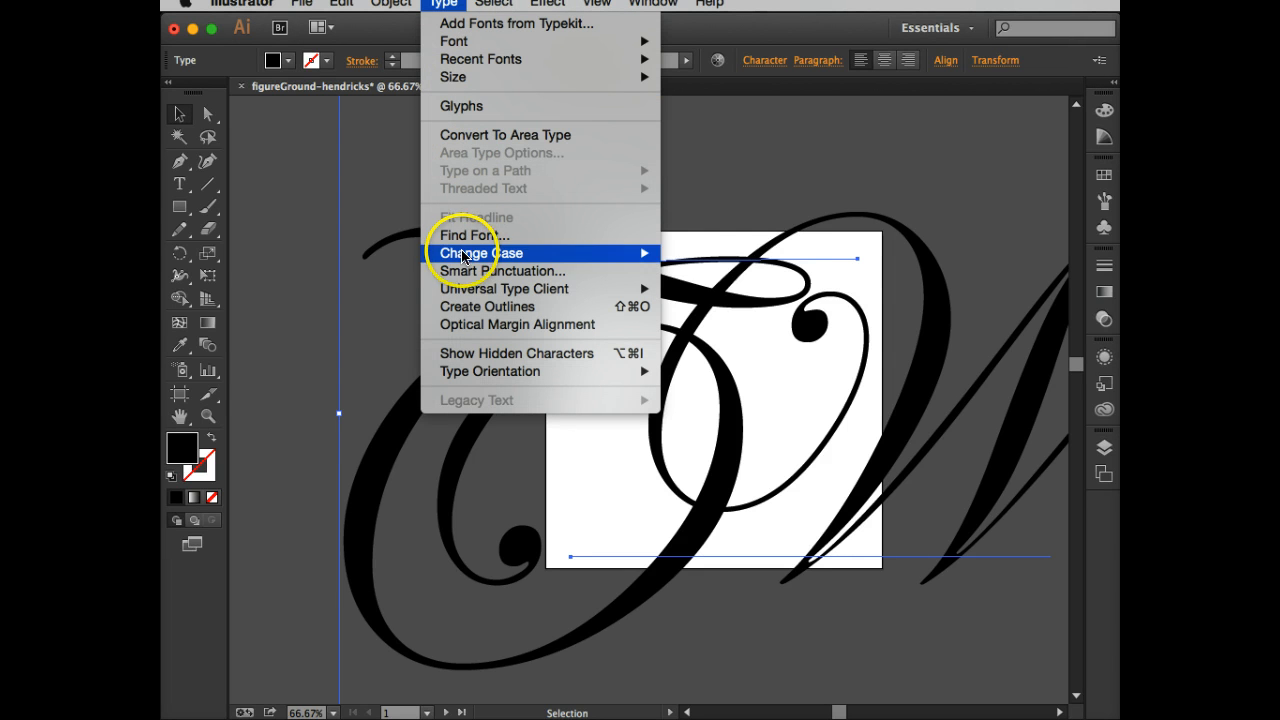
pyautogui.moveTo(478, 308)
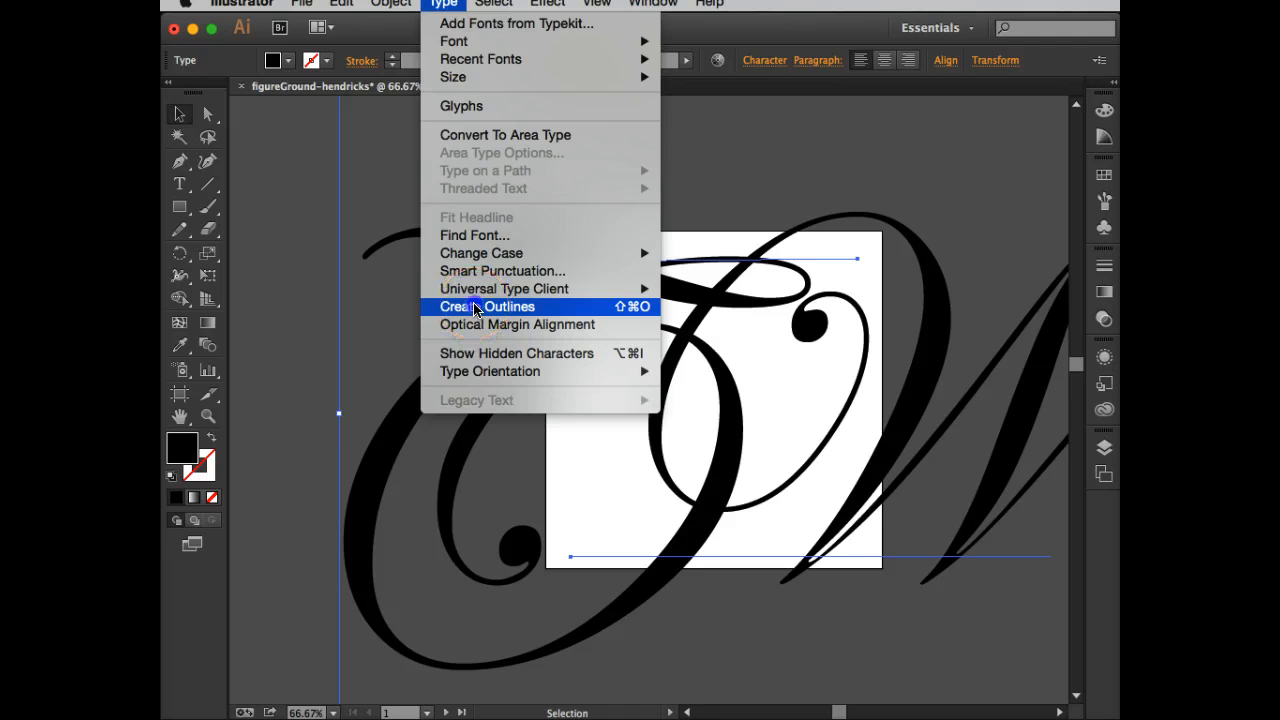
pyautogui.click(488, 306)
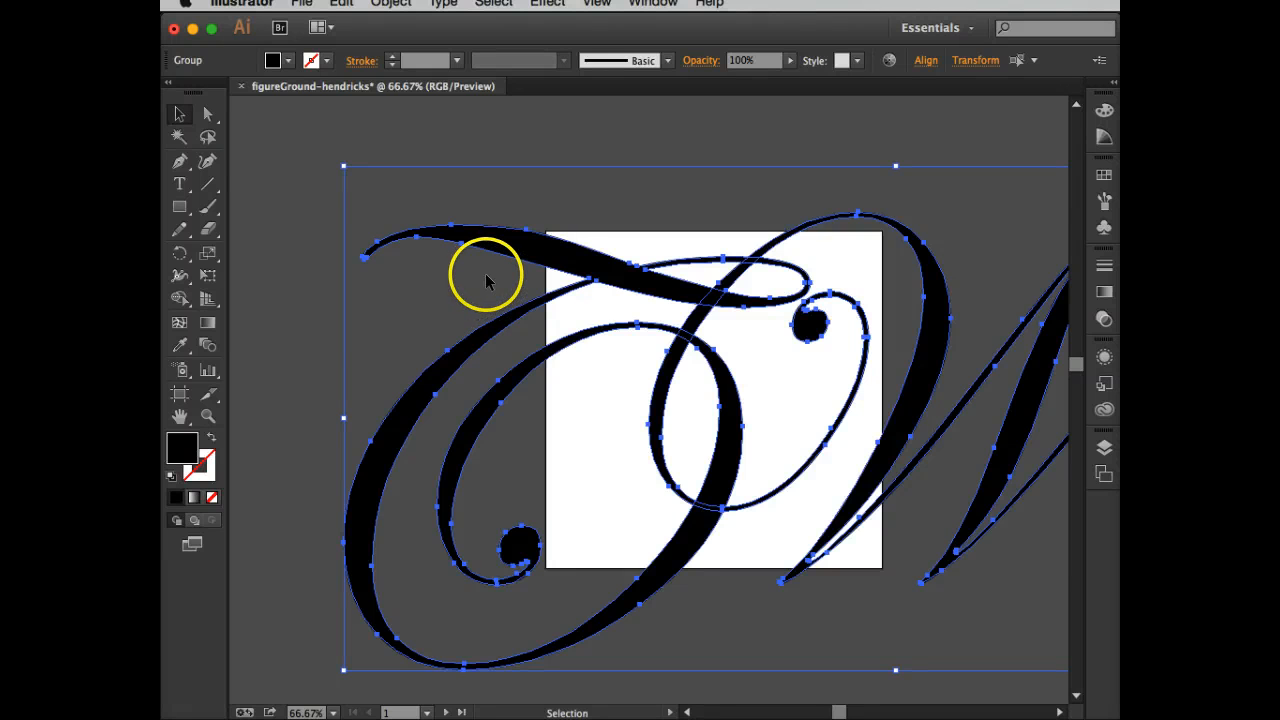
pyautogui.moveTo(568, 90)
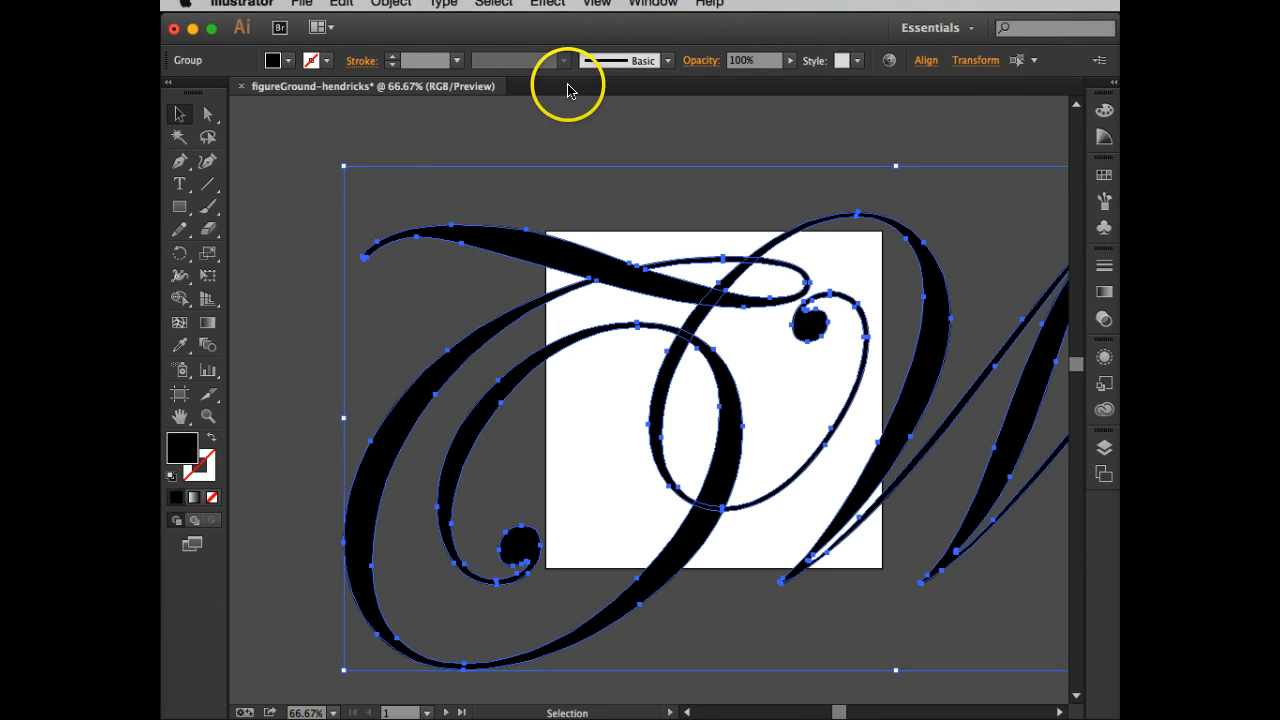
pyautogui.moveTo(652, 6)
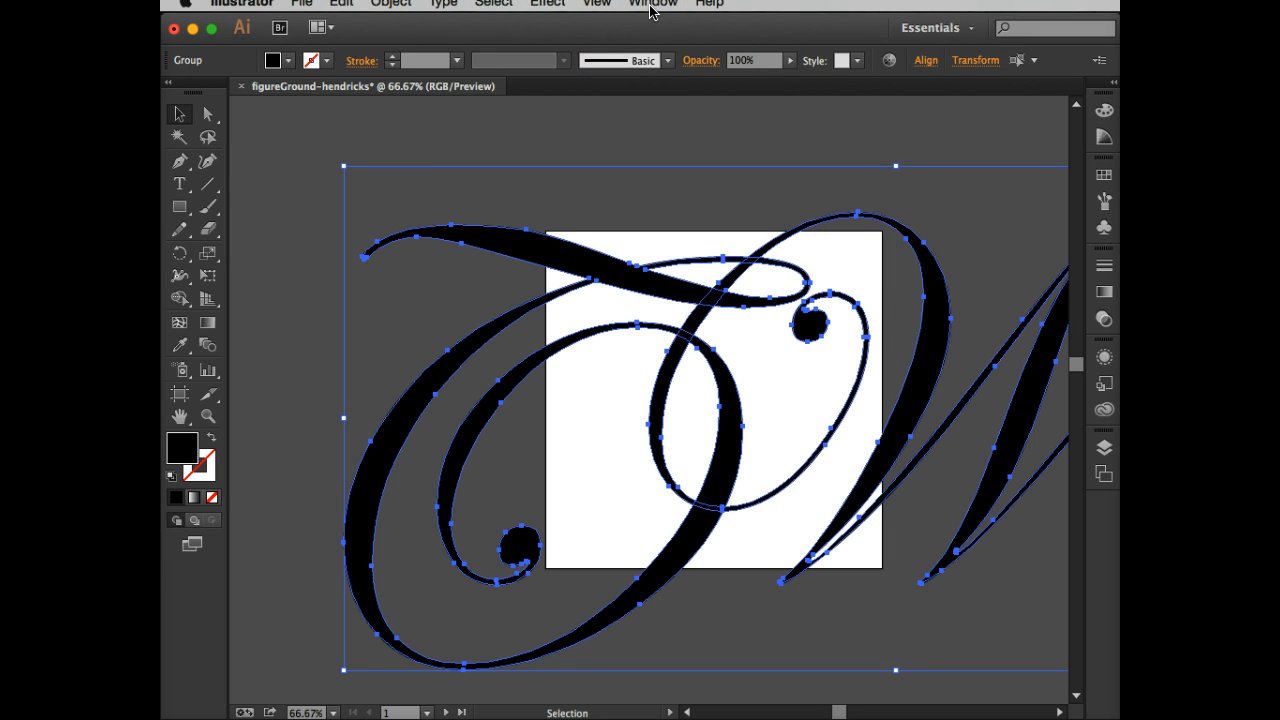
# - Show the Pathfinder panel and Divide the overlapping letter outlines into separate pieces
pyautogui.click(652, 4)
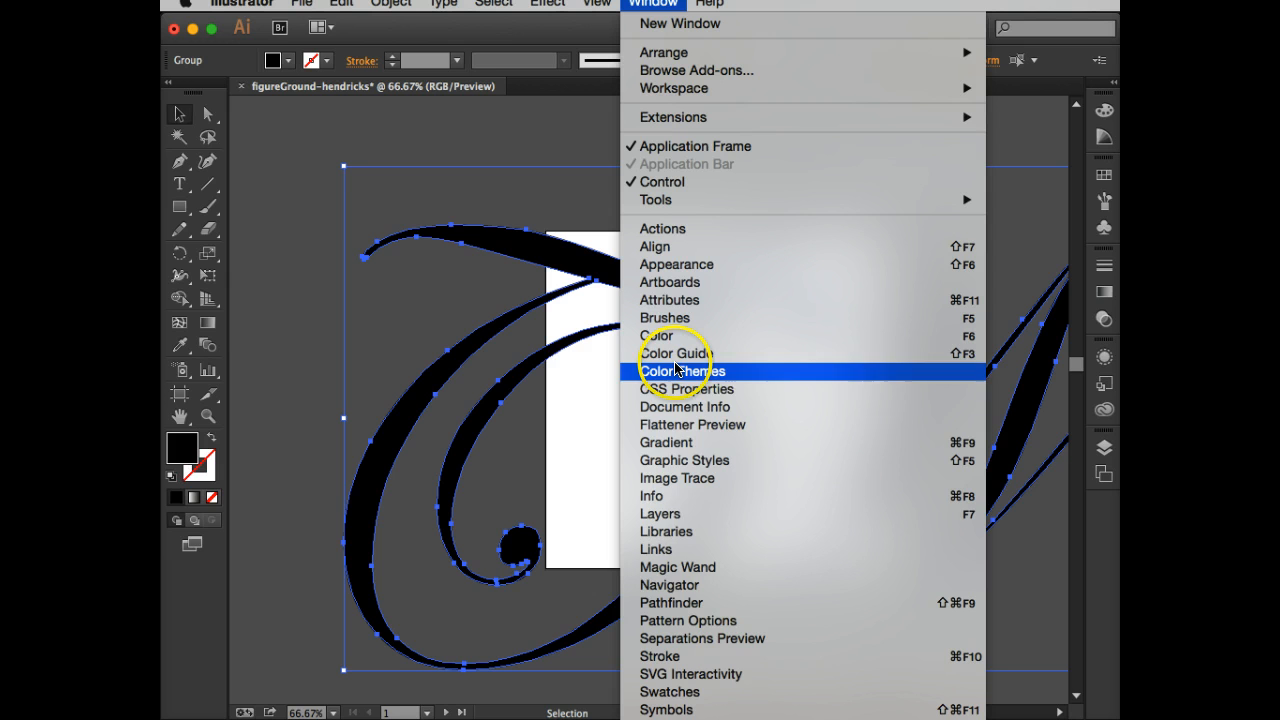
pyautogui.moveTo(670, 602)
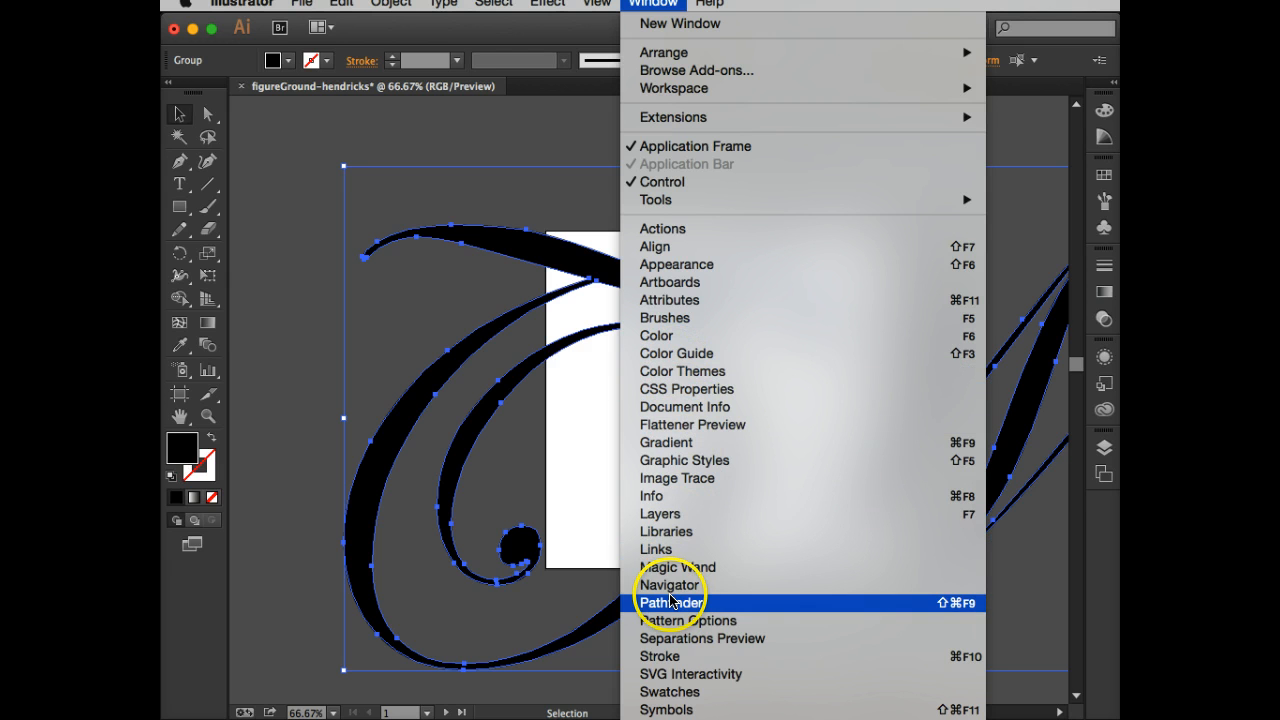
pyautogui.click(672, 602)
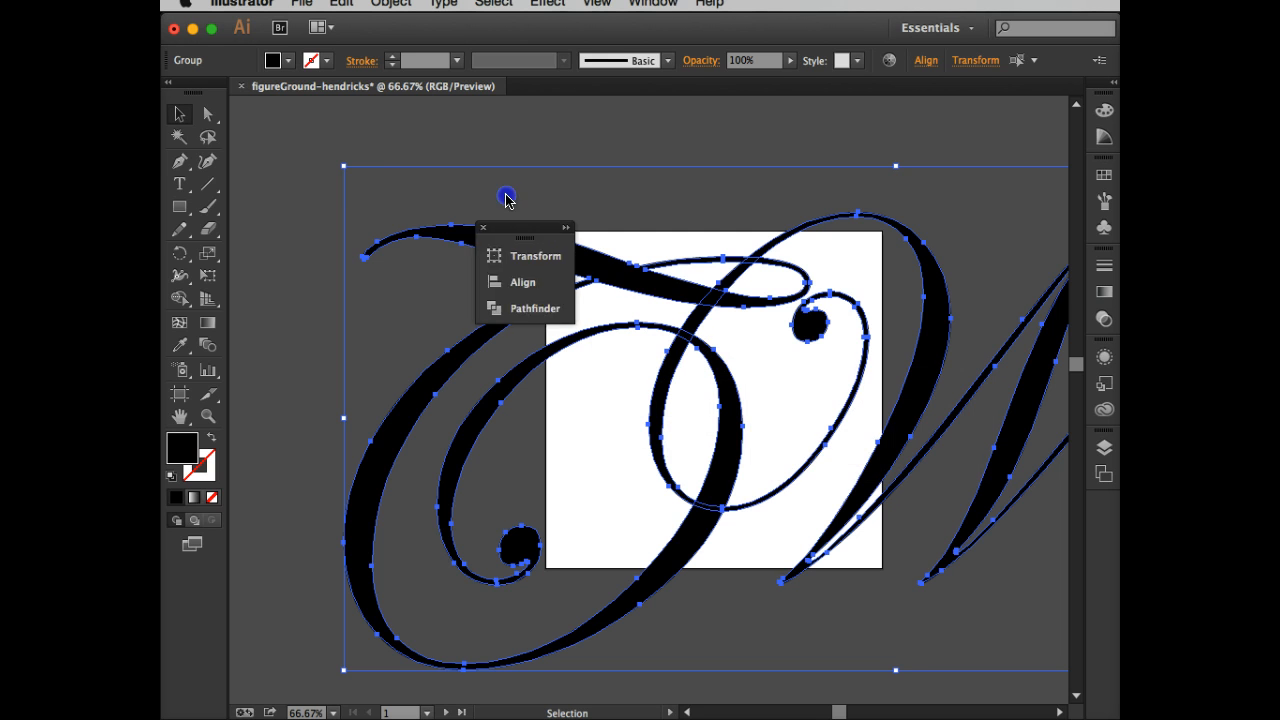
pyautogui.click(536, 308)
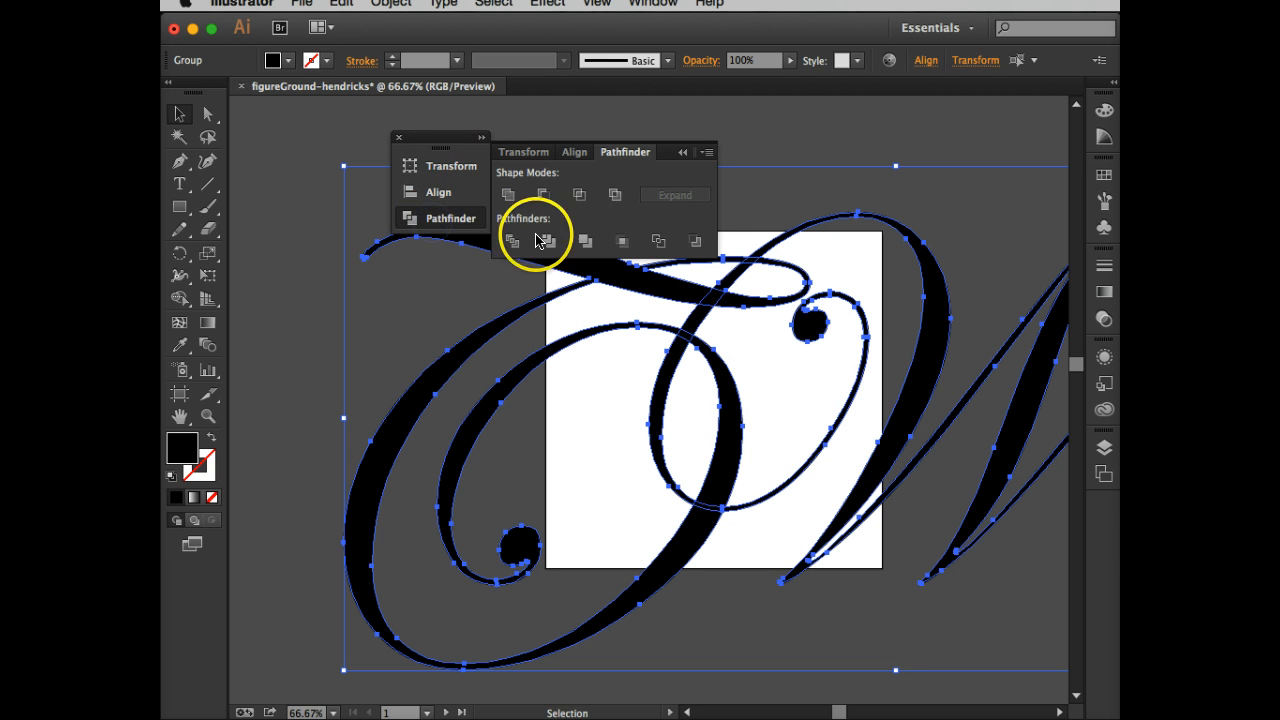
pyautogui.moveTo(512, 240)
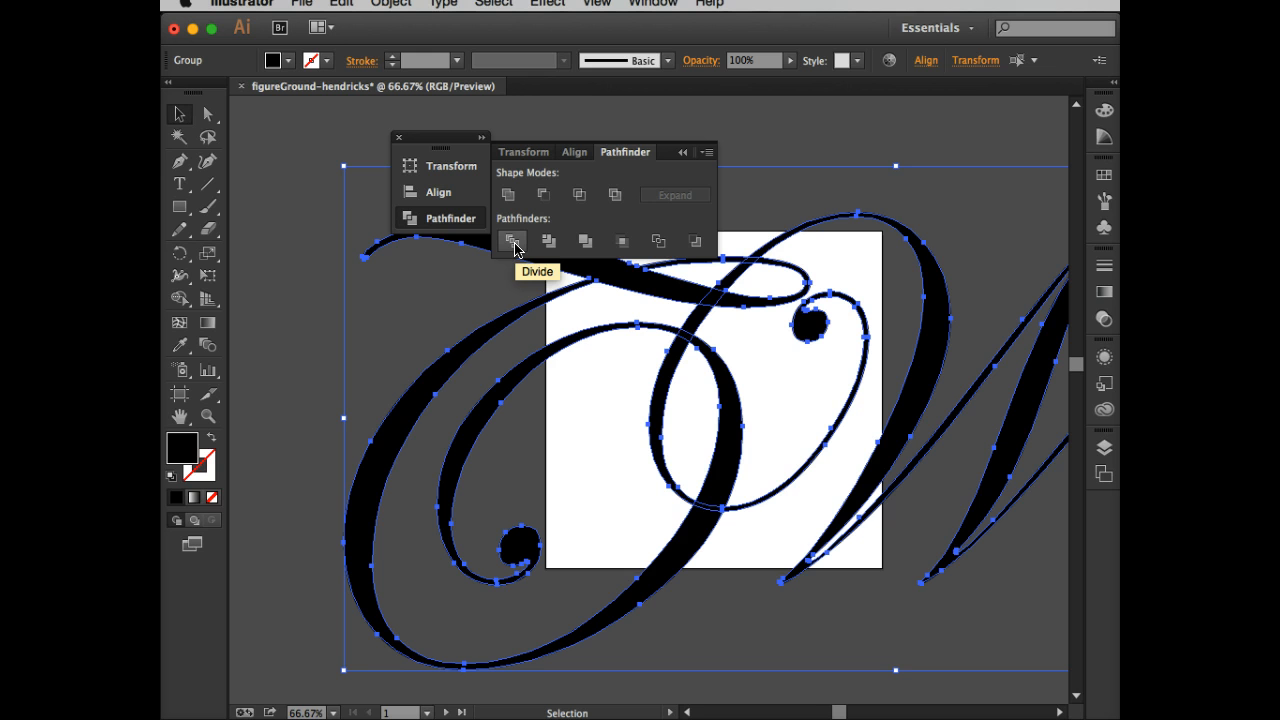
pyautogui.click(512, 240)
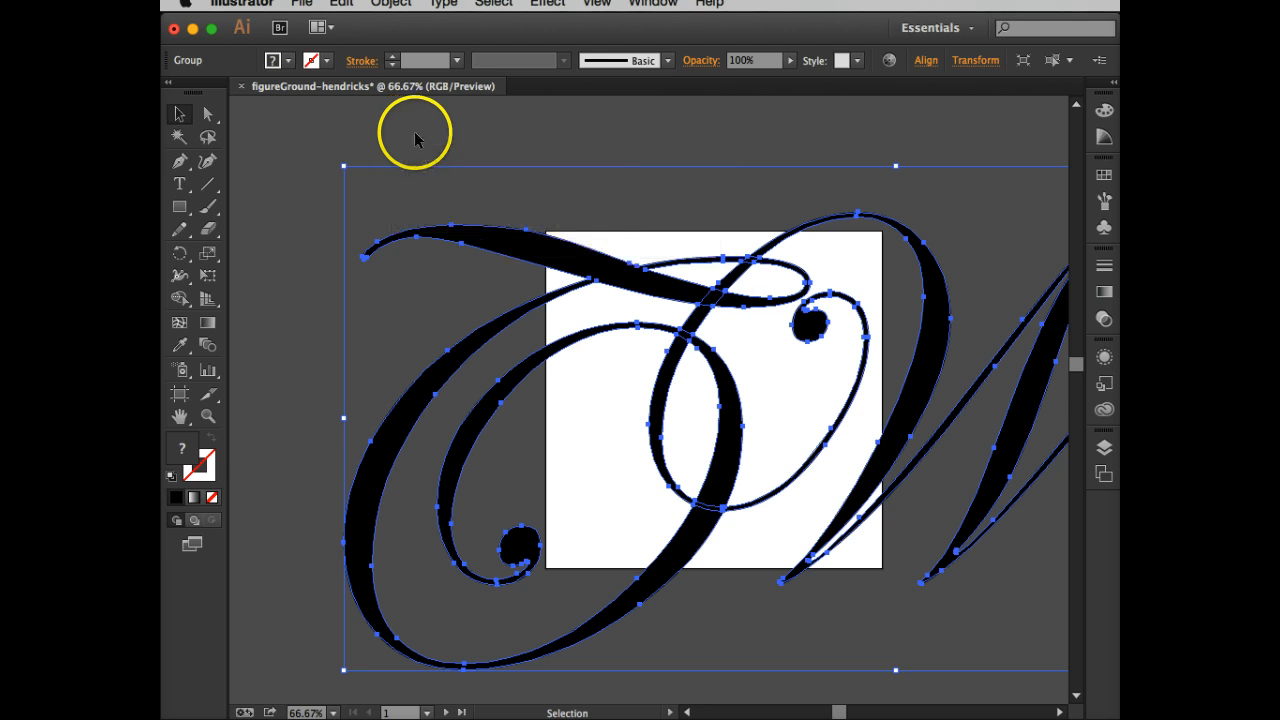
pyautogui.moveTo(684, 336)
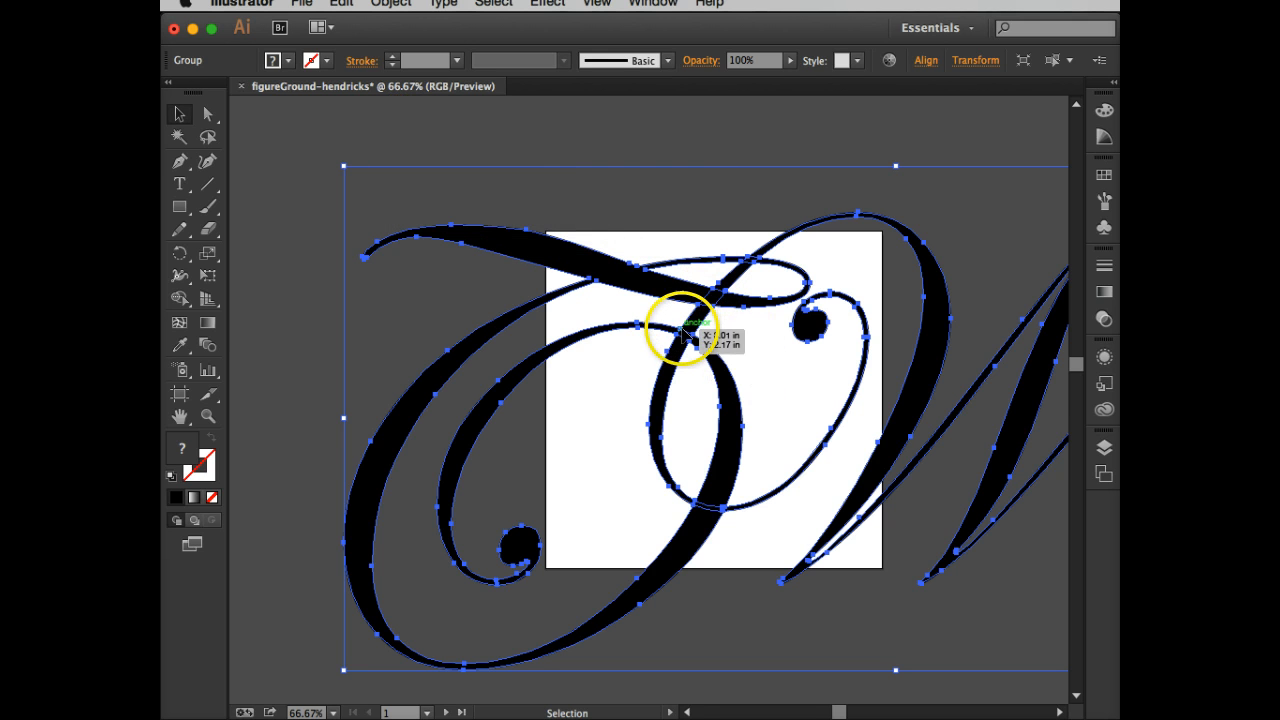
pyautogui.moveTo(700, 516)
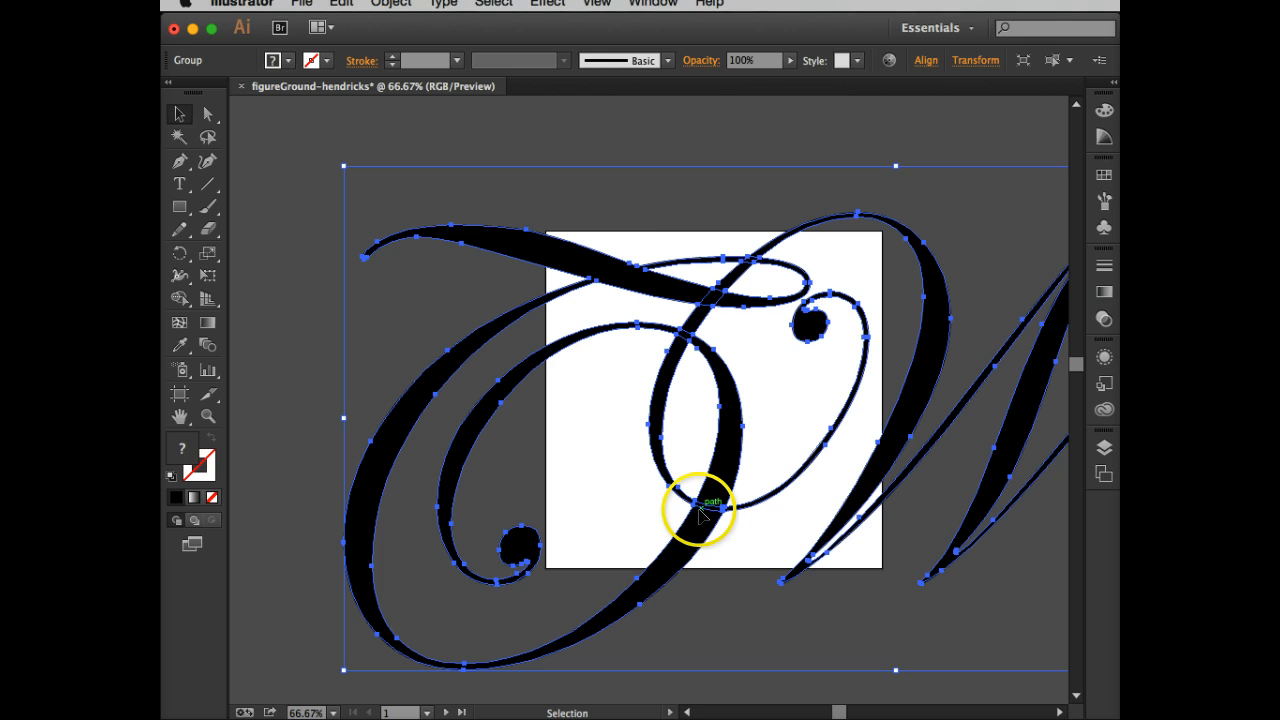
pyautogui.moveTo(670, 270)
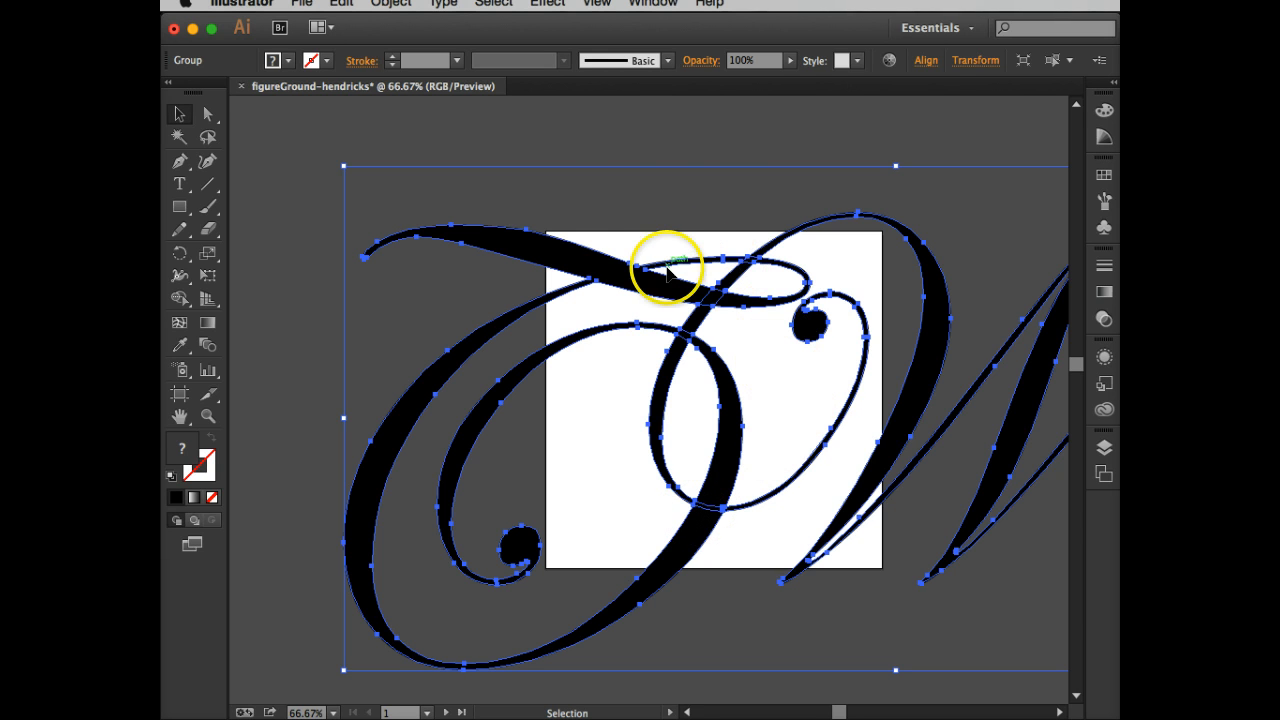
pyautogui.moveTo(610, 198)
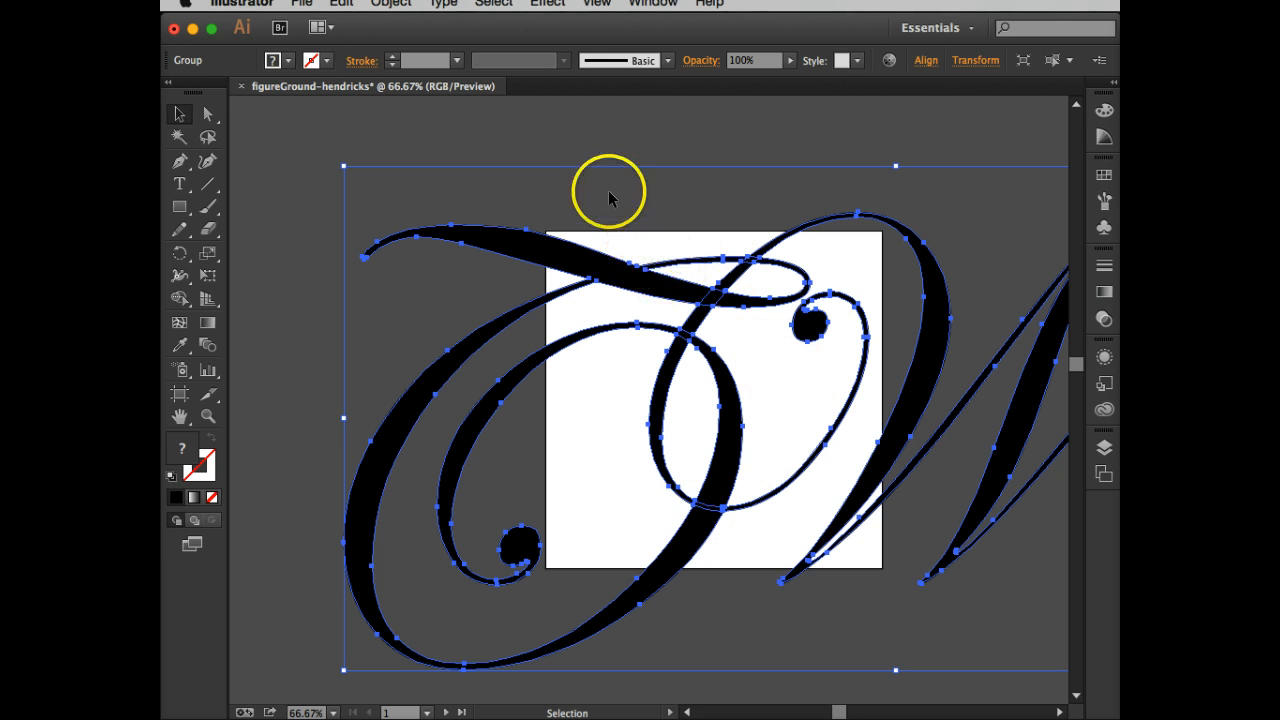
pyautogui.moveTo(596, 150)
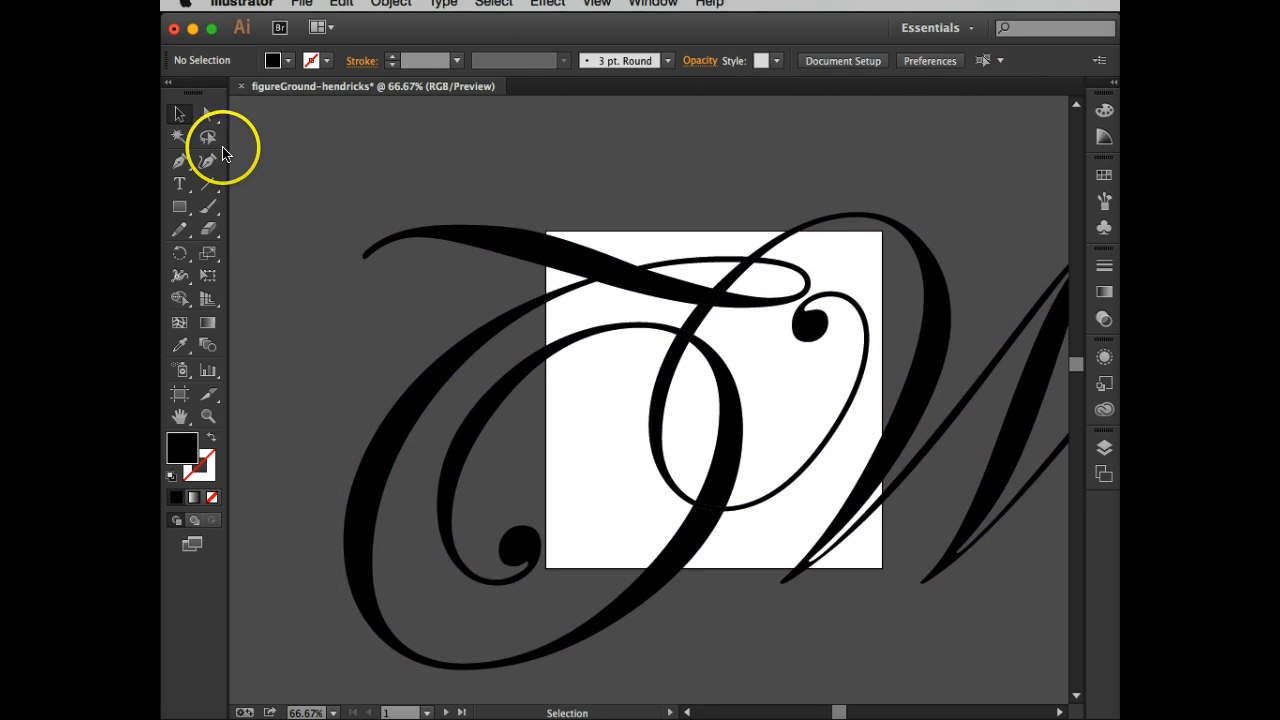
# - Direct-select the upper stroke crossing and fill it pure white from the Color Picker
pyautogui.click(208, 114)
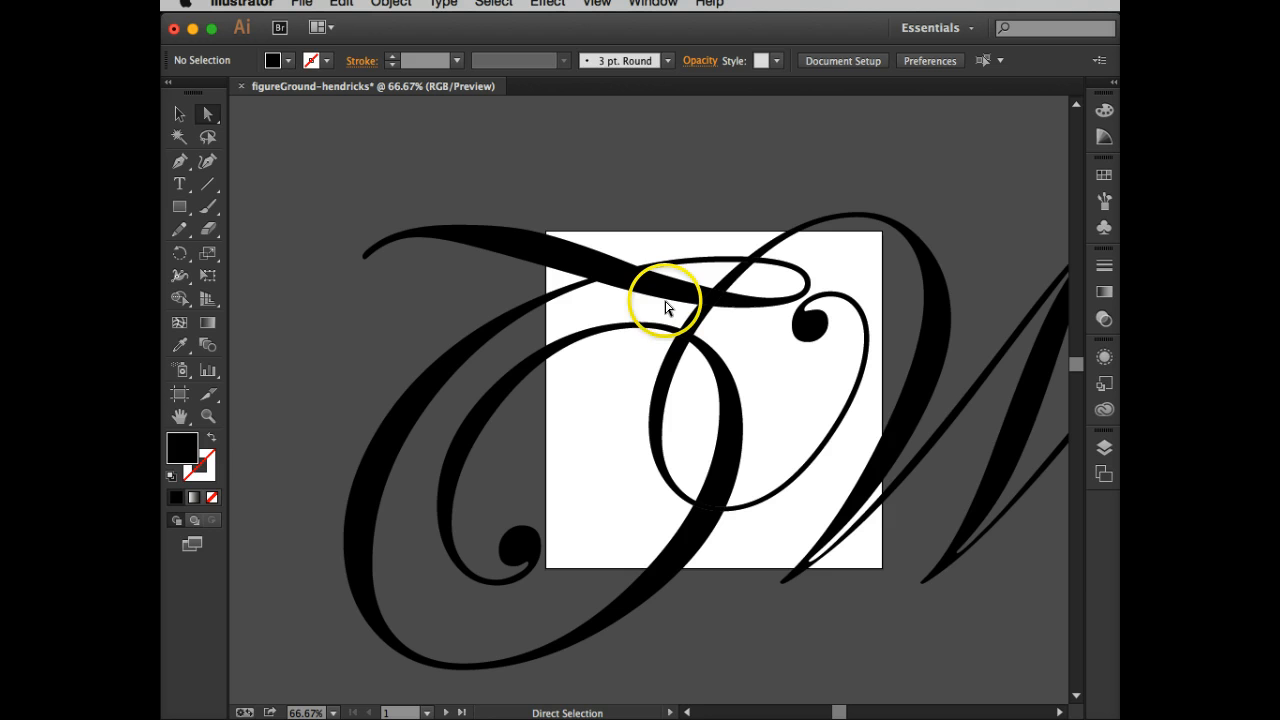
pyautogui.click(664, 300)
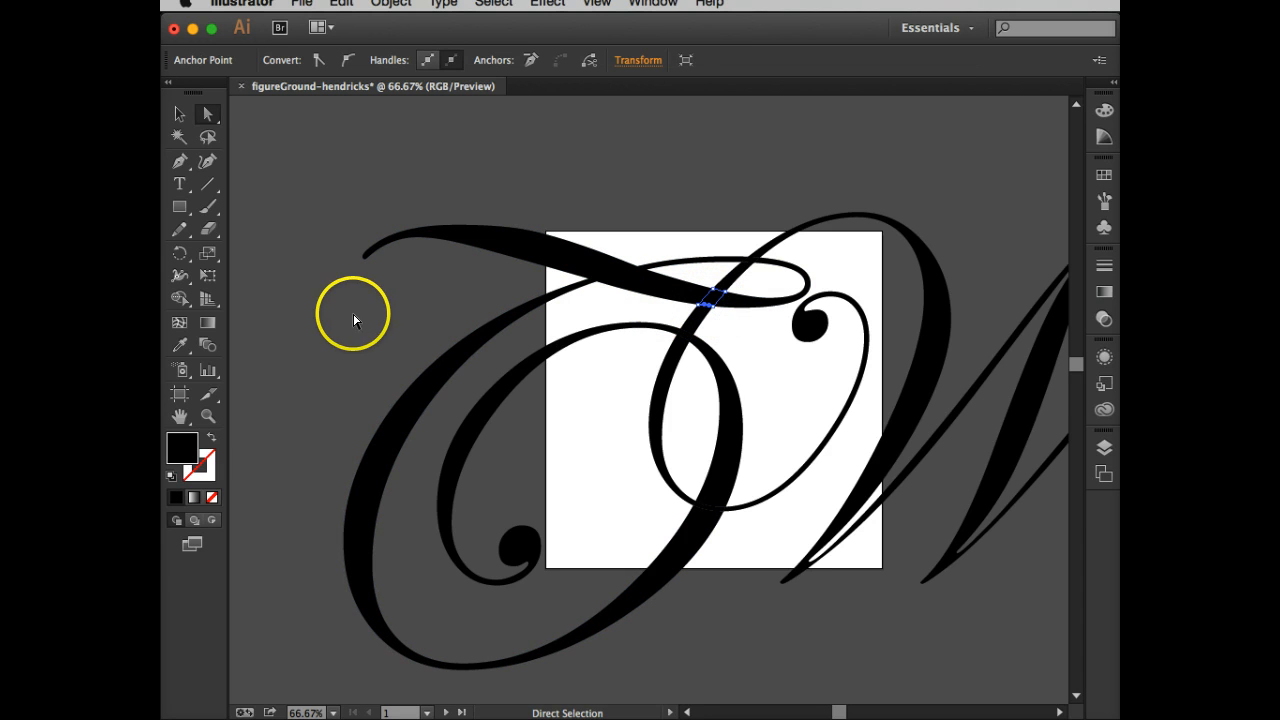
pyautogui.moveTo(184, 456)
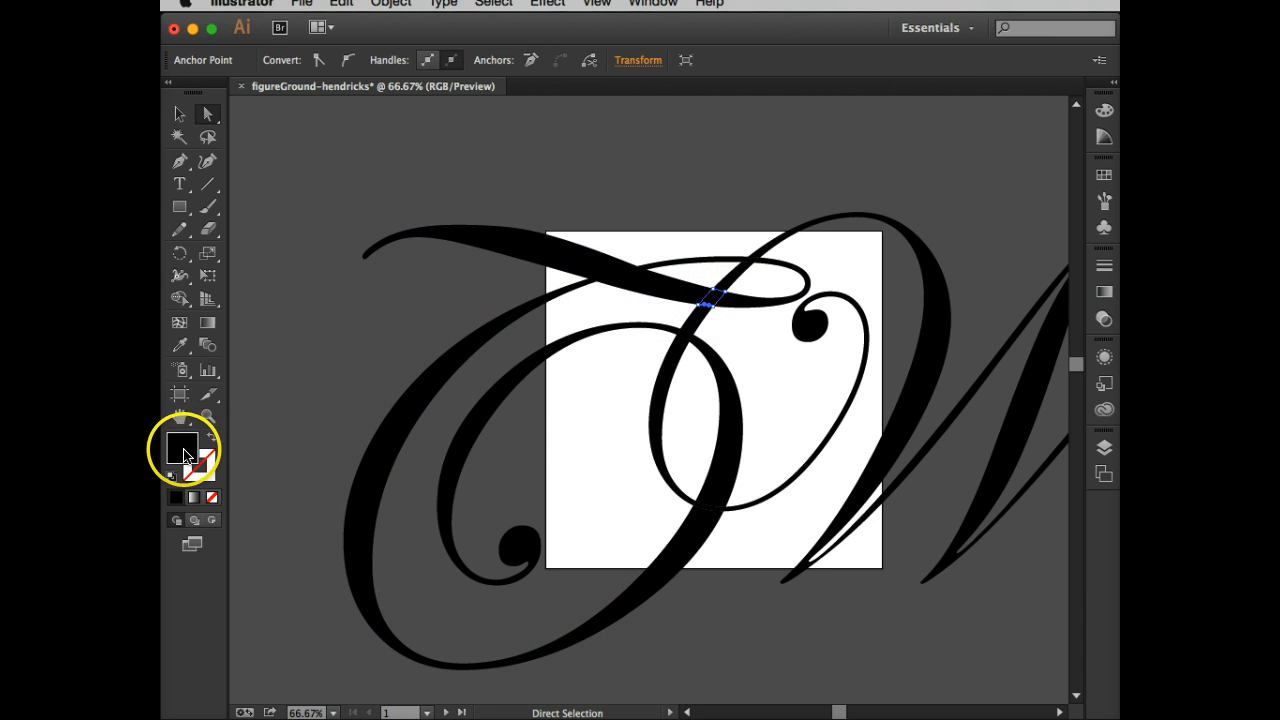
pyautogui.doubleClick(184, 452)
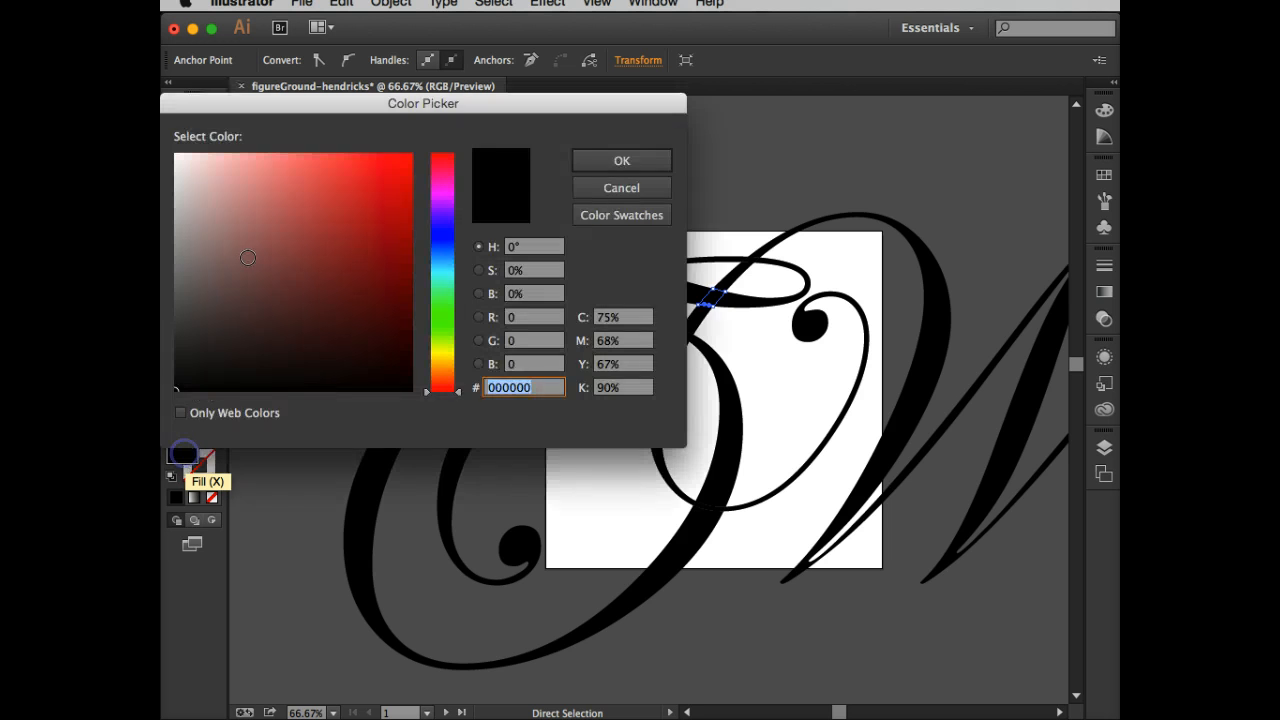
pyautogui.click(178, 148)
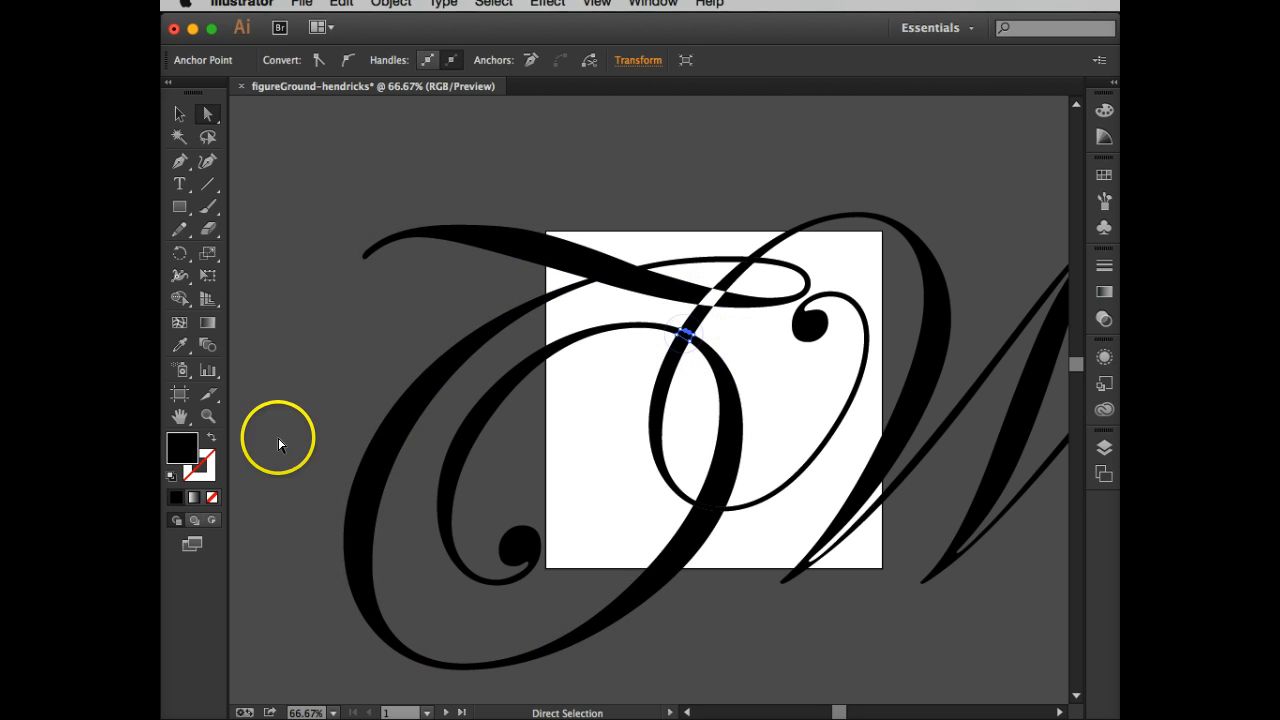
pyautogui.doubleClick(182, 448)
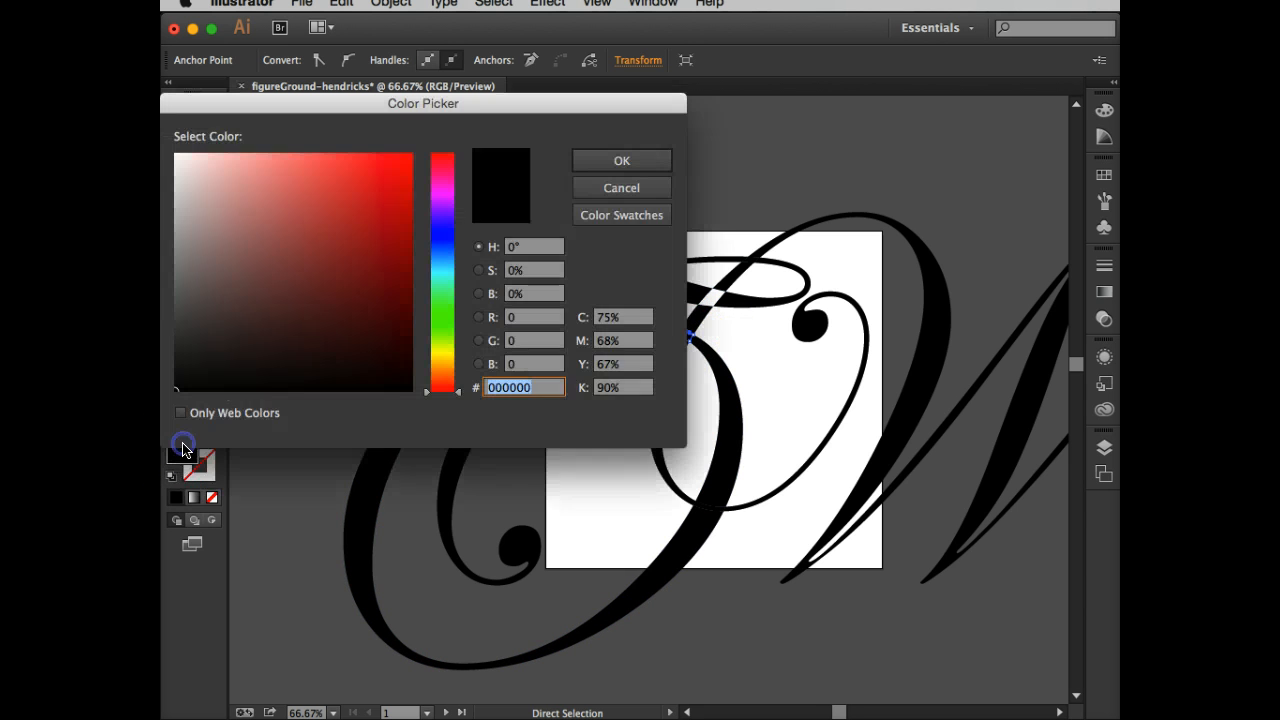
pyautogui.click(220, 228)
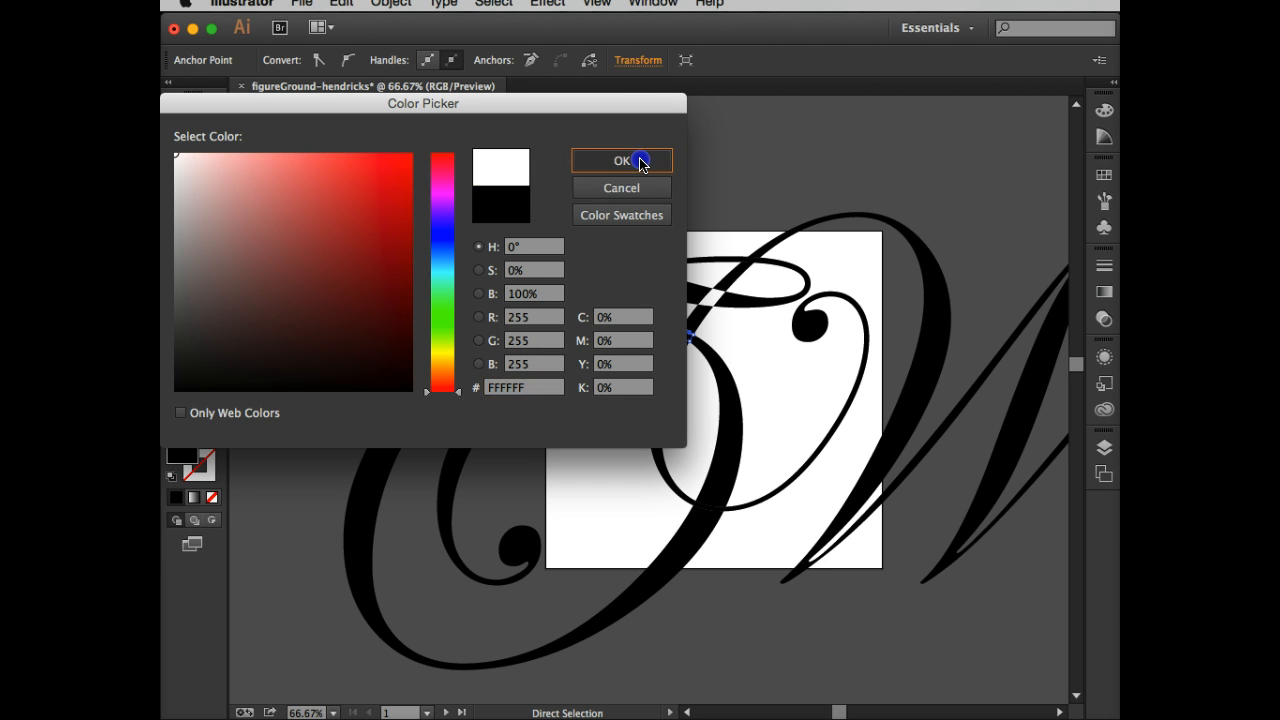
pyautogui.click(622, 160)
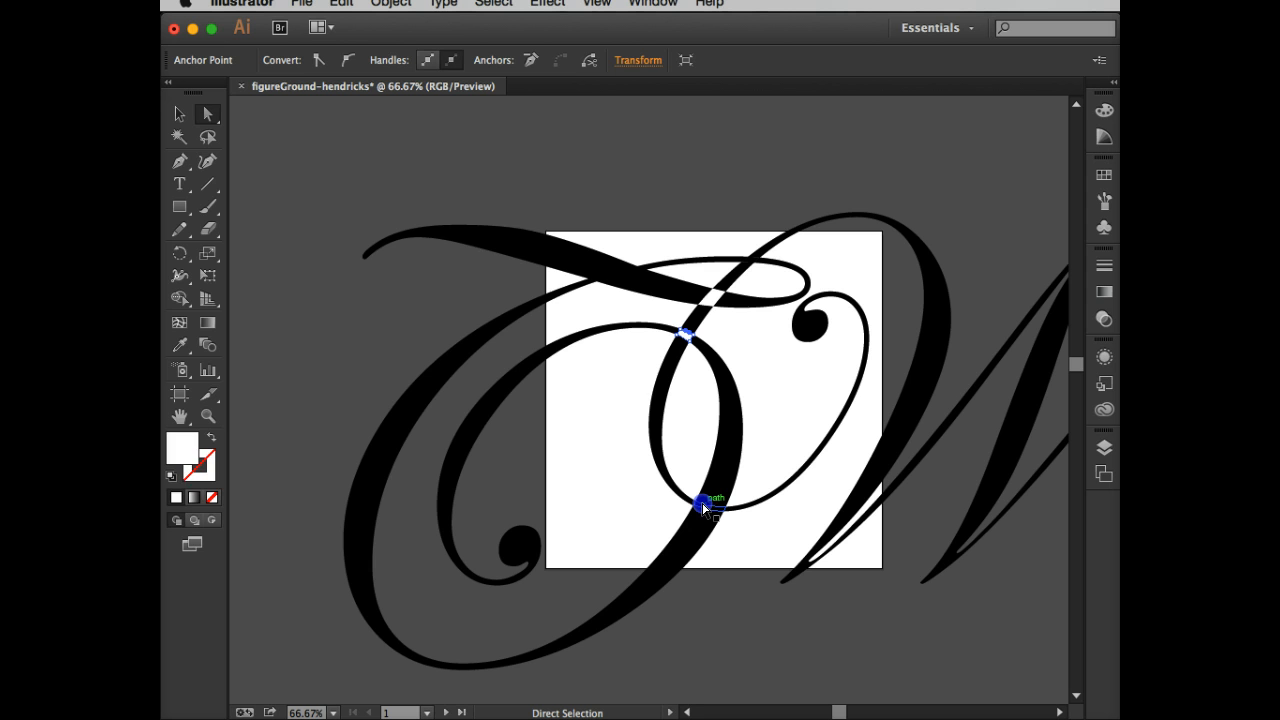
# - Fill the lower stroke crossing near-white as well, then deselect to review the figure-ground breaks
pyautogui.doubleClick(180, 444)
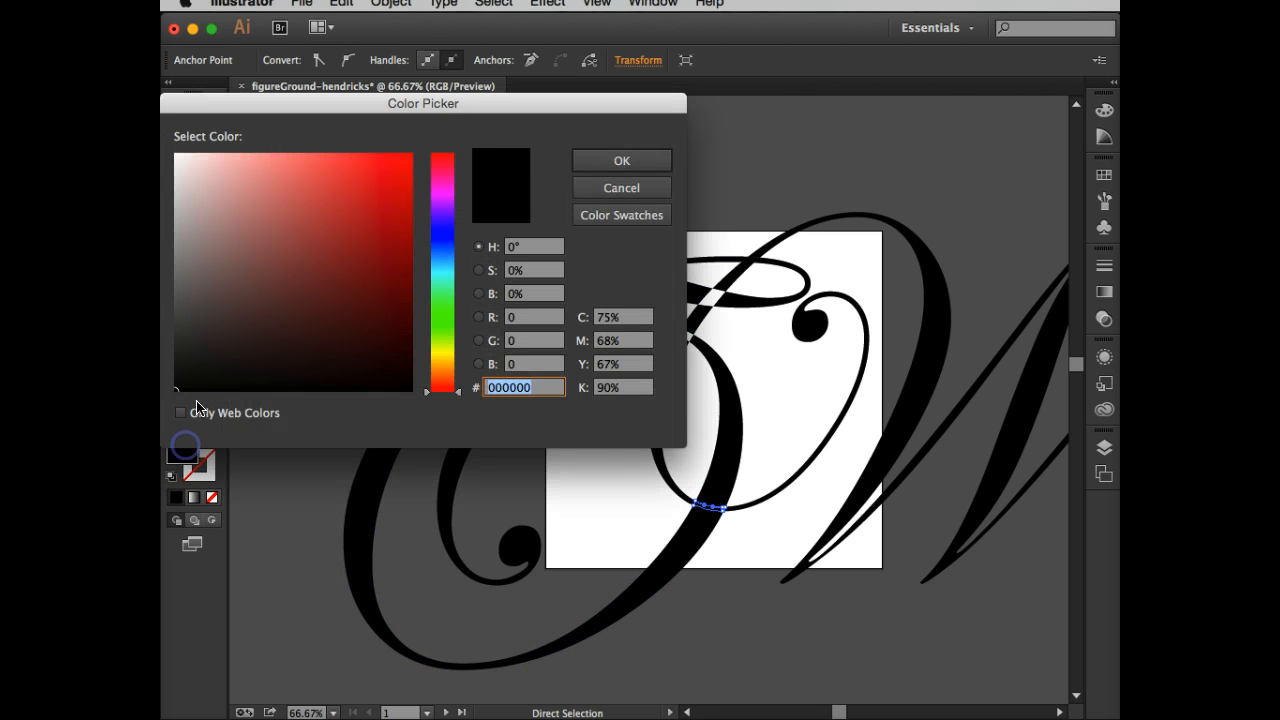
pyautogui.click(480, 176)
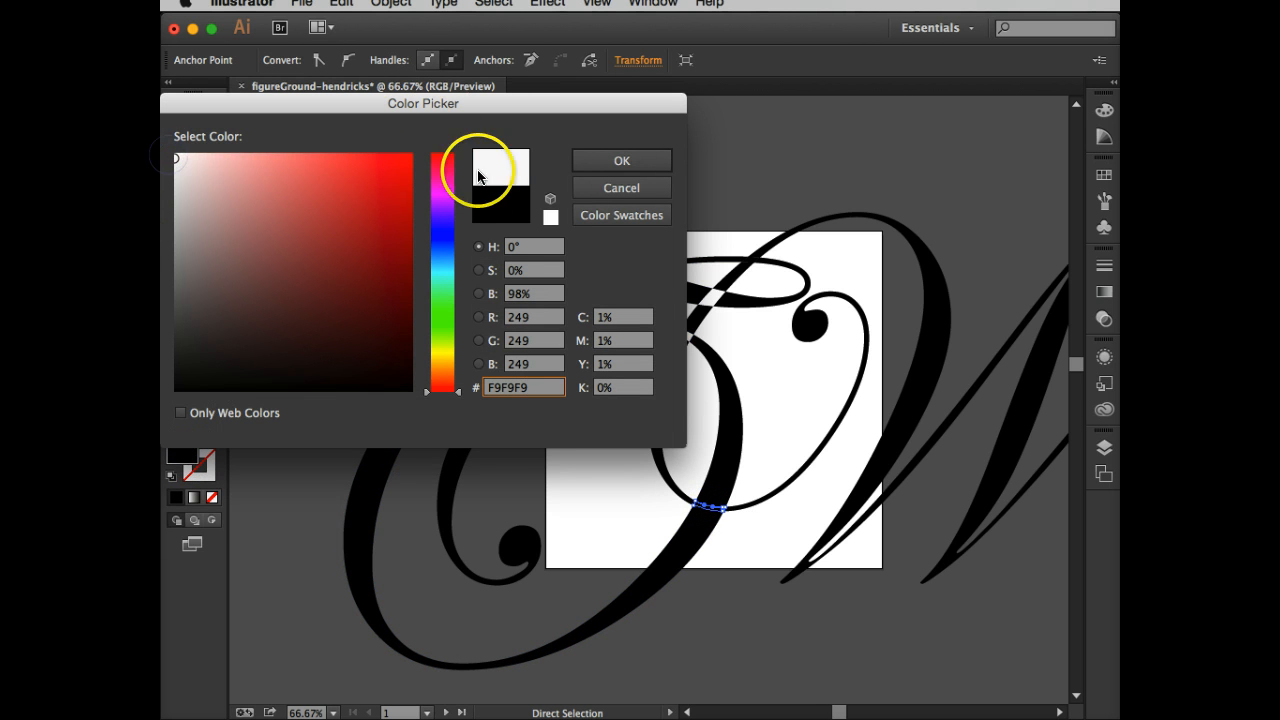
pyautogui.click(620, 160)
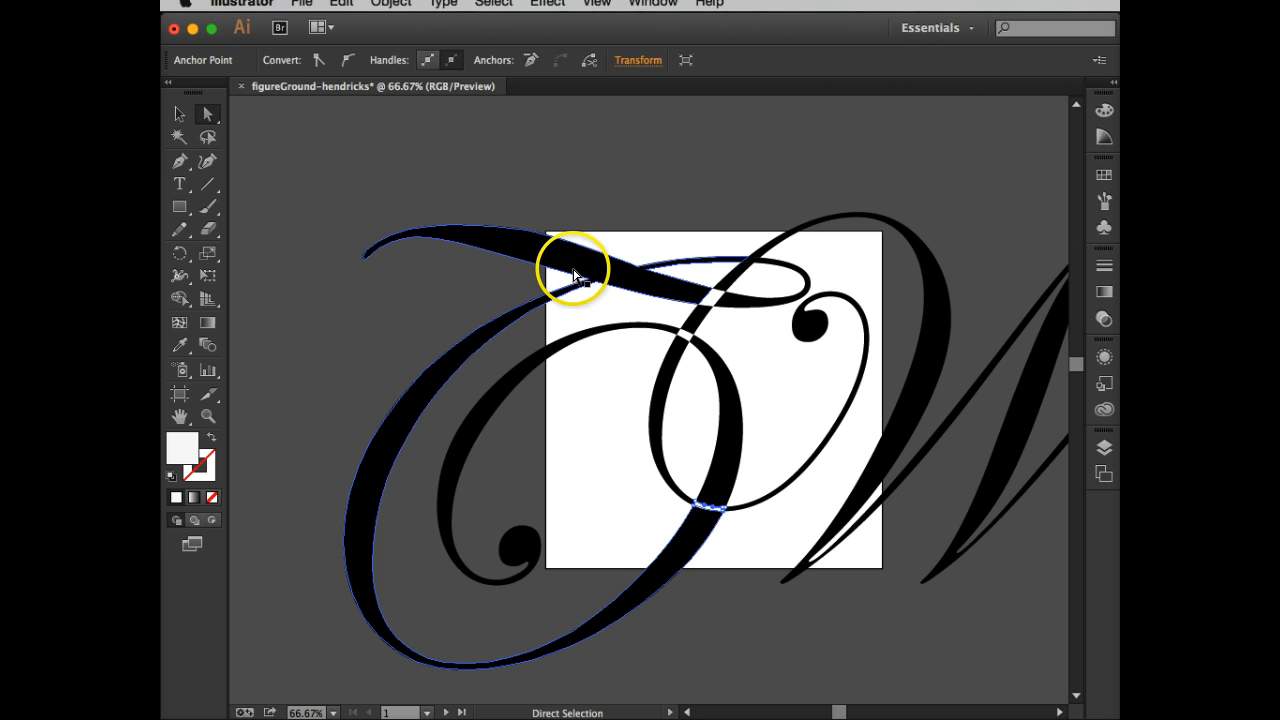
pyautogui.moveTo(688, 262)
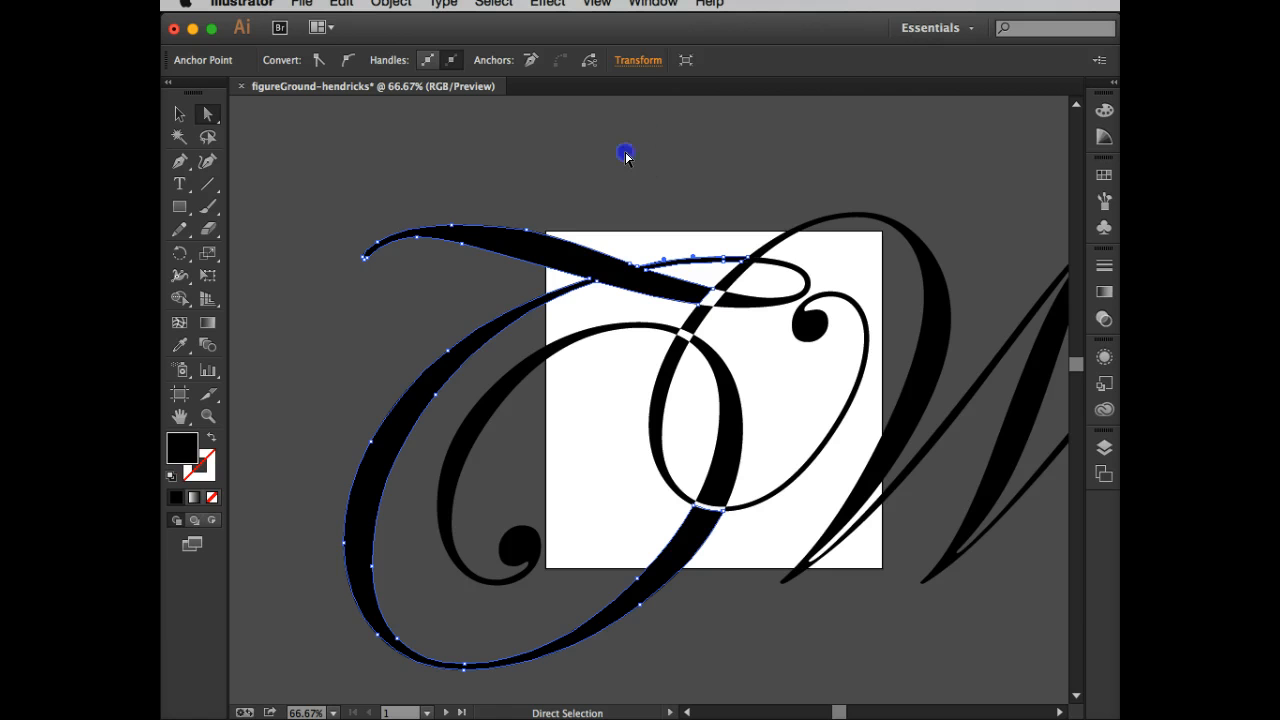
pyautogui.click(626, 156)
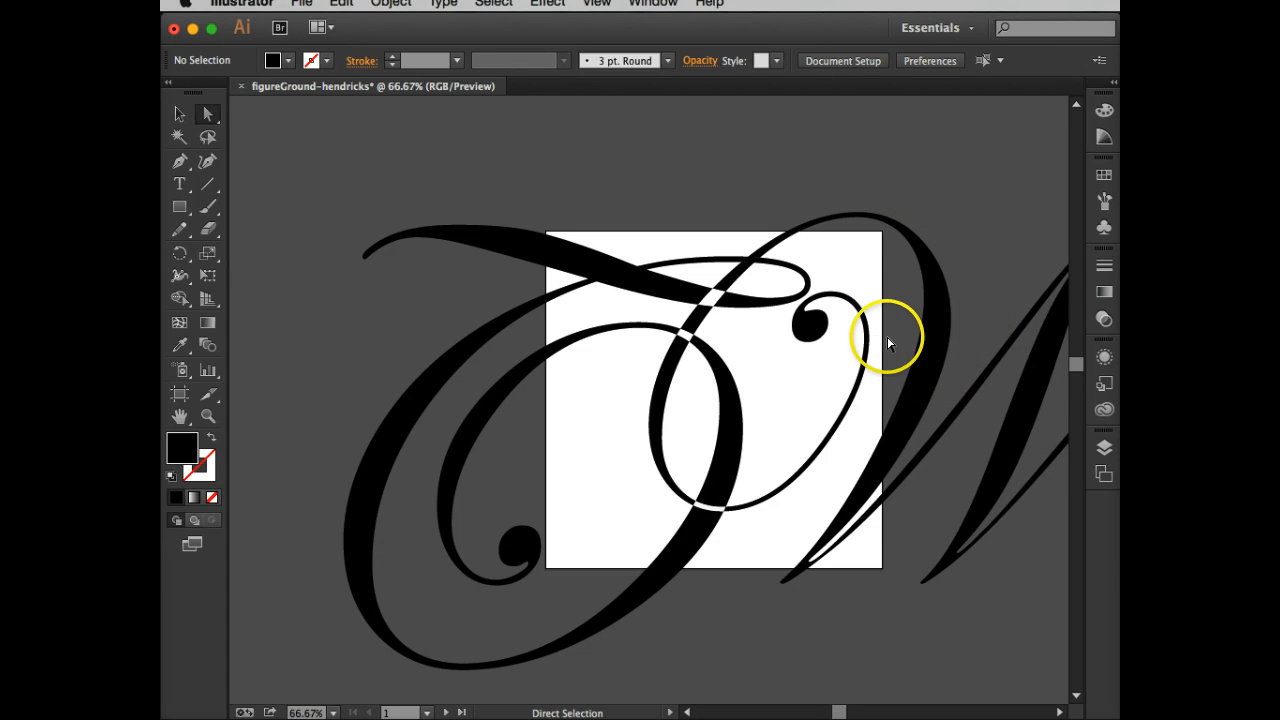
pyautogui.moveTo(330, 222)
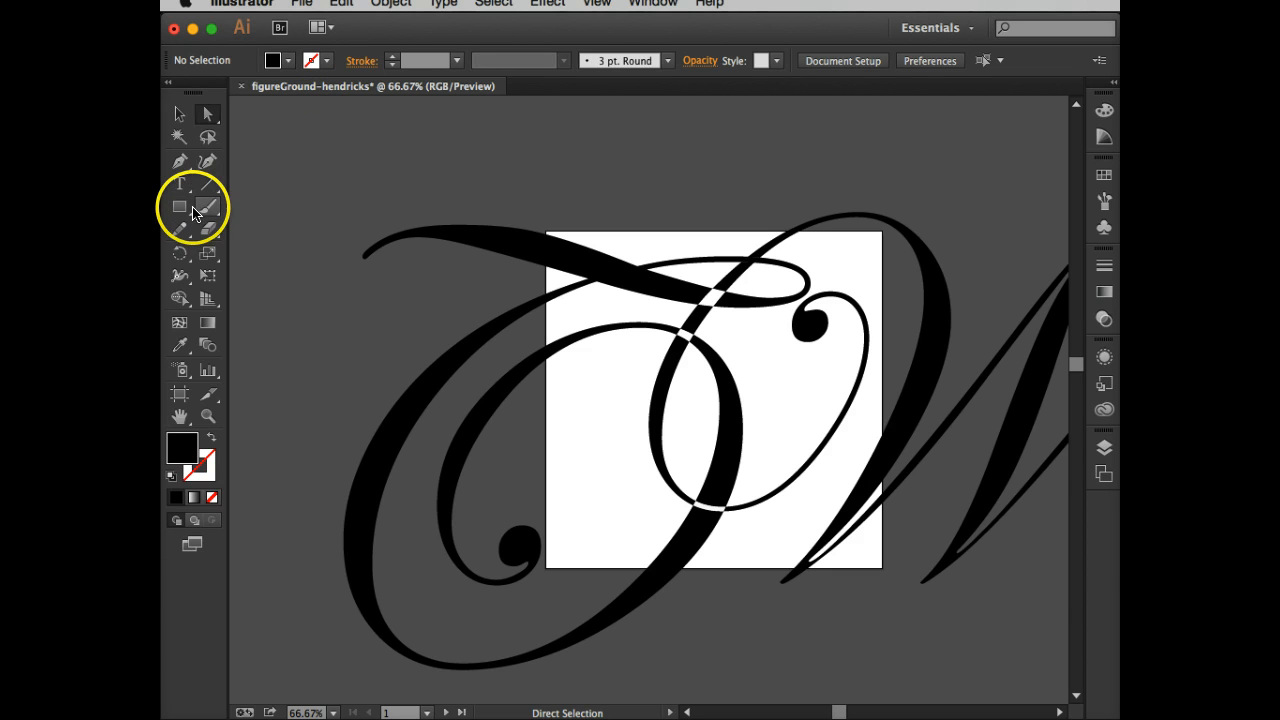
# - Draw a rectangle corner-to-corner over the square artboard and make it an unfilled outline
pyautogui.click(180, 208)
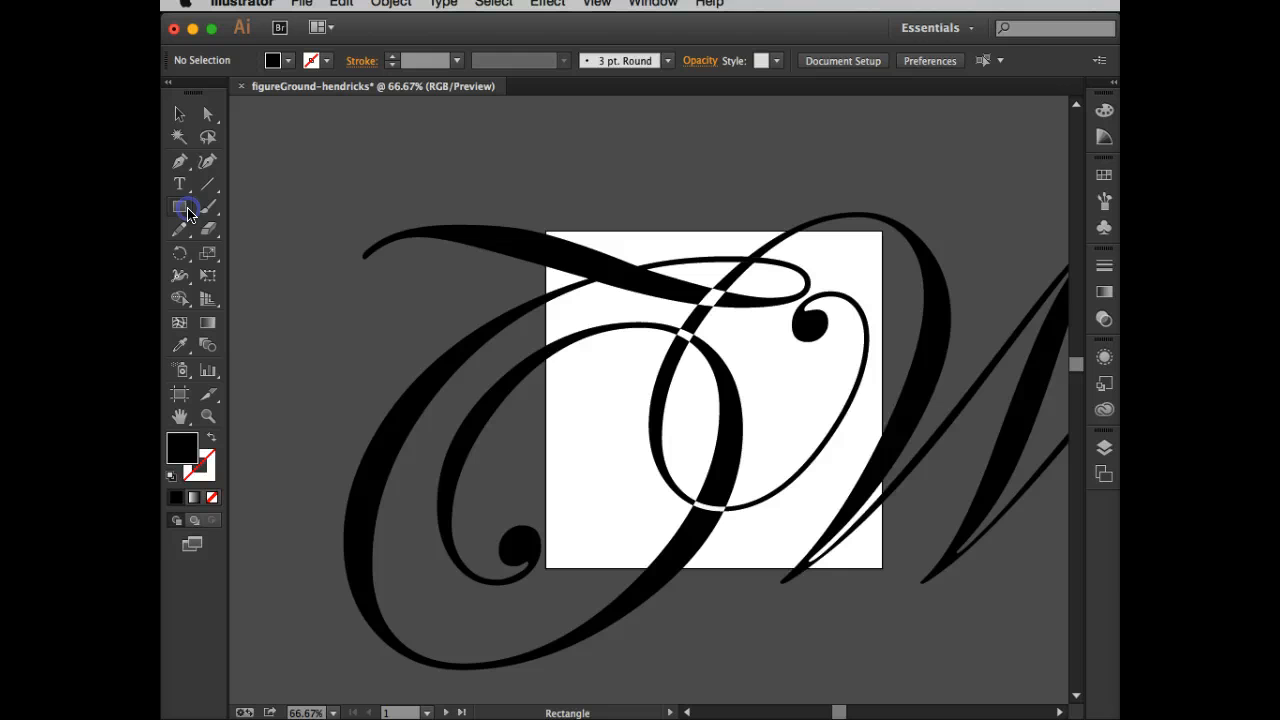
pyautogui.moveTo(548, 236)
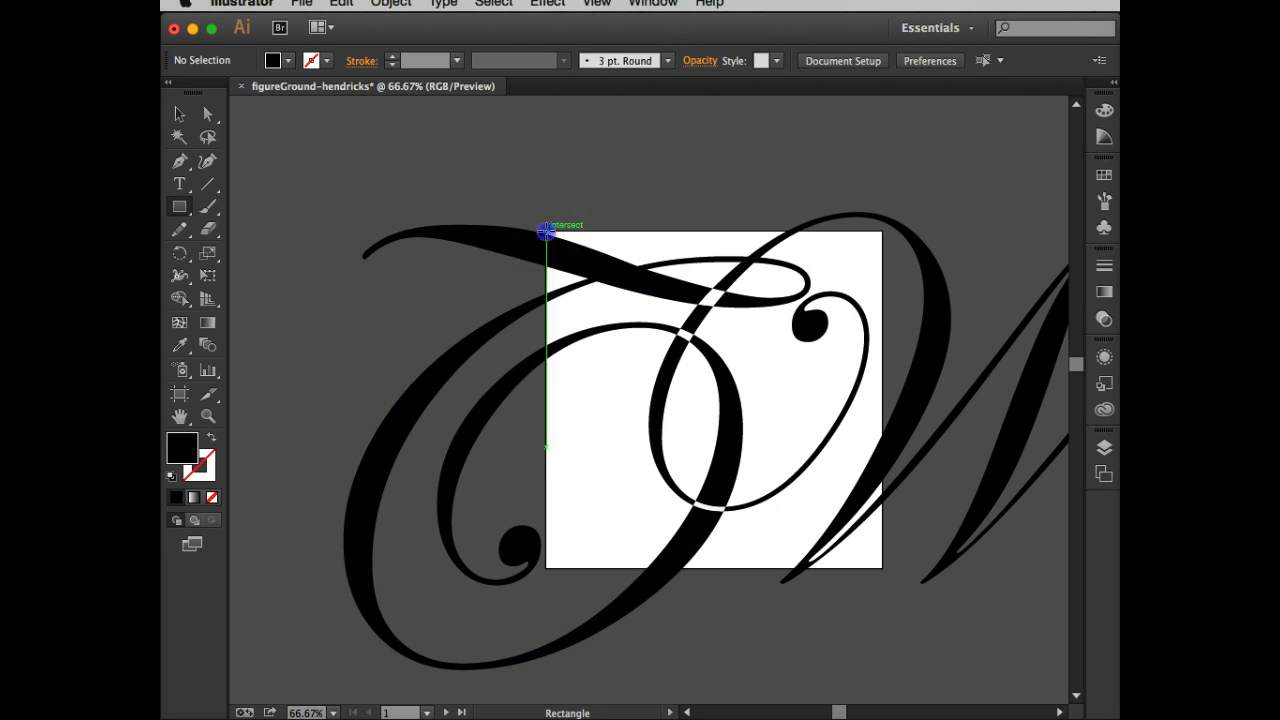
pyautogui.moveTo(544, 230); pyautogui.dragTo(684, 380)
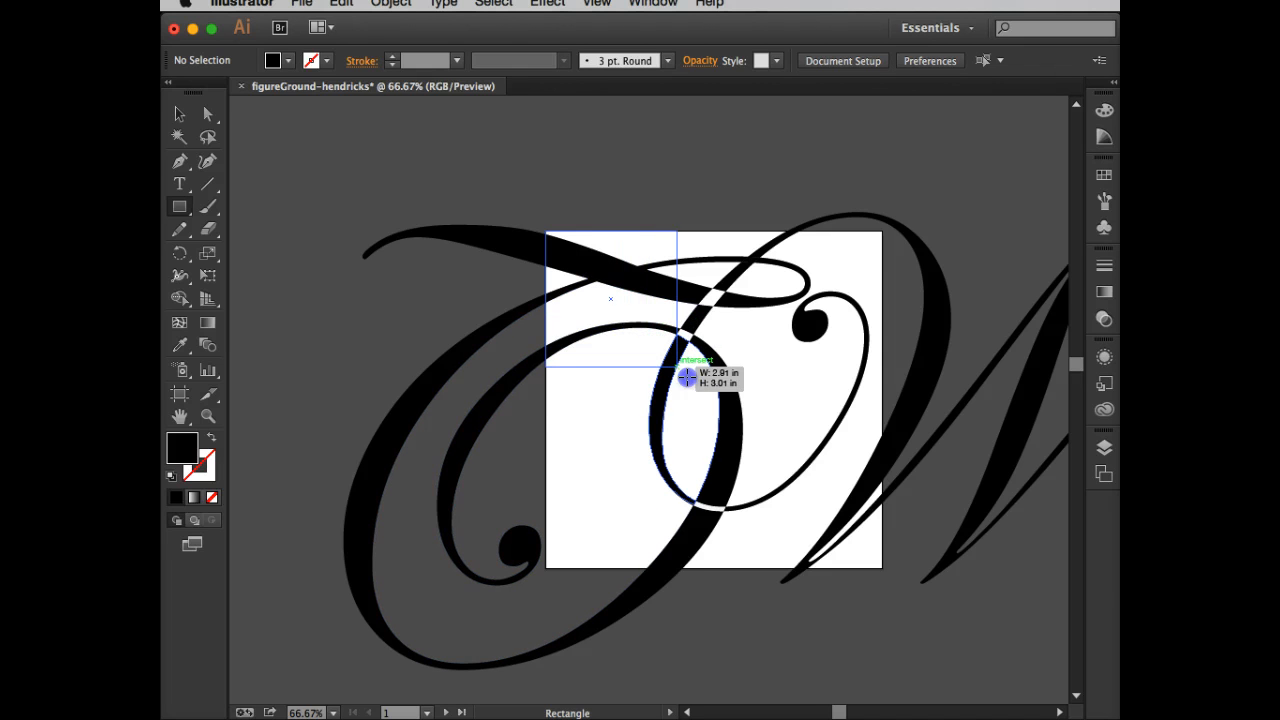
pyautogui.moveTo(684, 380); pyautogui.dragTo(878, 570)
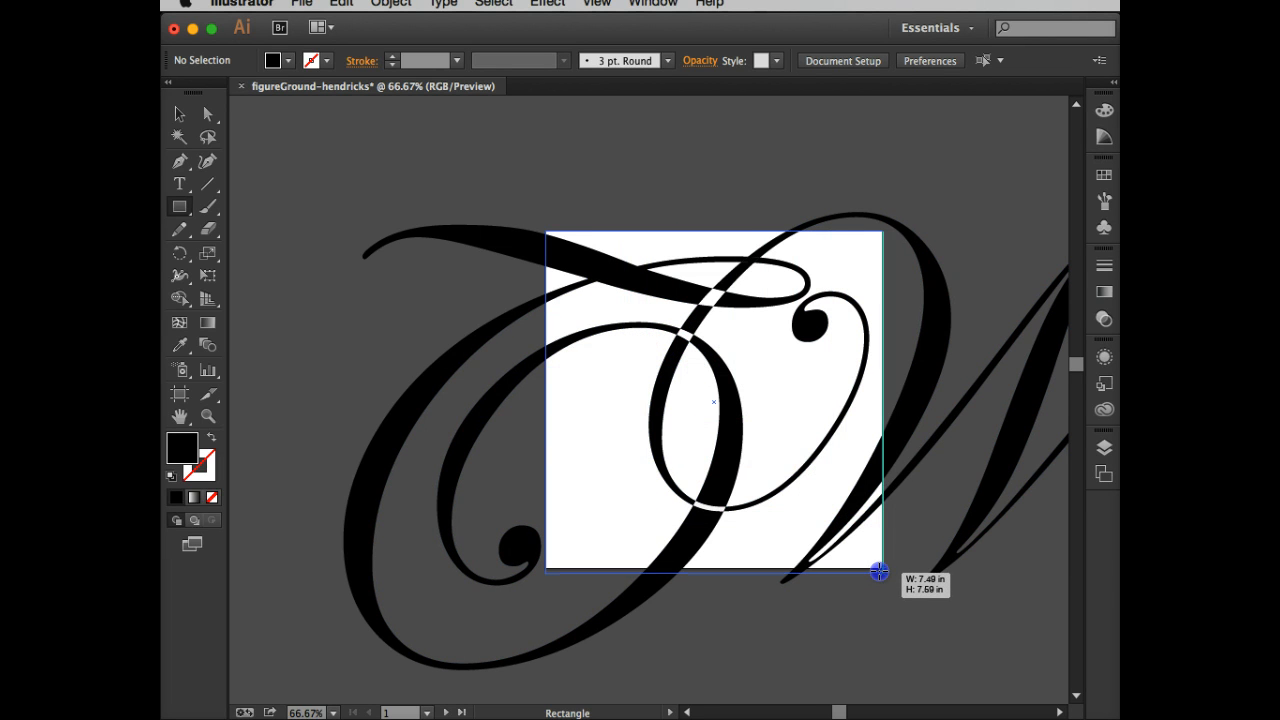
pyautogui.moveTo(876, 572); pyautogui.dragTo(876, 568)
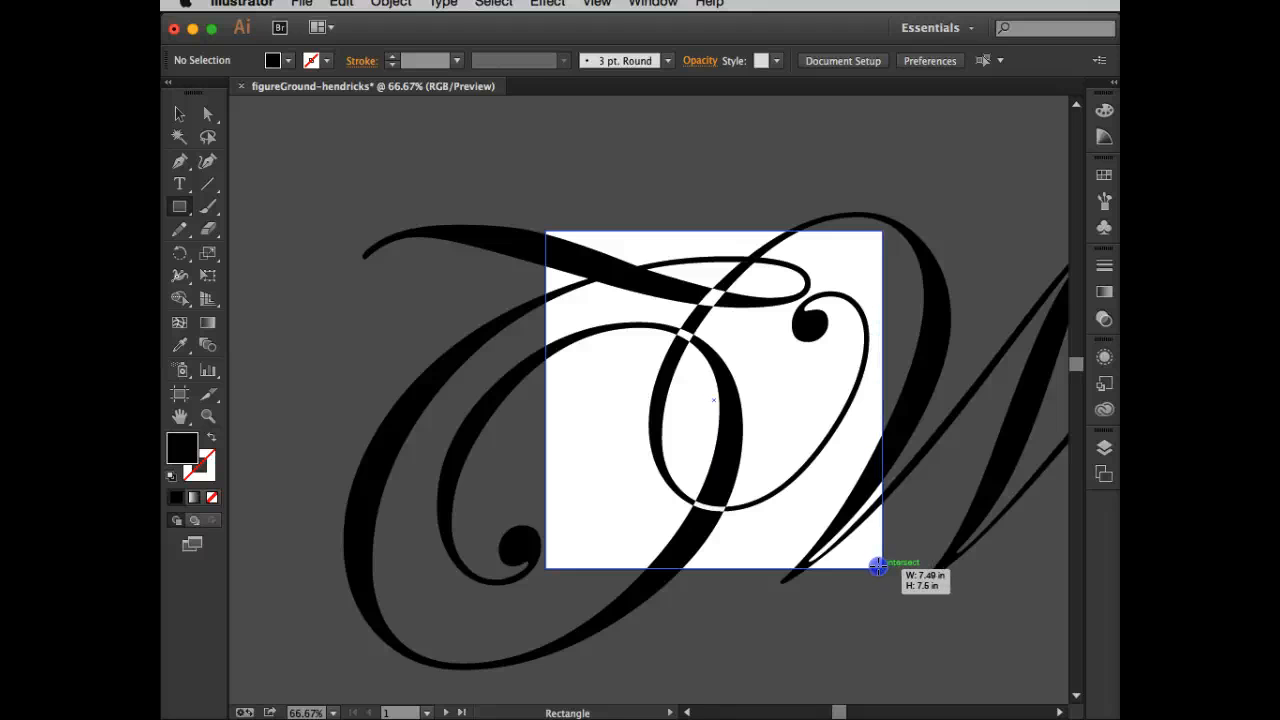
pyautogui.moveTo(544, 240); pyautogui.dragTo(876, 568)
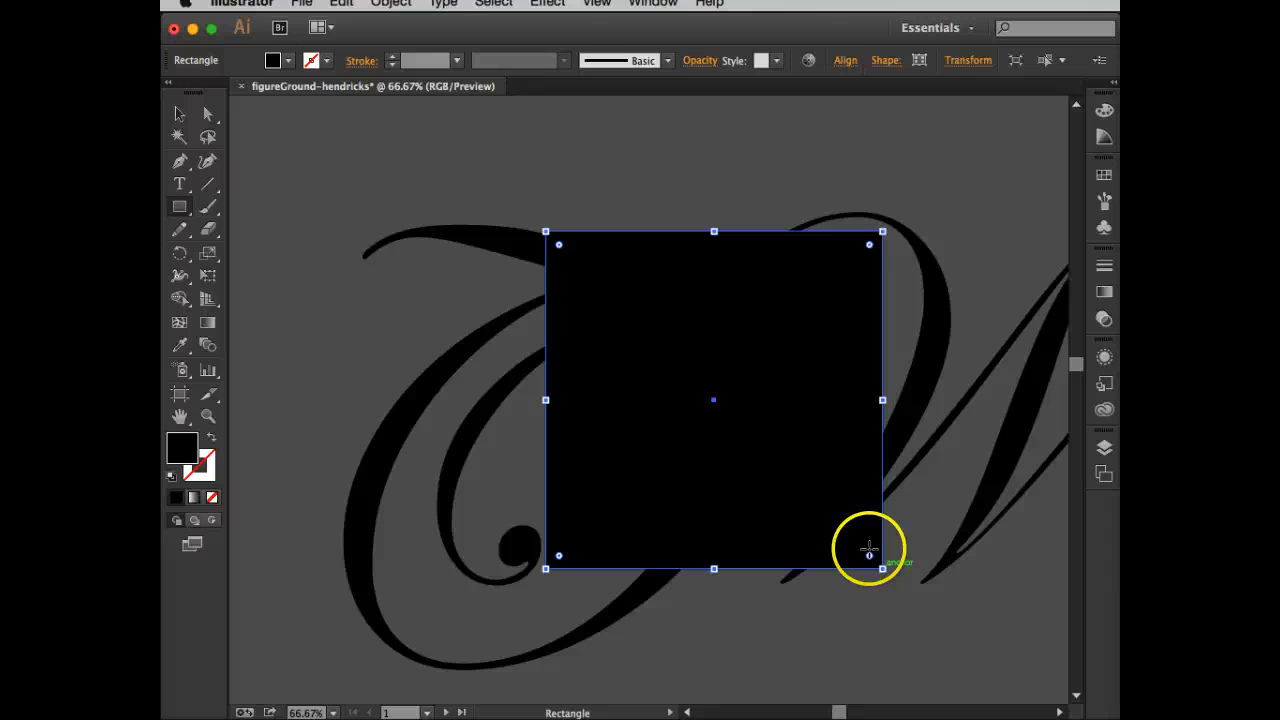
pyautogui.moveTo(204, 444)
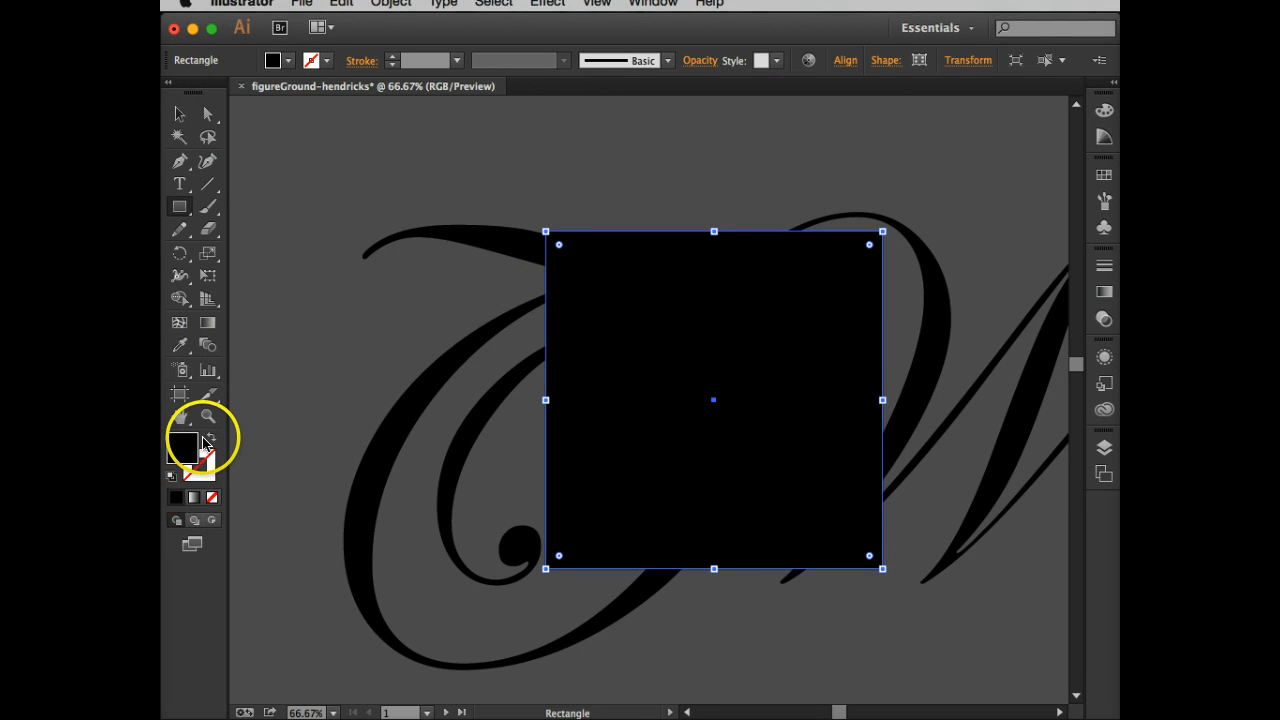
pyautogui.click(184, 446)
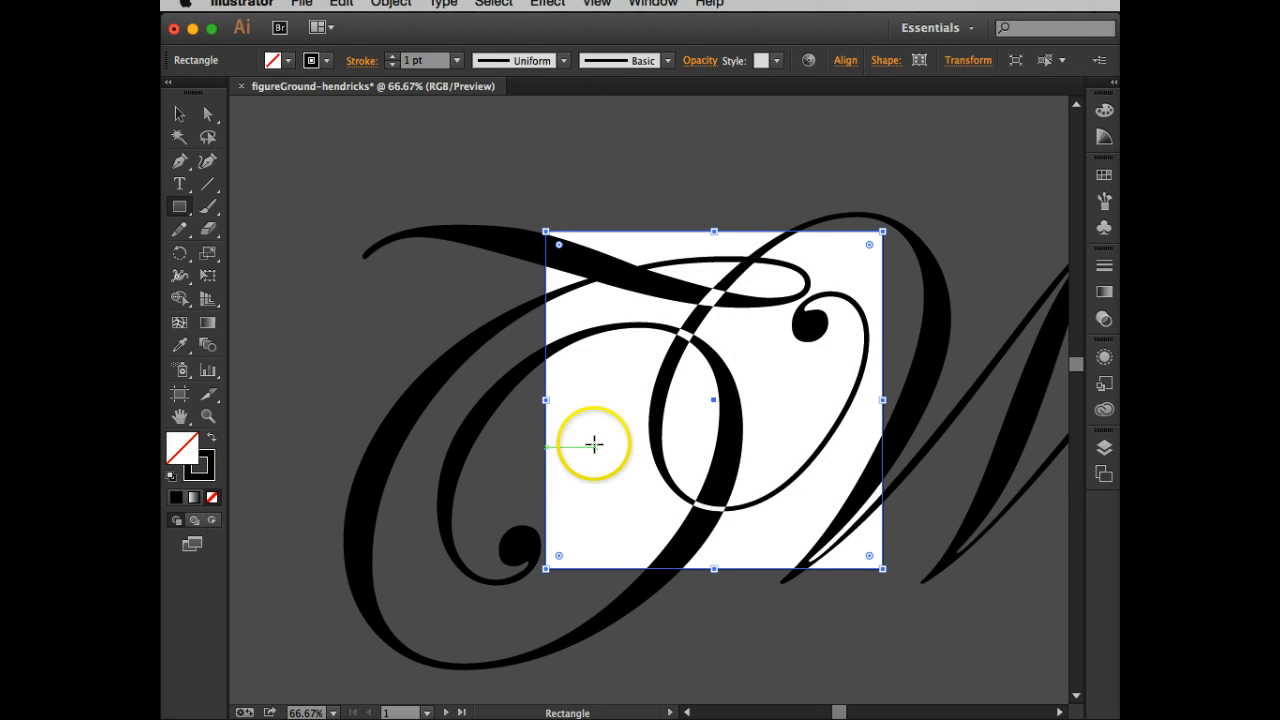
pyautogui.moveTo(884, 568)
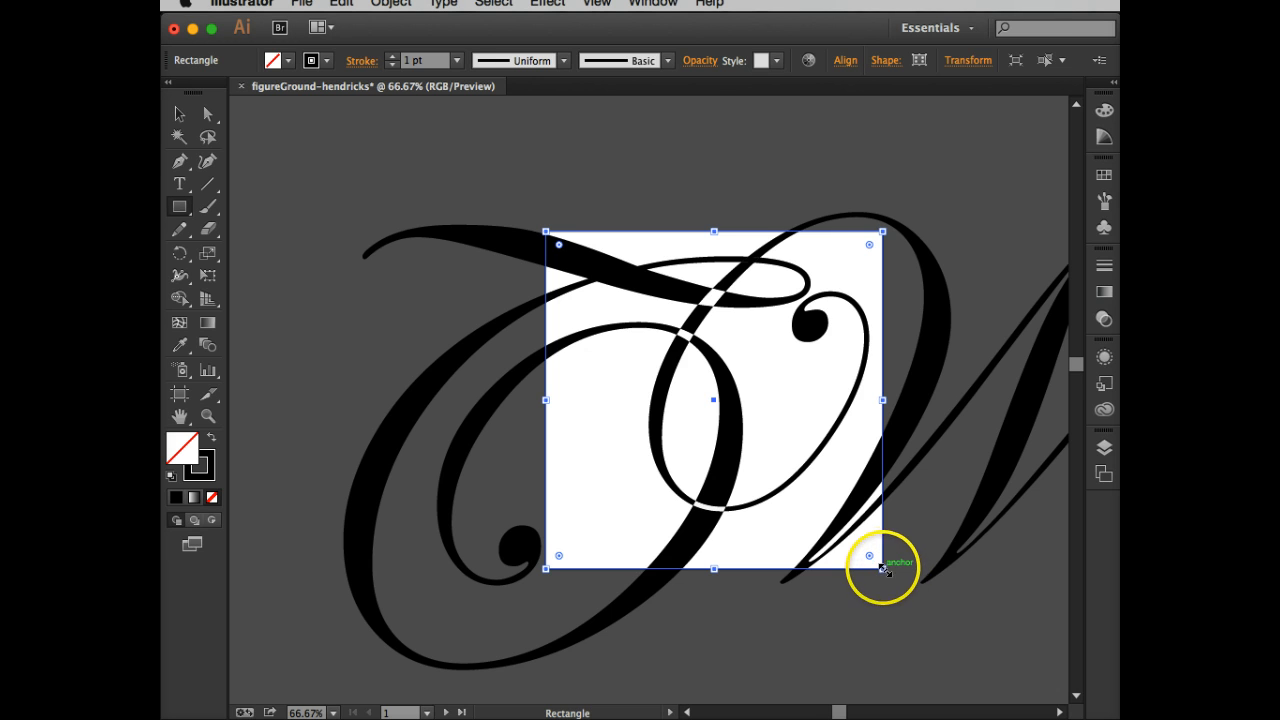
pyautogui.moveTo(884, 568); pyautogui.dragTo(884, 564)
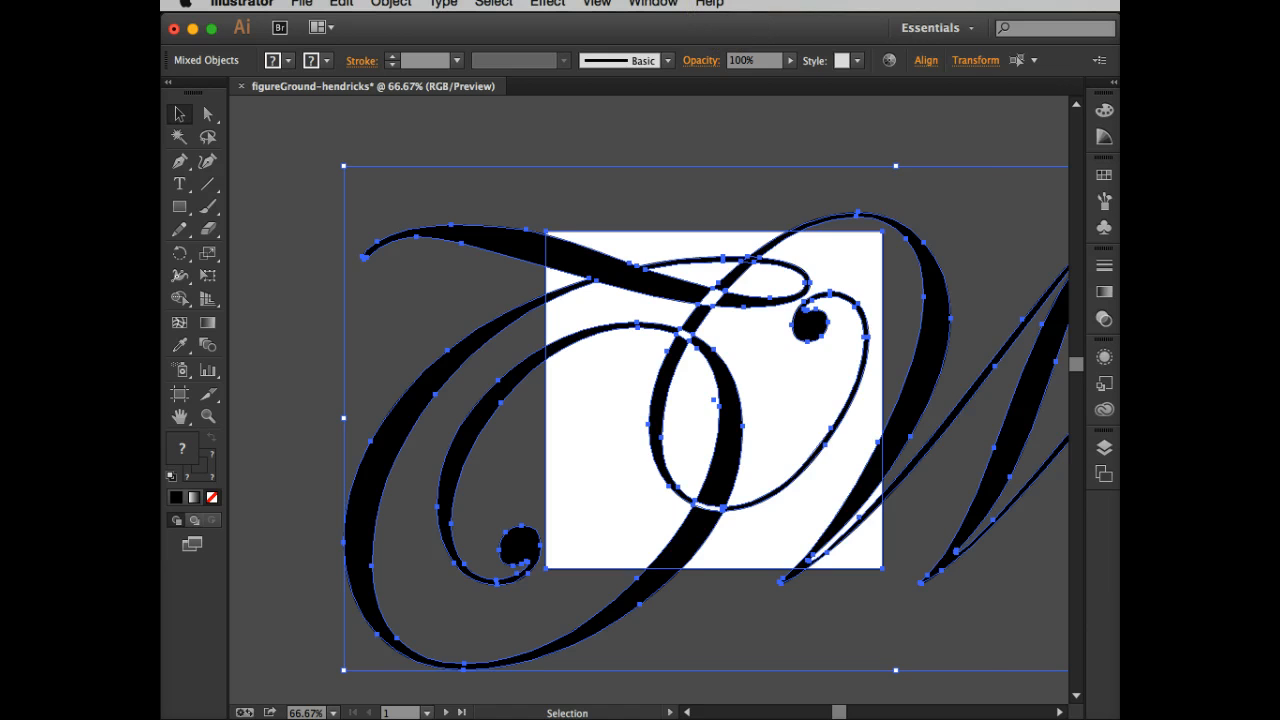
# - Divide the letters and artboard rectangle together with Pathfinder, then close the panel
pyautogui.click(652, 4)
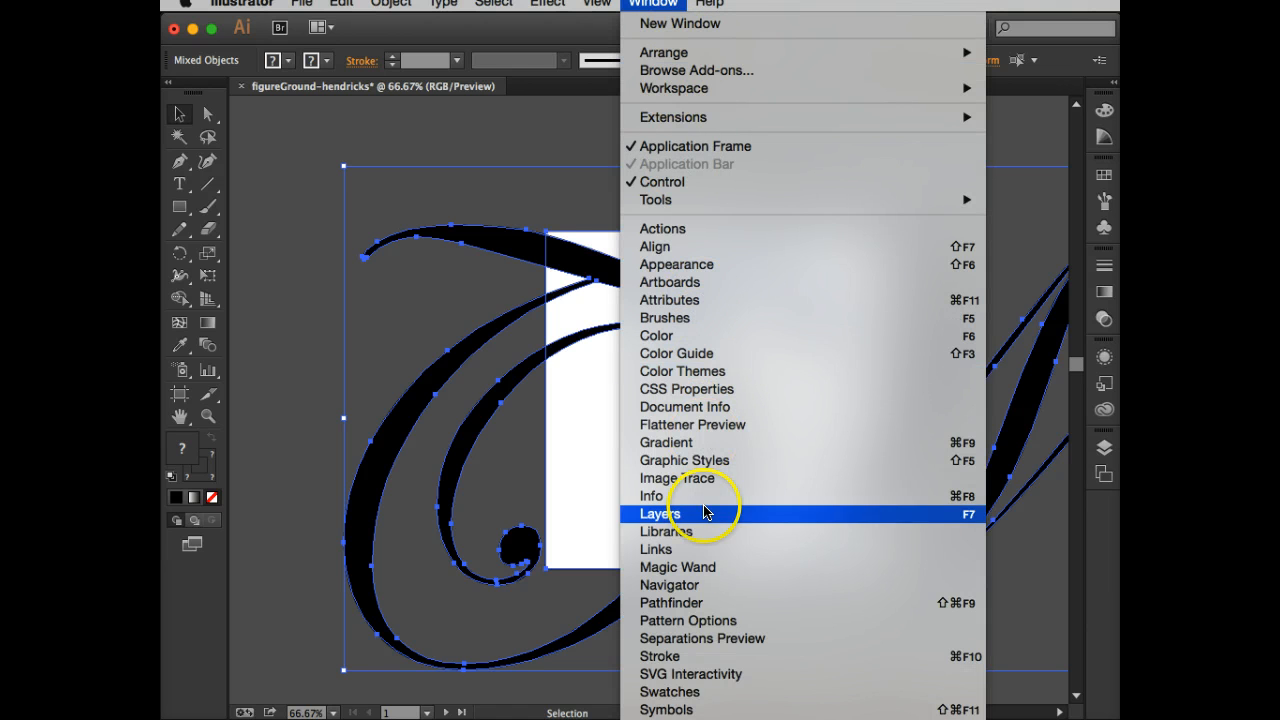
pyautogui.moveTo(706, 612)
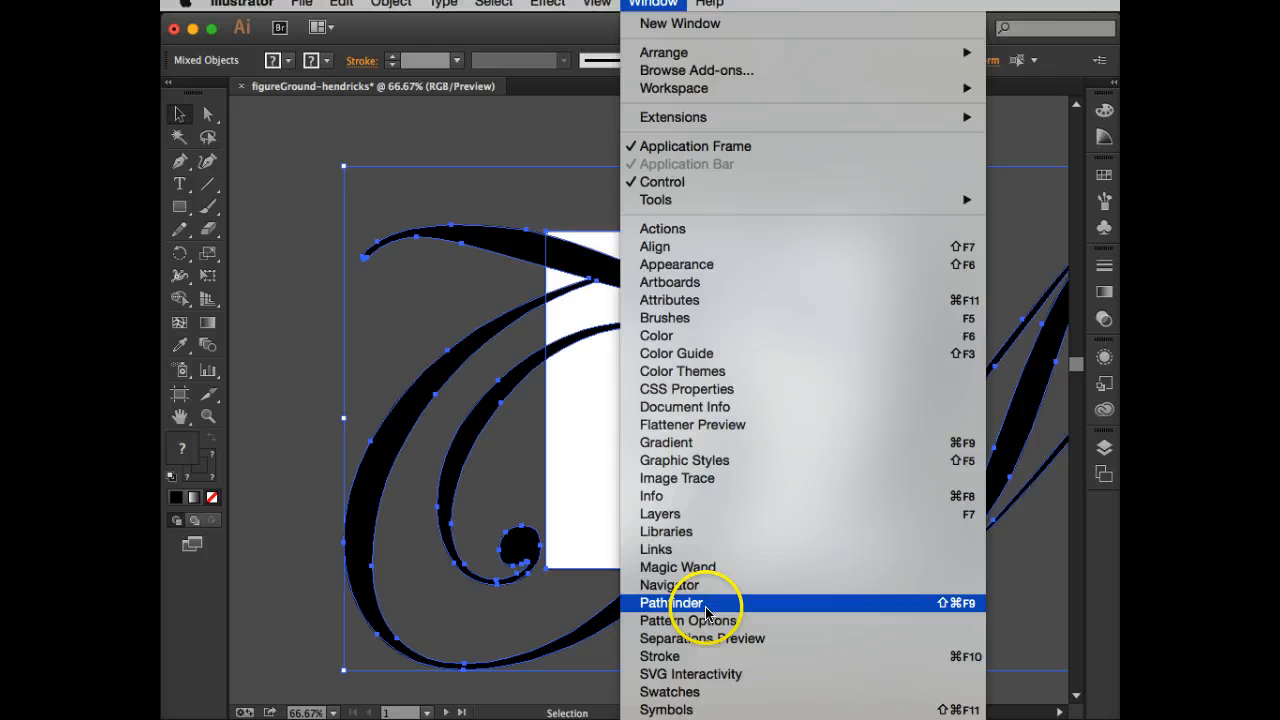
pyautogui.click(672, 602)
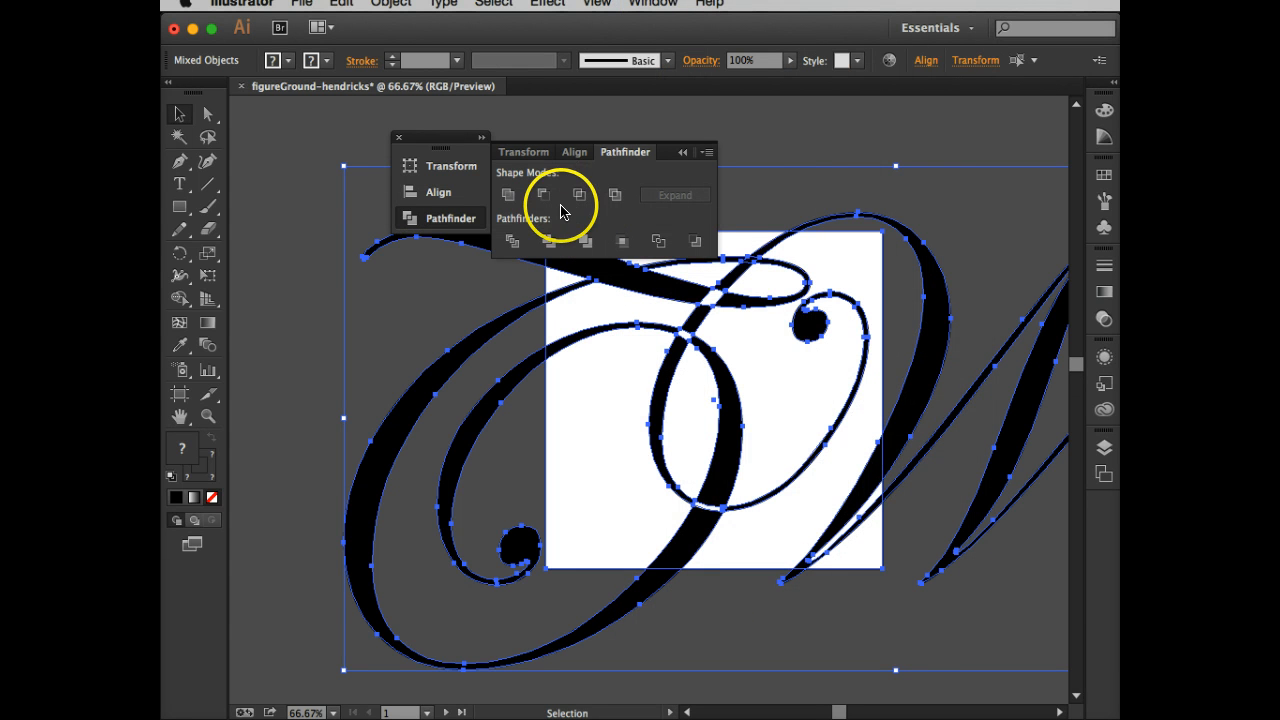
pyautogui.moveTo(508, 194)
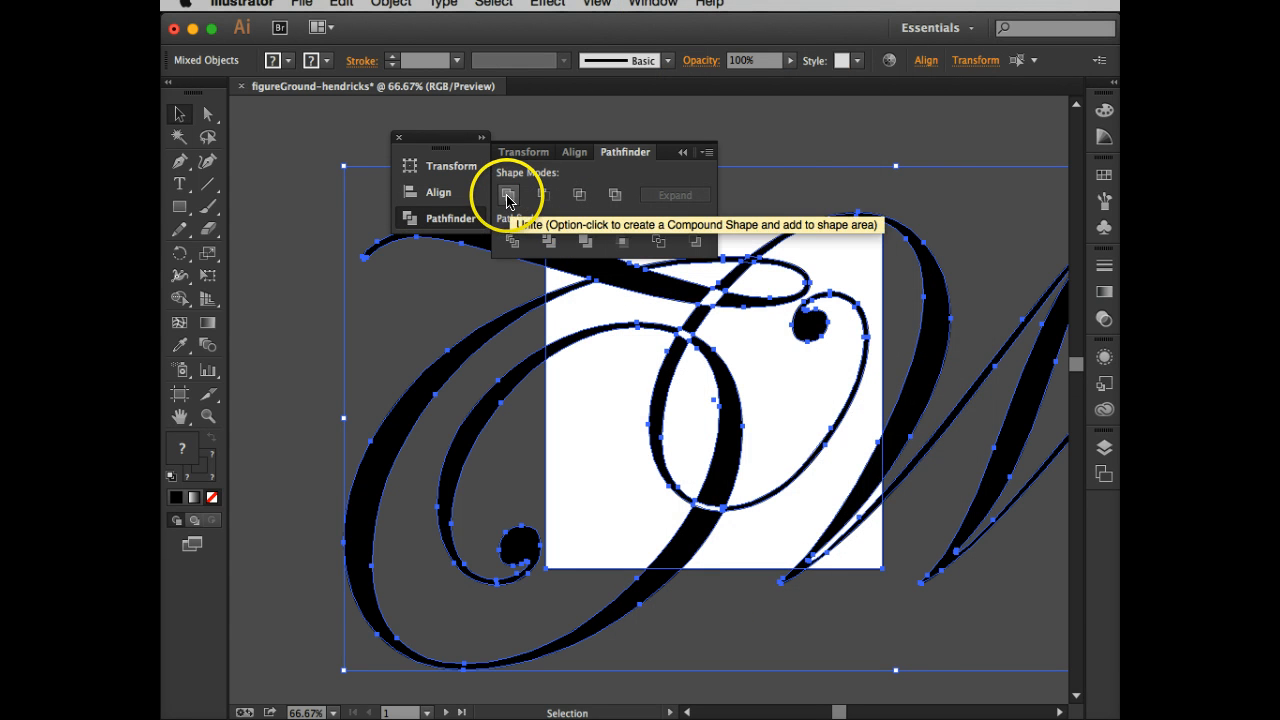
pyautogui.moveTo(512, 240)
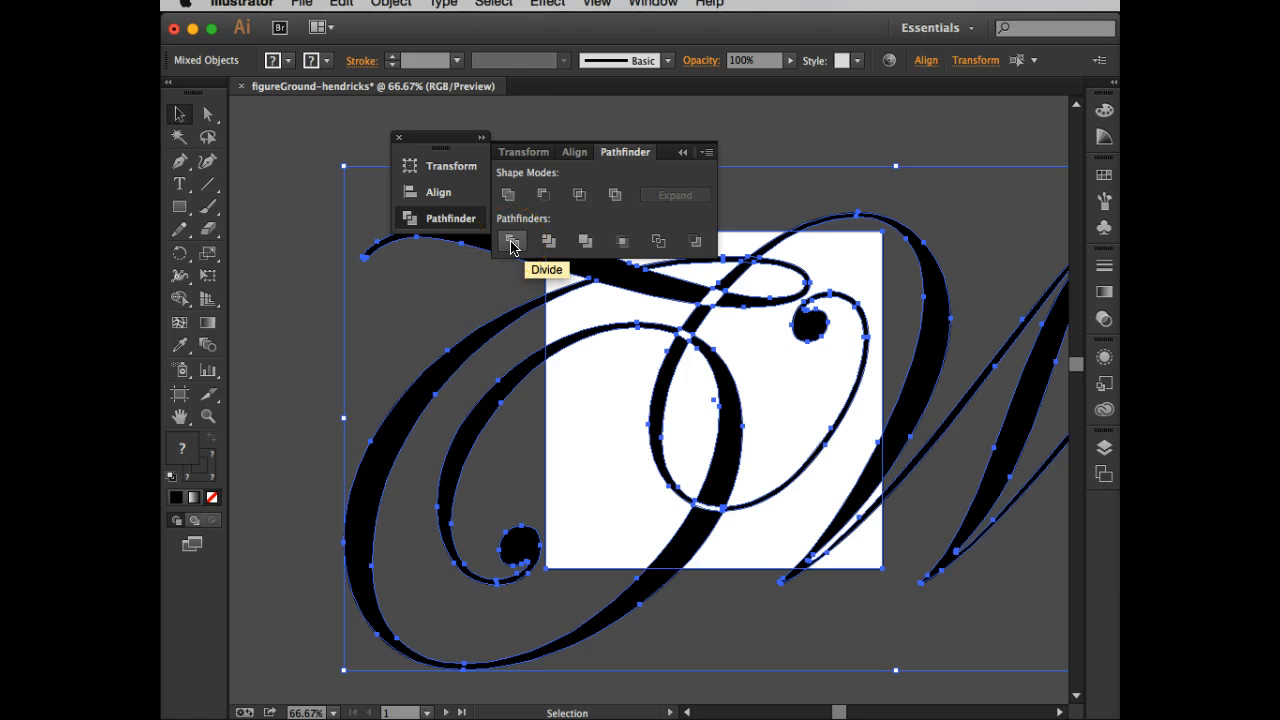
pyautogui.click(512, 240)
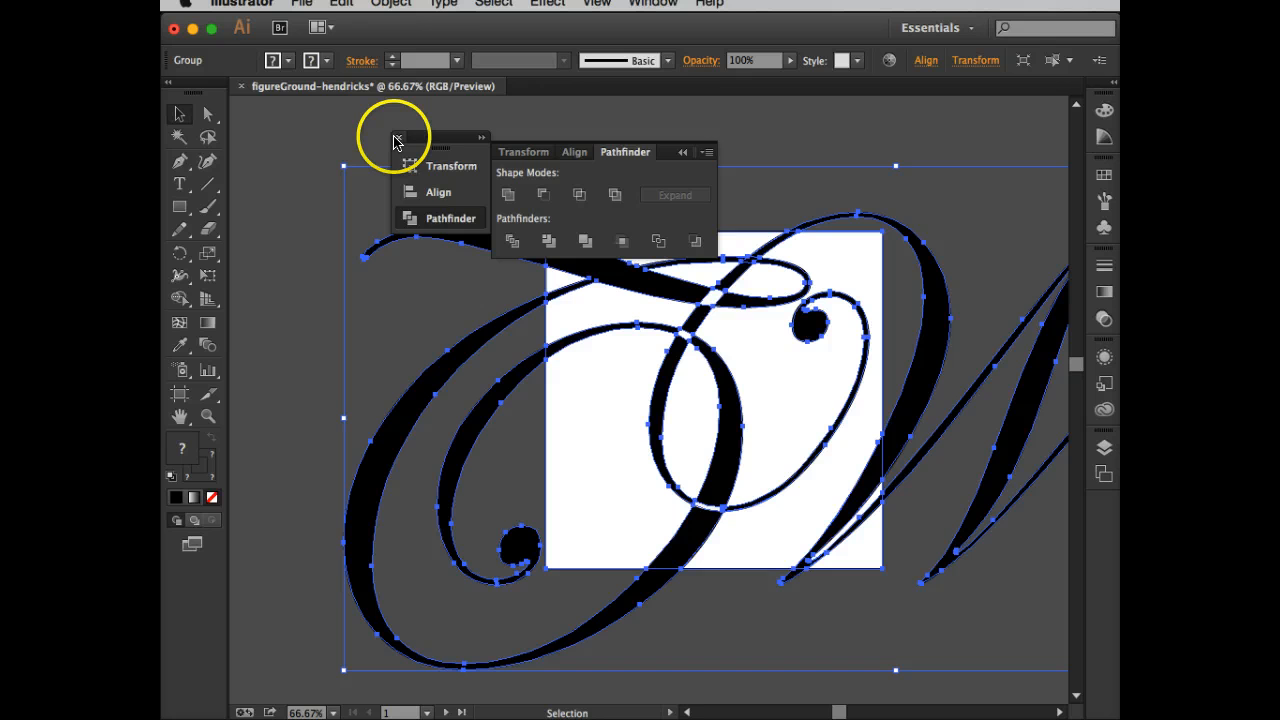
pyautogui.click(396, 136)
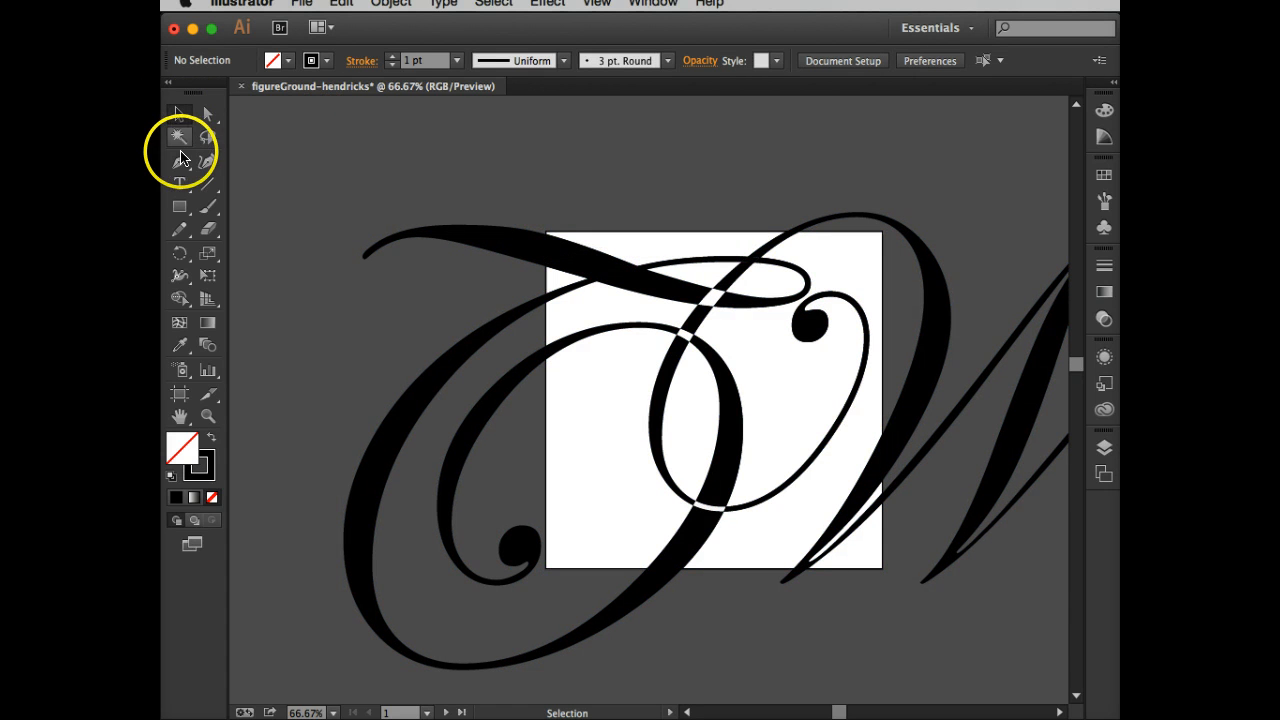
# - Direct-select and delete the letter fragments above and to the right of the artboard
pyautogui.click(208, 112)
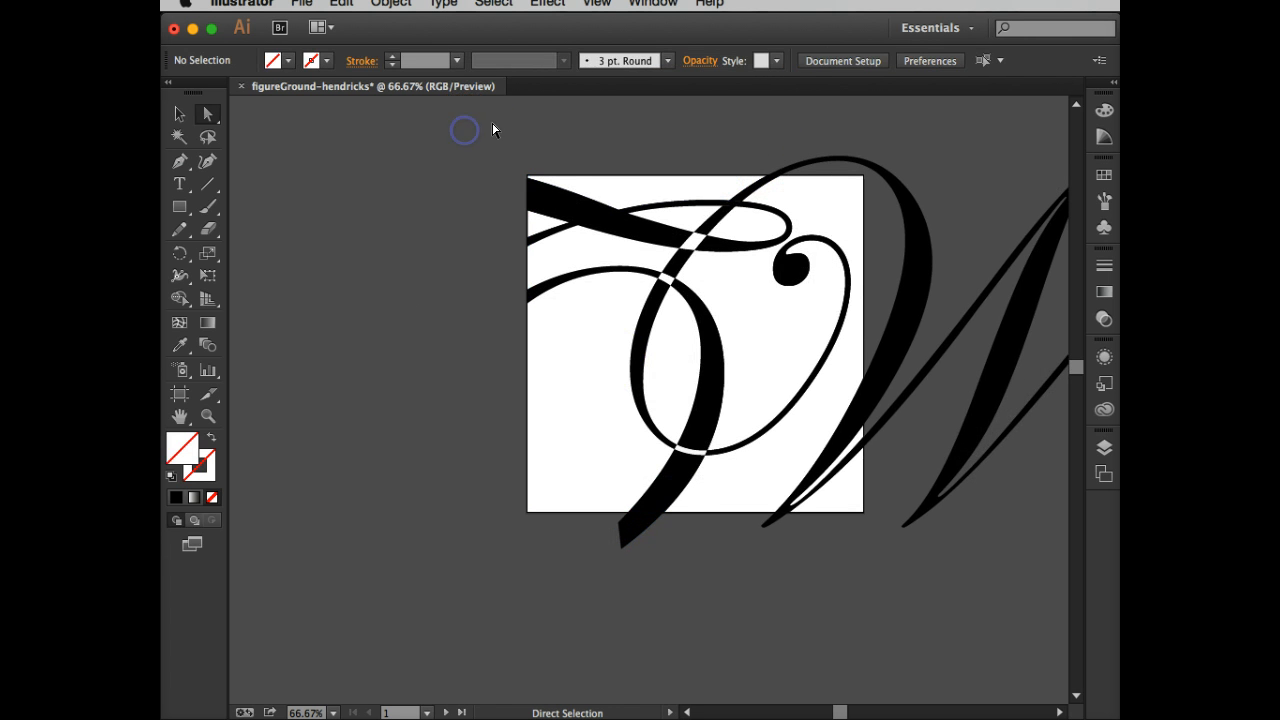
pyautogui.moveTo(490, 130); pyautogui.dragTo(950, 164)
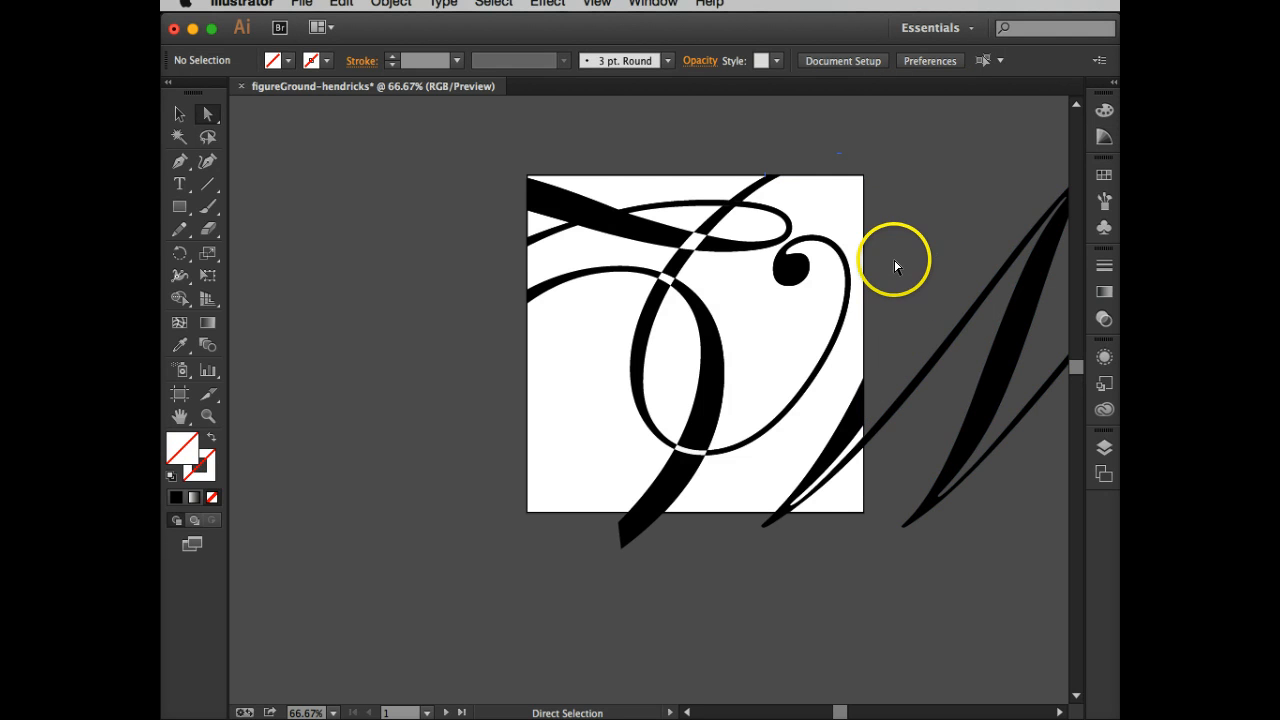
pyautogui.moveTo(890, 264); pyautogui.dragTo(1012, 608)
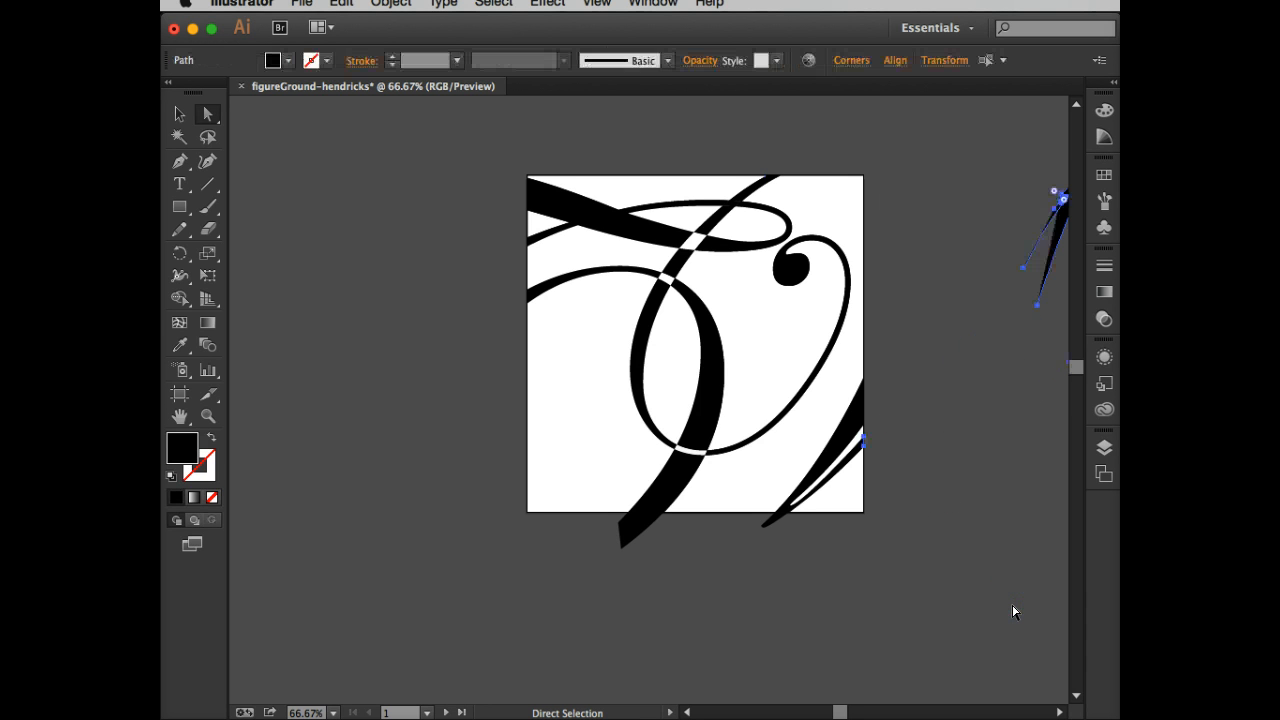
pyautogui.click(956, 436)
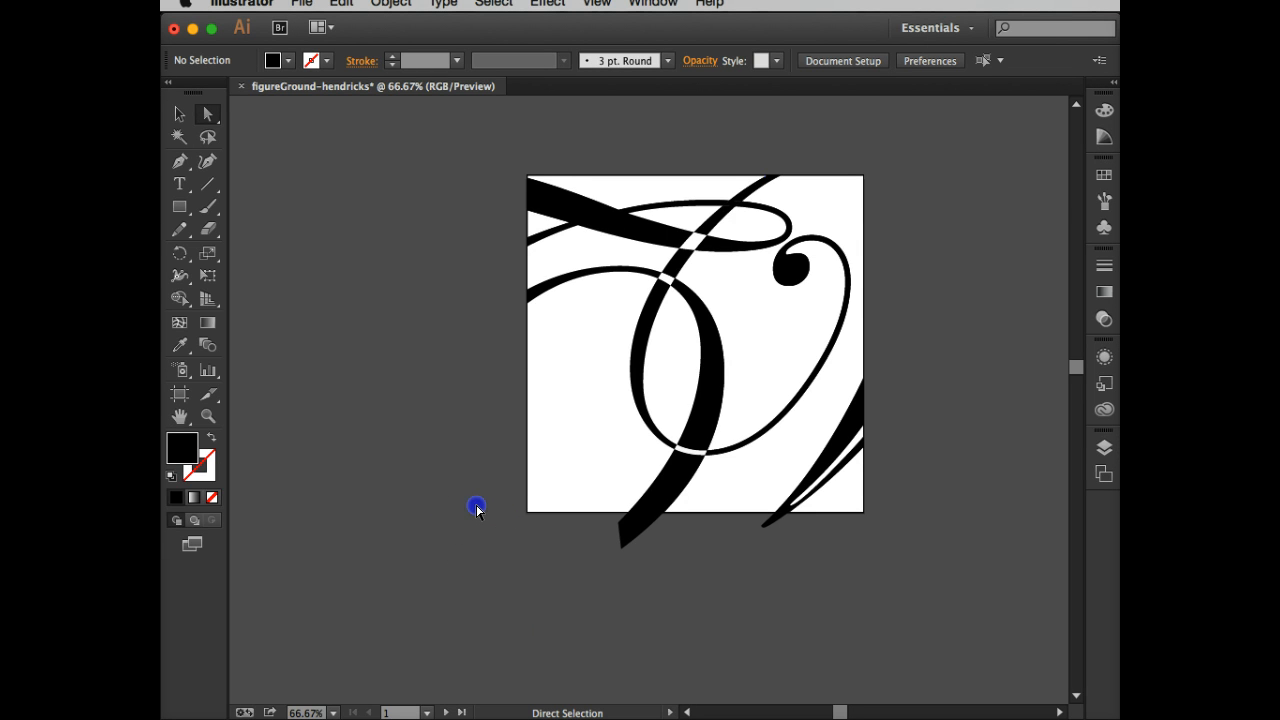
# - Delete the fragments hanging below the artboard's bottom edge, cropping the lettering to the square
pyautogui.moveTo(476, 506); pyautogui.dragTo(684, 608)
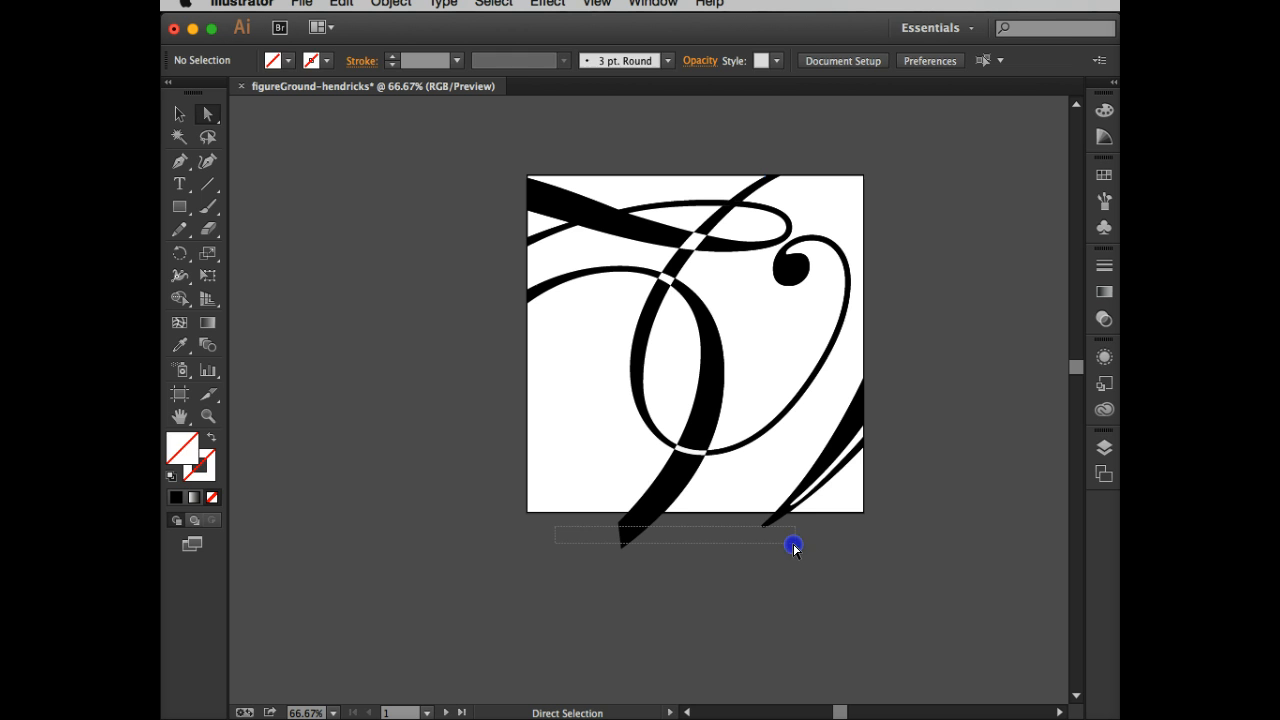
pyautogui.click(792, 548)
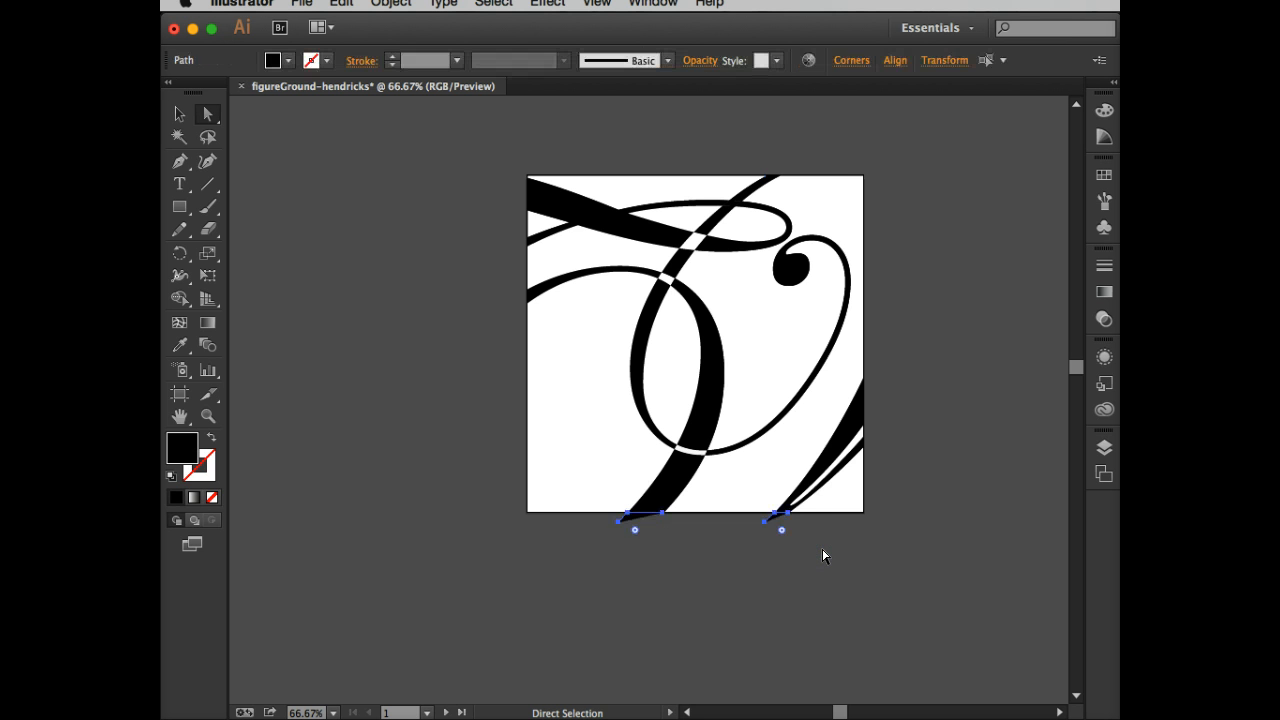
pyautogui.click(1000, 512)
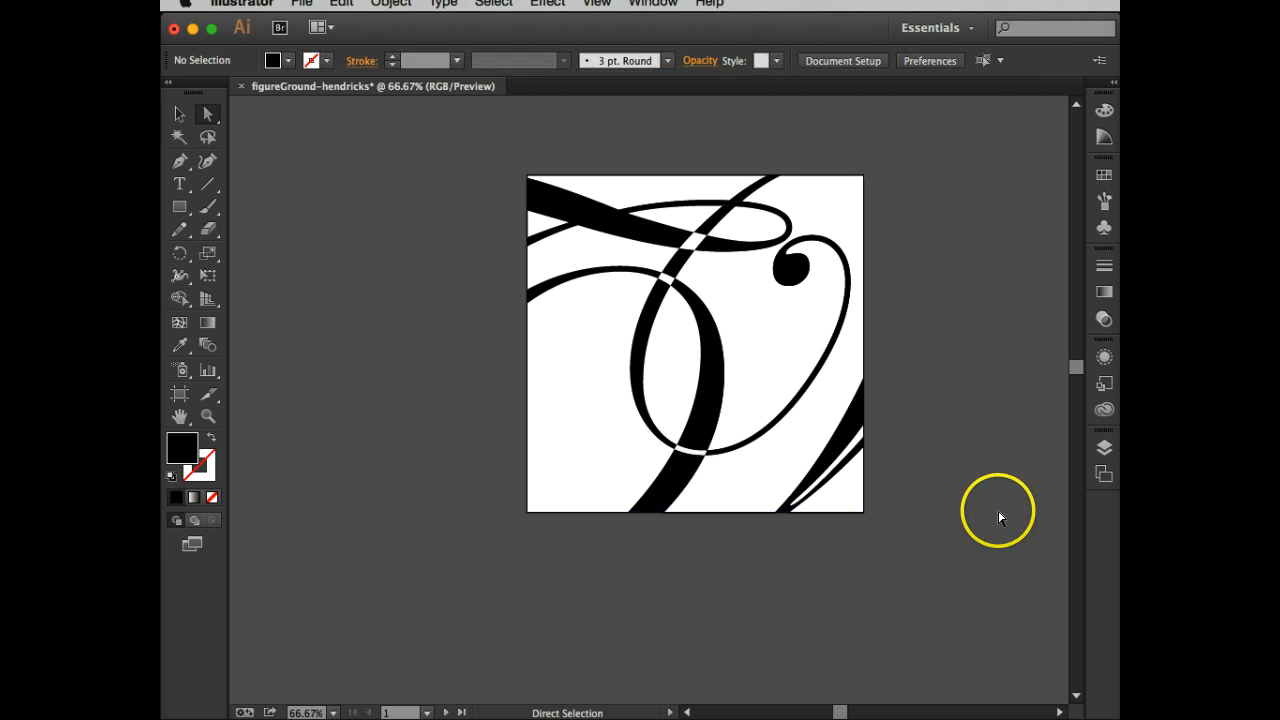
pyautogui.moveTo(1000, 516)
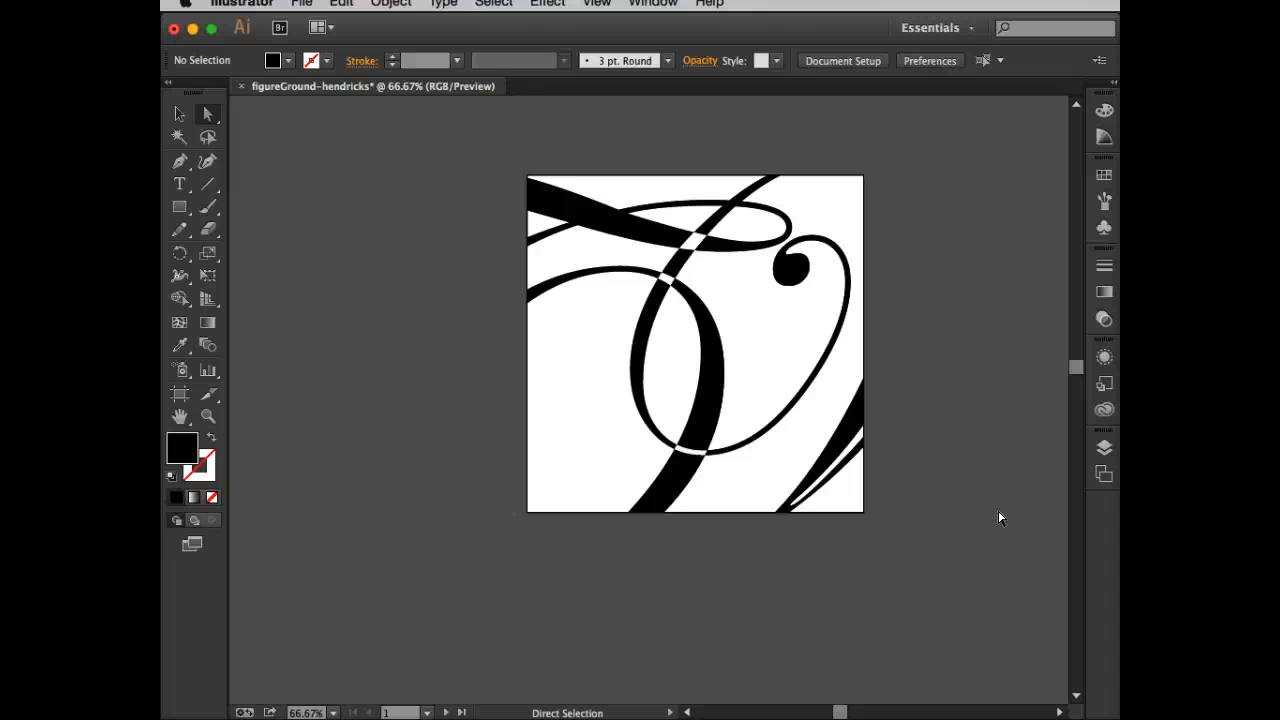
pyautogui.moveTo(644, 460)
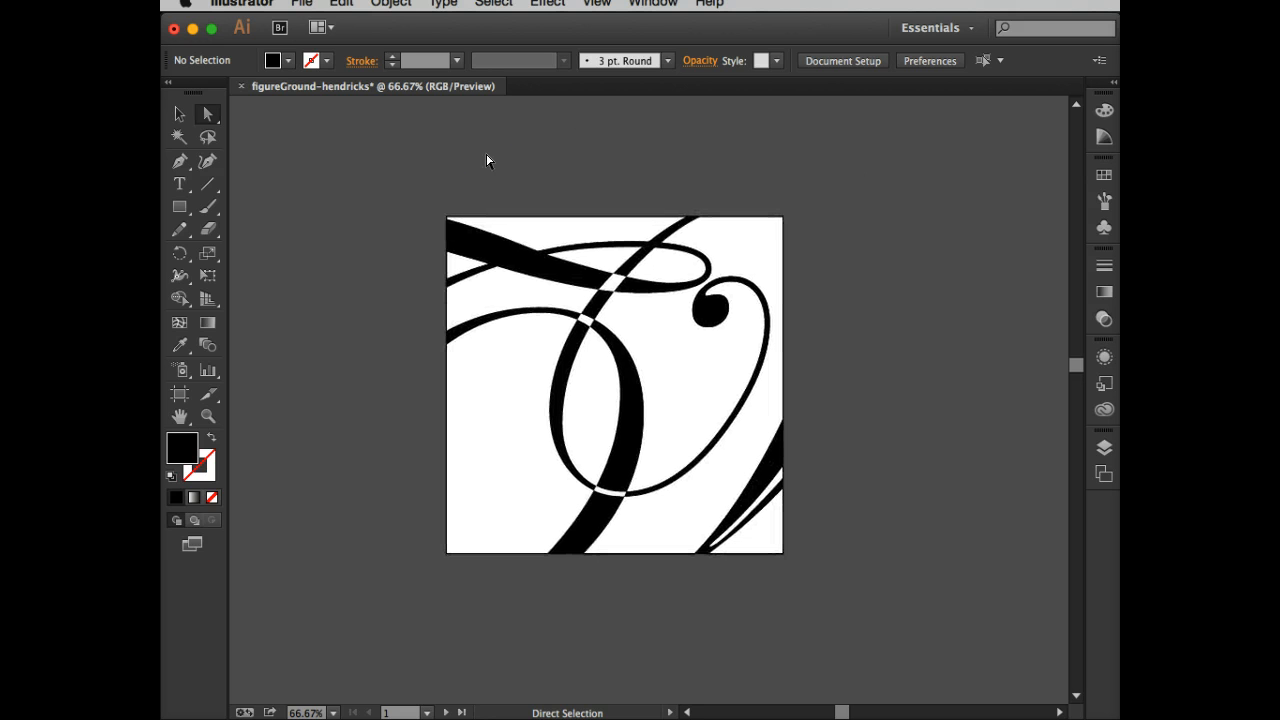
# - Undo the divide and deletions to restore the full W and Q letterforms, then deselect
pyautogui.click(178, 114)
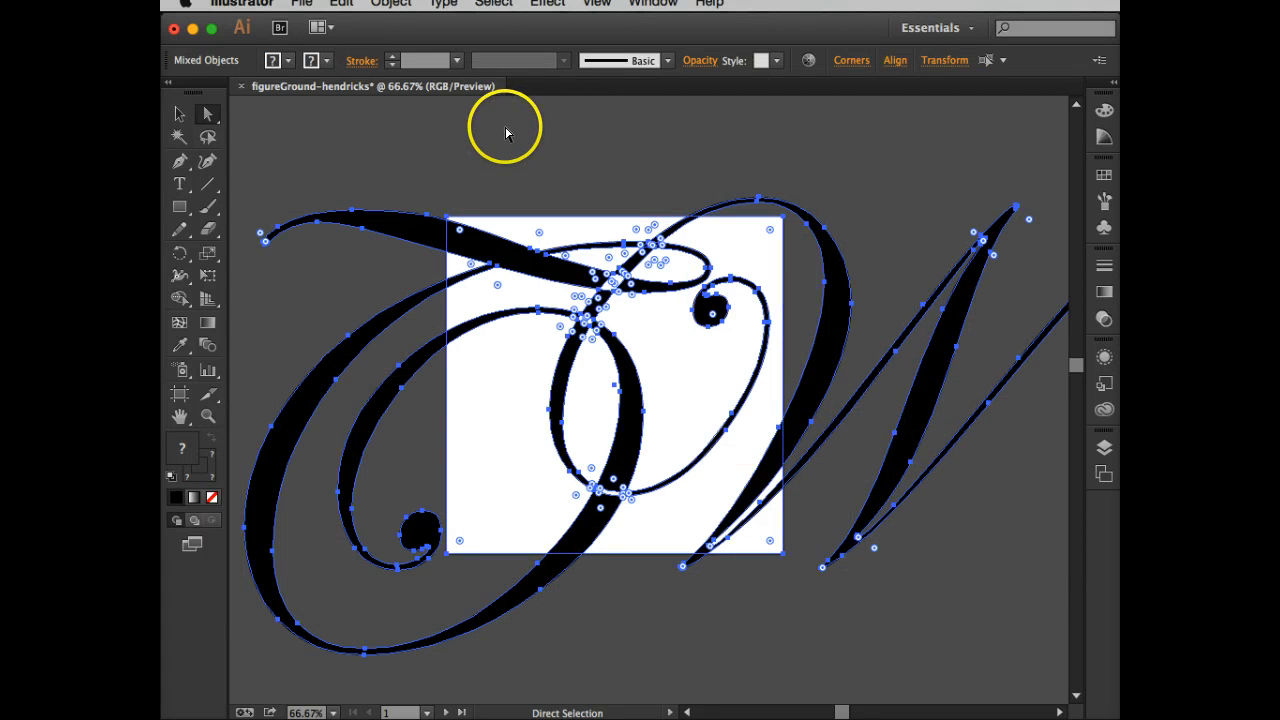
pyautogui.click(178, 114)
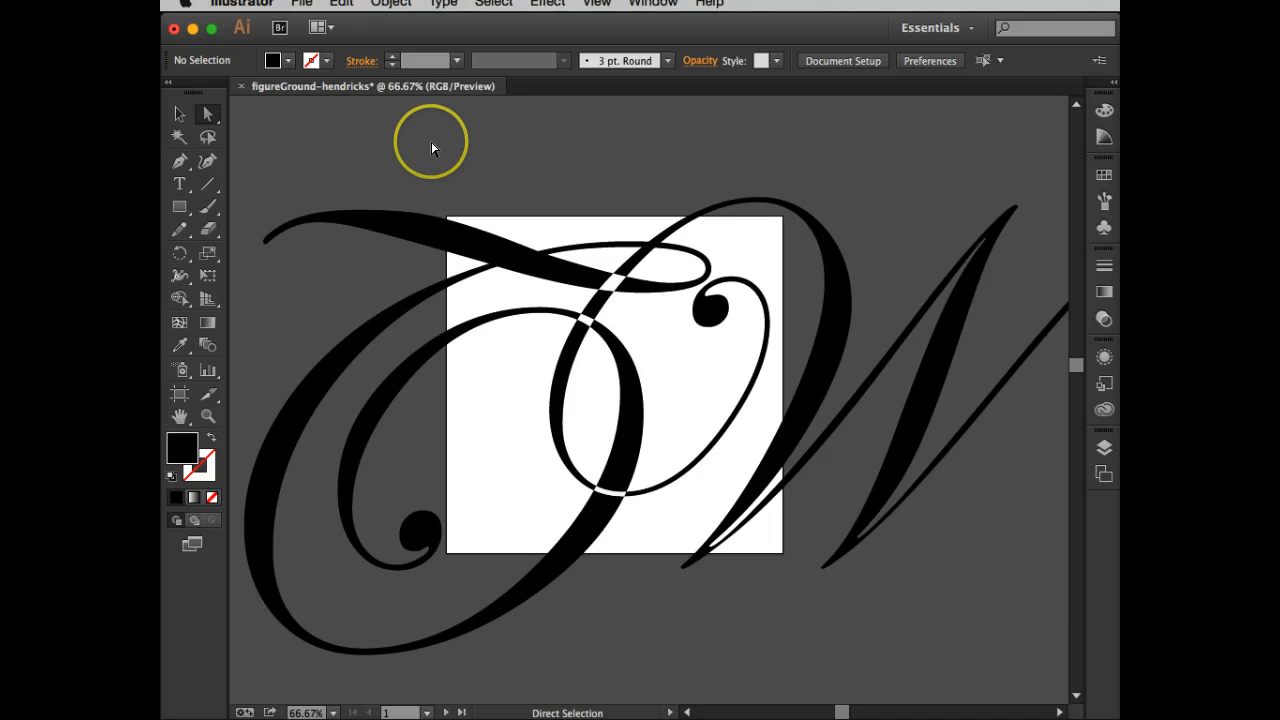
pyautogui.moveTo(268, 158)
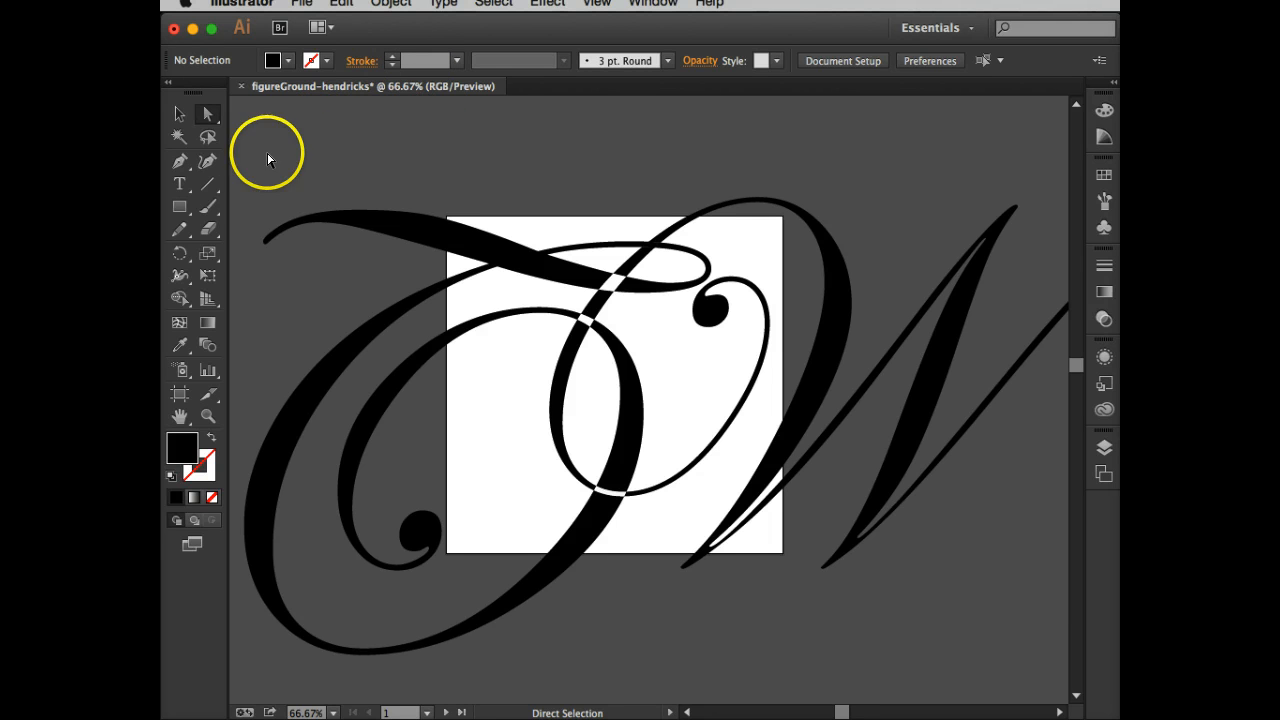
# - Draw a rectangle over the letters matching the square artboard's corners
pyautogui.click(180, 206)
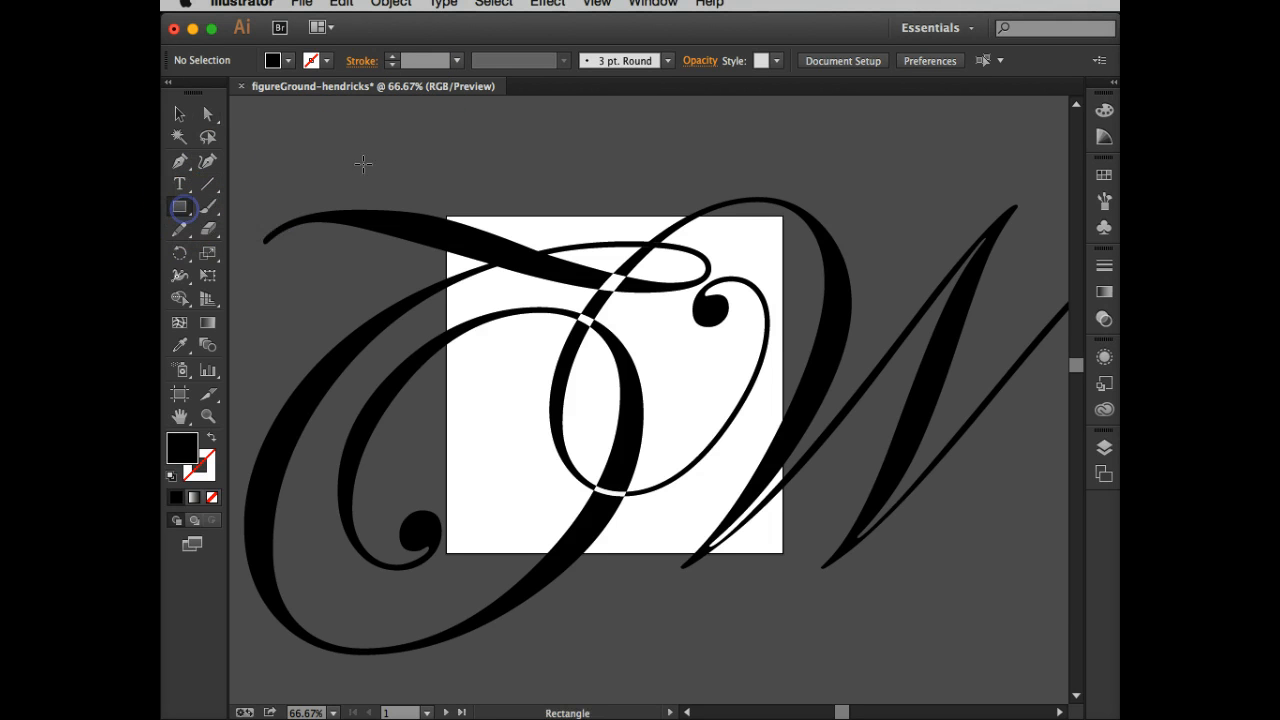
pyautogui.moveTo(444, 216)
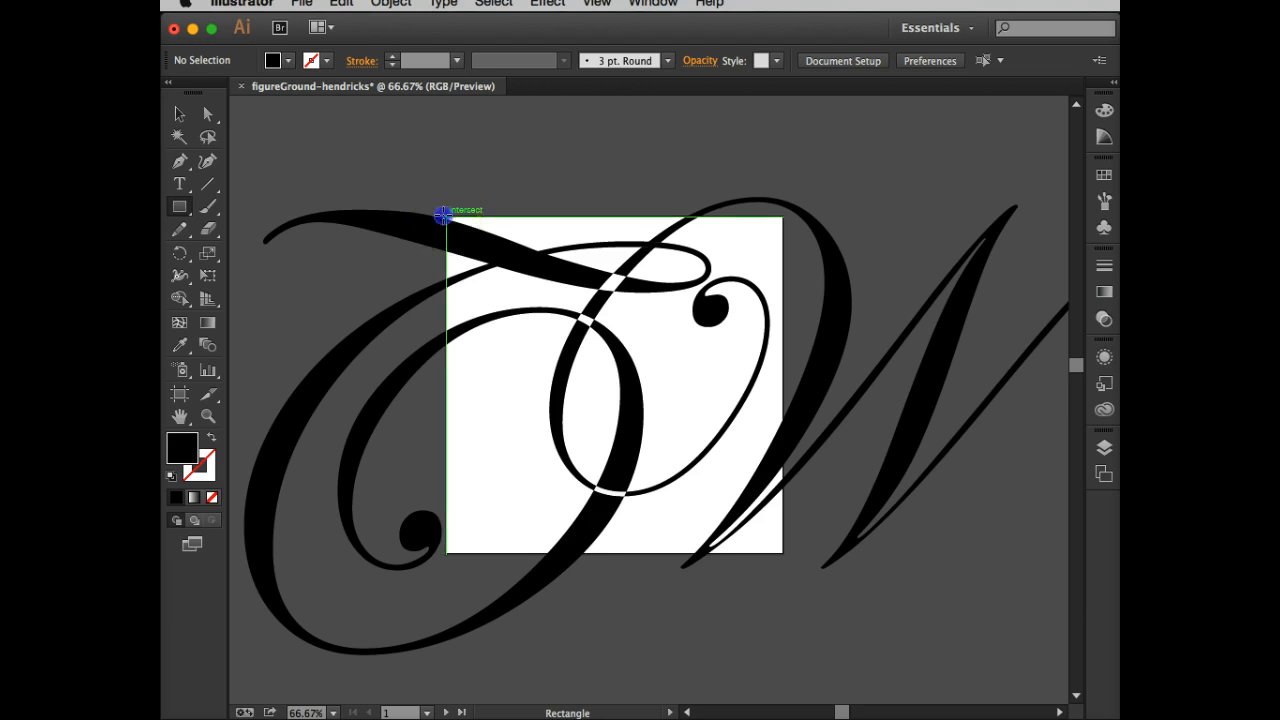
pyautogui.moveTo(444, 216); pyautogui.dragTo(782, 560)
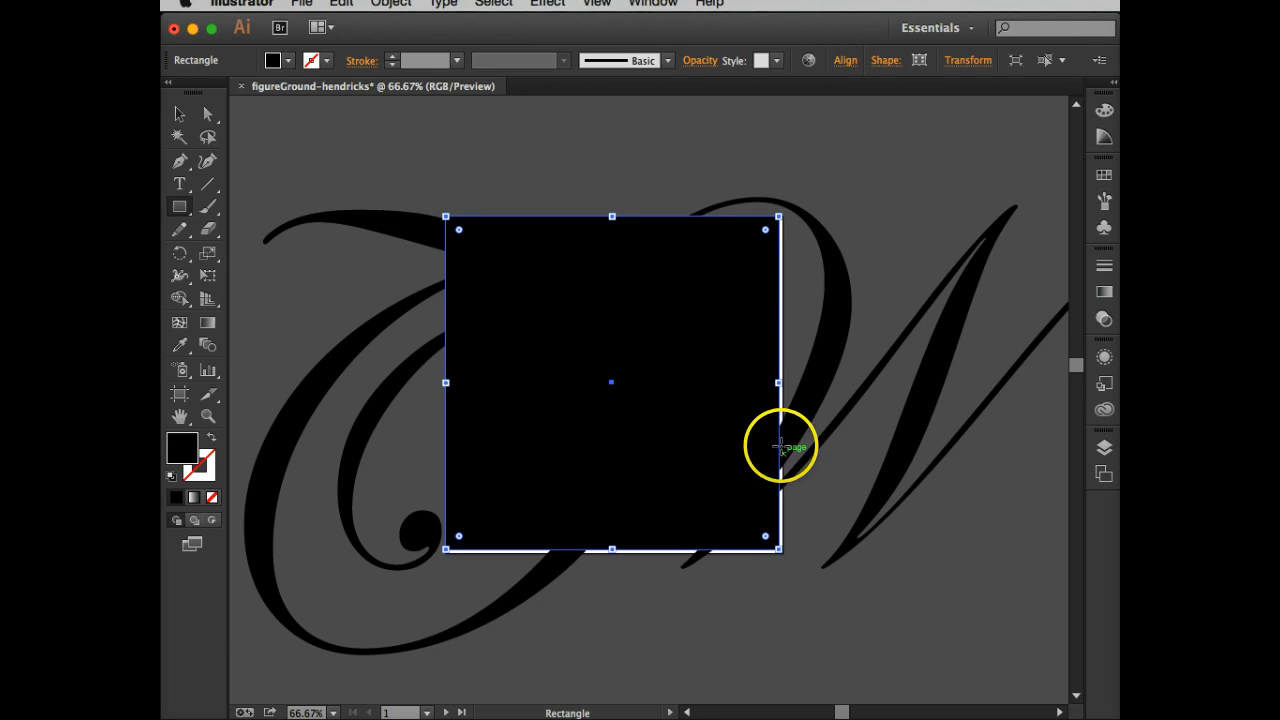
pyautogui.moveTo(780, 382)
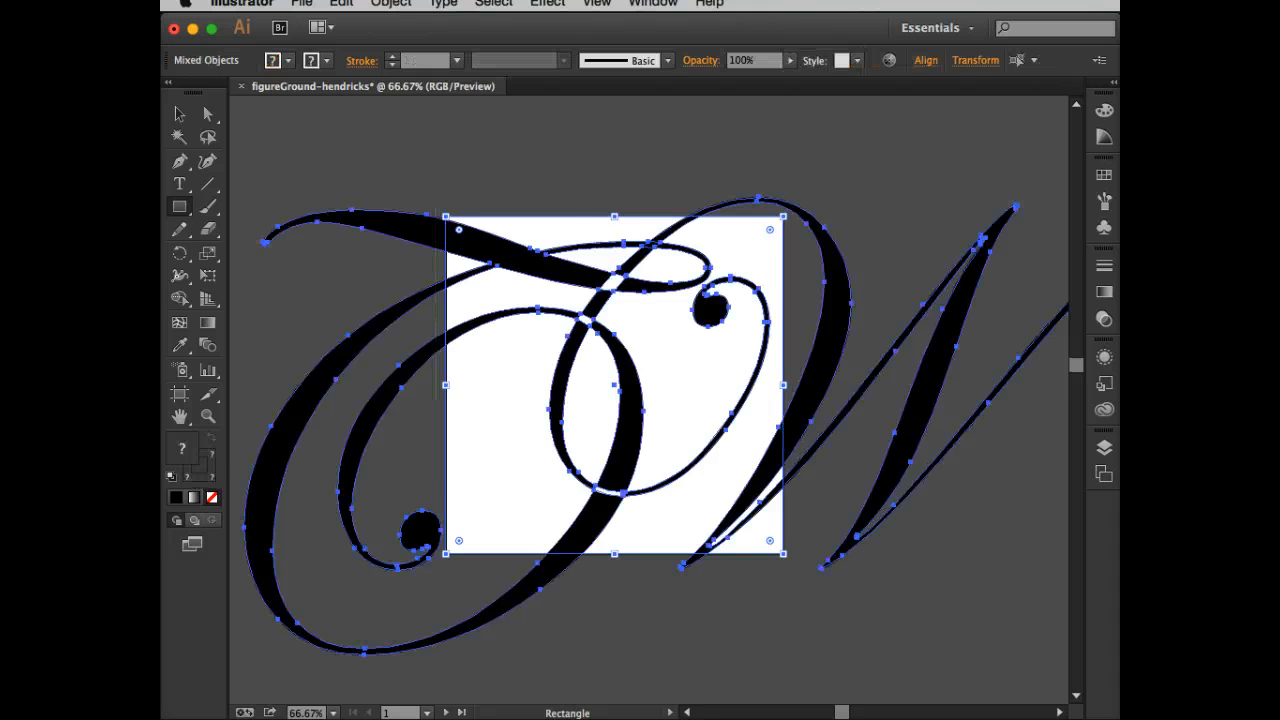
# - Make a clipping mask from the rectangle and lettering, then deselect everything
pyautogui.click(390, 4)
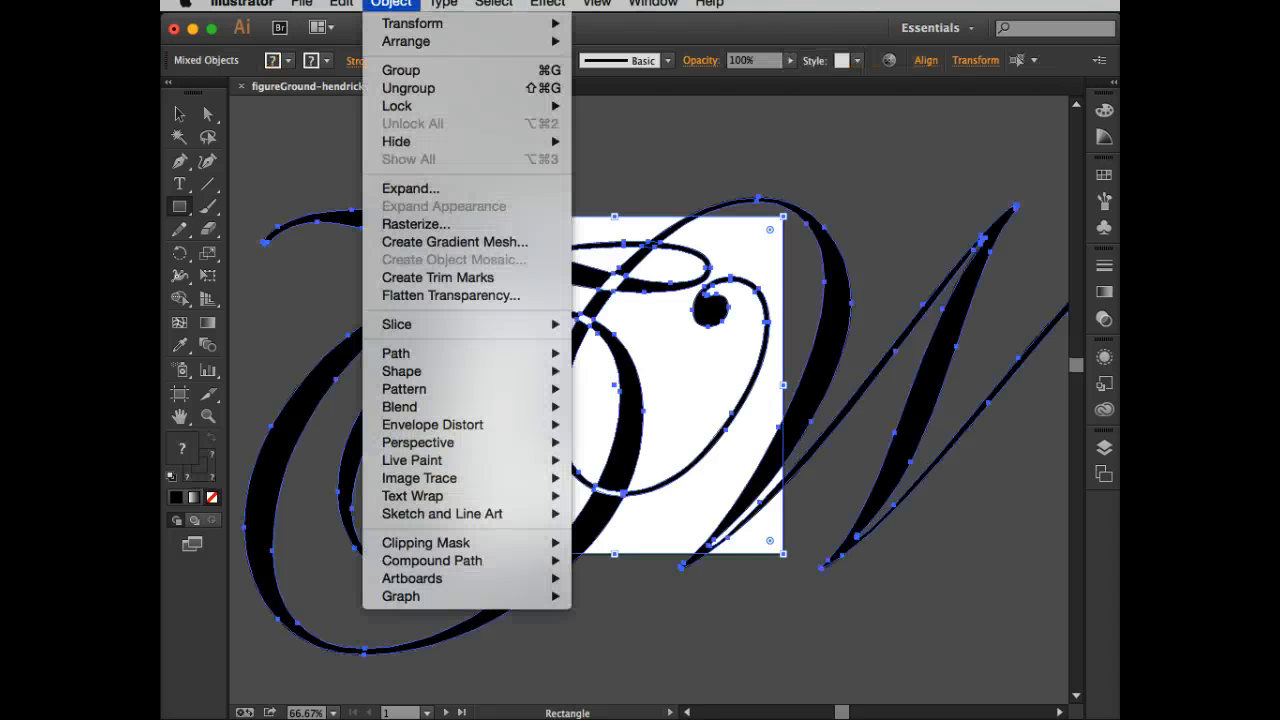
pyautogui.moveTo(432, 560)
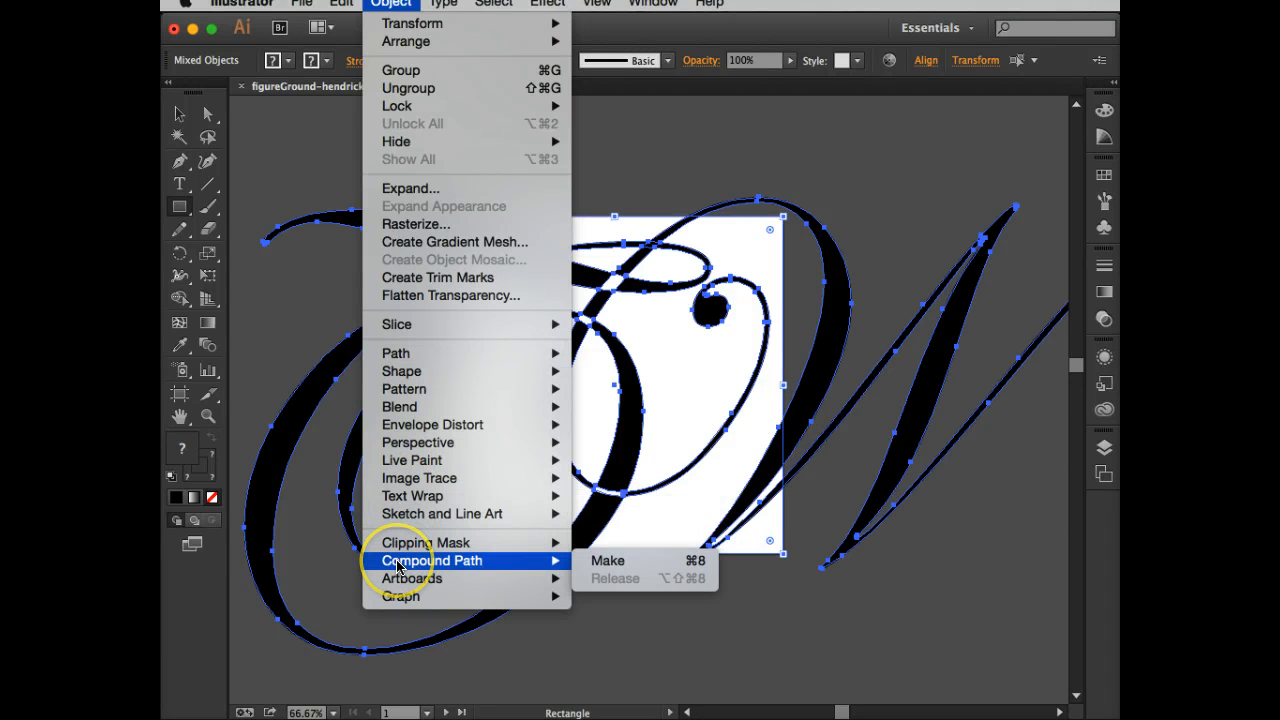
pyautogui.moveTo(516, 570)
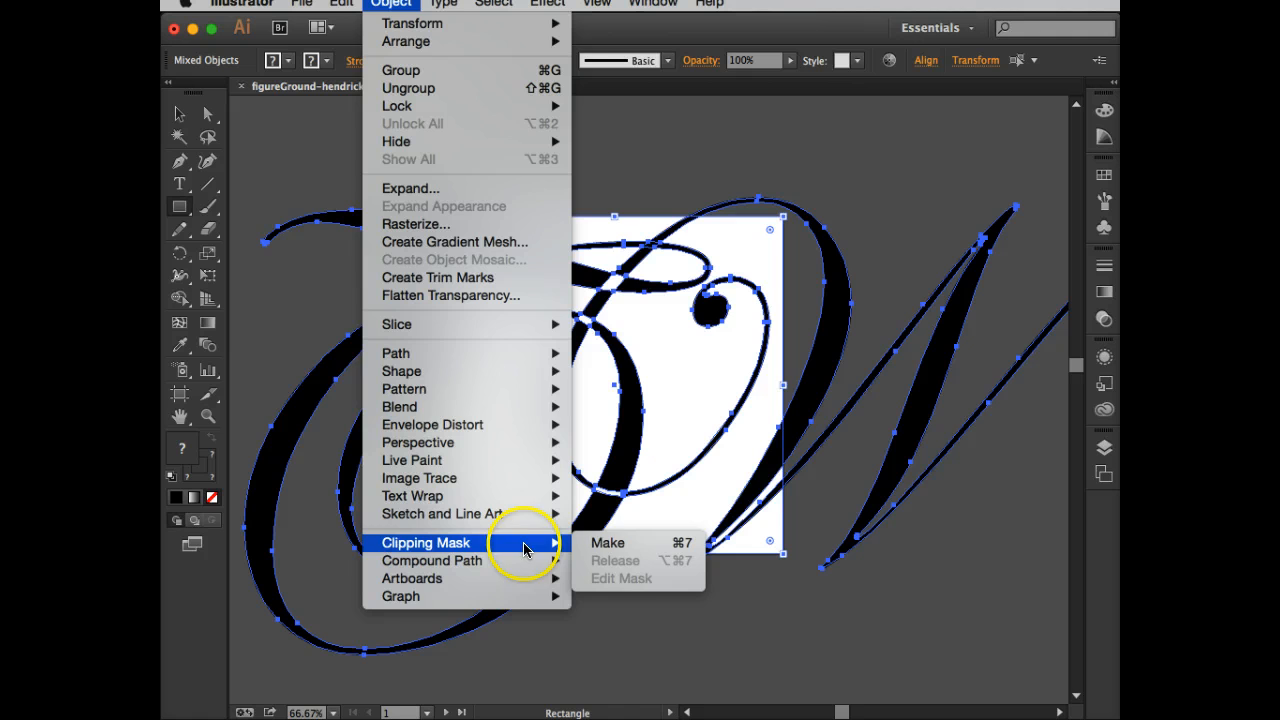
pyautogui.click(608, 542)
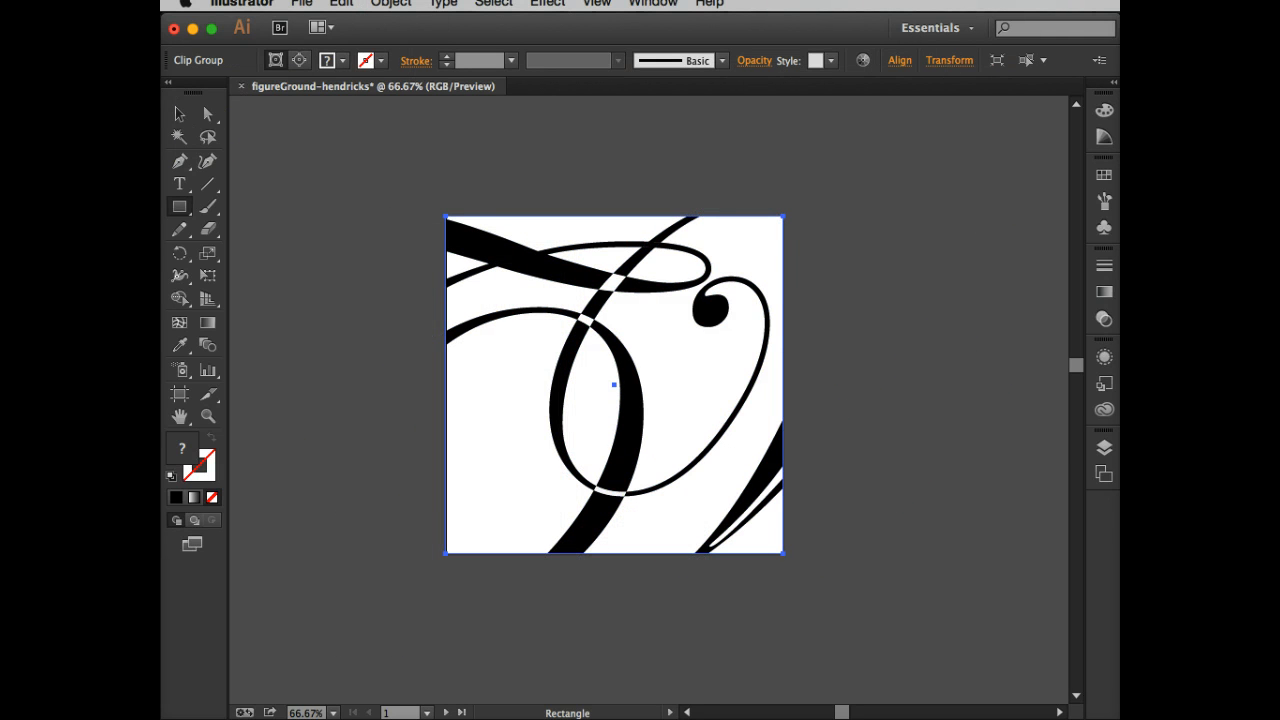
pyautogui.click(370, 164)
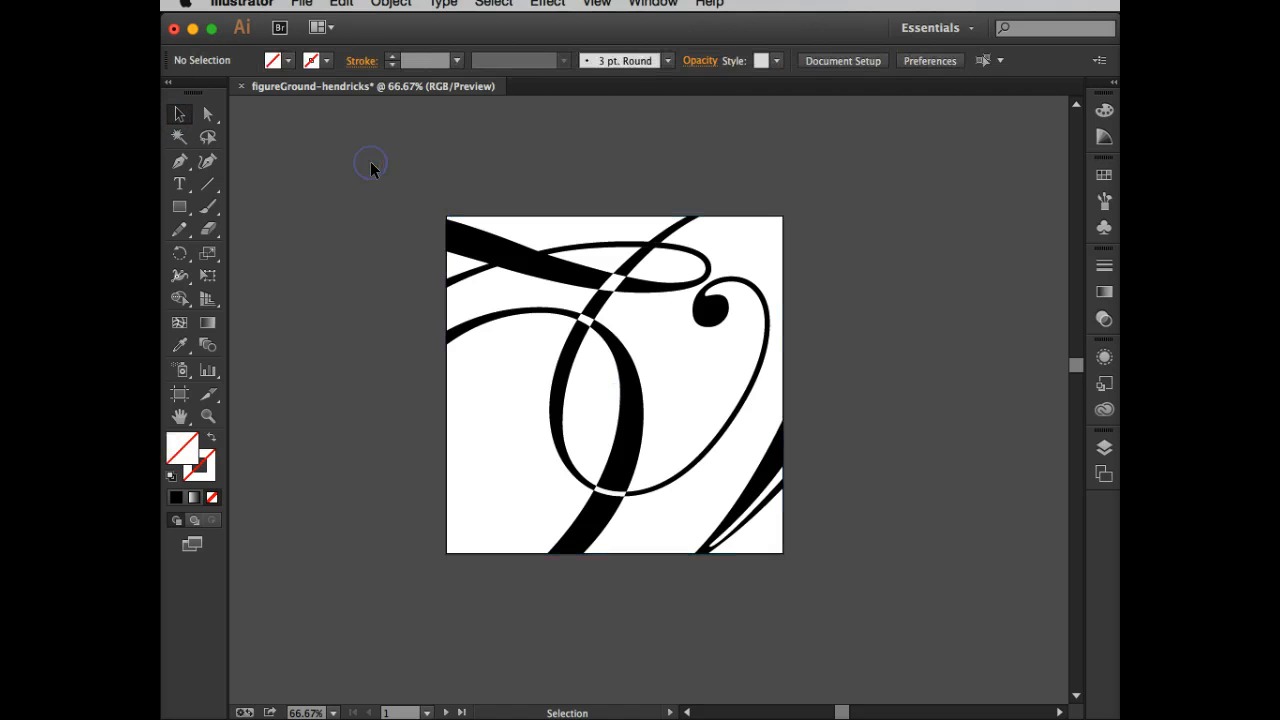
pyautogui.moveTo(372, 168)
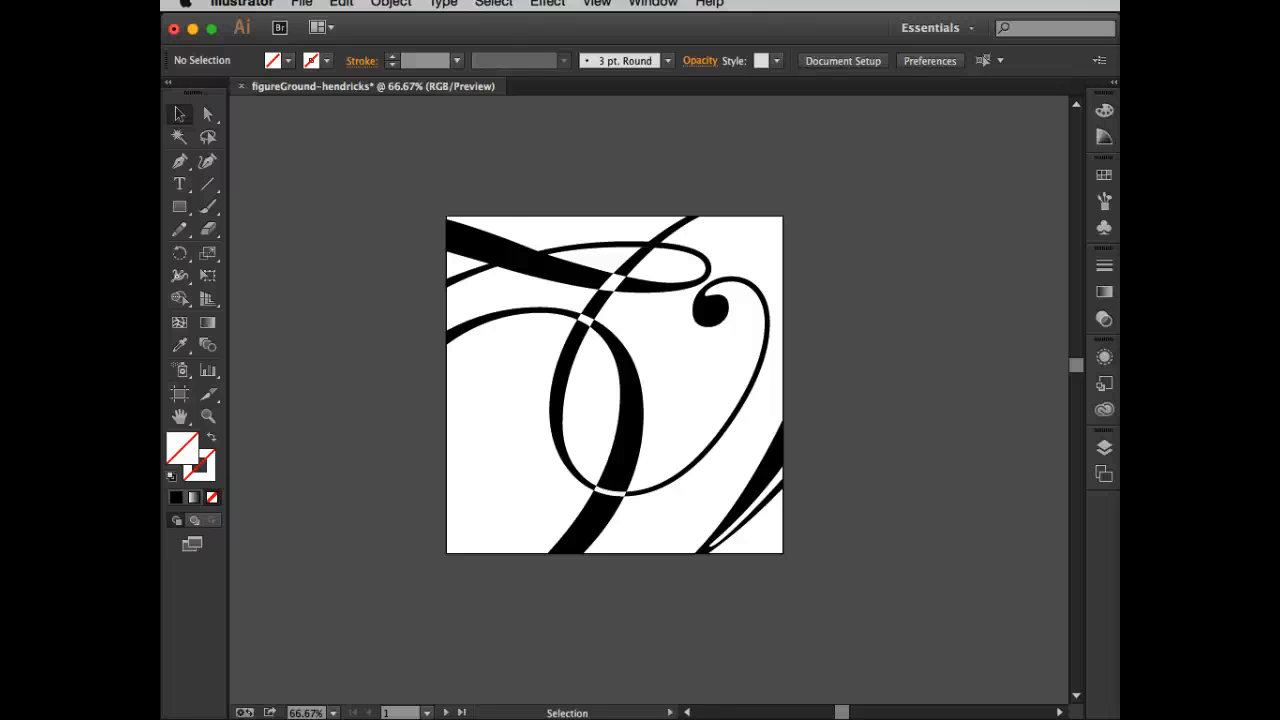
# - Start Save As with the format set to Adobe PDF (pdf), all artboards
pyautogui.click(300, 4)
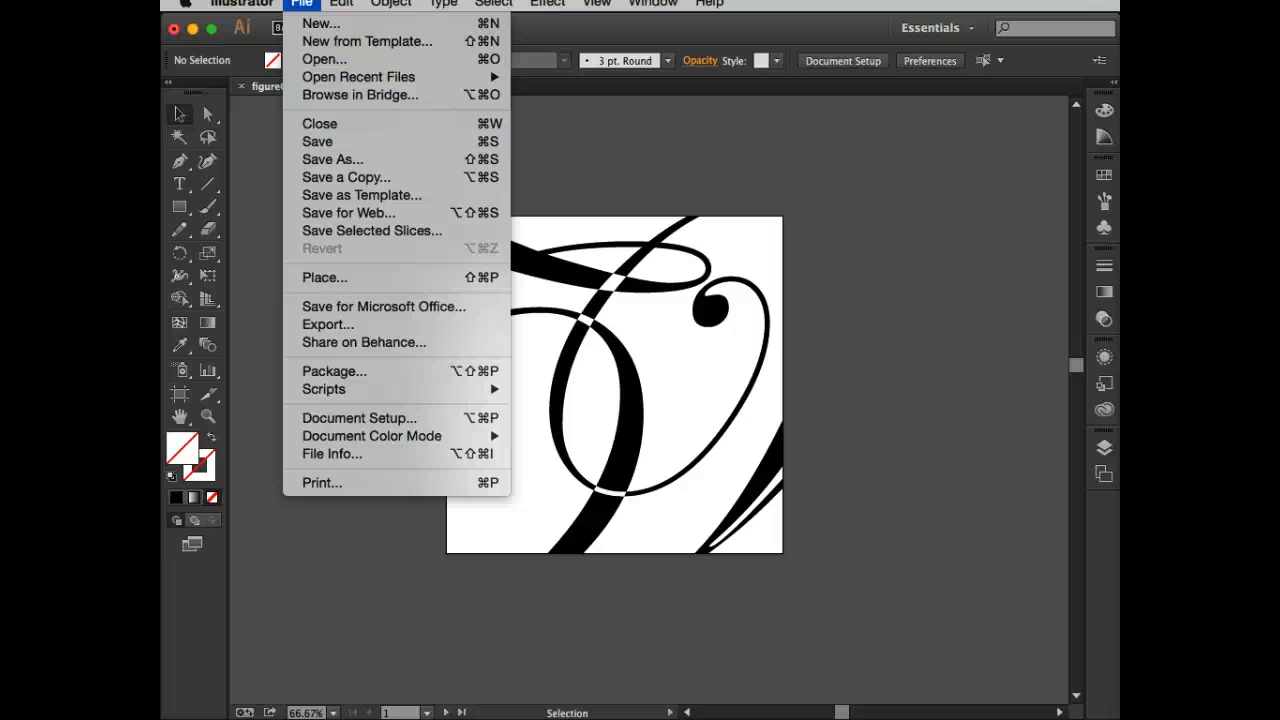
pyautogui.moveTo(330, 140)
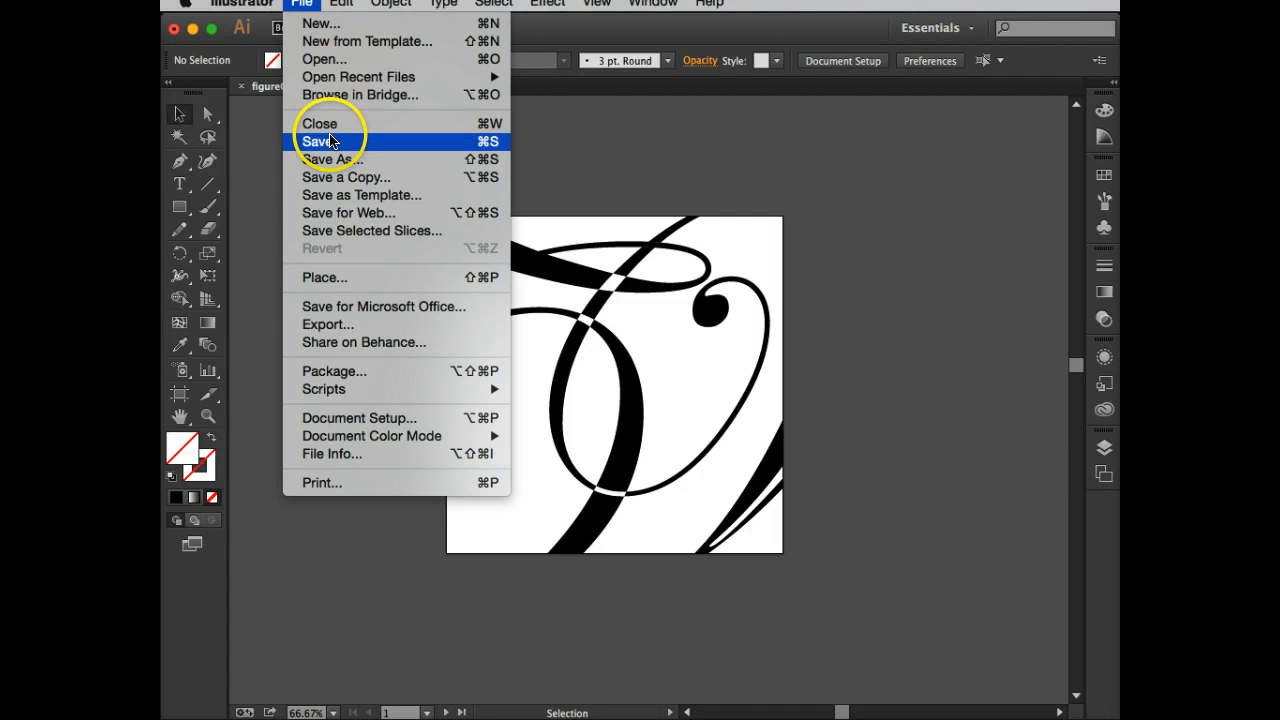
pyautogui.moveTo(328, 160)
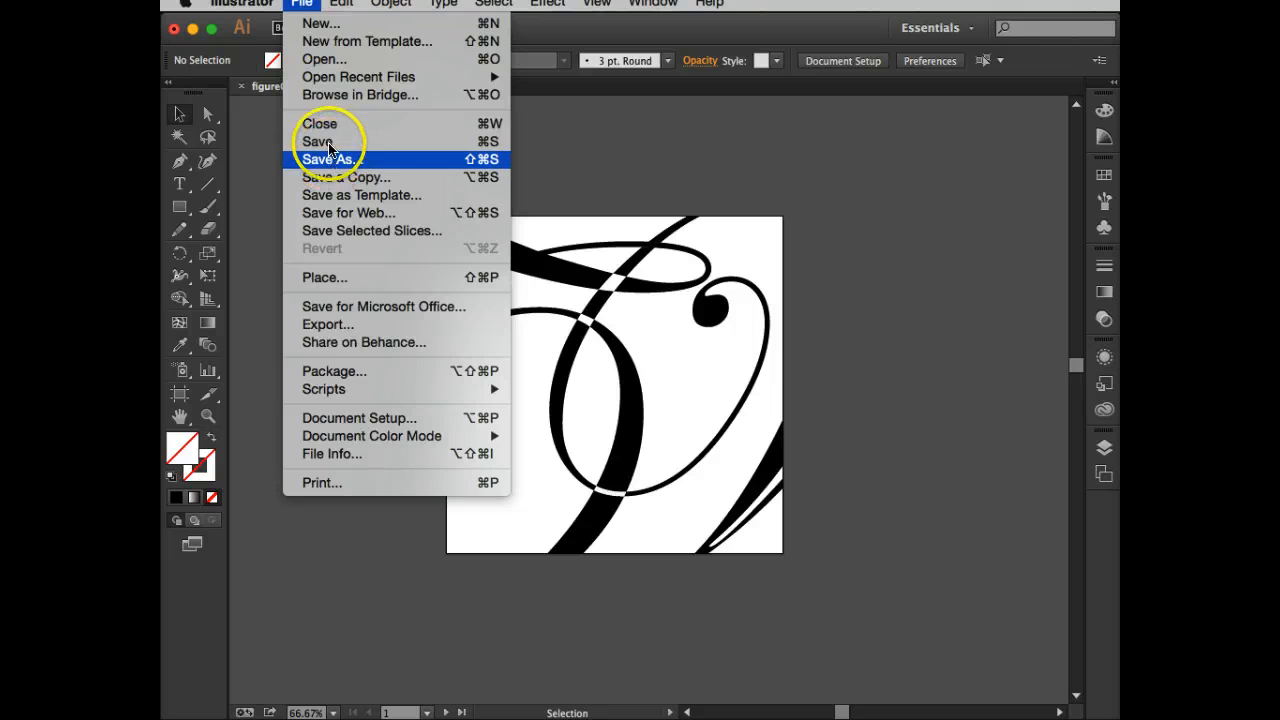
pyautogui.click(328, 160)
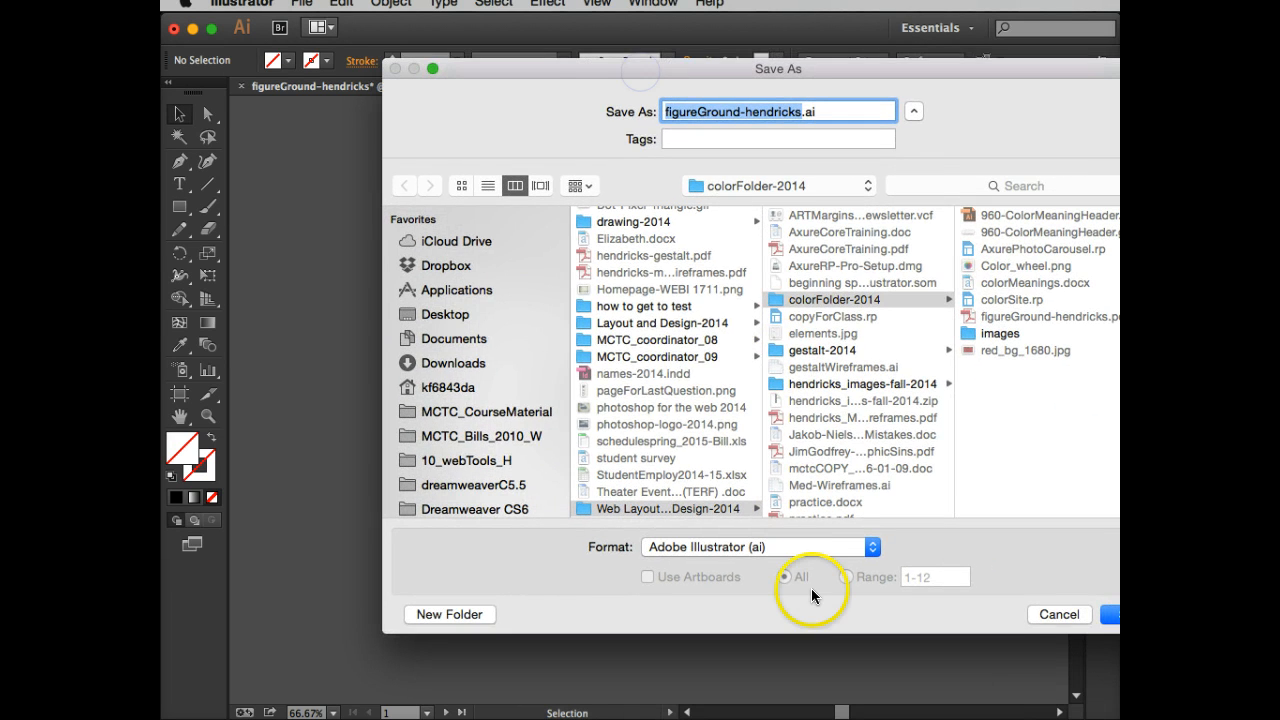
pyautogui.click(760, 546)
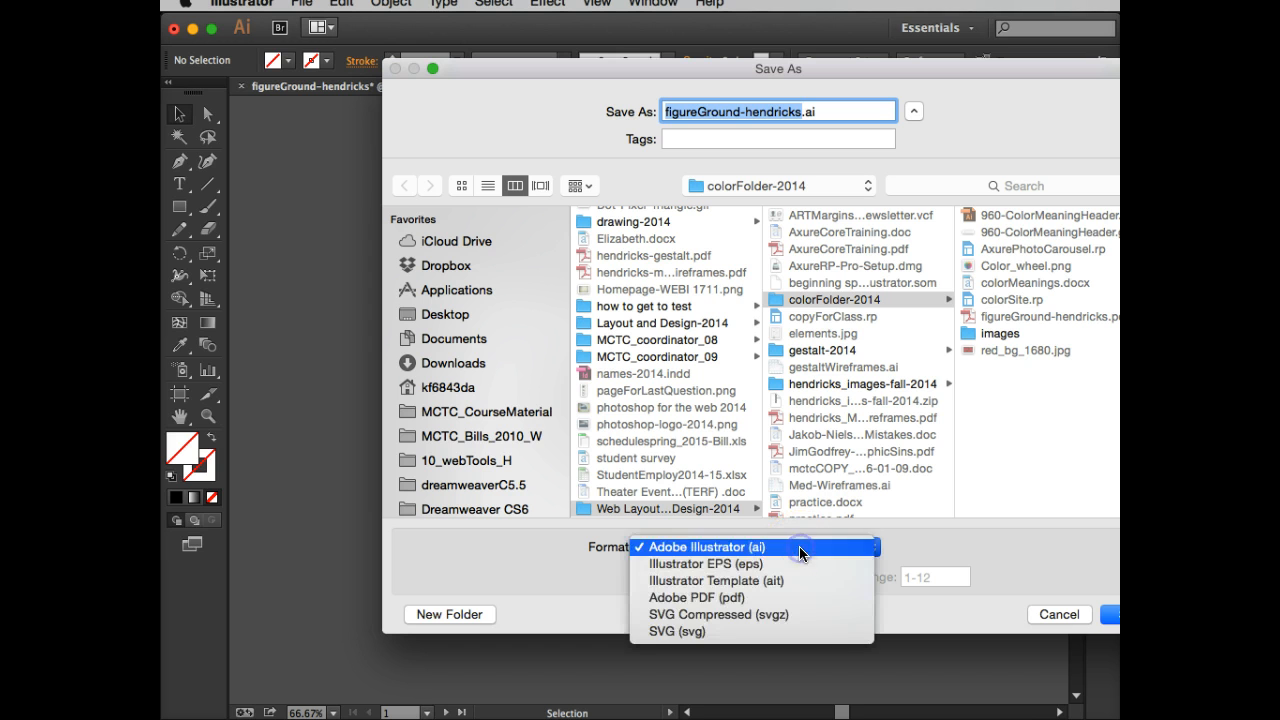
pyautogui.moveTo(778, 564)
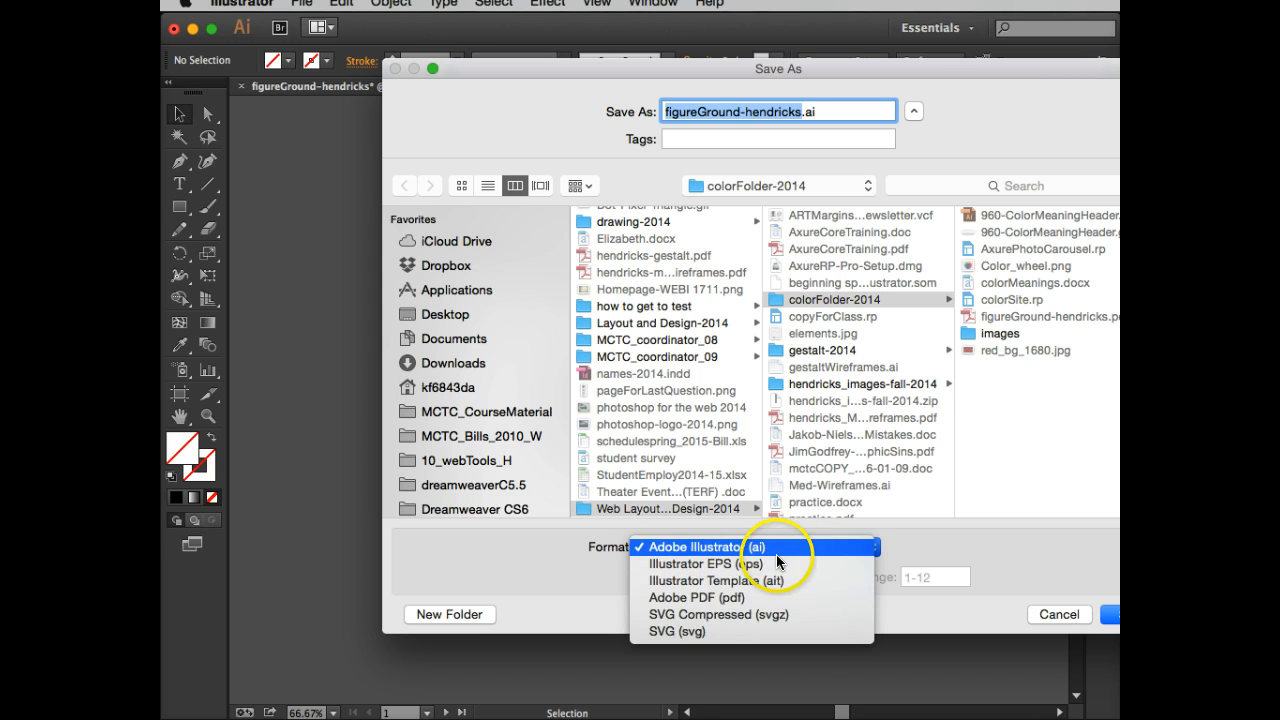
pyautogui.click(696, 596)
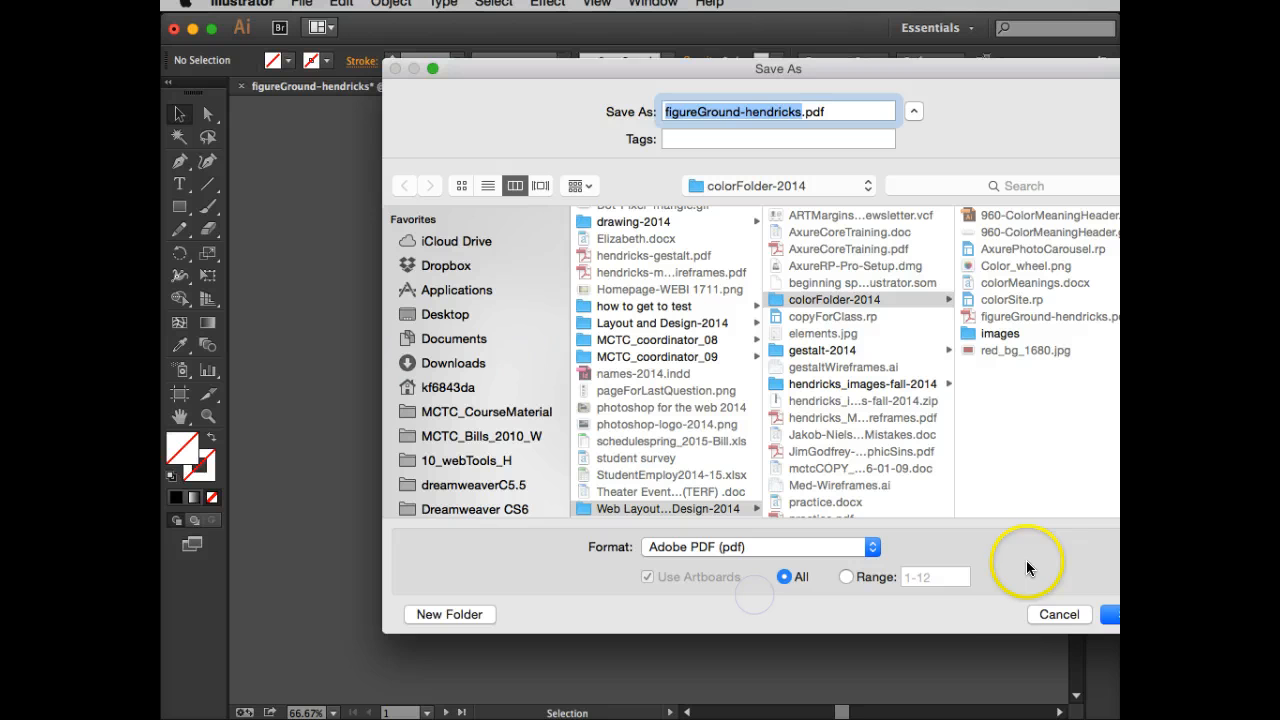
pyautogui.moveTo(792, 584)
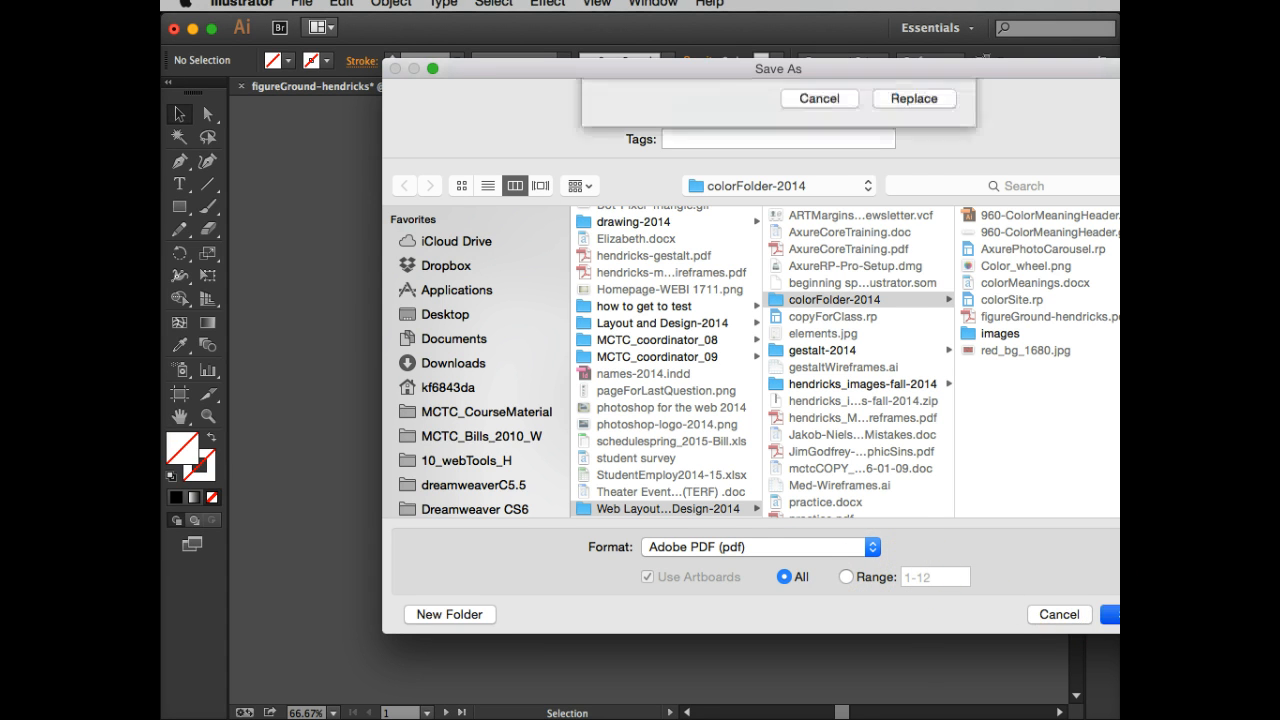
# - Save and replace the existing figureGround-hendricks.pdf
pyautogui.click(914, 98)
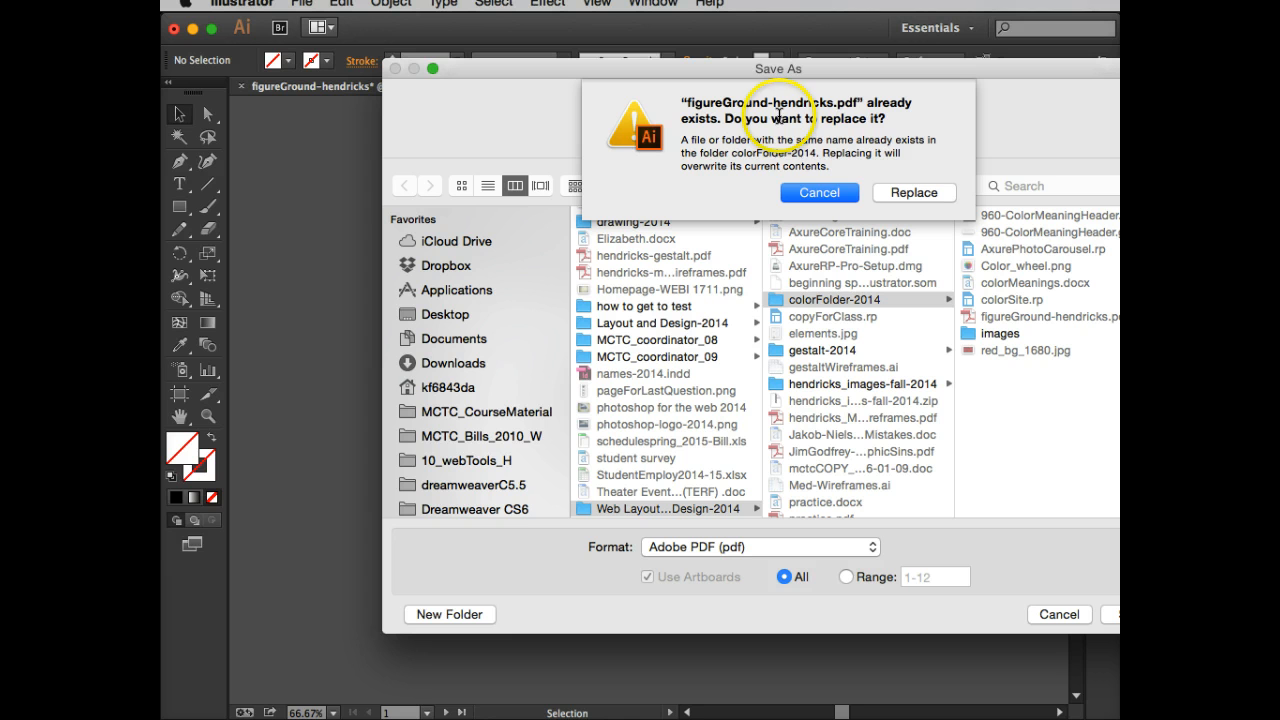
pyautogui.moveTo(860, 112)
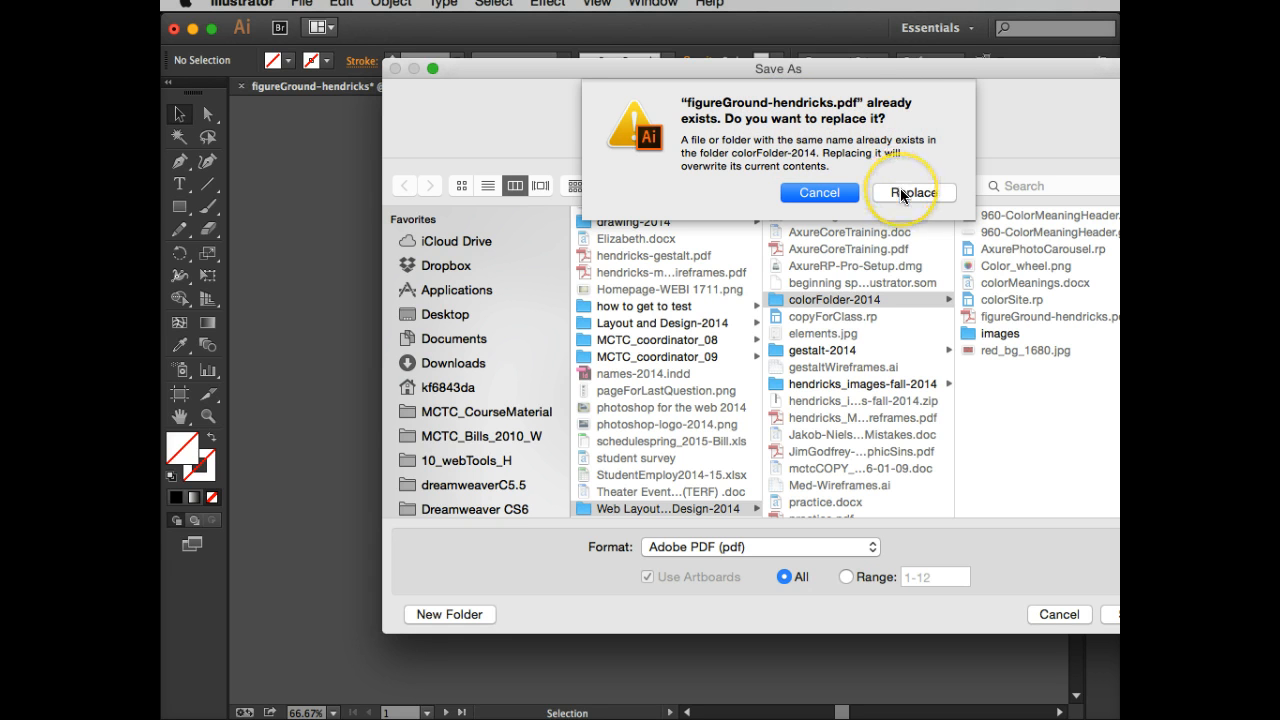
pyautogui.click(912, 192)
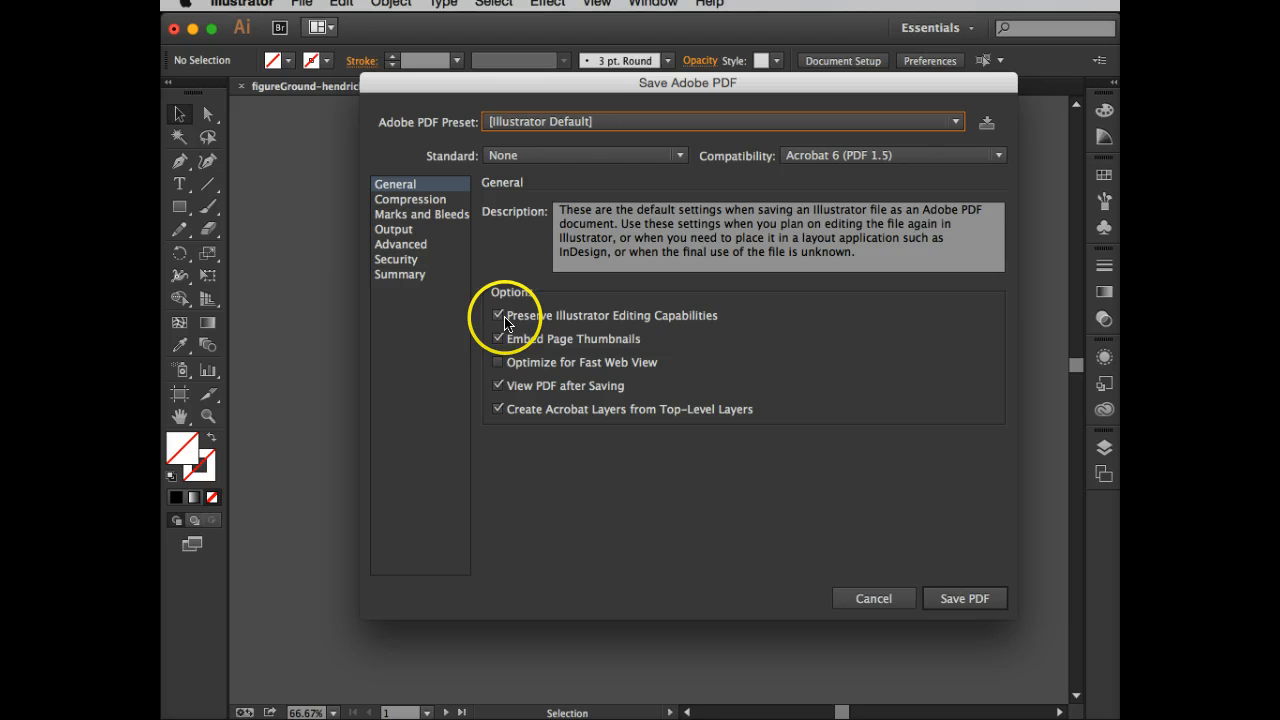
pyautogui.moveTo(512, 398)
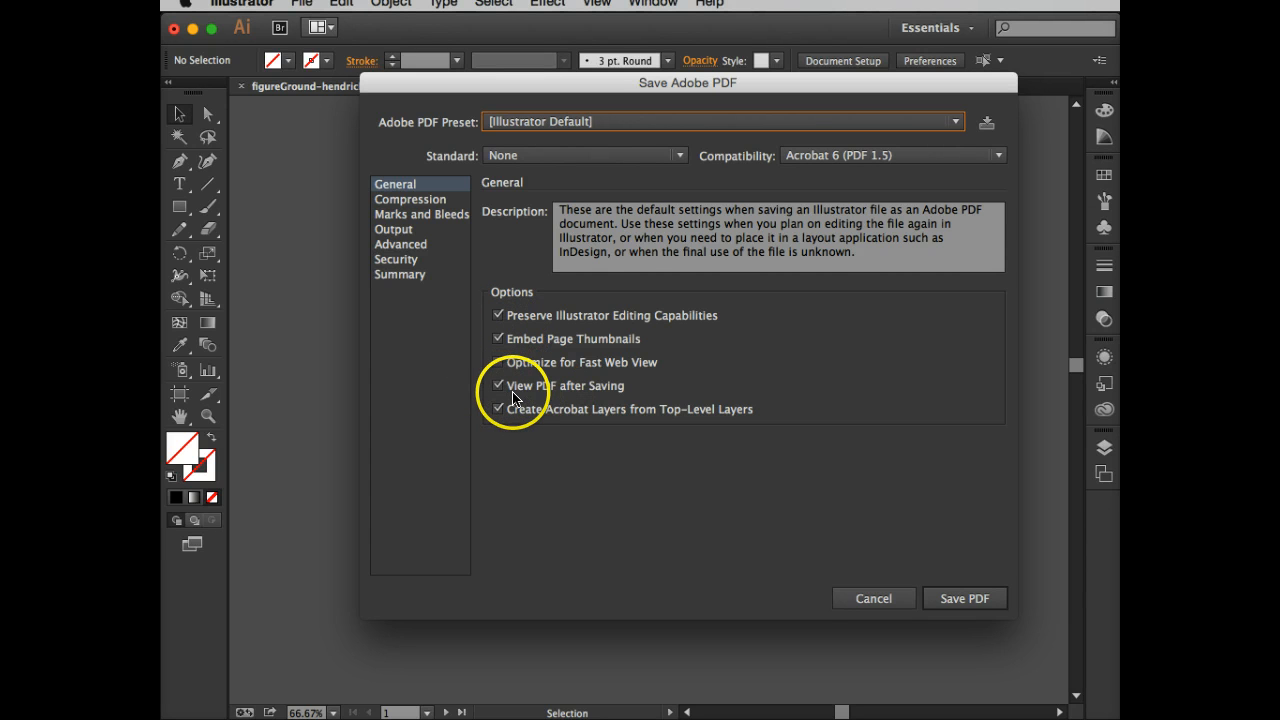
# - Save the PDF with [Illustrator Default] settings and View PDF after Saving checked
pyautogui.click(500, 362)
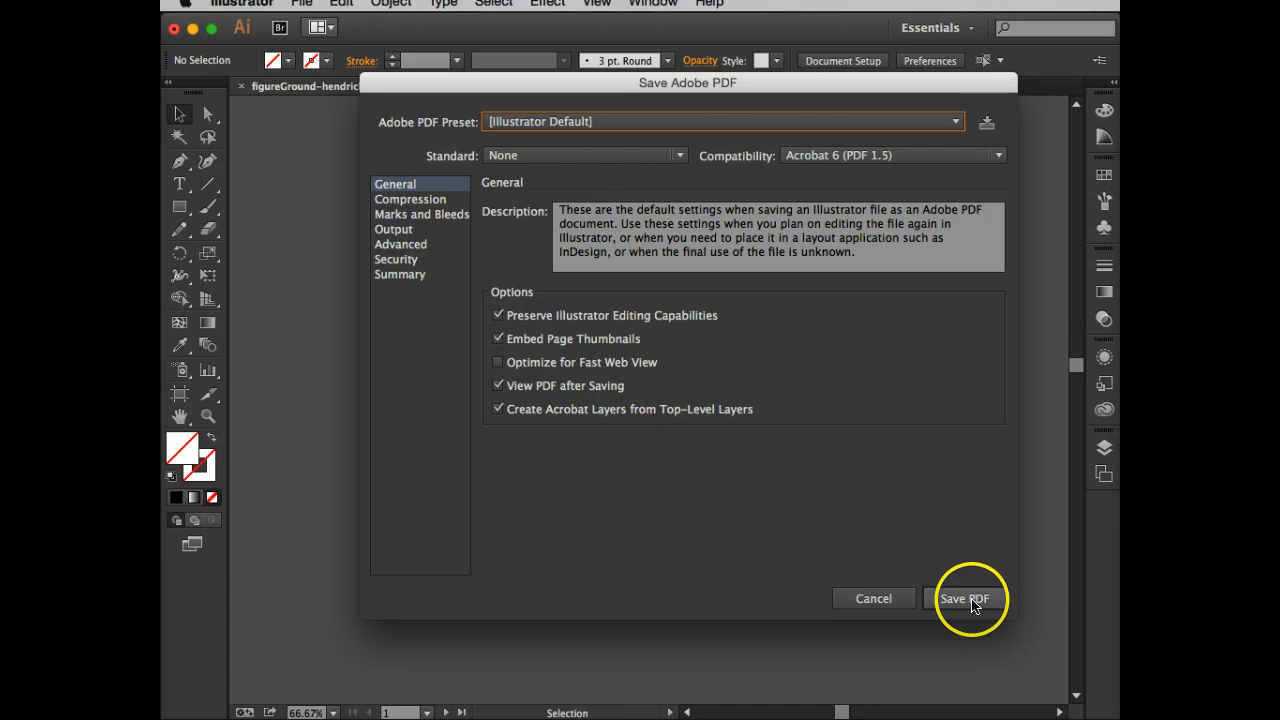
pyautogui.click(964, 598)
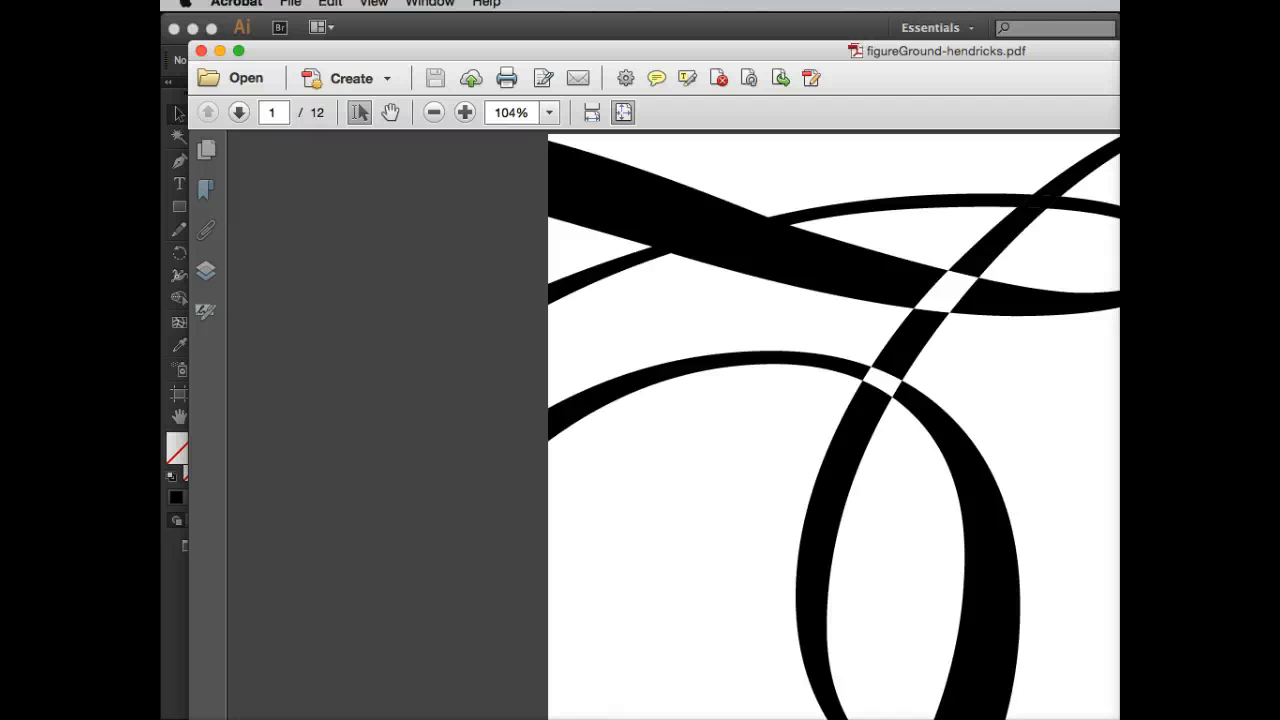
# - Page through the 12-page PDF from the lettering page to the blank artboard pages
pyautogui.click(238, 112)
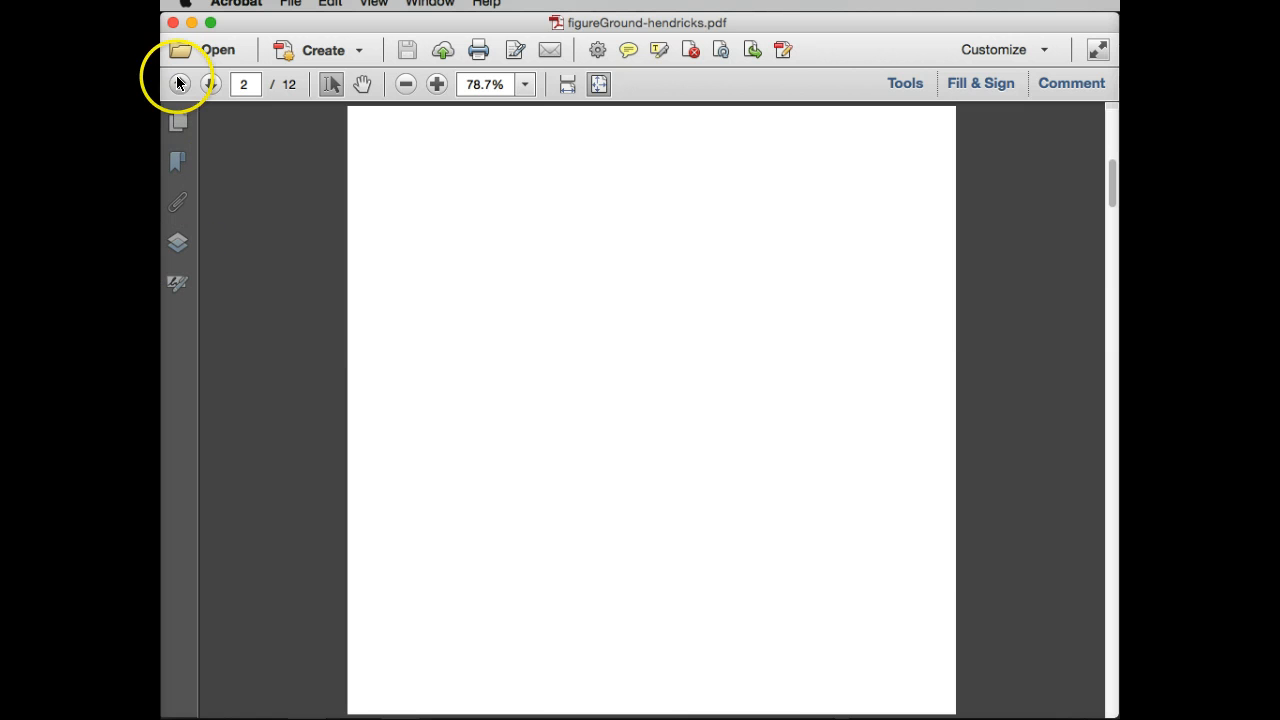
pyautogui.click(180, 84)
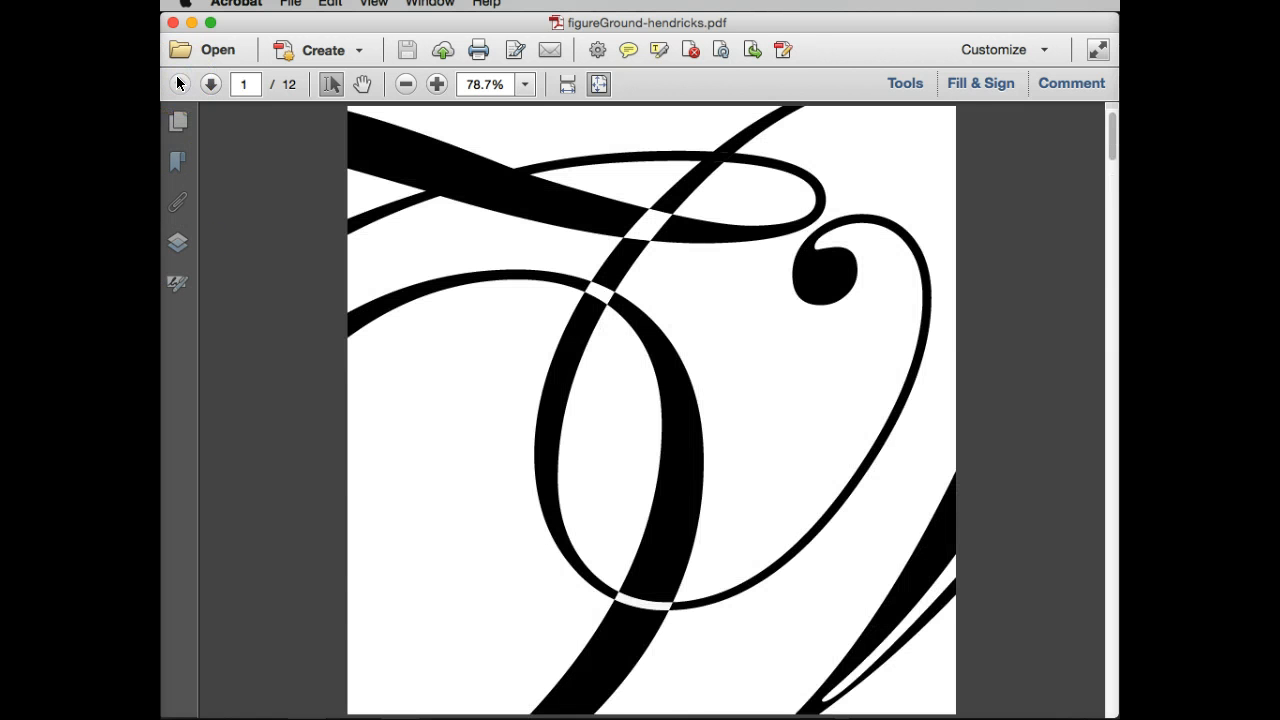
pyautogui.click(210, 84)
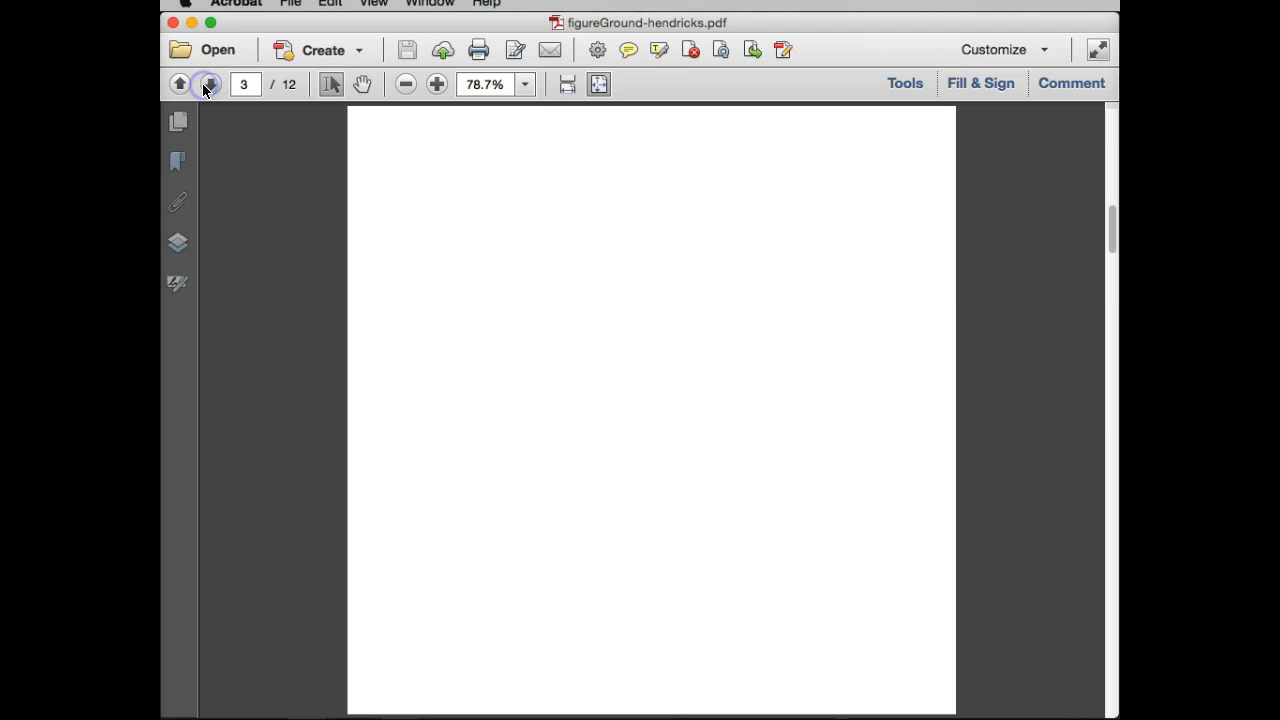
pyautogui.click(208, 84)
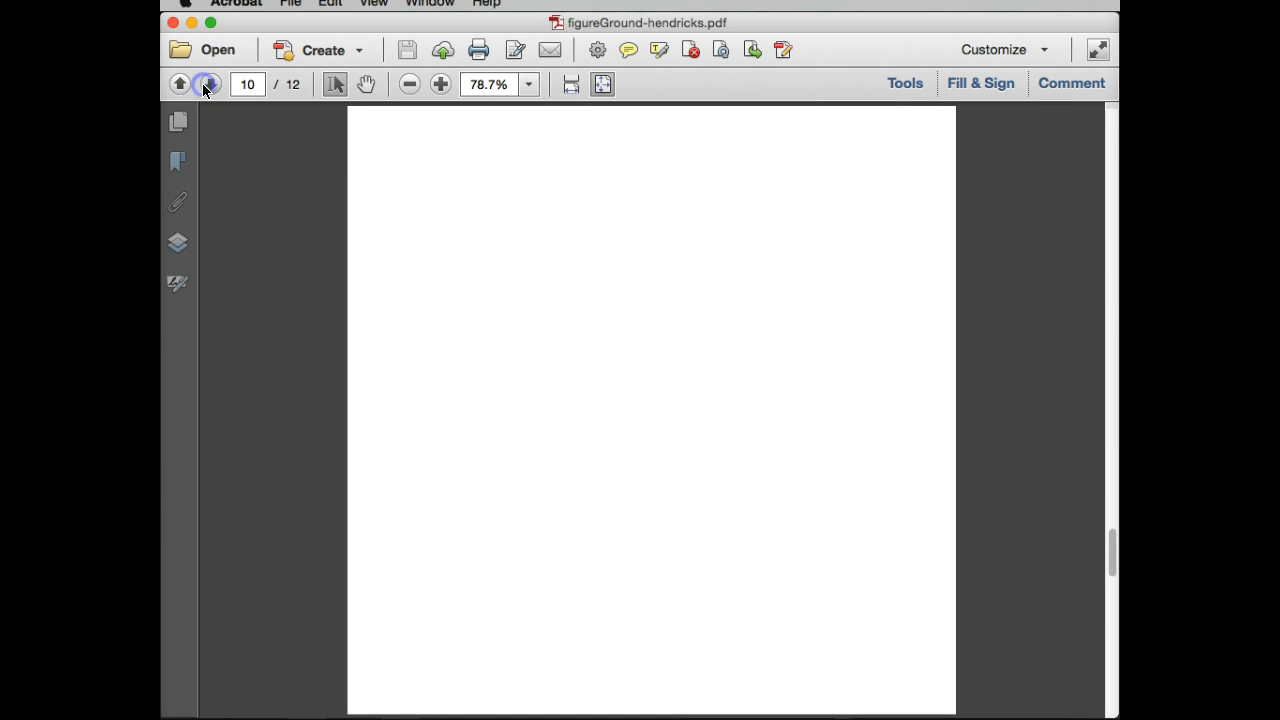
pyautogui.click(208, 84)
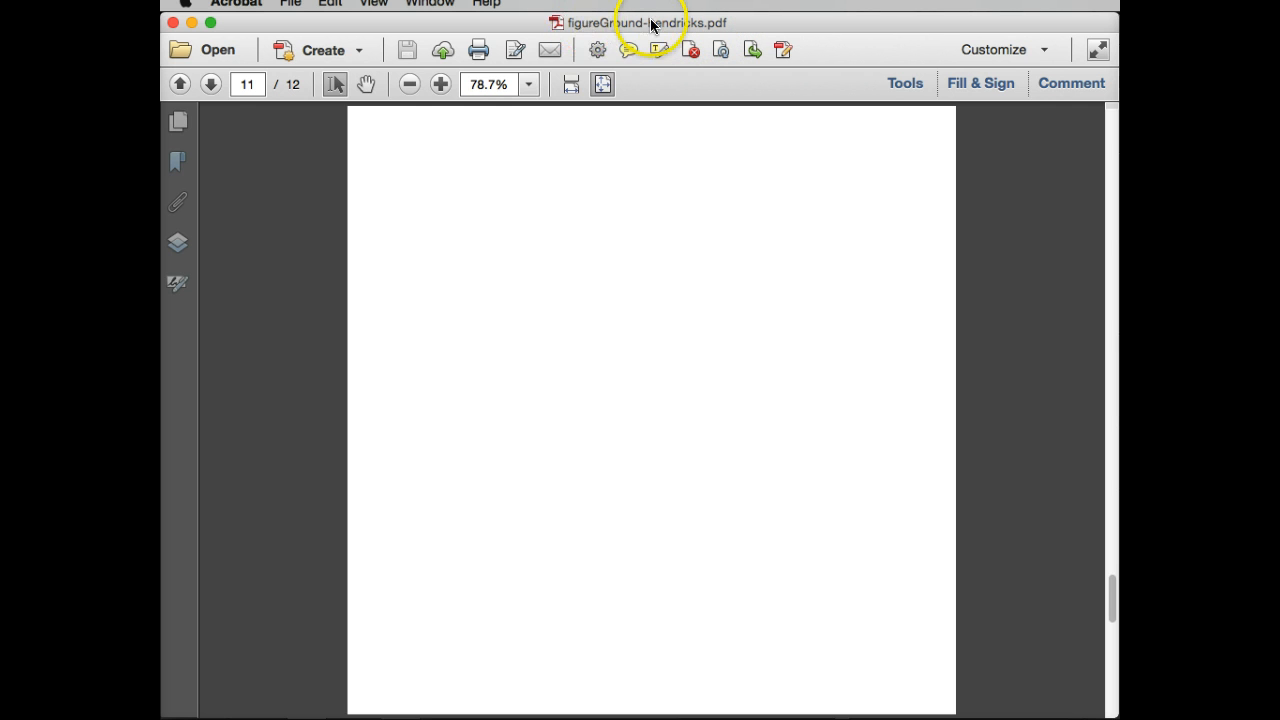
pyautogui.moveTo(656, 30)
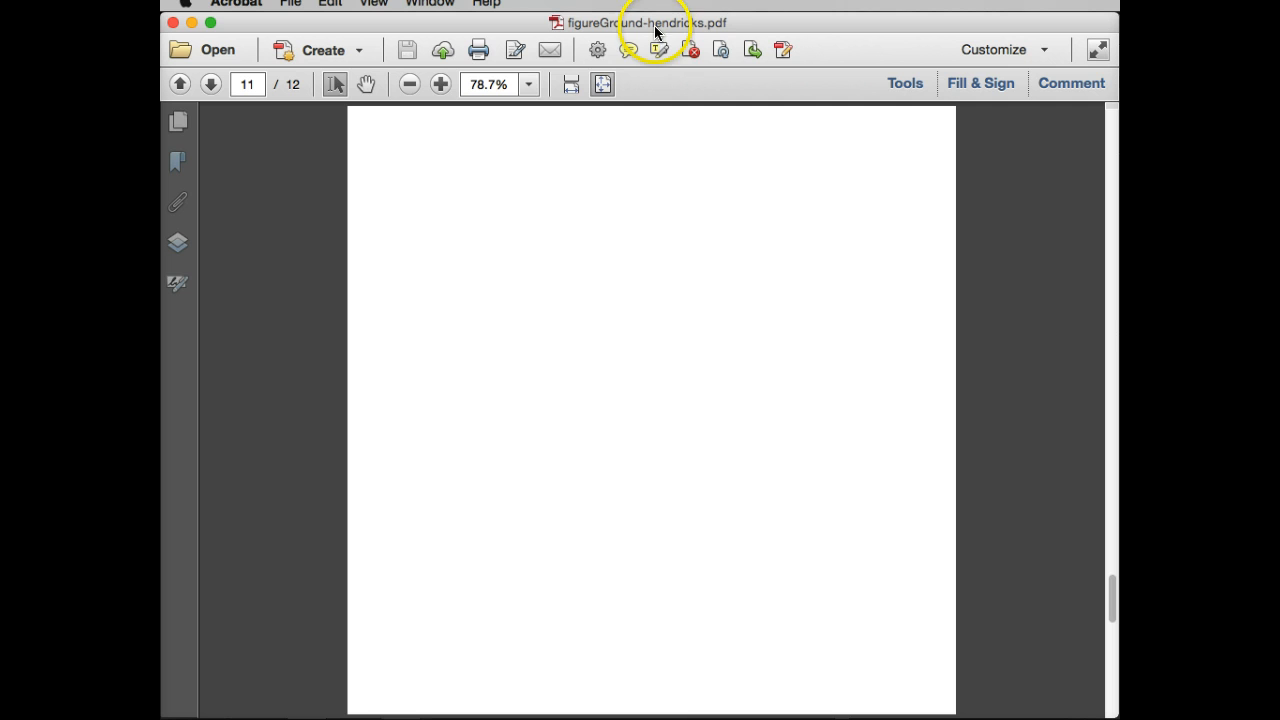
pyautogui.moveTo(720, 32)
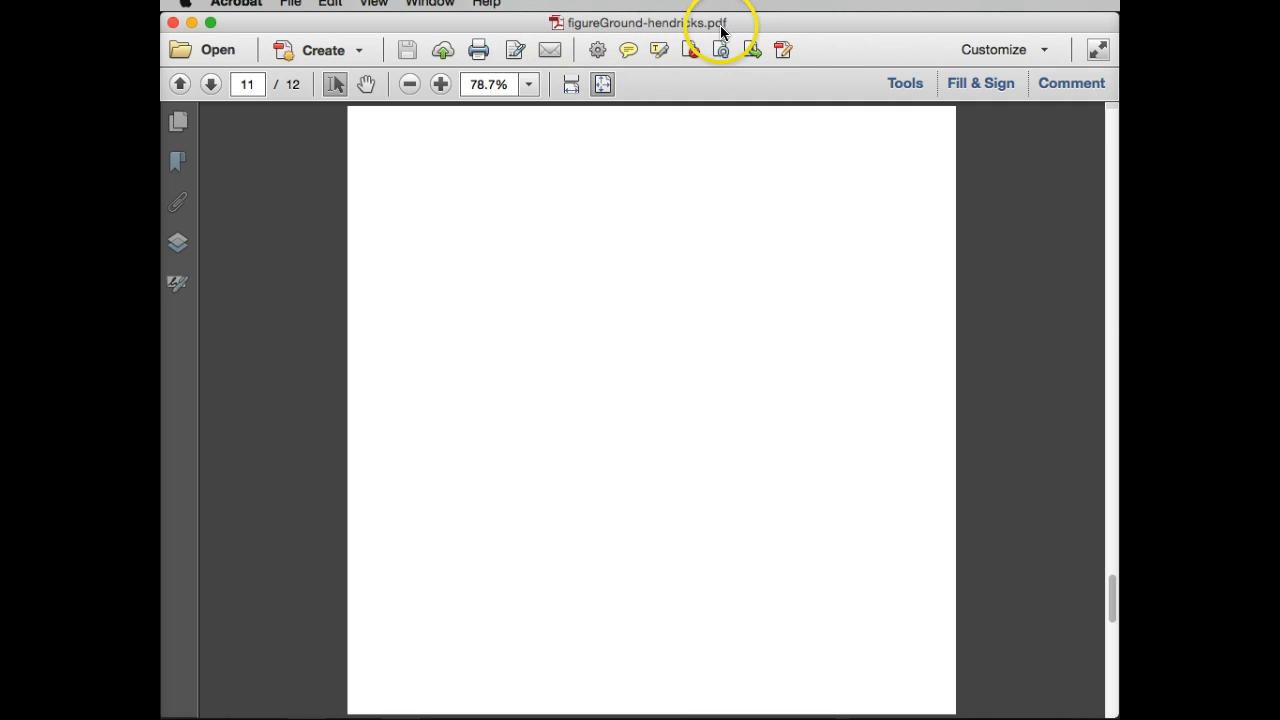
pyautogui.moveTo(720, 50)
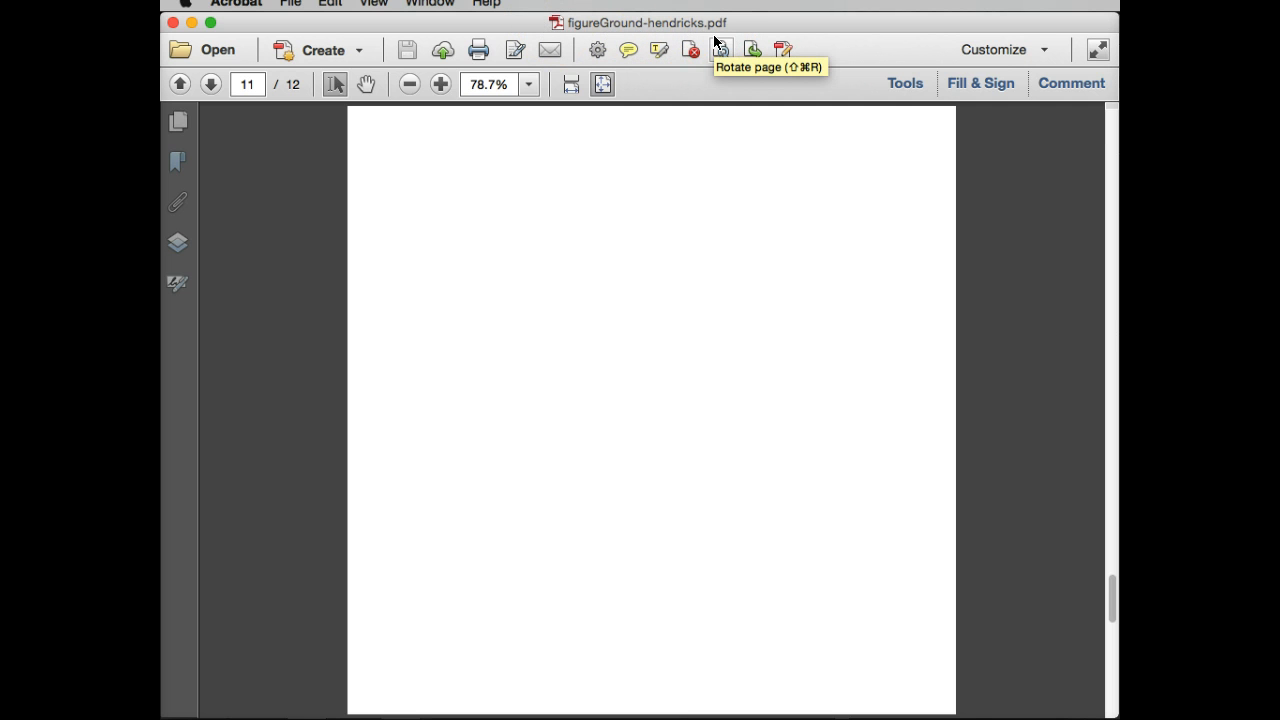